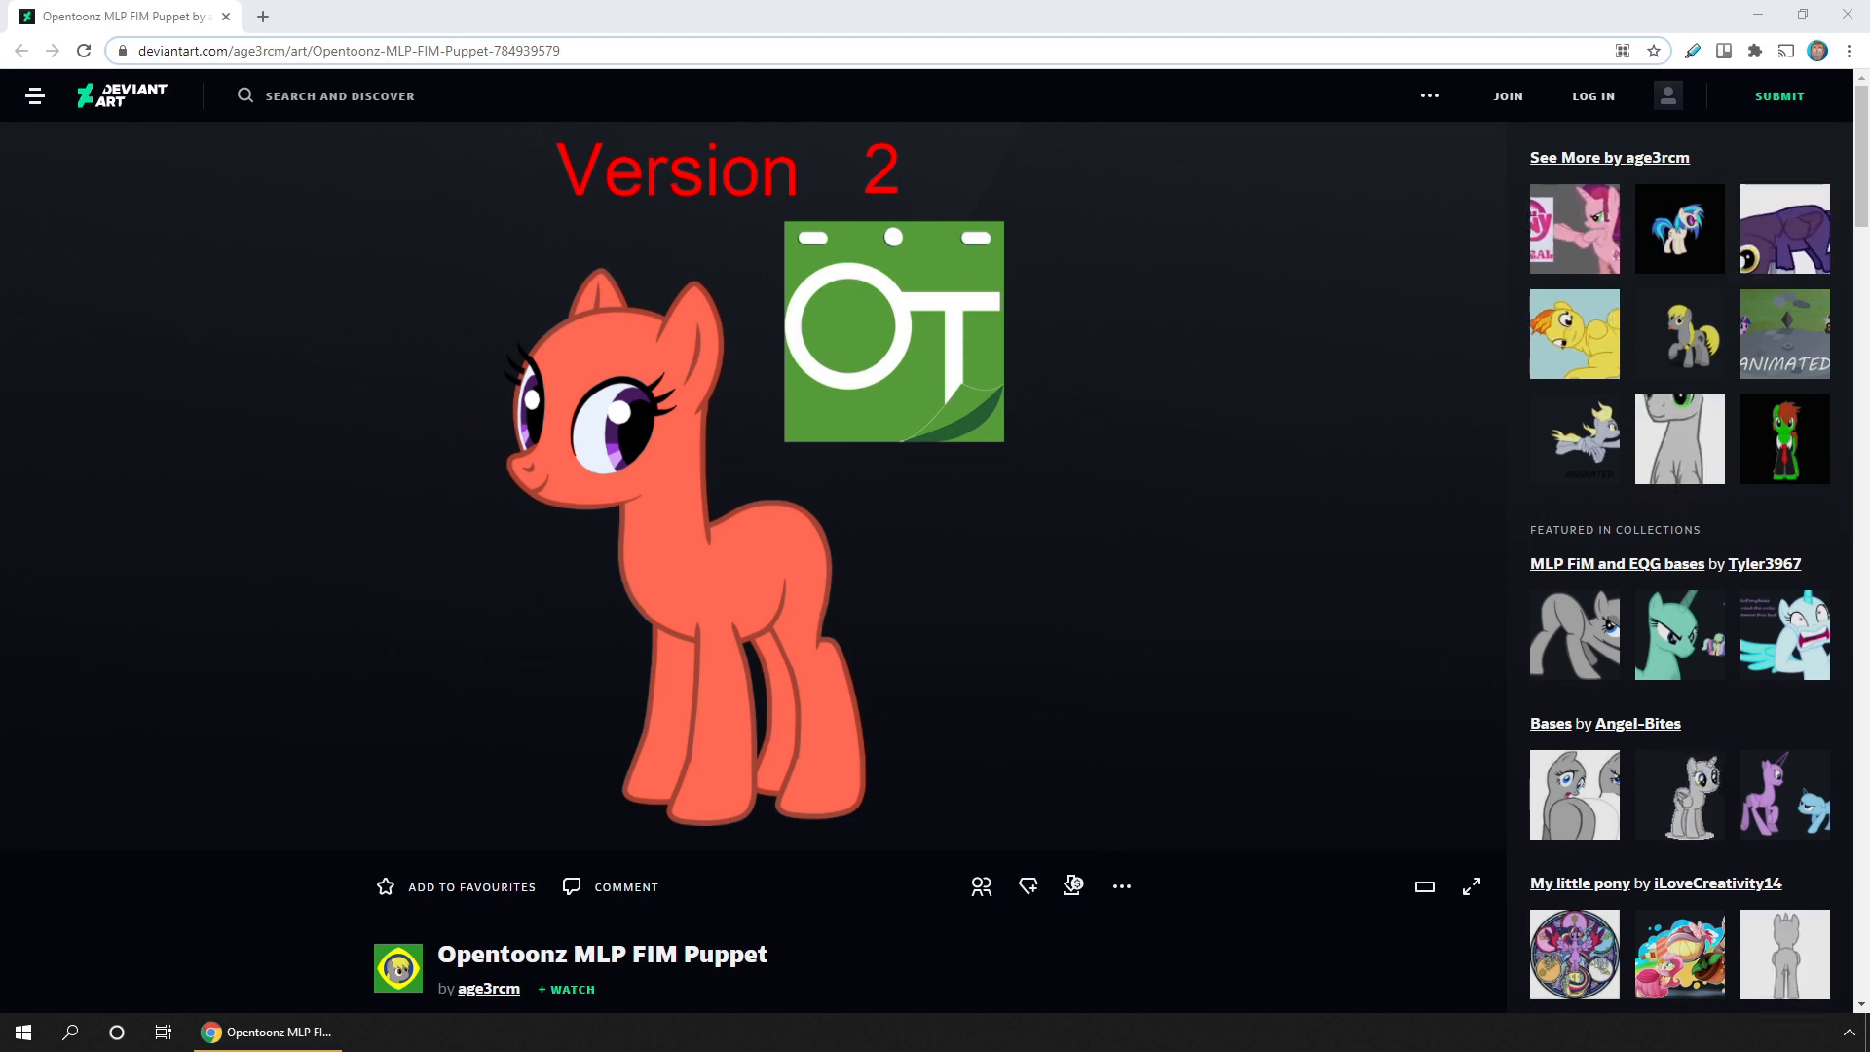
Step: Scroll the DeviantArt puppet page down to the DOWNLOAD section with the simplegoods link
{"action": "scroll", "scroll_direction": "down", "scroll_amount": 3}
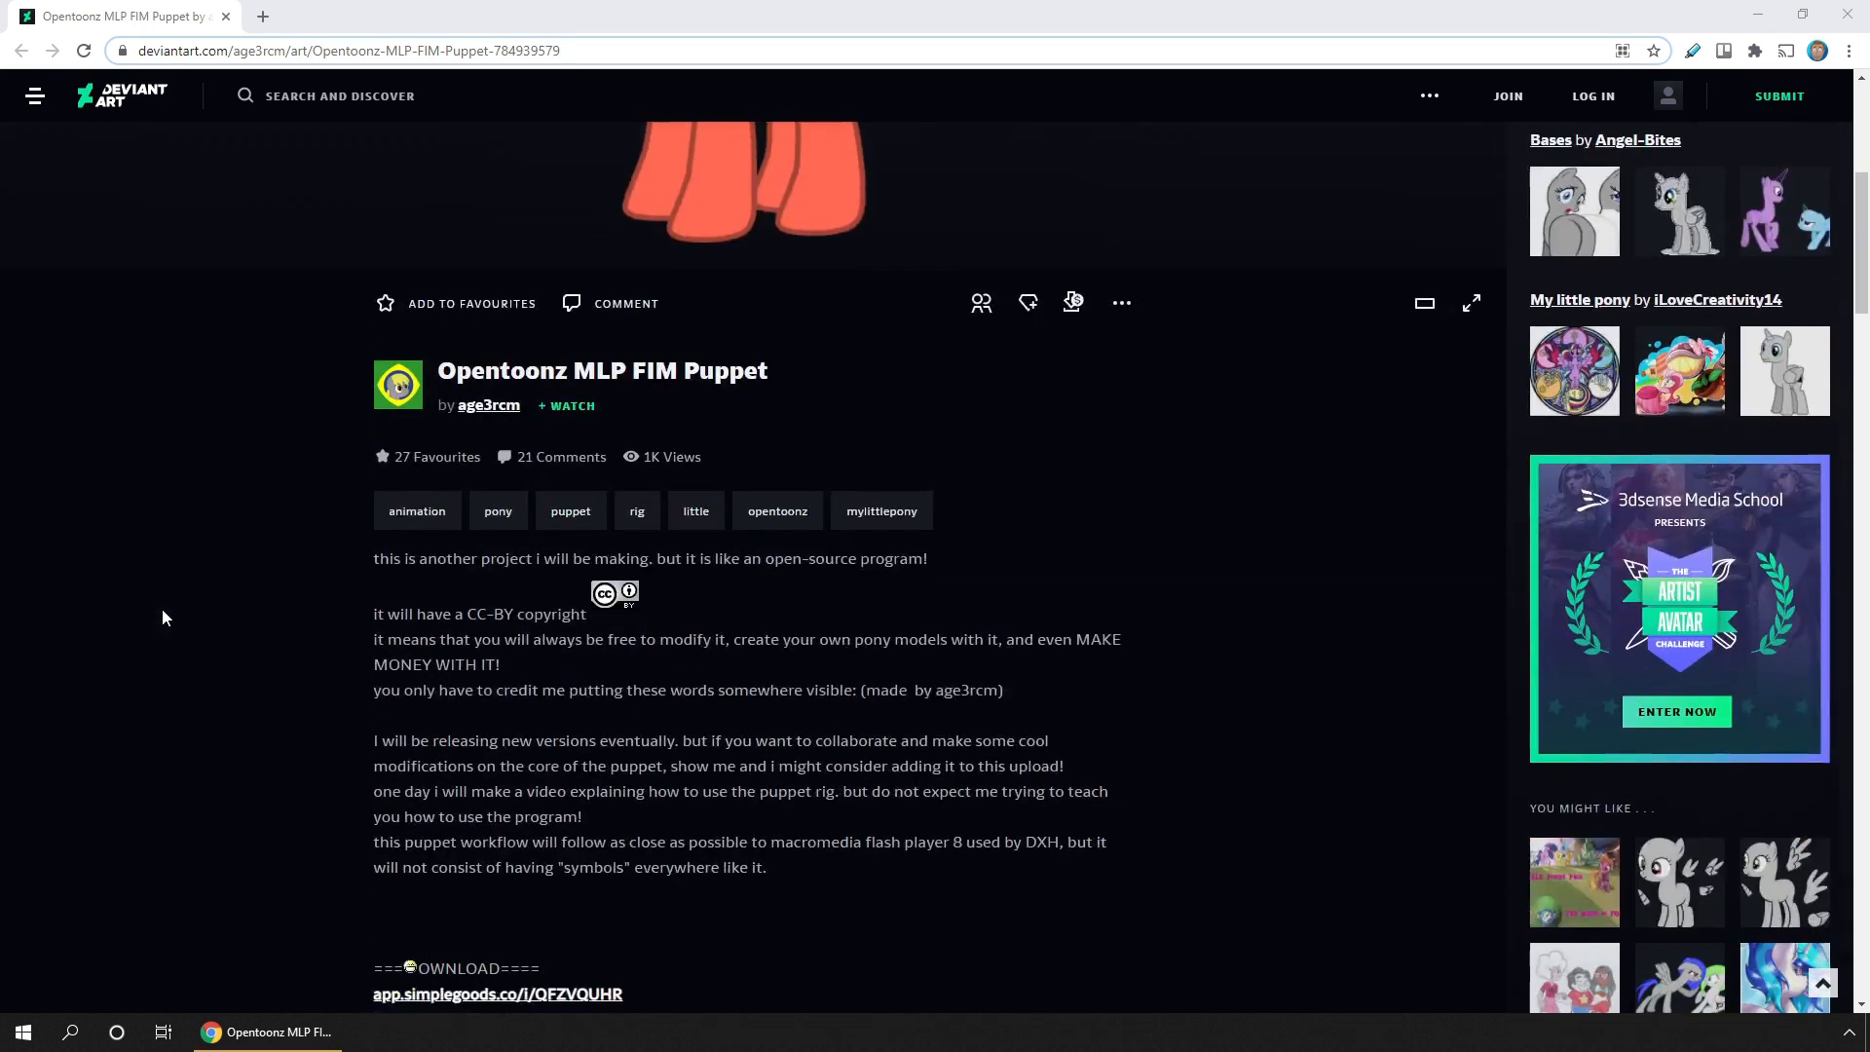
{"action": "scroll", "scroll_direction": "up", "scroll_amount": 3}
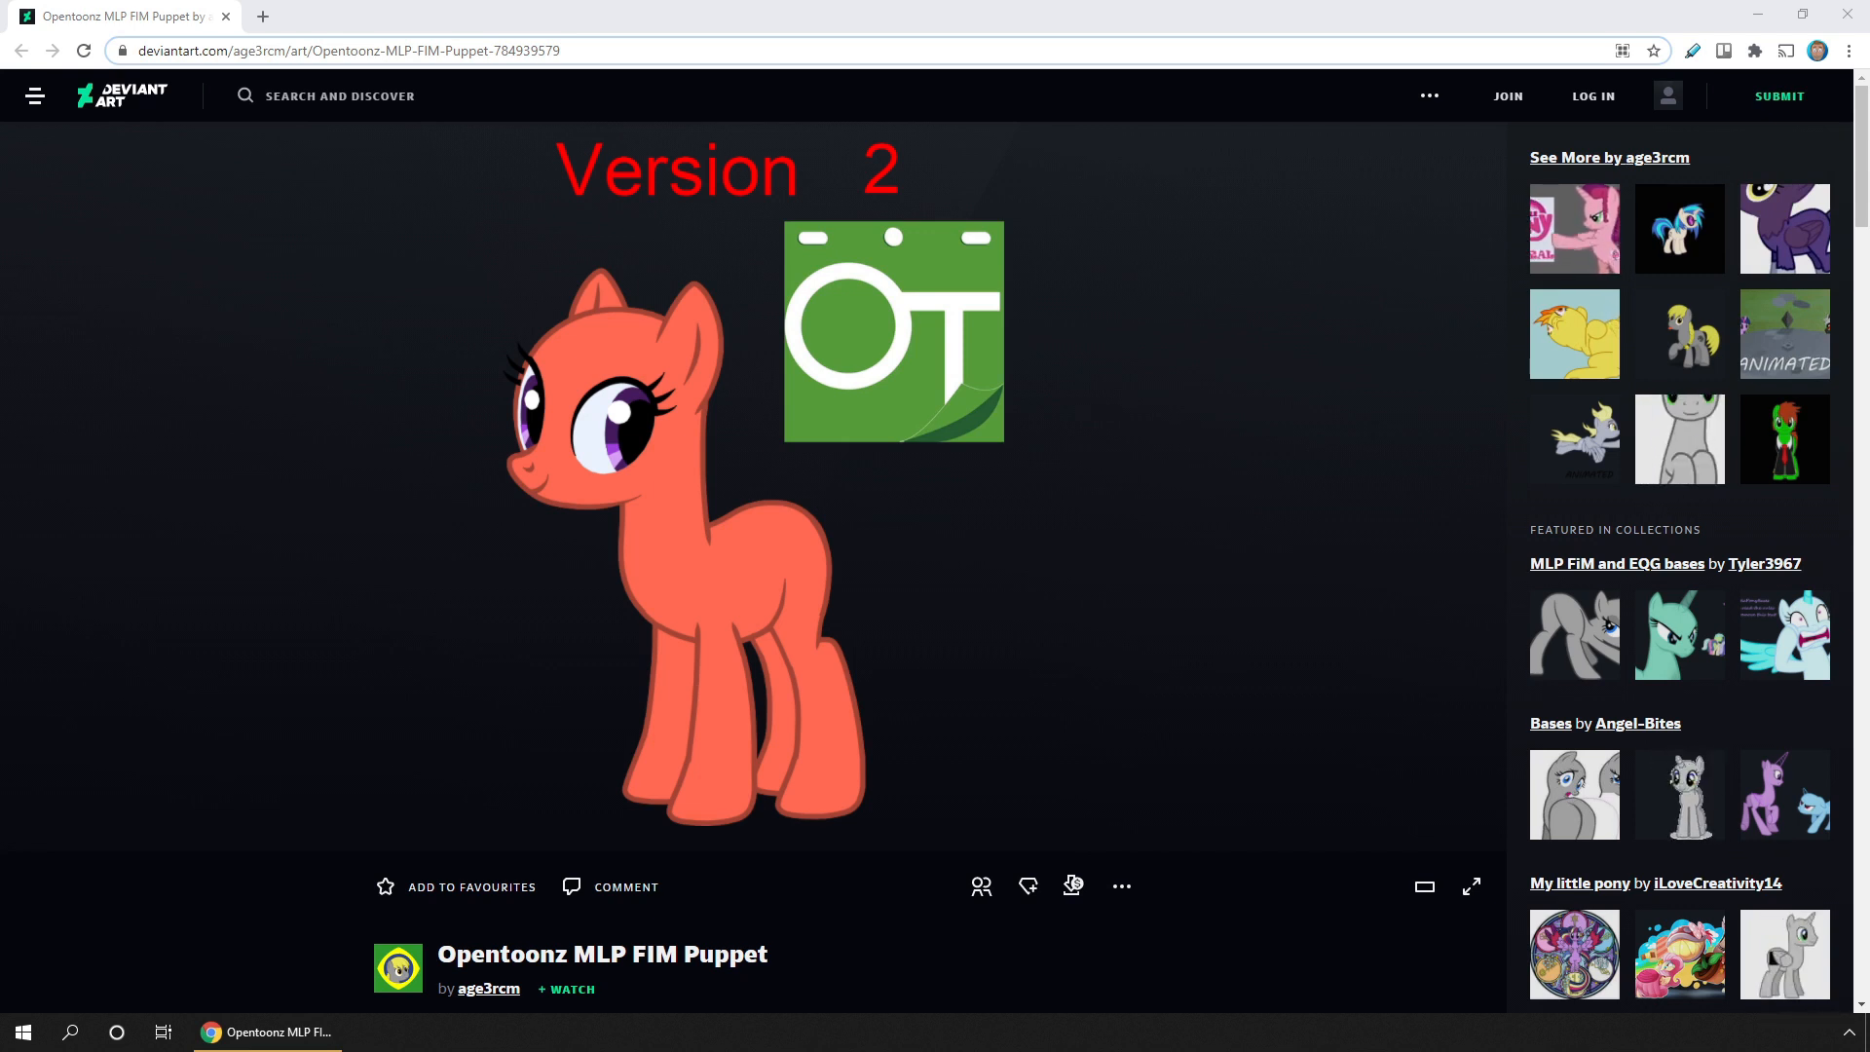
{"action": "scroll", "scroll_direction": "down", "scroll_amount": 3}
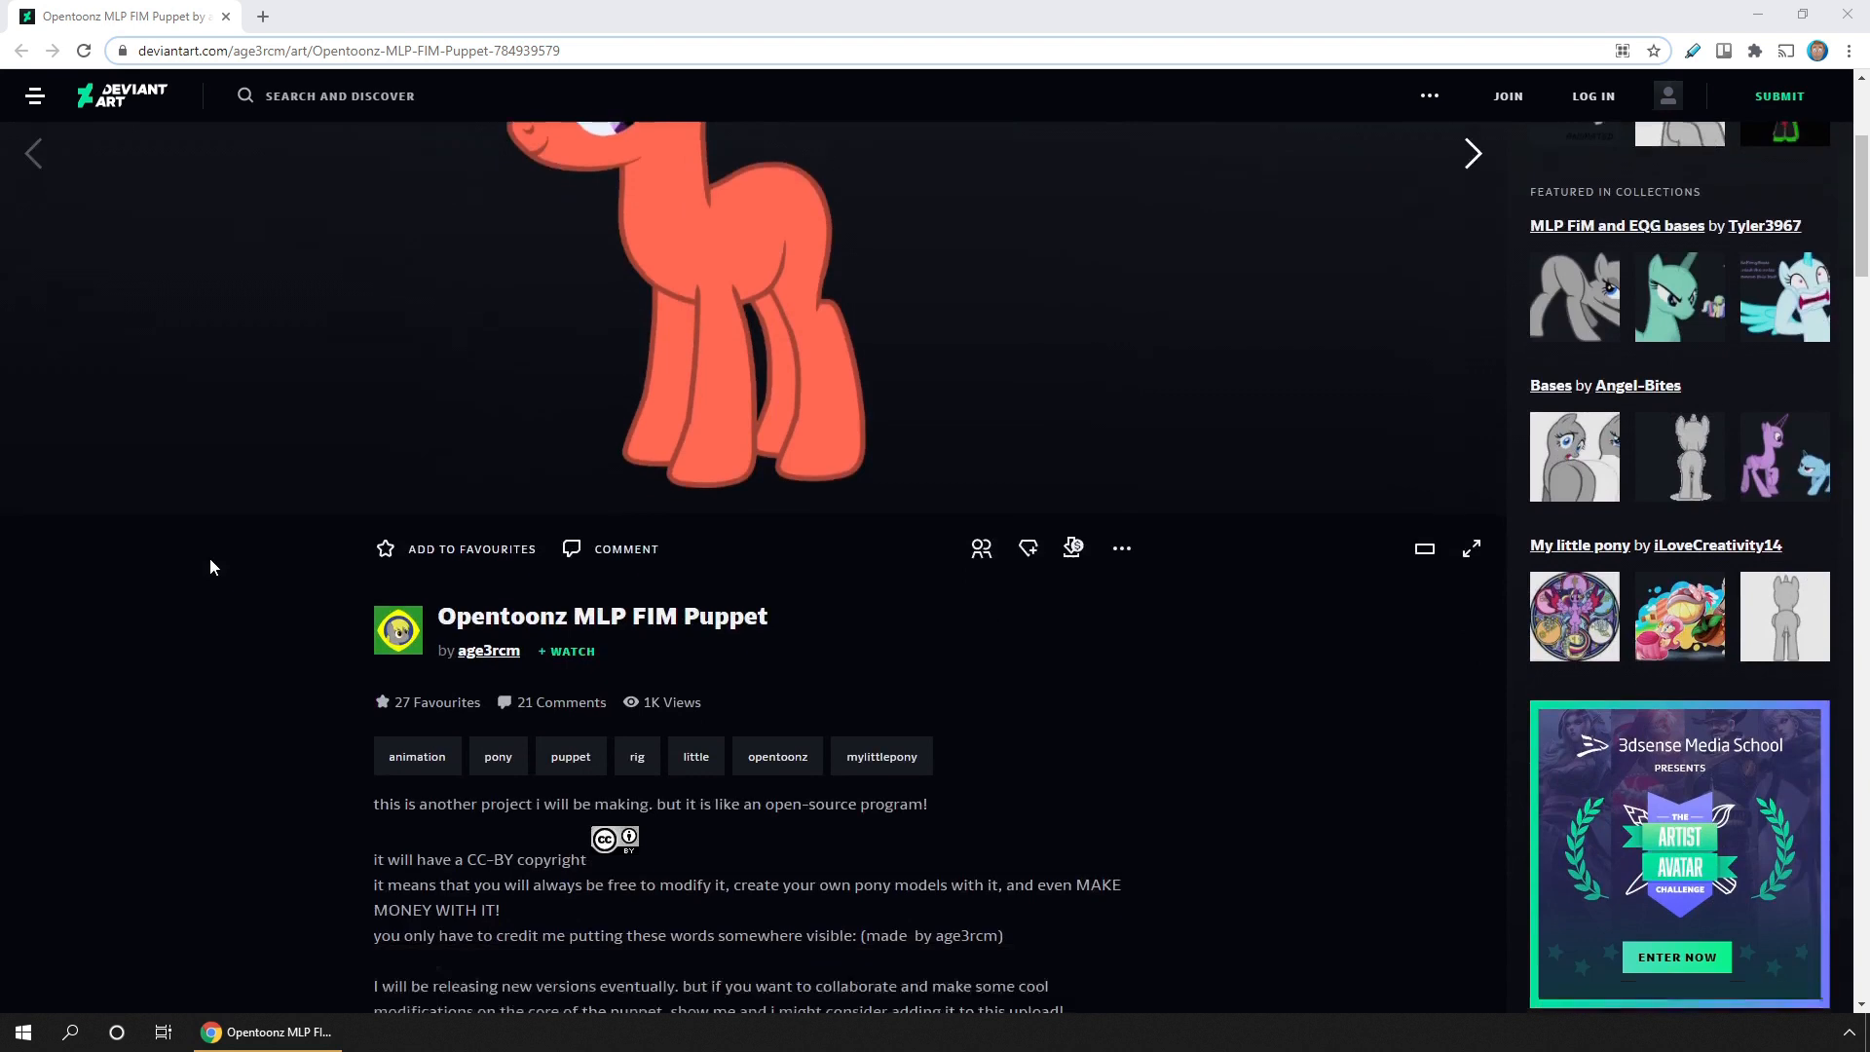
{"action": "scroll", "scroll_direction": "down", "scroll_amount": 3}
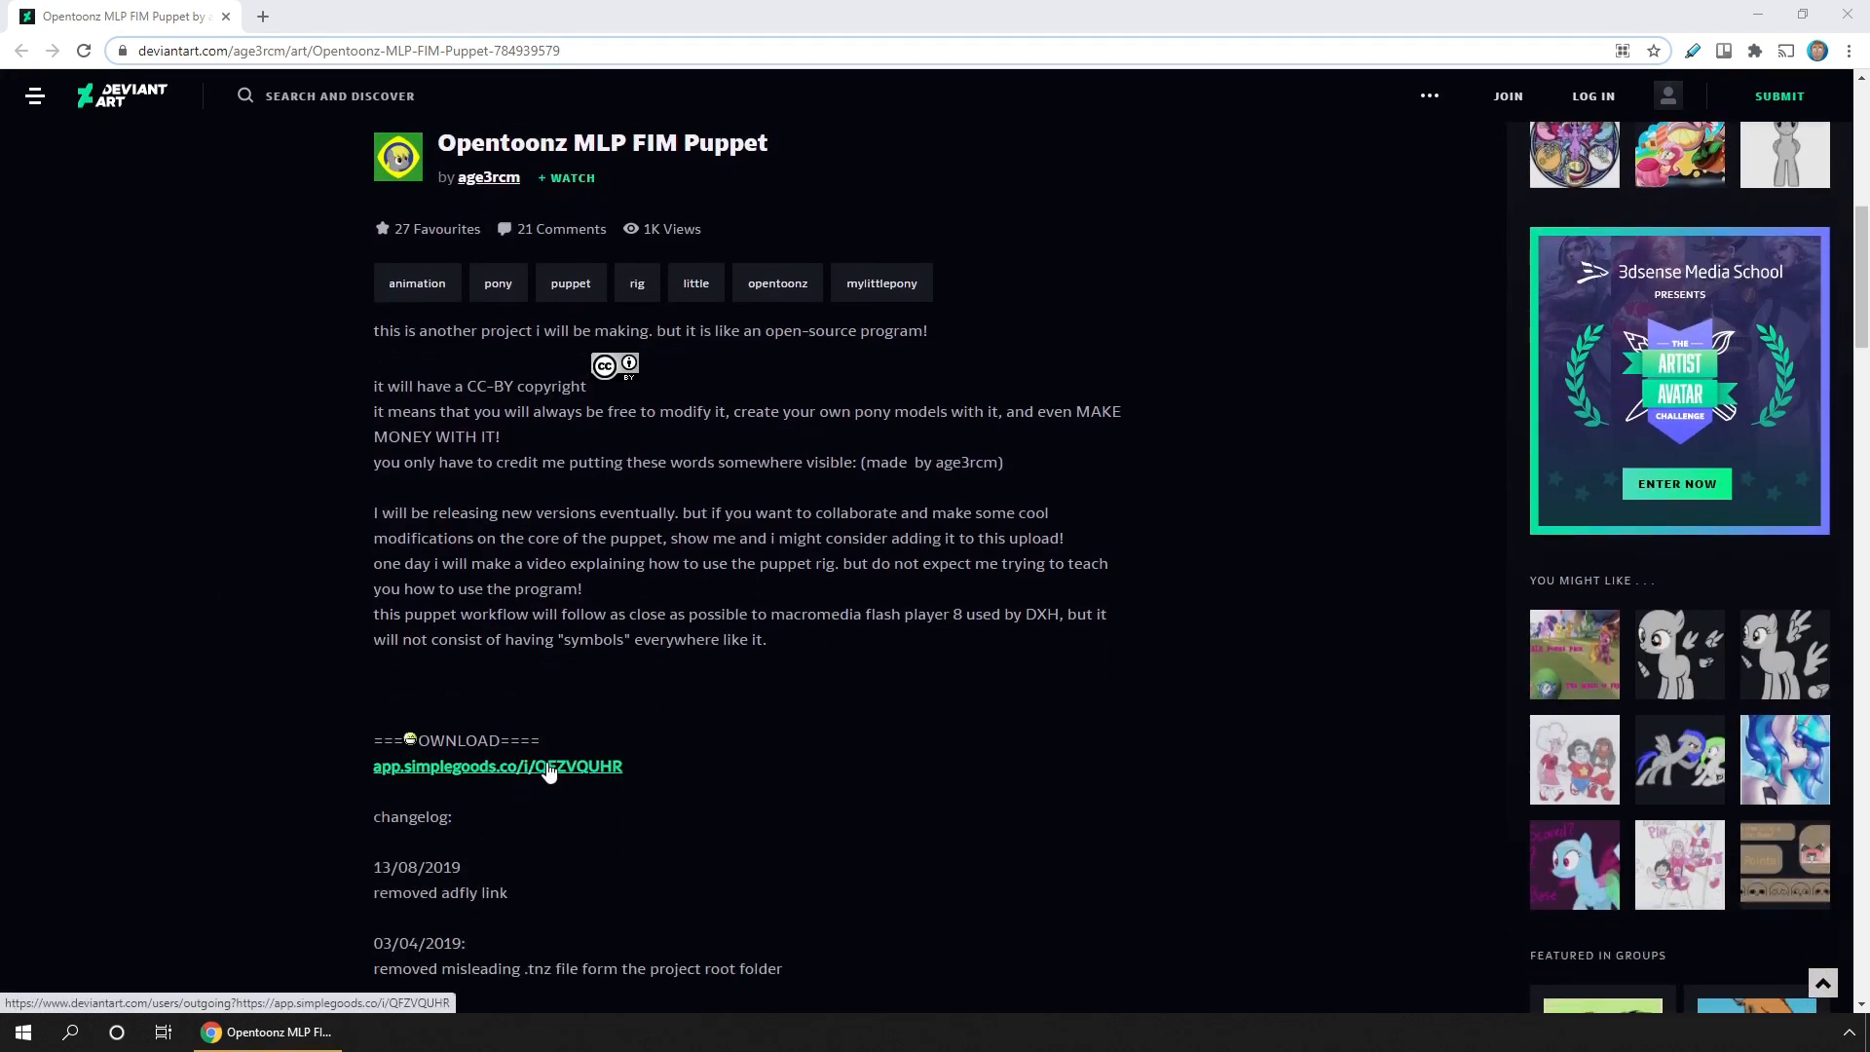
Step: Go to the Simple Goods page and fill the email and Name Your Price fields for the free puppet
{"action": "left_click", "coordinate": [497, 766]}
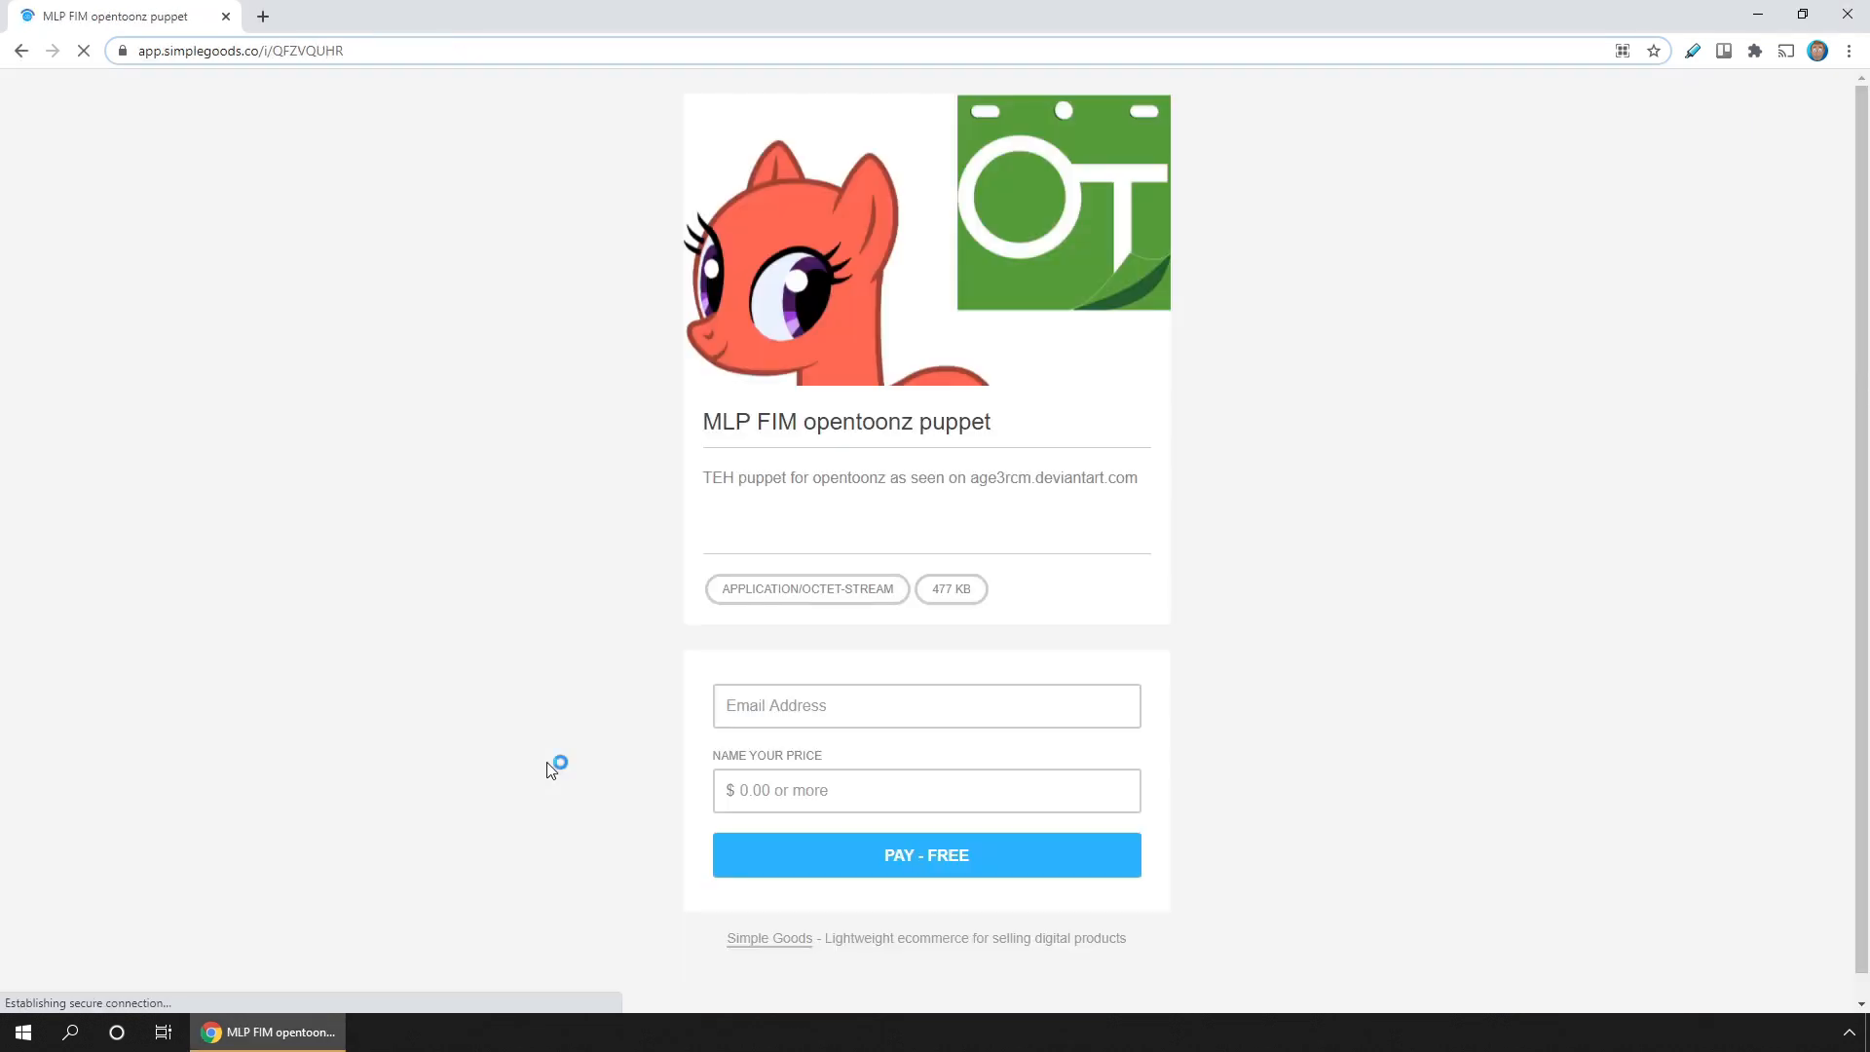
{"action": "left_click", "coordinate": [925, 705]}
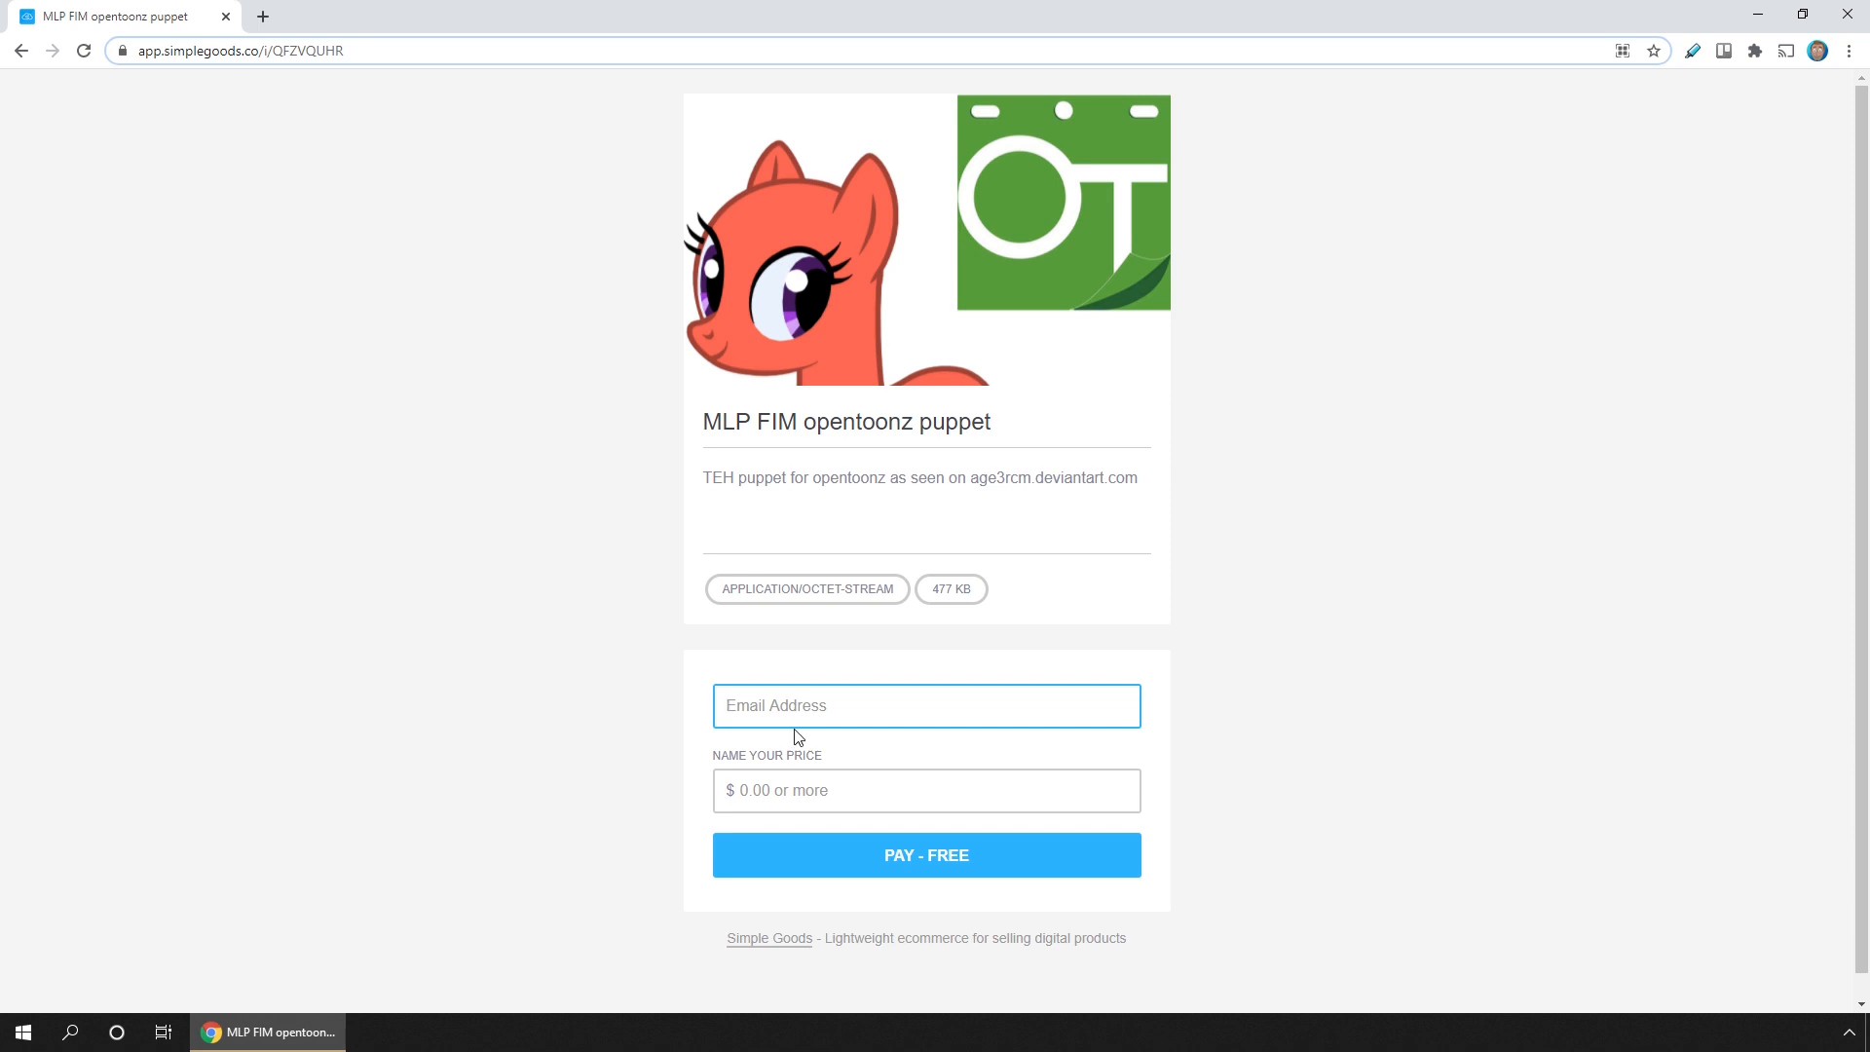
{"action": "left_click", "coordinate": [926, 706]}
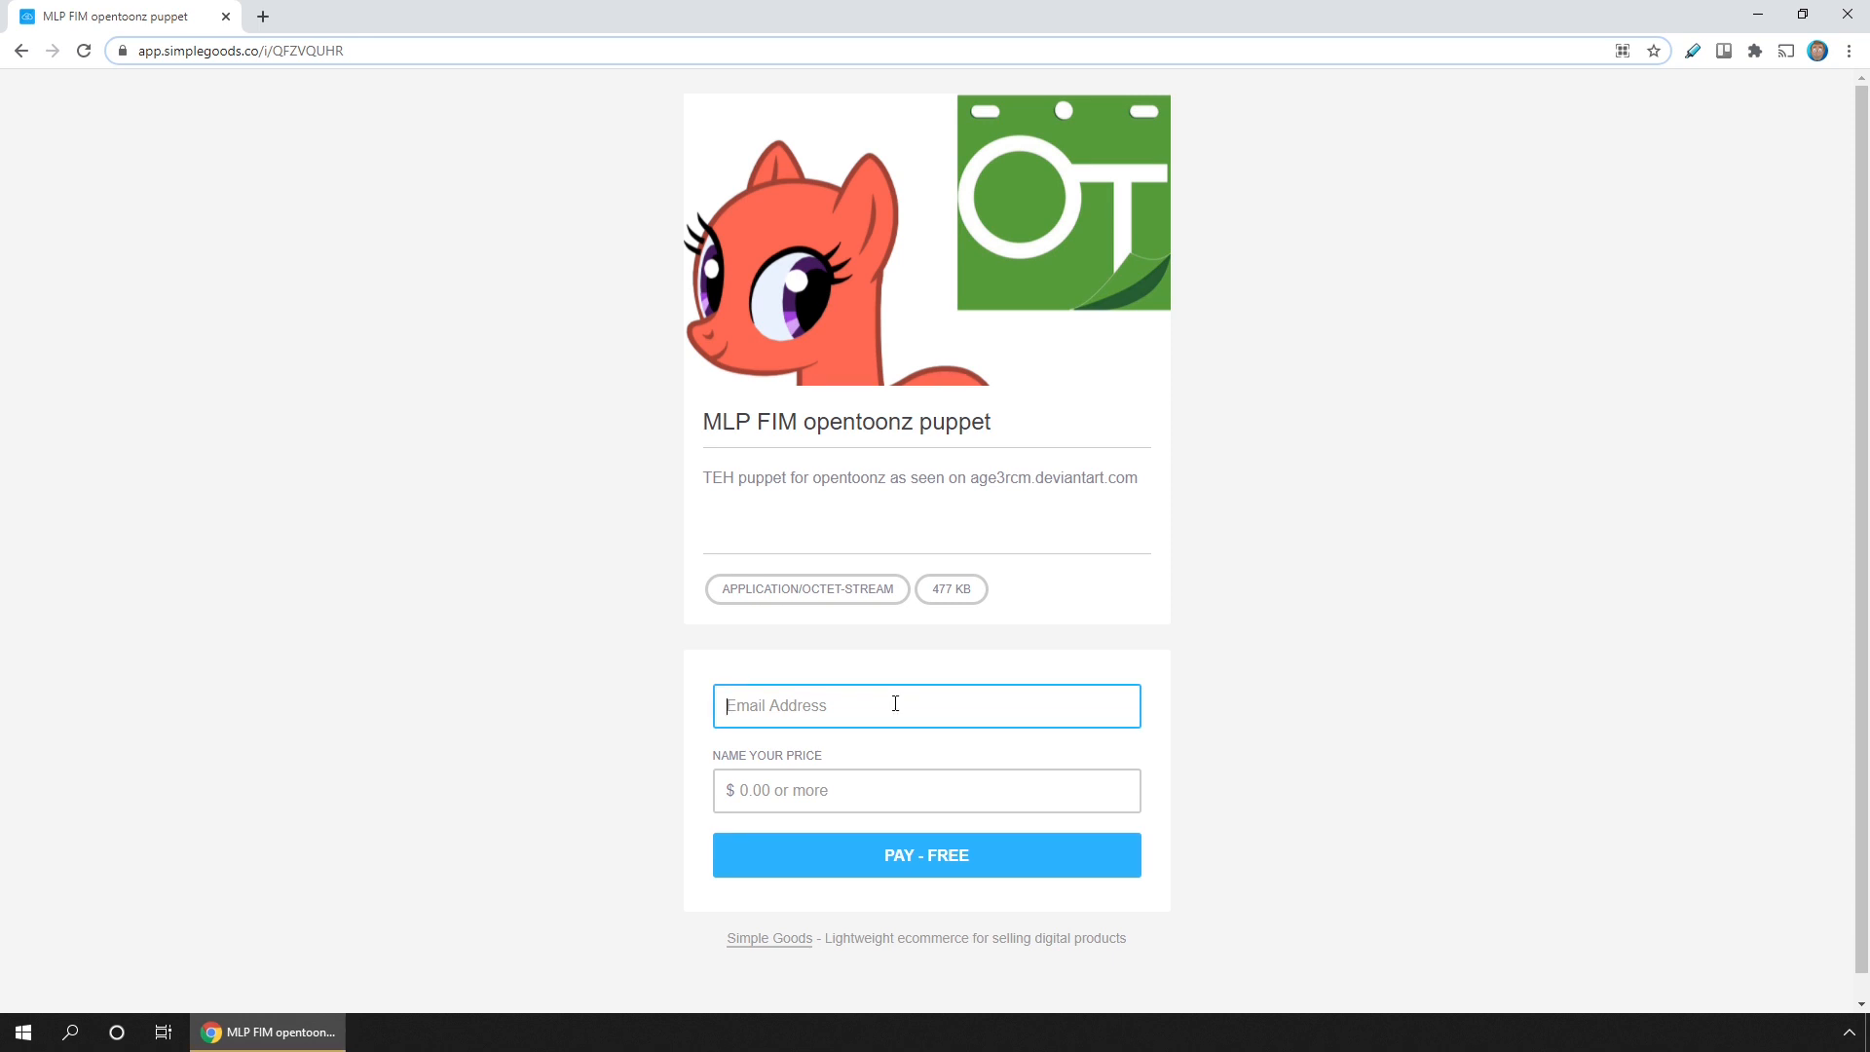
{"action": "left_click", "coordinate": [926, 789]}
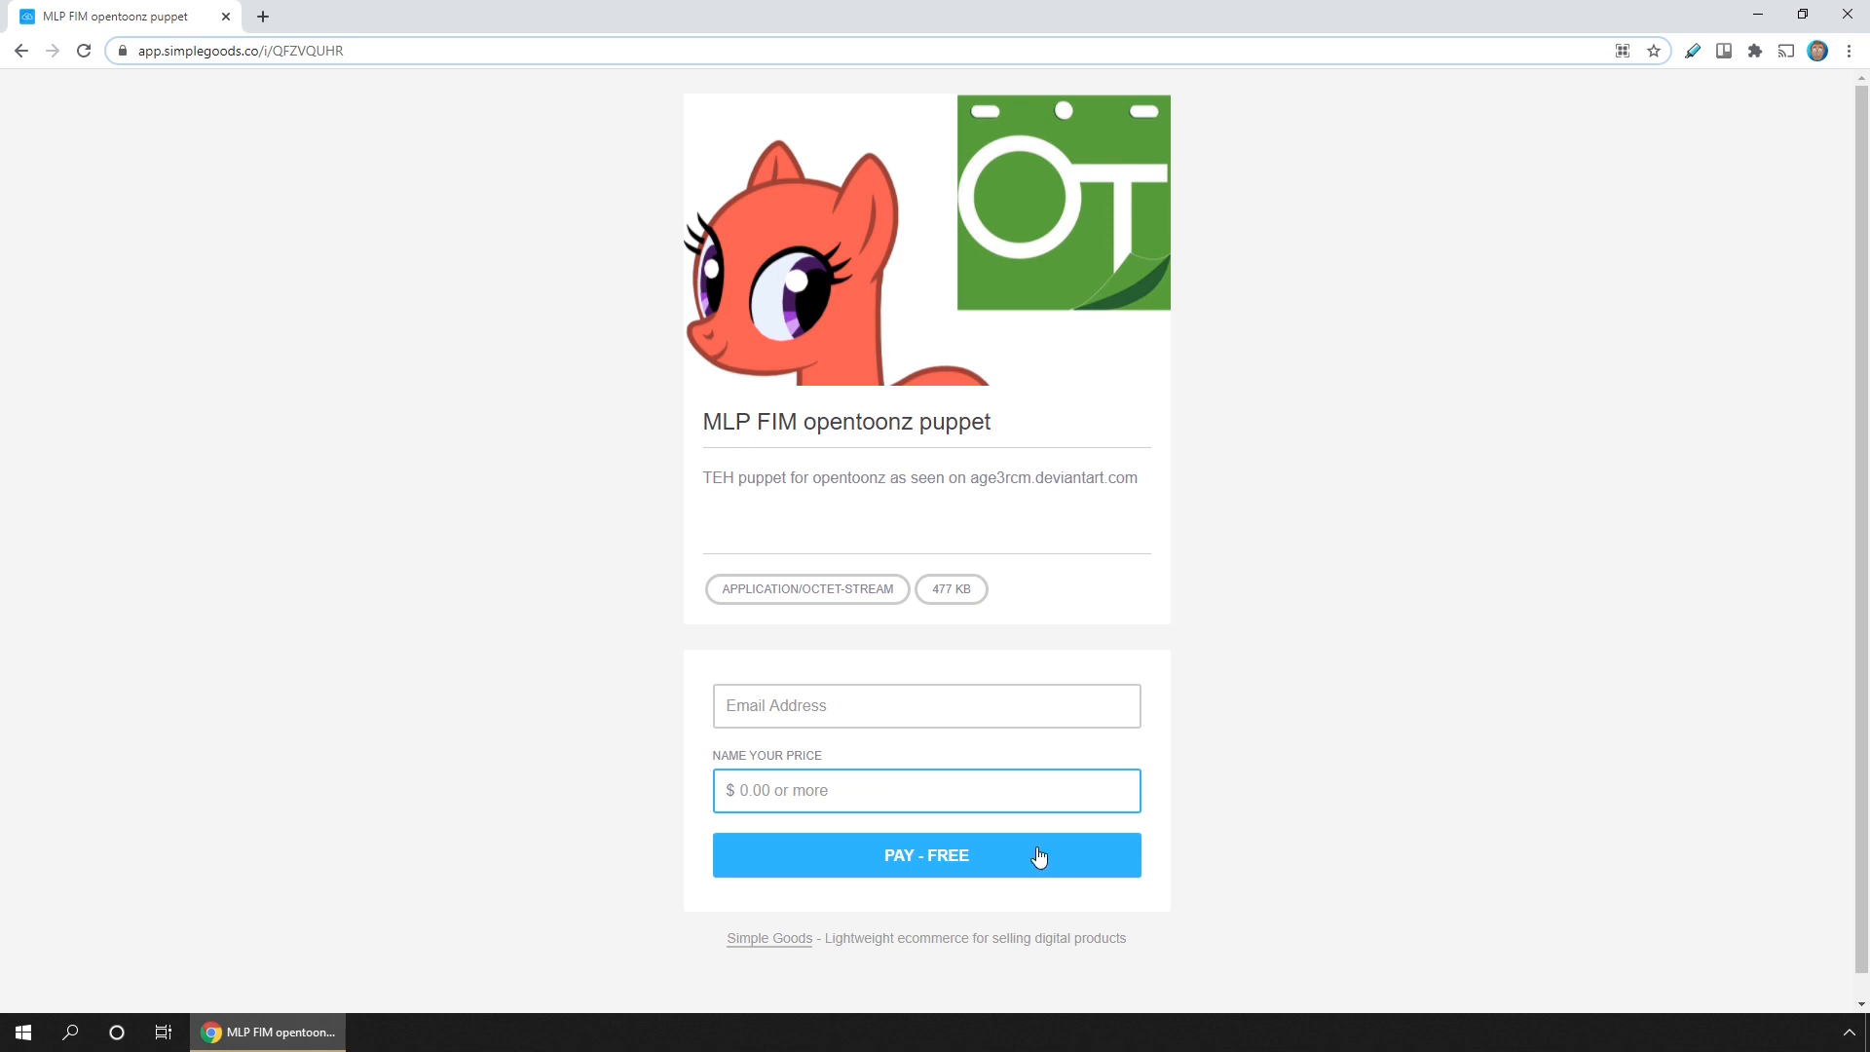
{"action": "mouse_move", "coordinate": [1574, 670]}
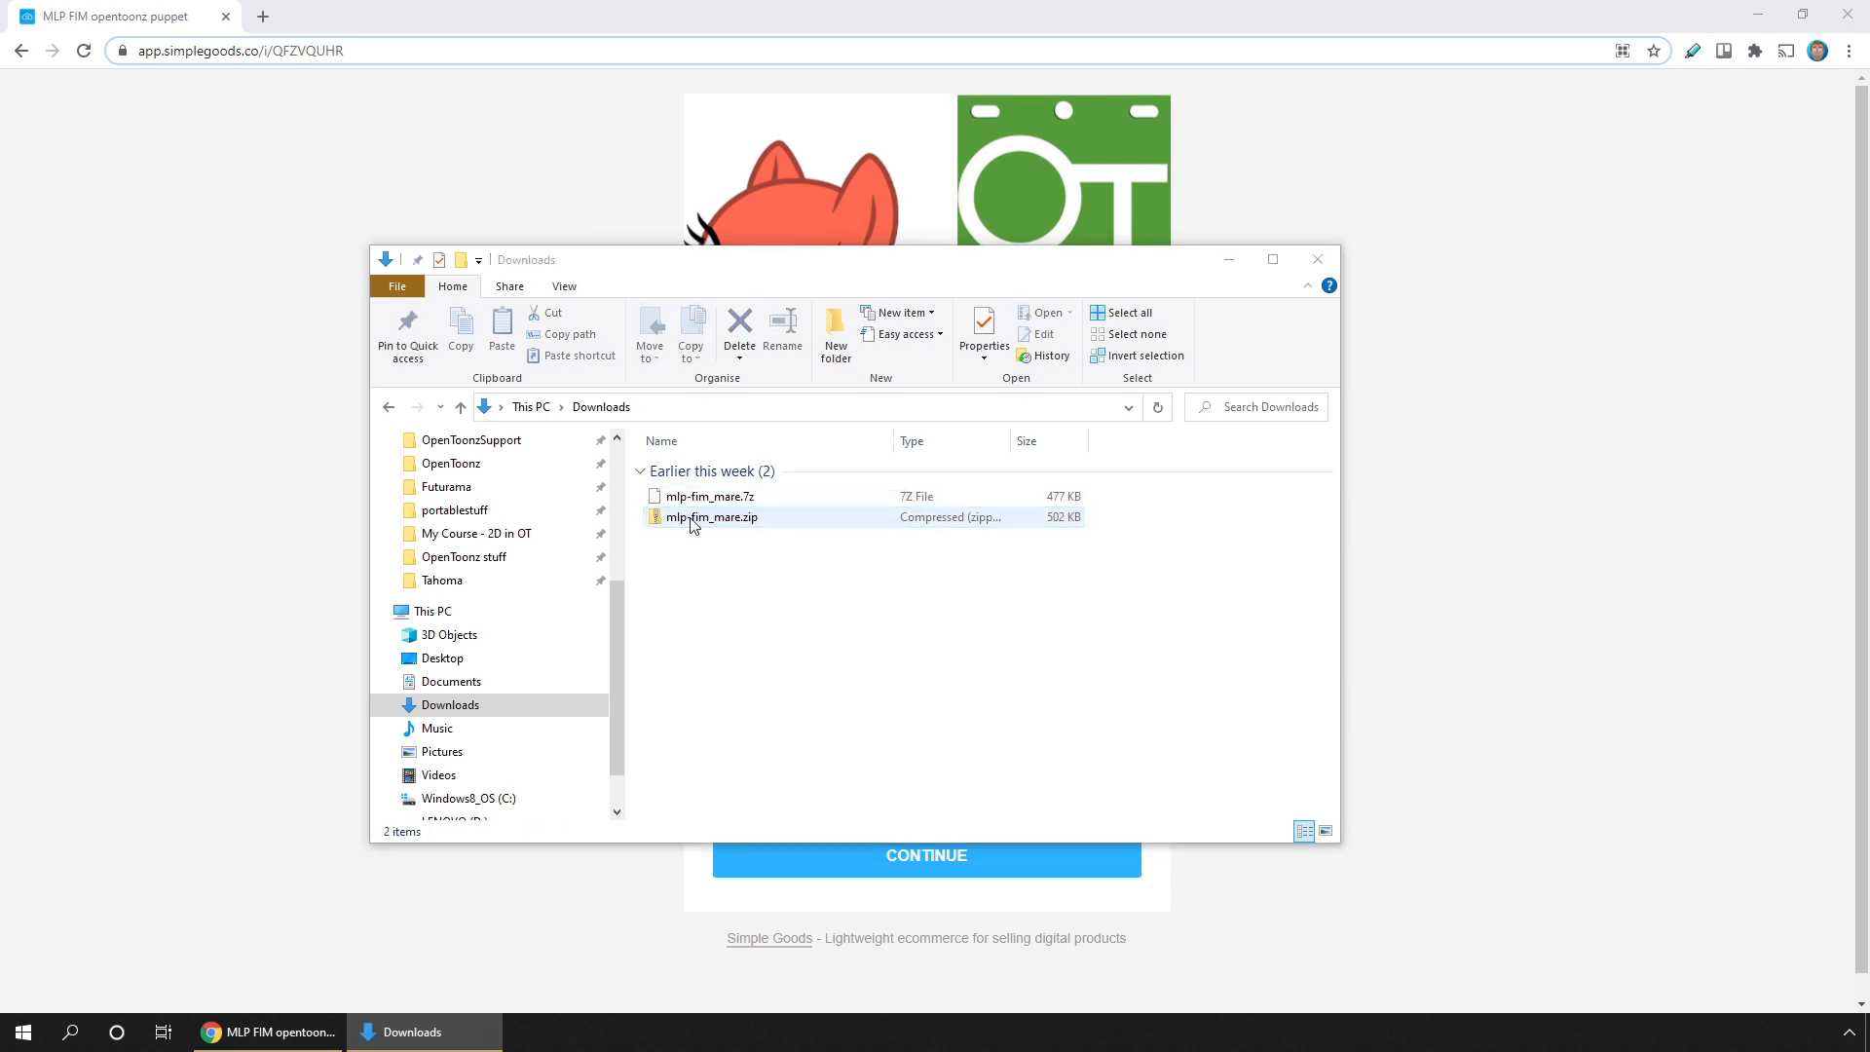
Step: Extract the downloaded mlp-fim_mare.zip into its default folder
{"action": "right_click", "coordinate": [711, 516]}
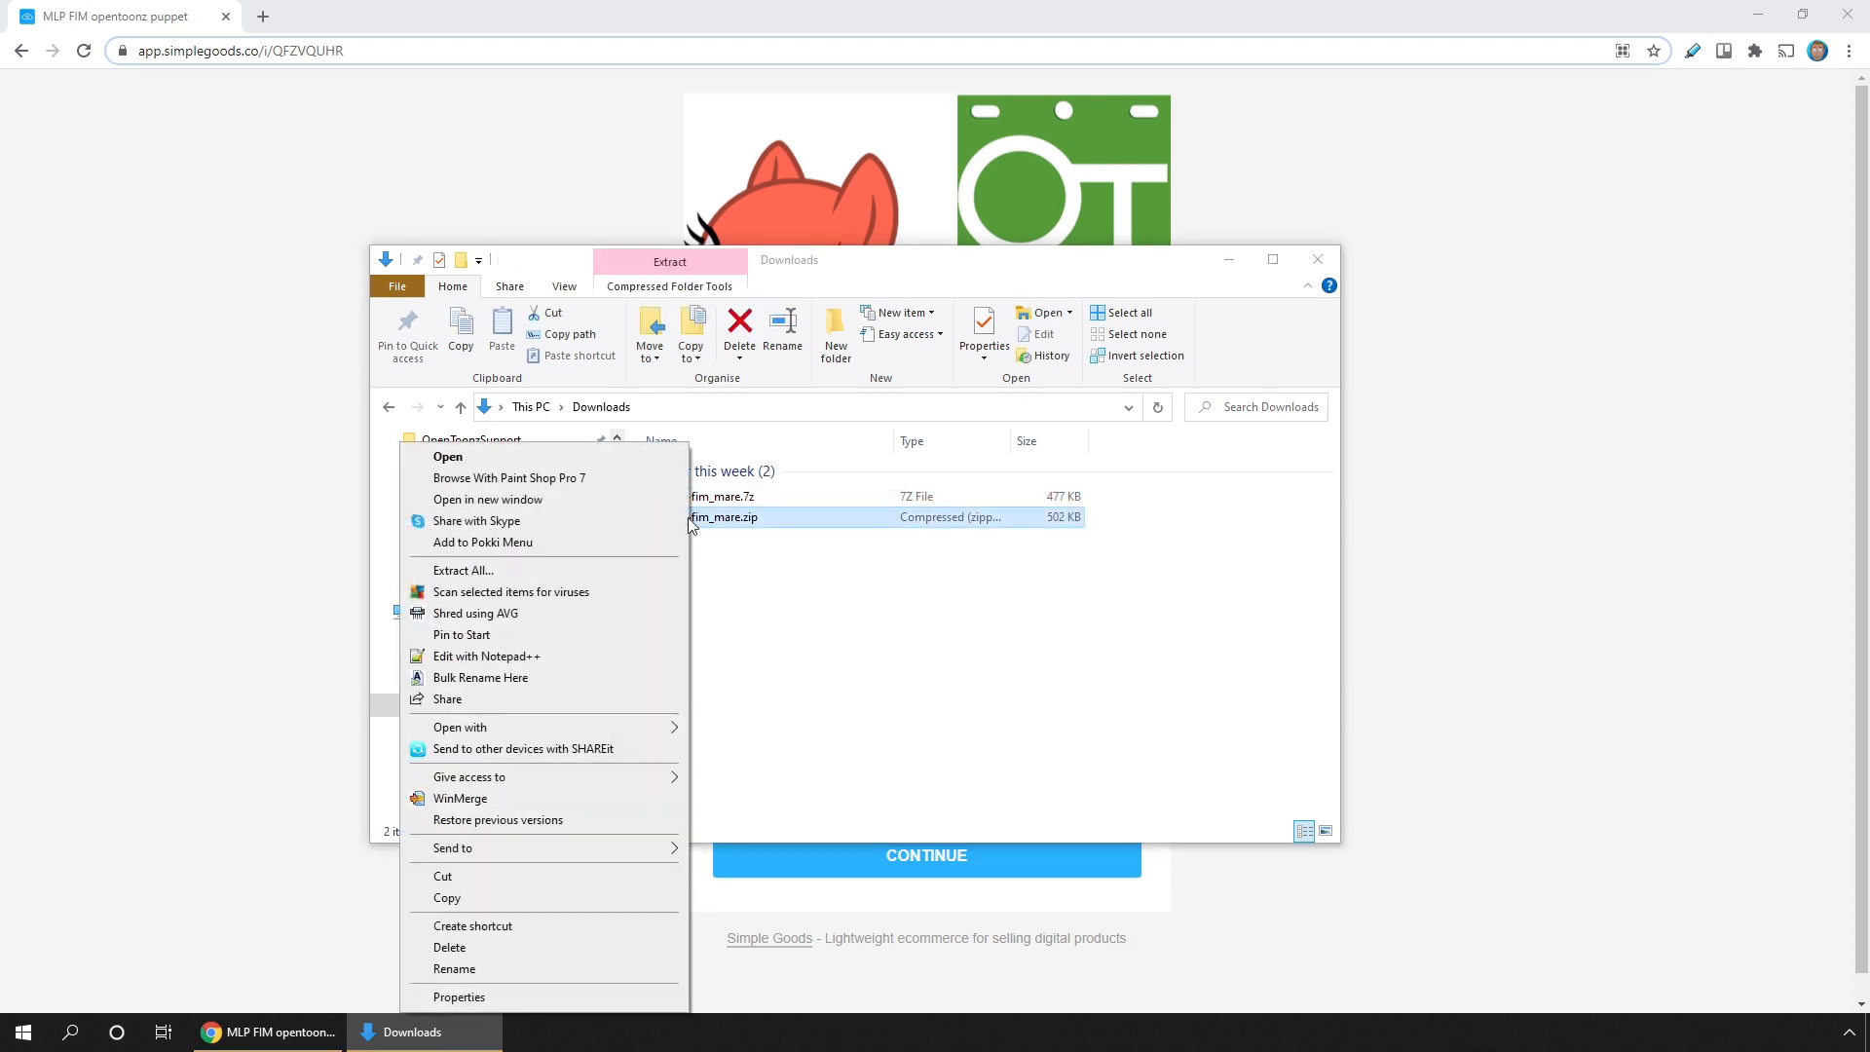
{"action": "mouse_move", "coordinate": [519, 573]}
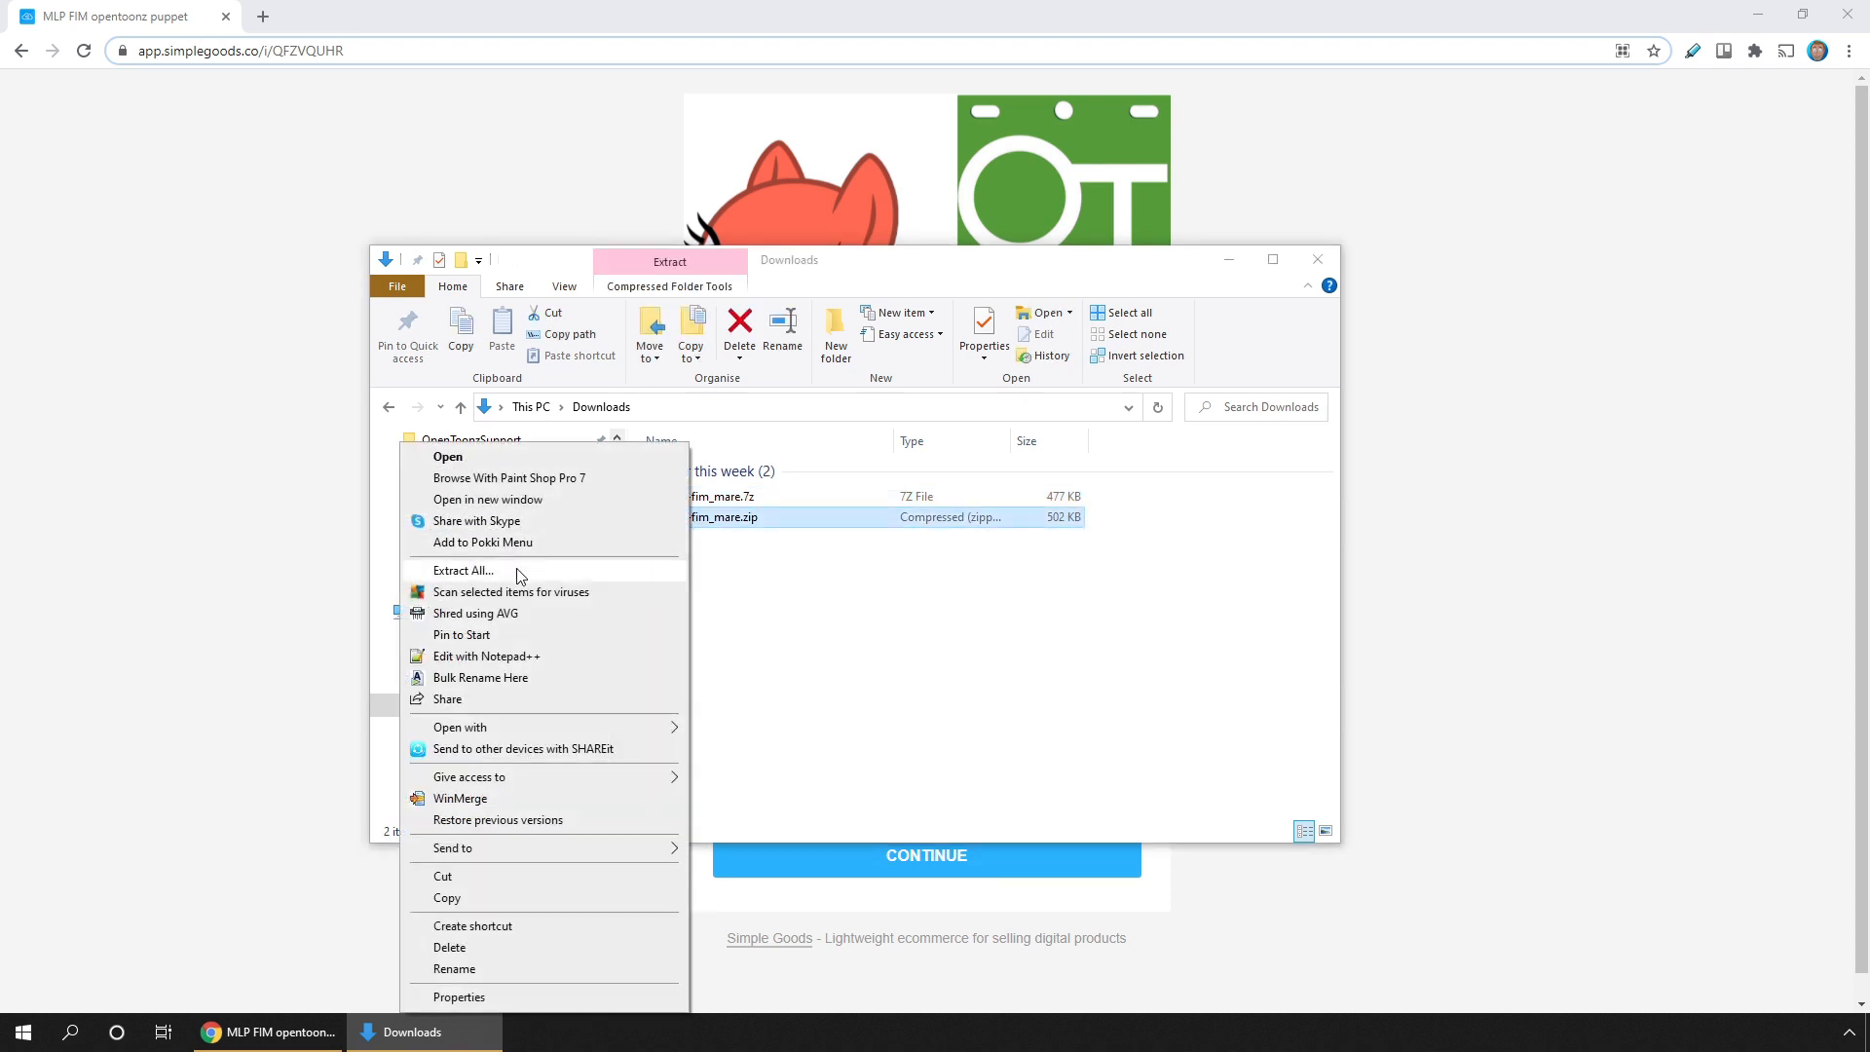
{"action": "left_click", "coordinate": [462, 571]}
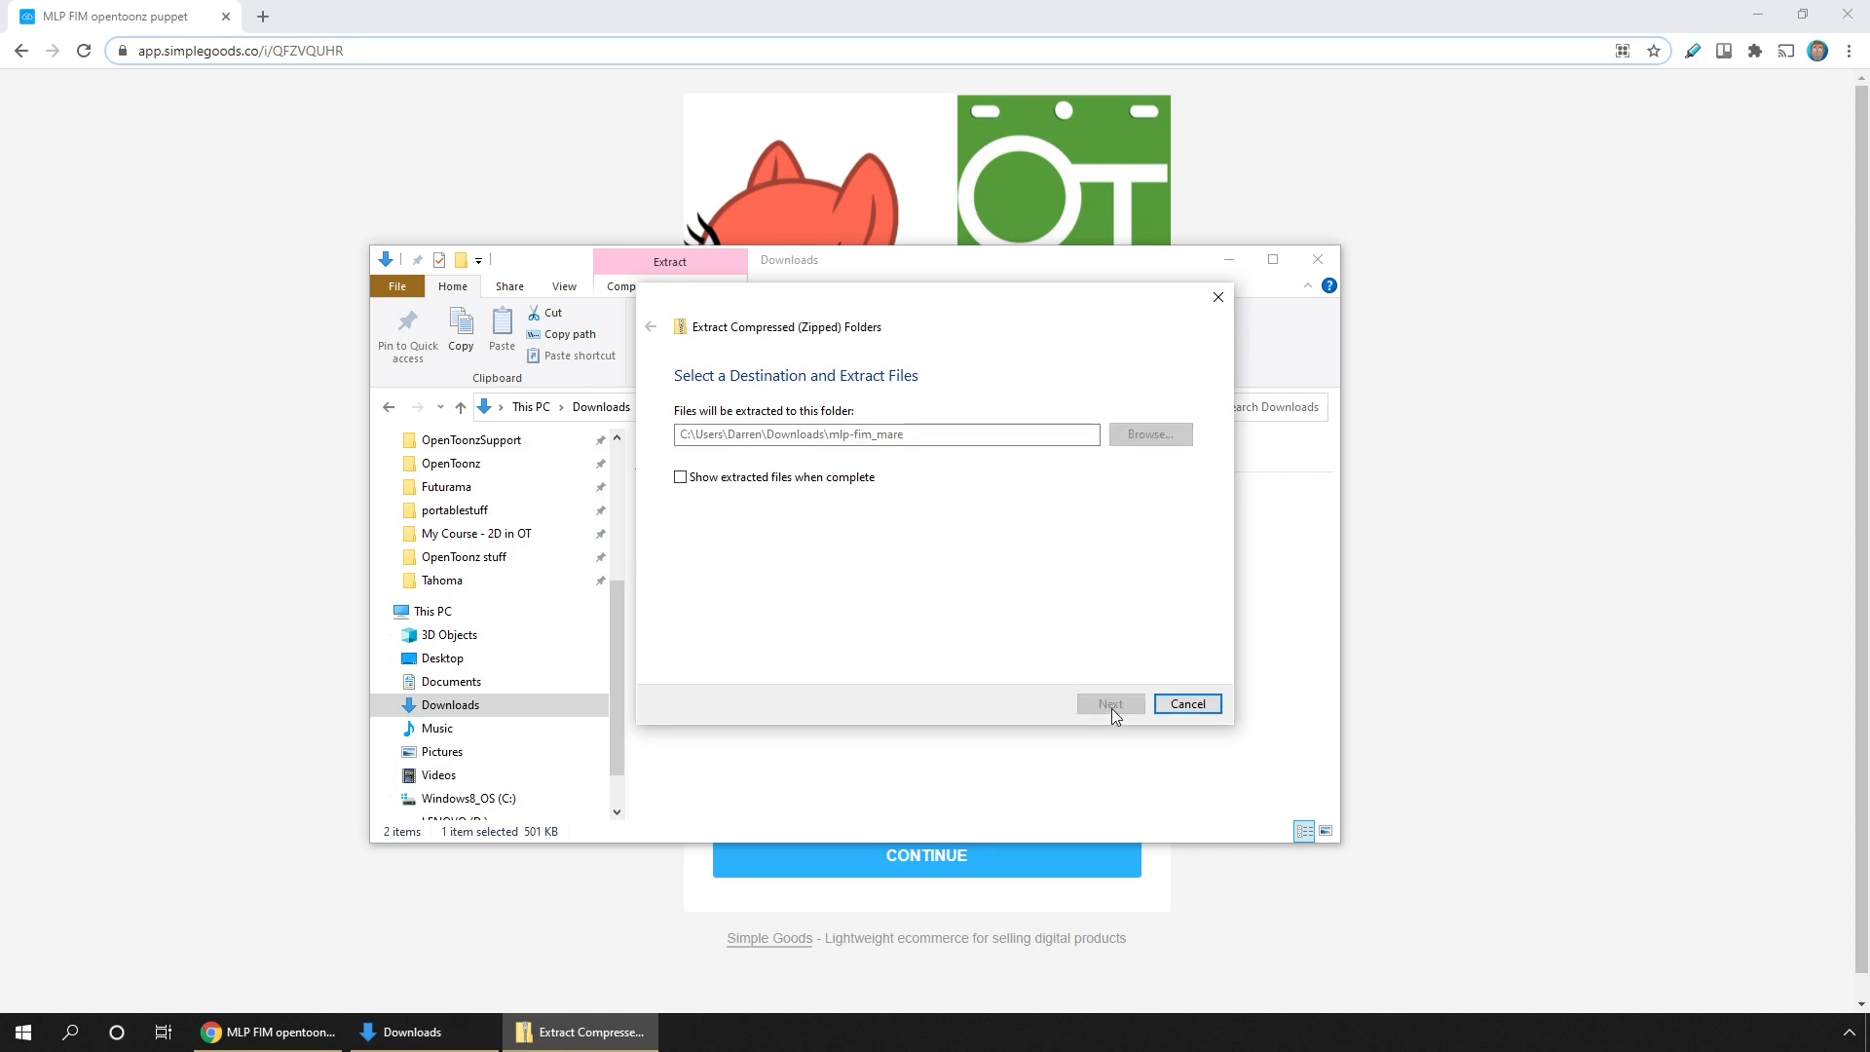
{"action": "left_click", "coordinate": [1186, 703]}
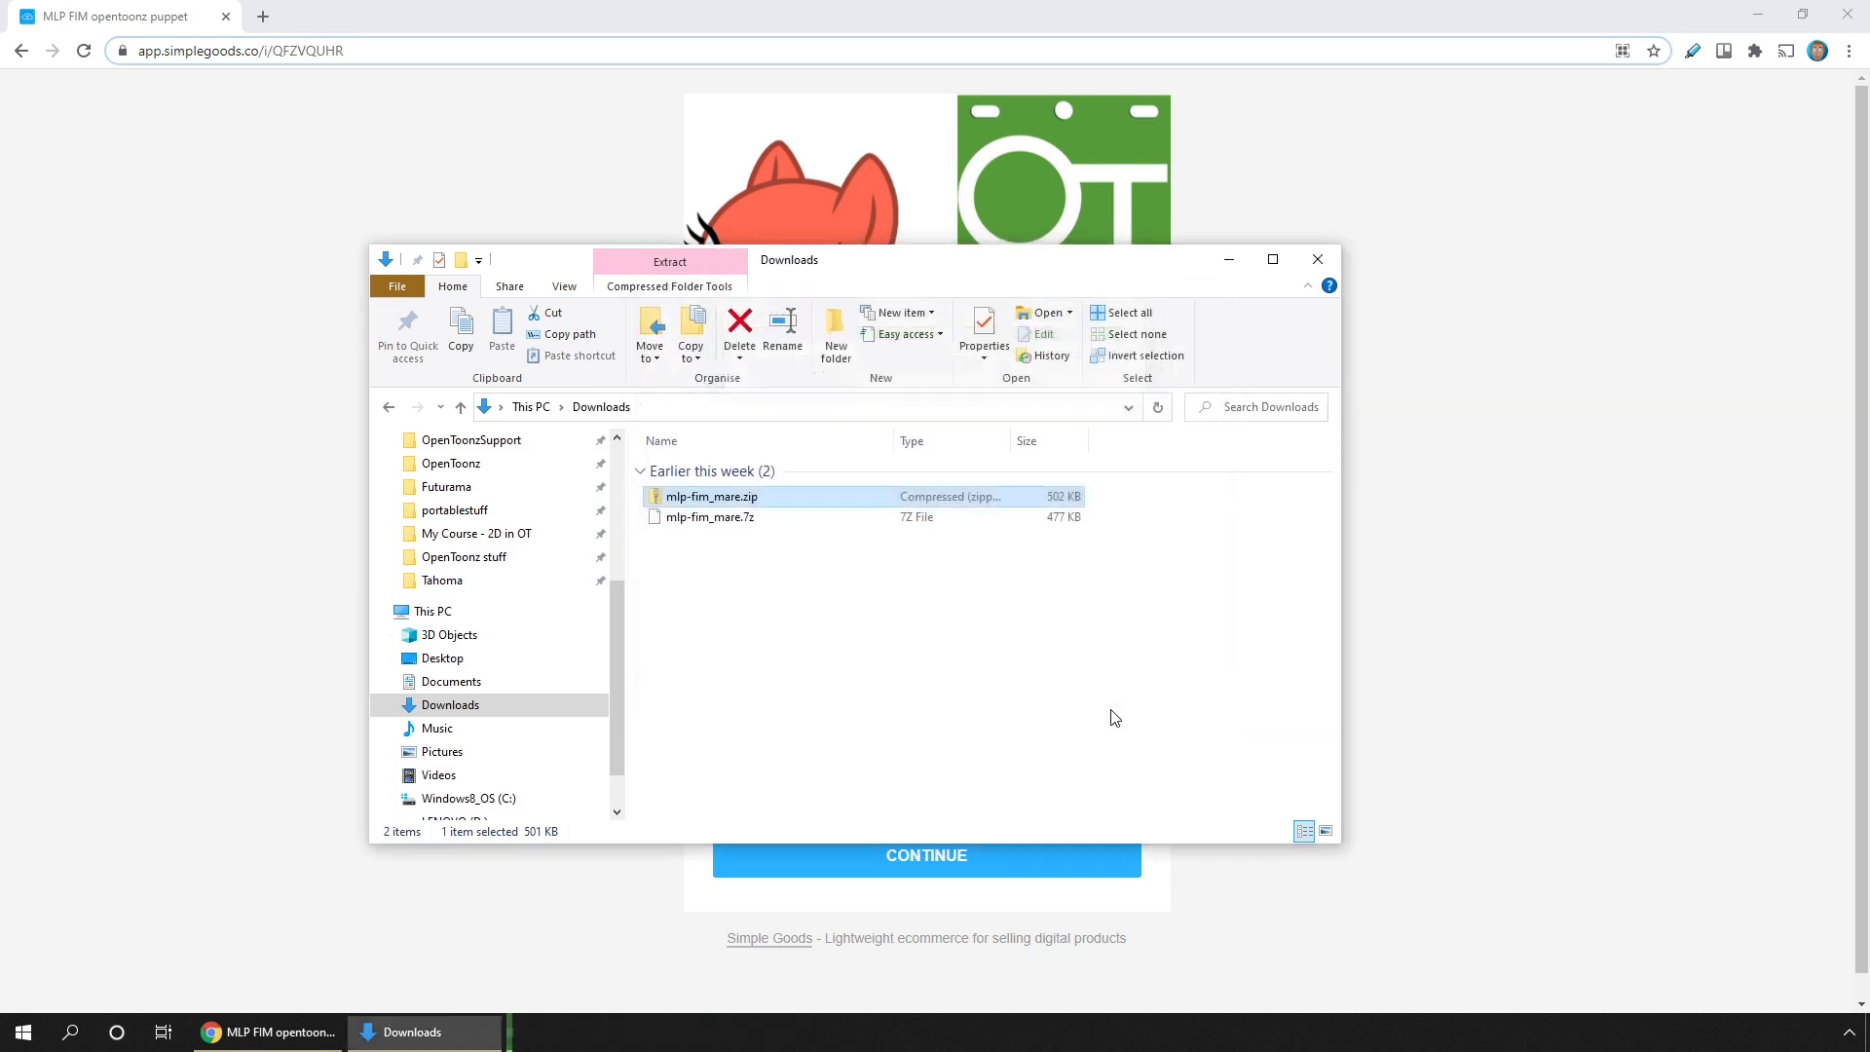
{"action": "left_click", "coordinate": [668, 261]}
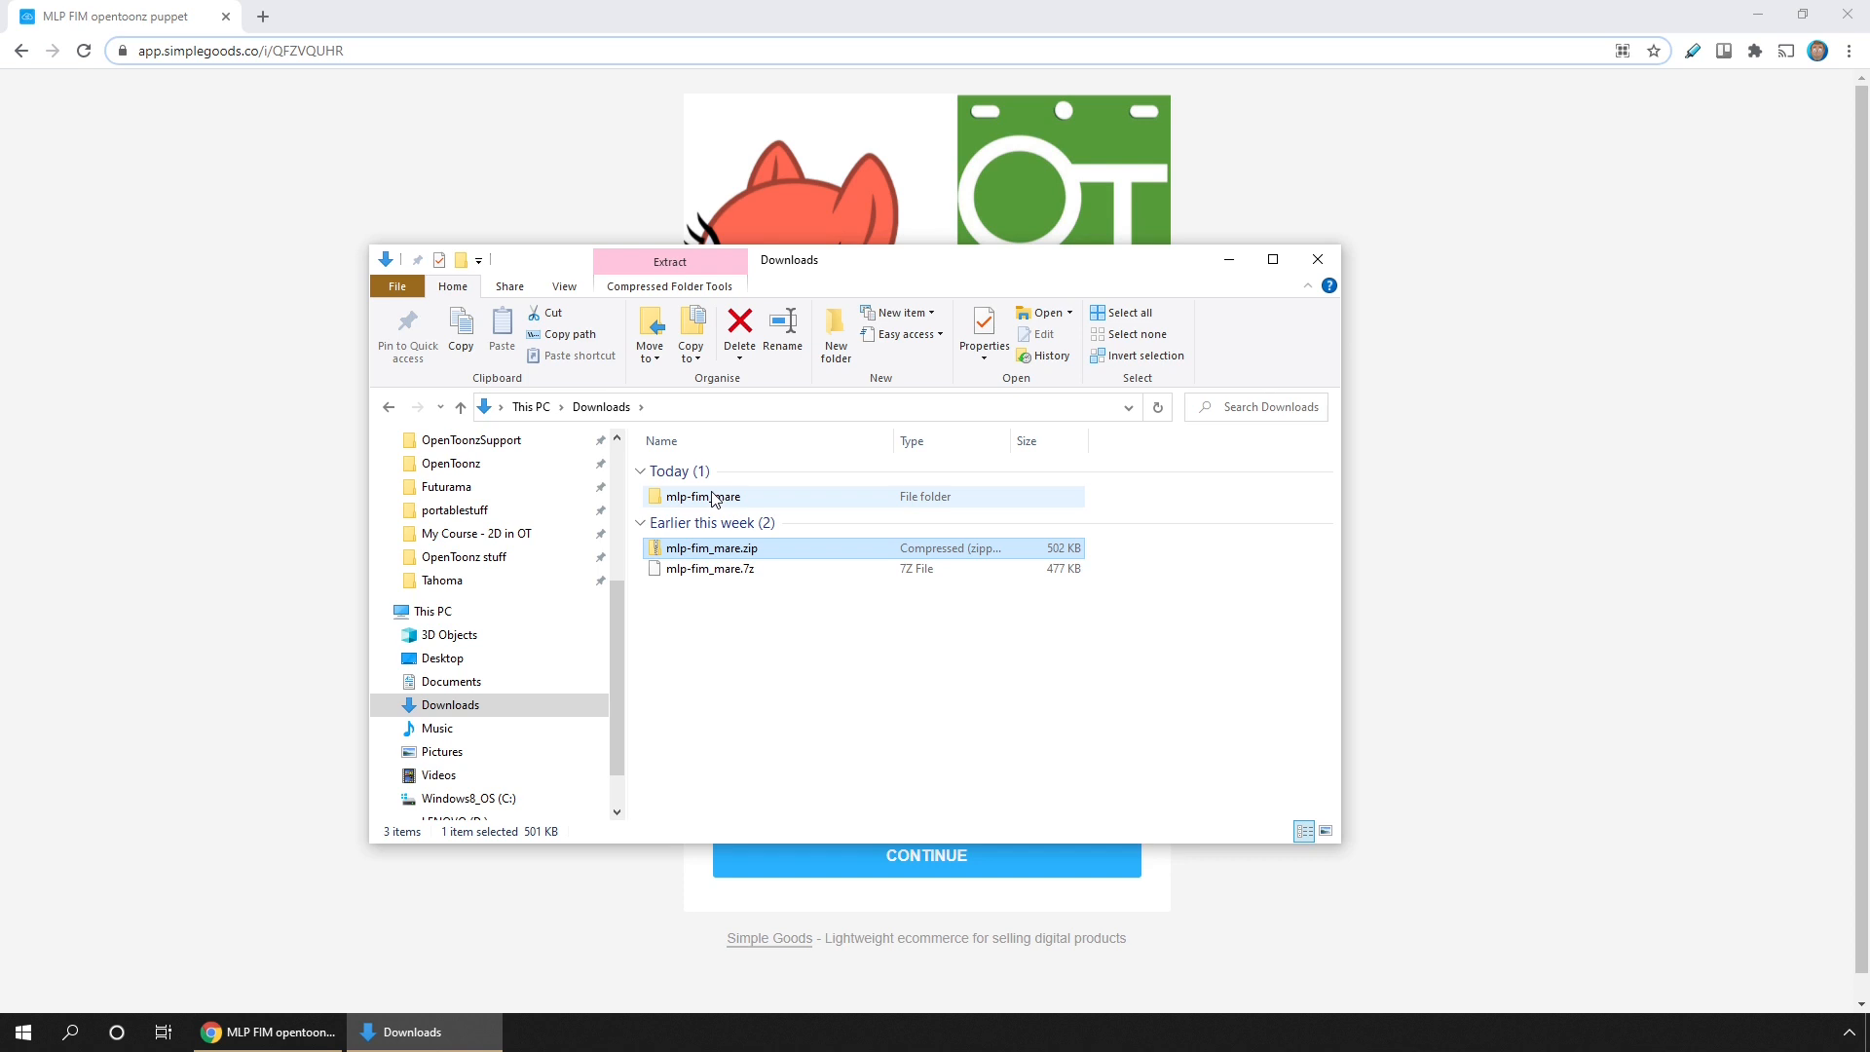
Step: Open the extracted mlp-fim_mare folder and its inner project folder
{"action": "double_click", "coordinate": [701, 497]}
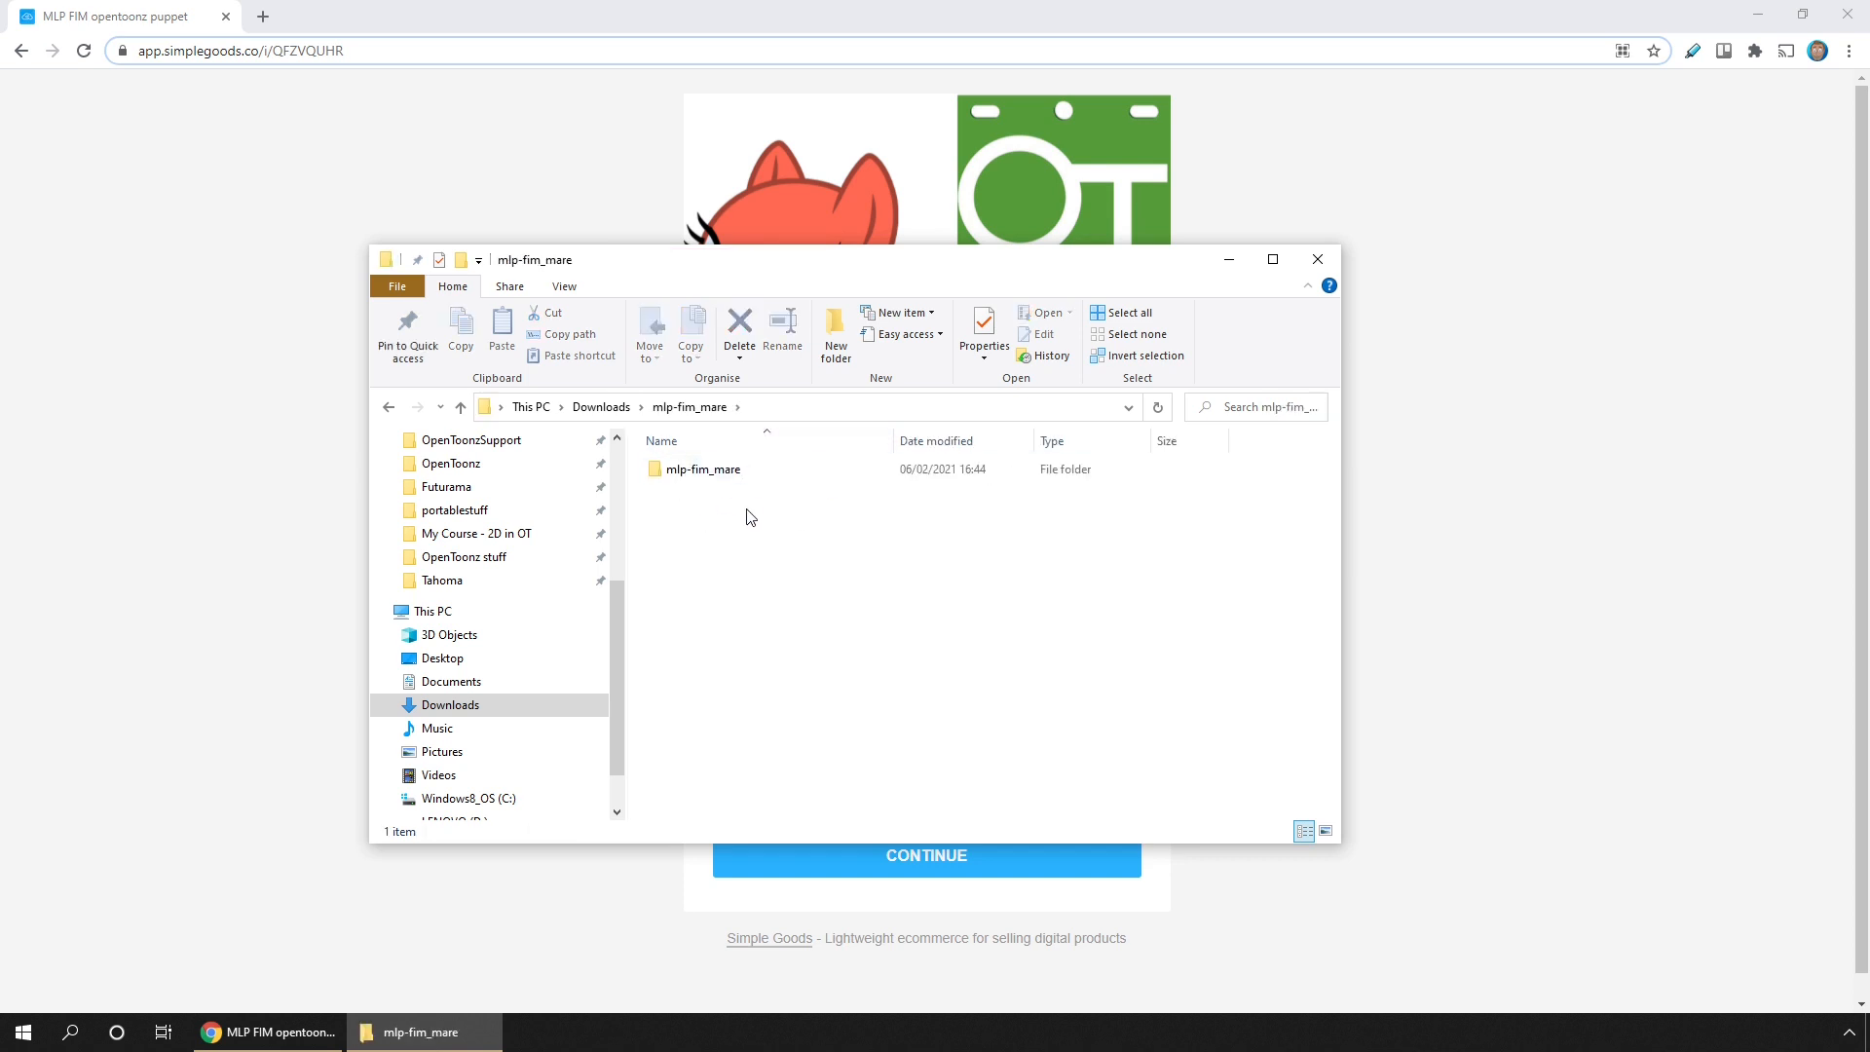
{"action": "left_click", "coordinate": [704, 470]}
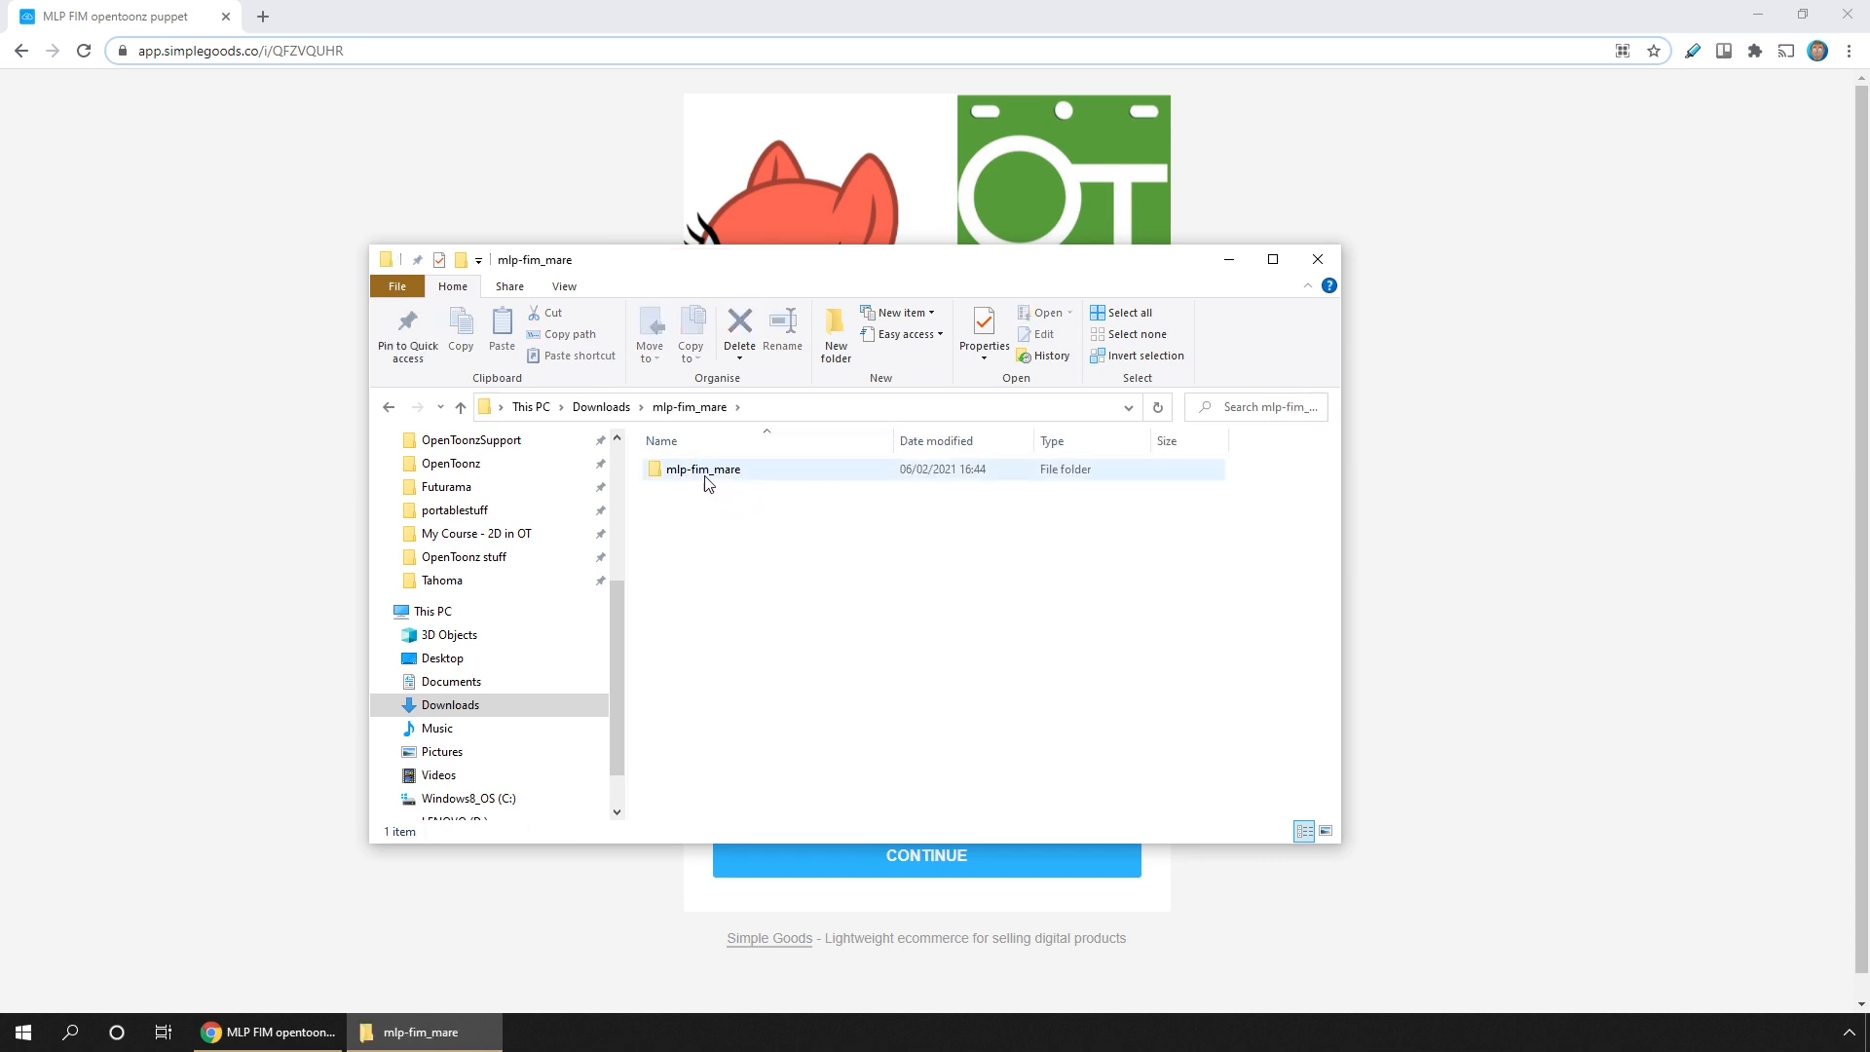
{"action": "left_click", "coordinate": [703, 470]}
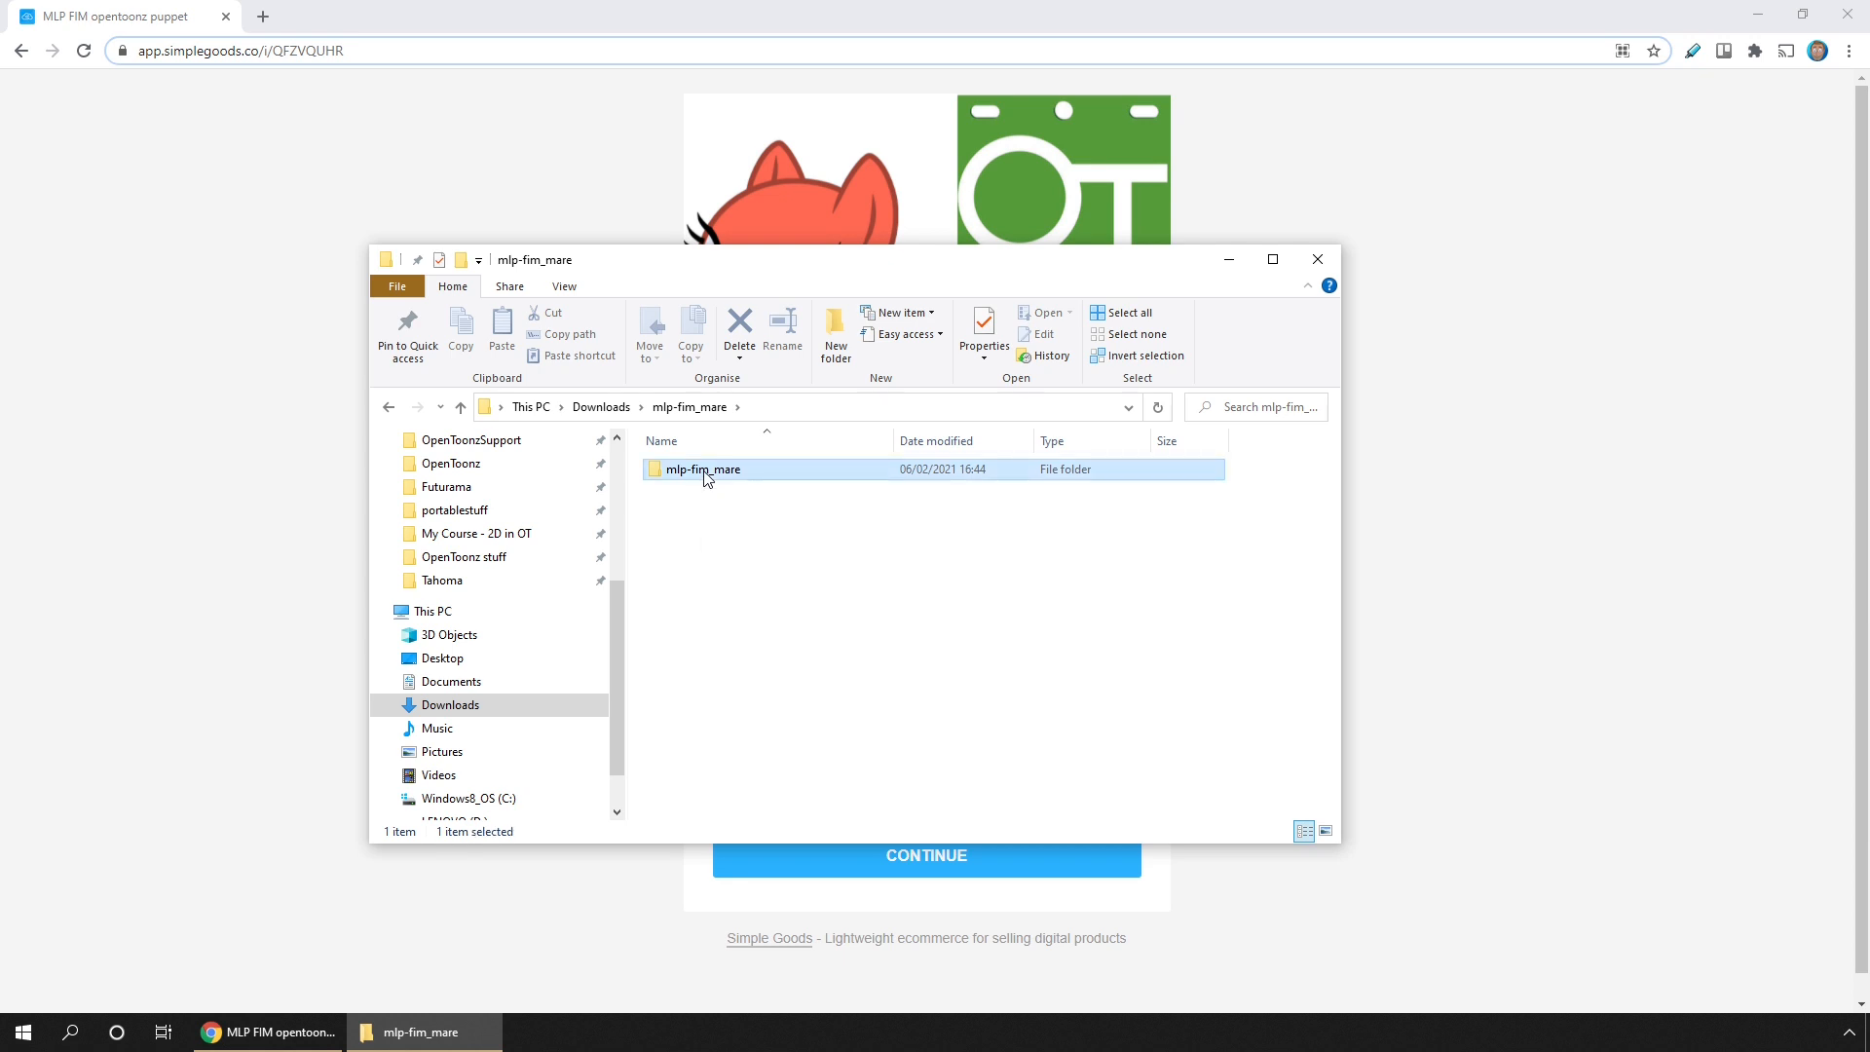
{"action": "double_click", "coordinate": [697, 469]}
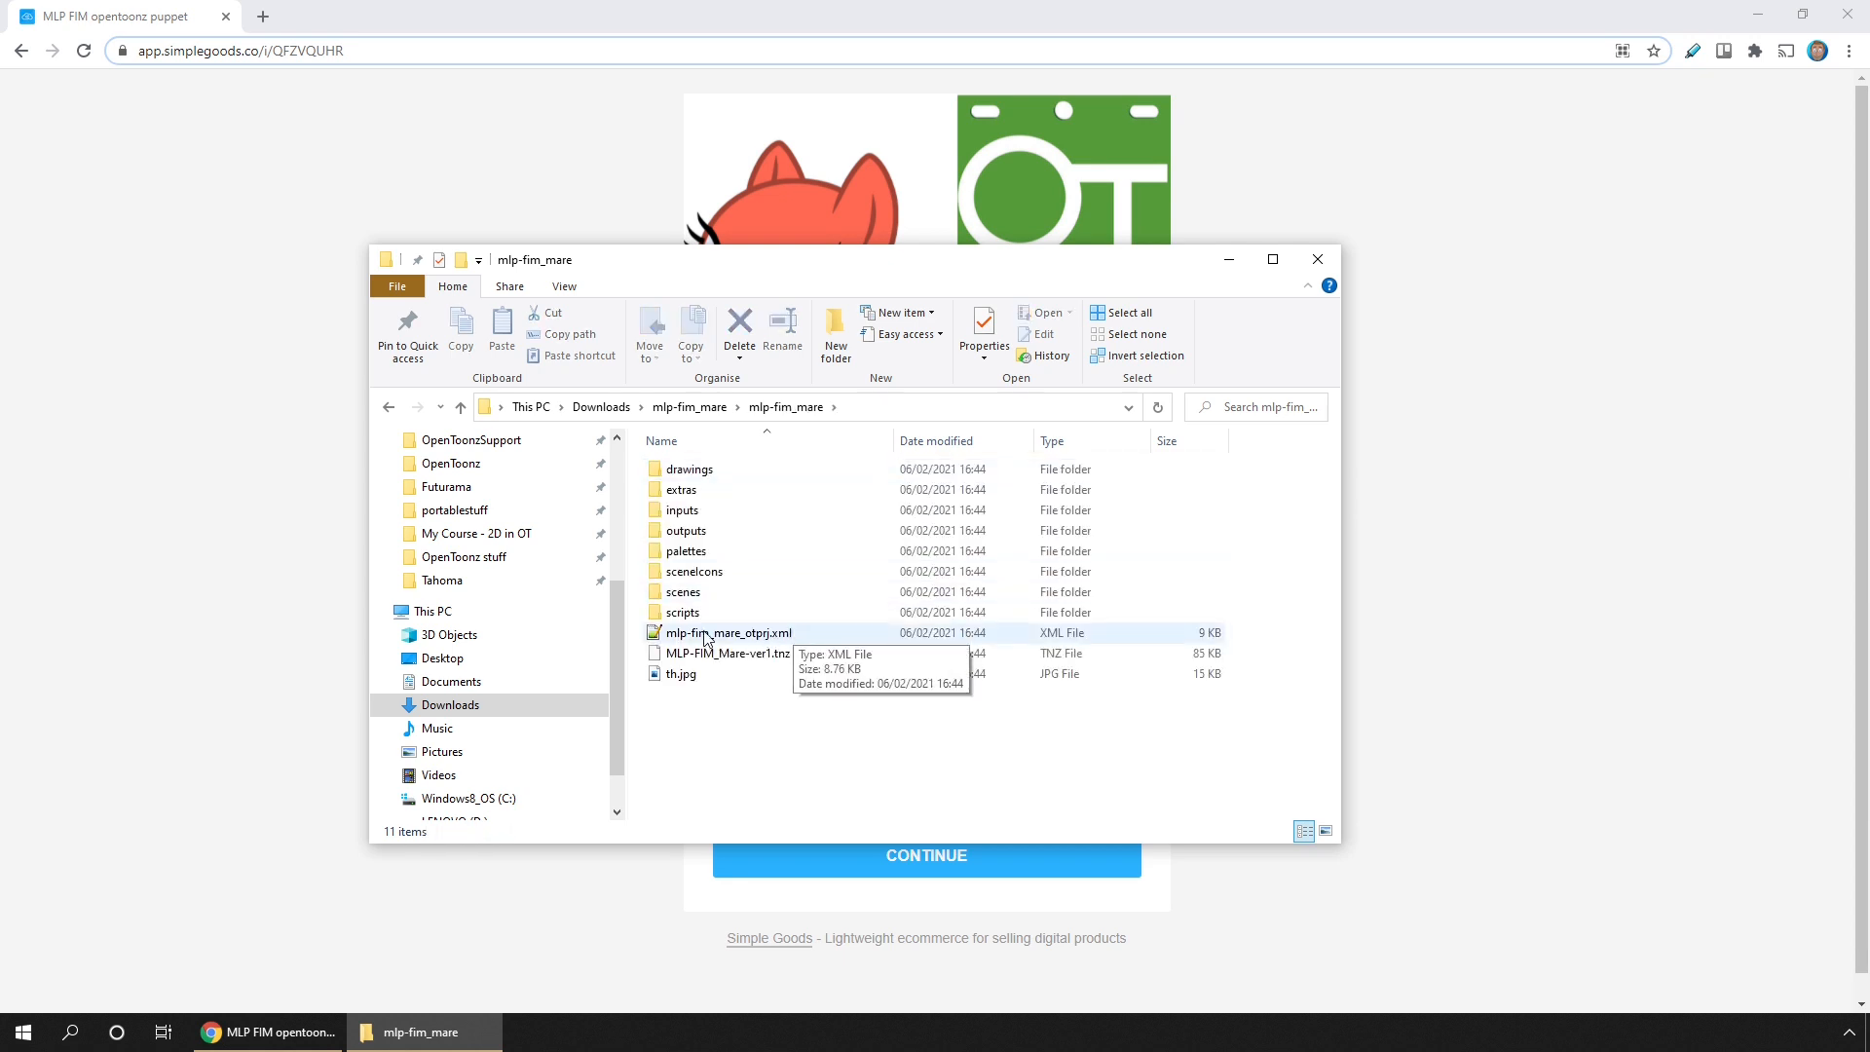
{"action": "left_click", "coordinate": [726, 631]}
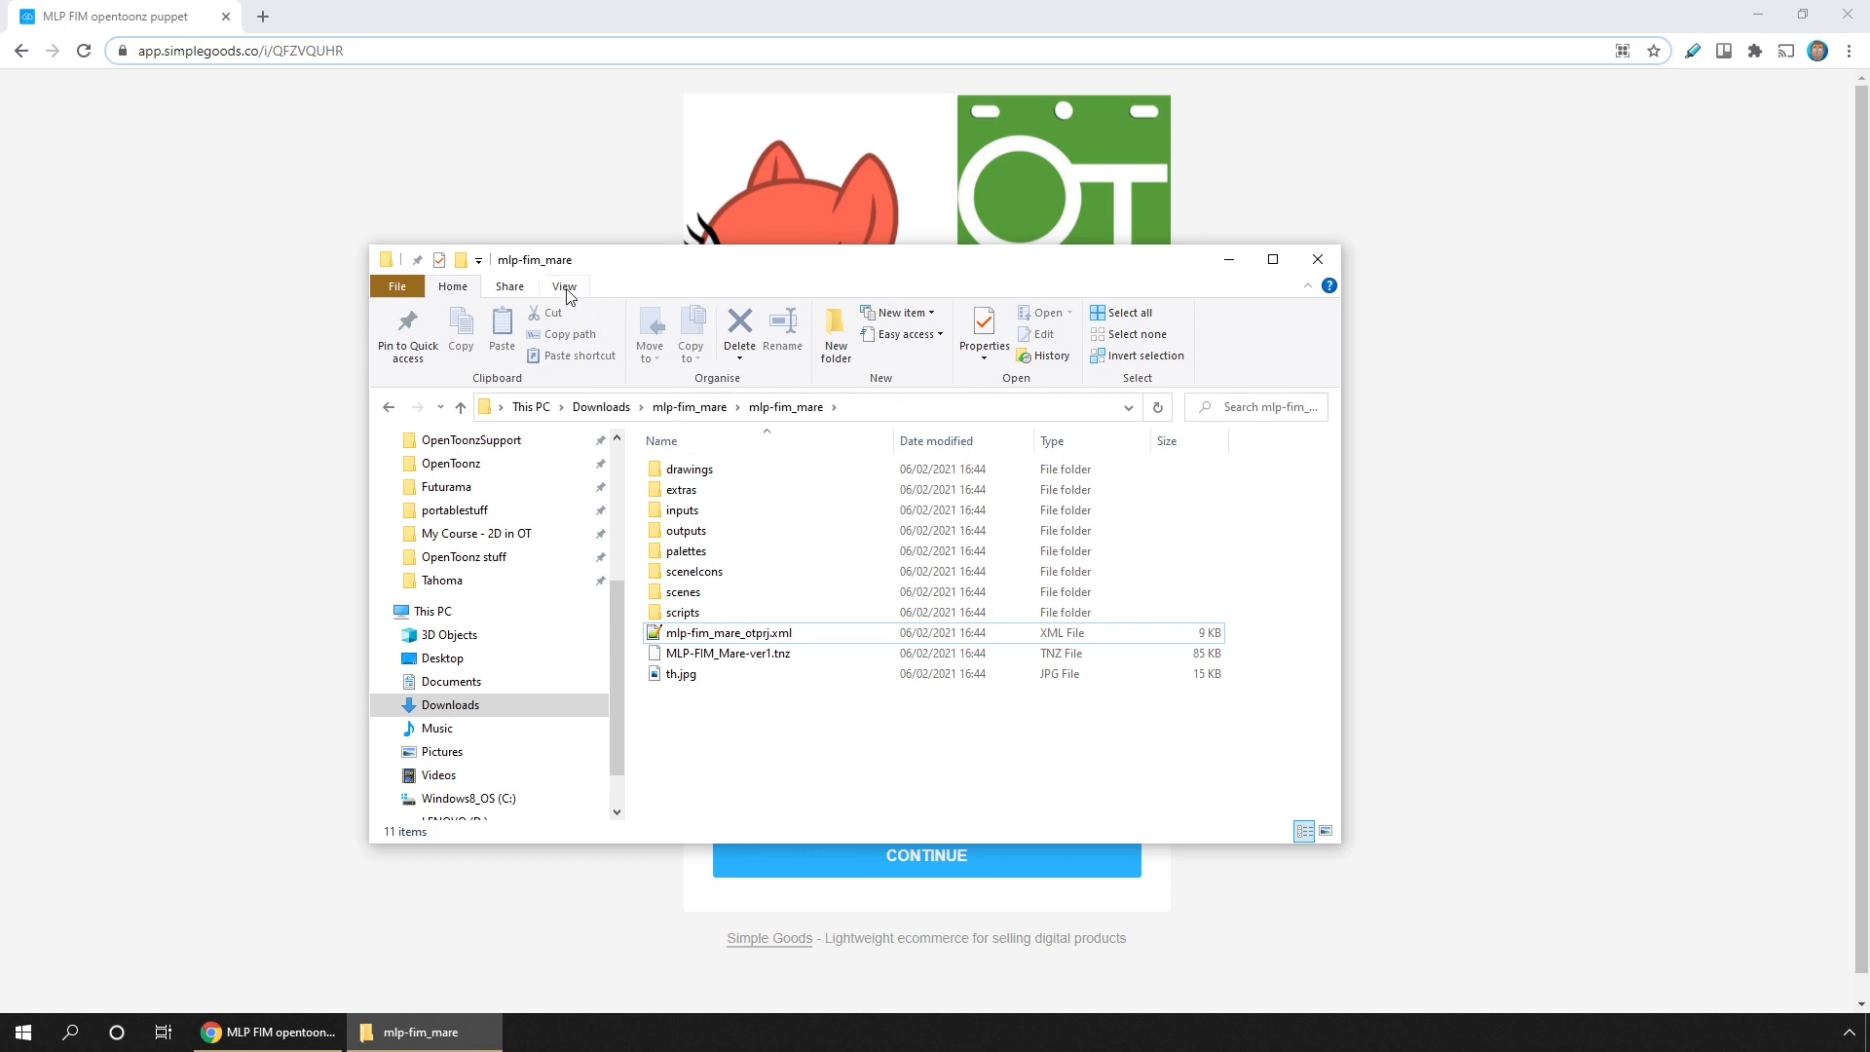
Step: Show large icons and select th.jpg and MLP-FIM_Mare-ver1.tnz for removal
{"action": "left_click", "coordinate": [565, 287]}
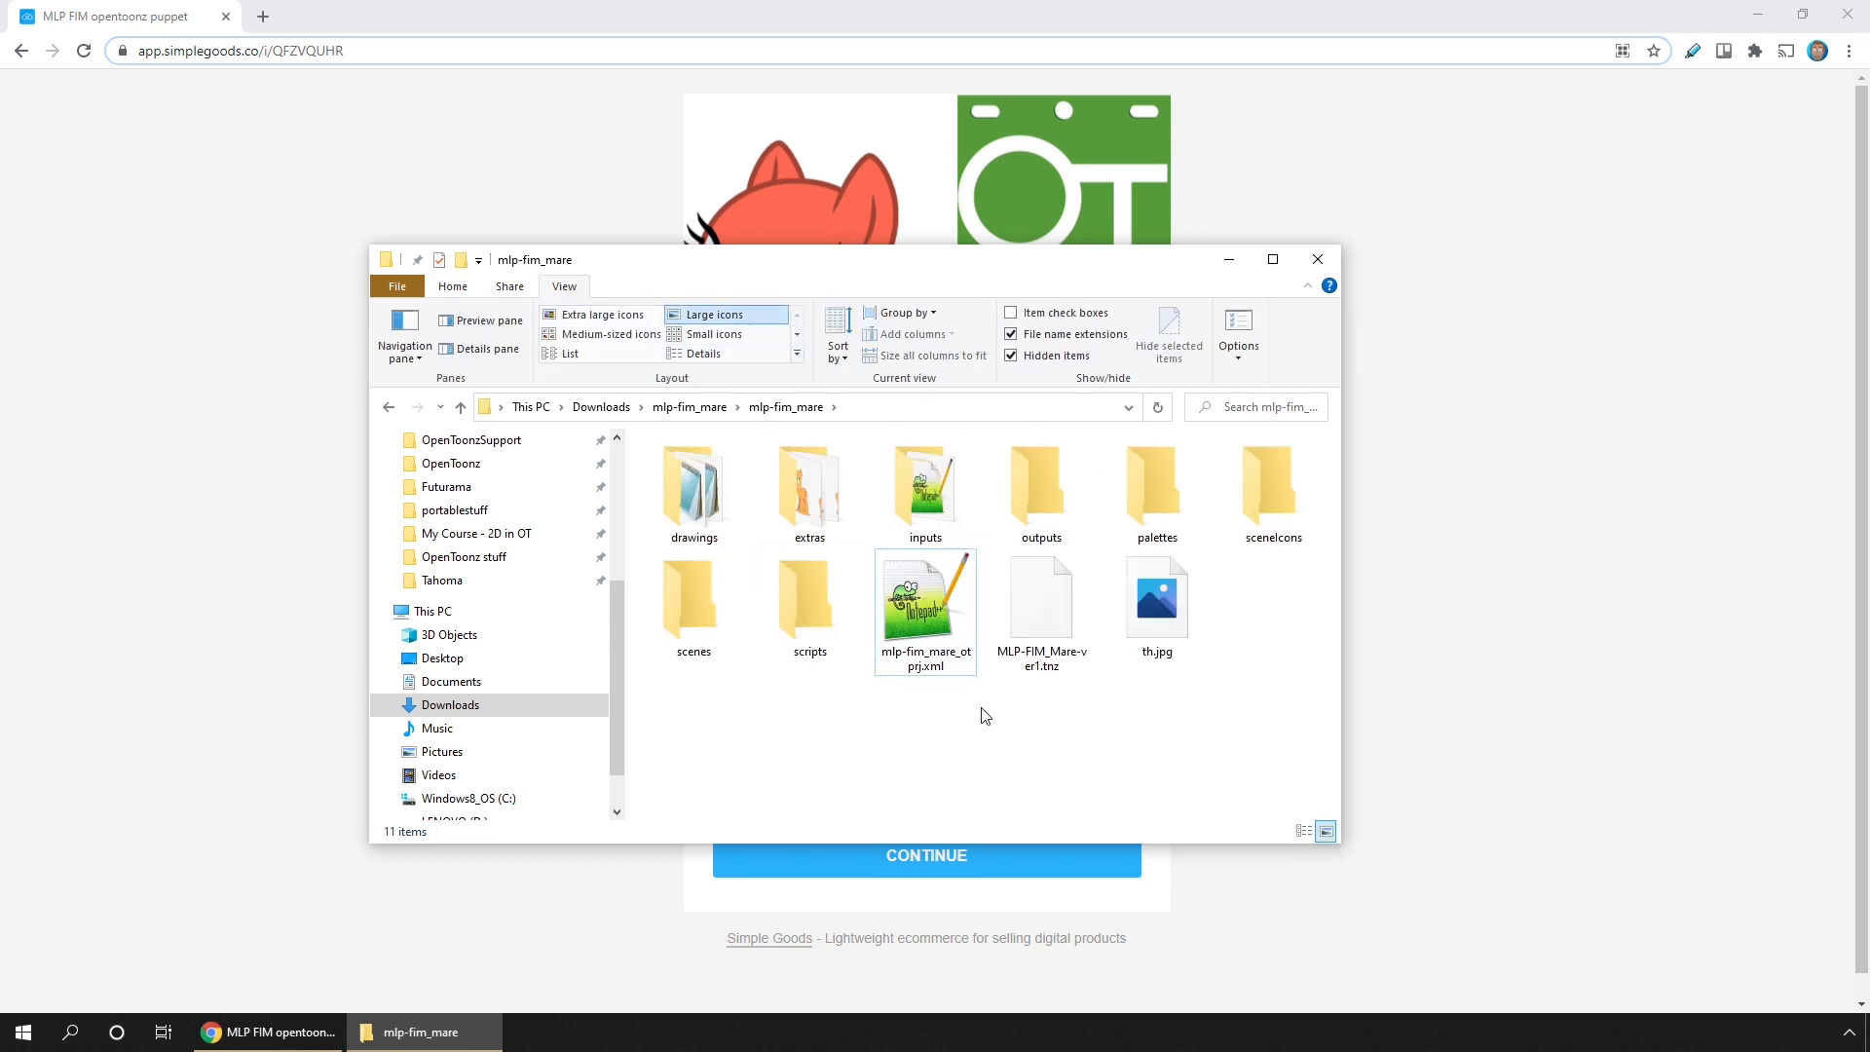
{"action": "left_click", "coordinate": [1156, 596]}
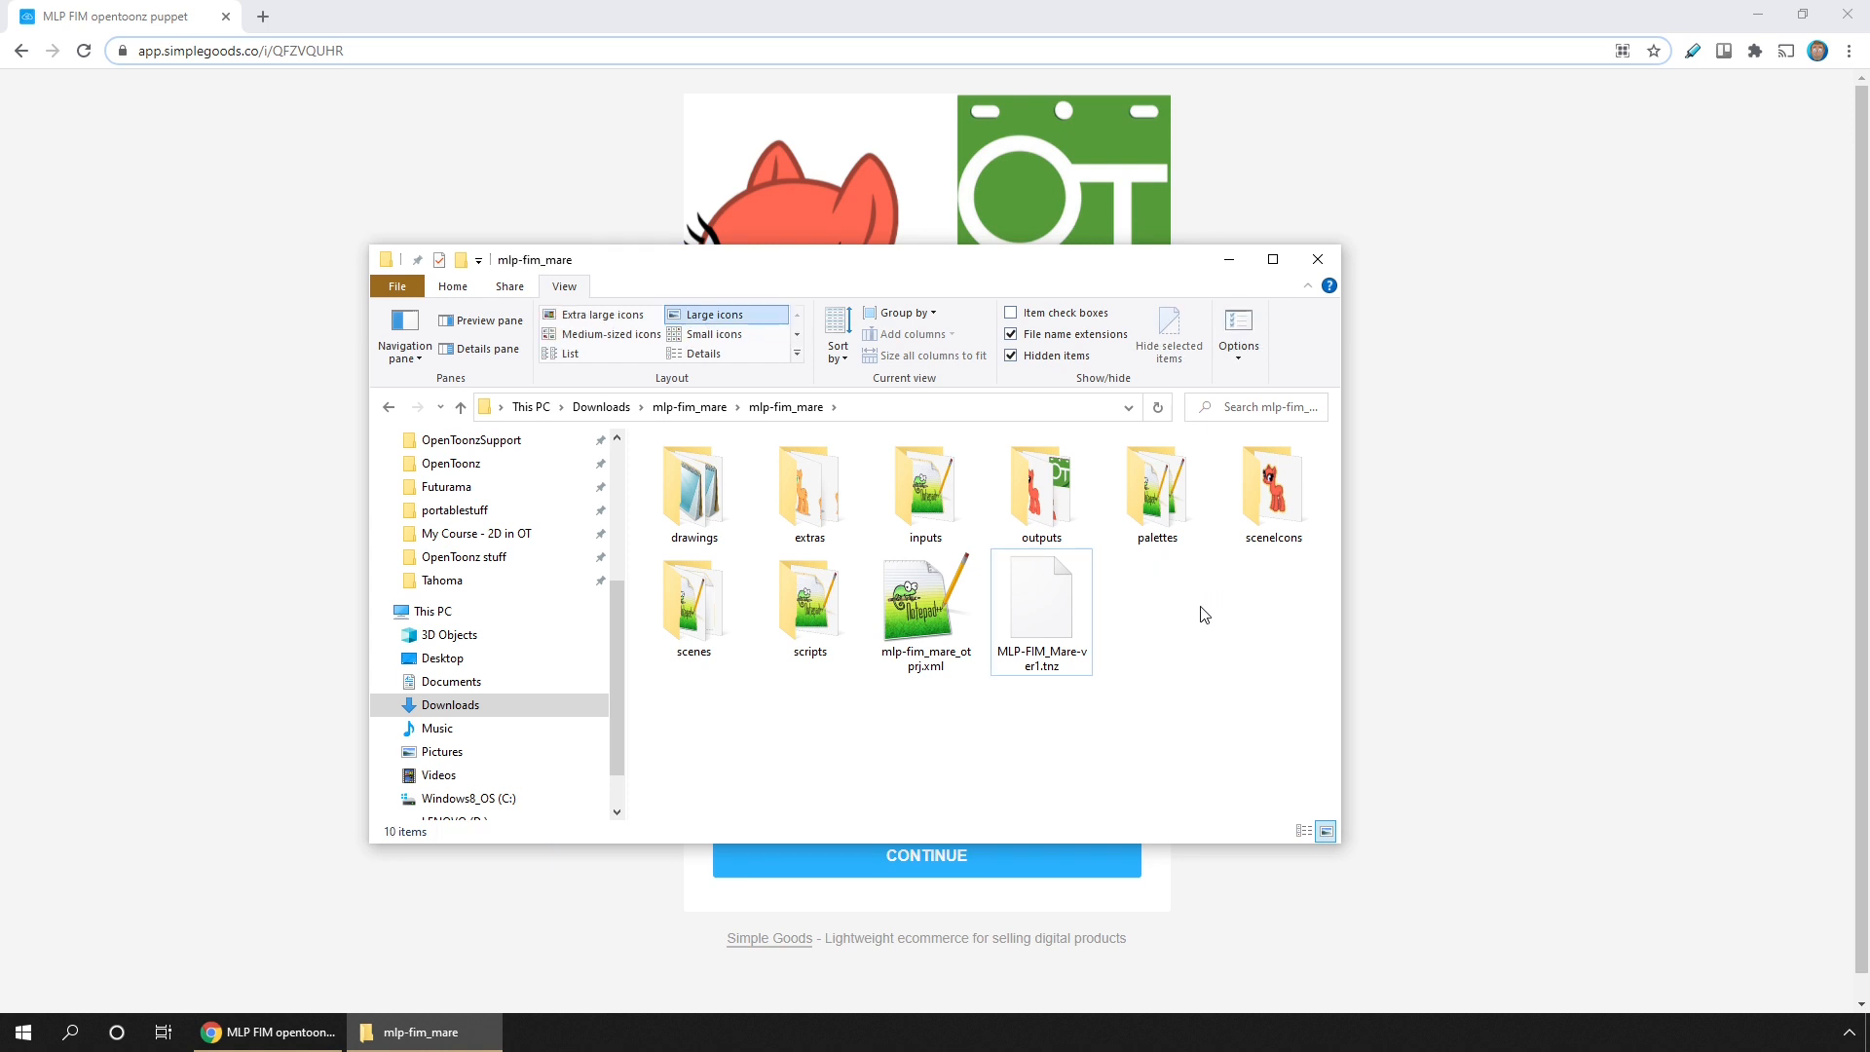
{"action": "left_click", "coordinate": [1040, 603]}
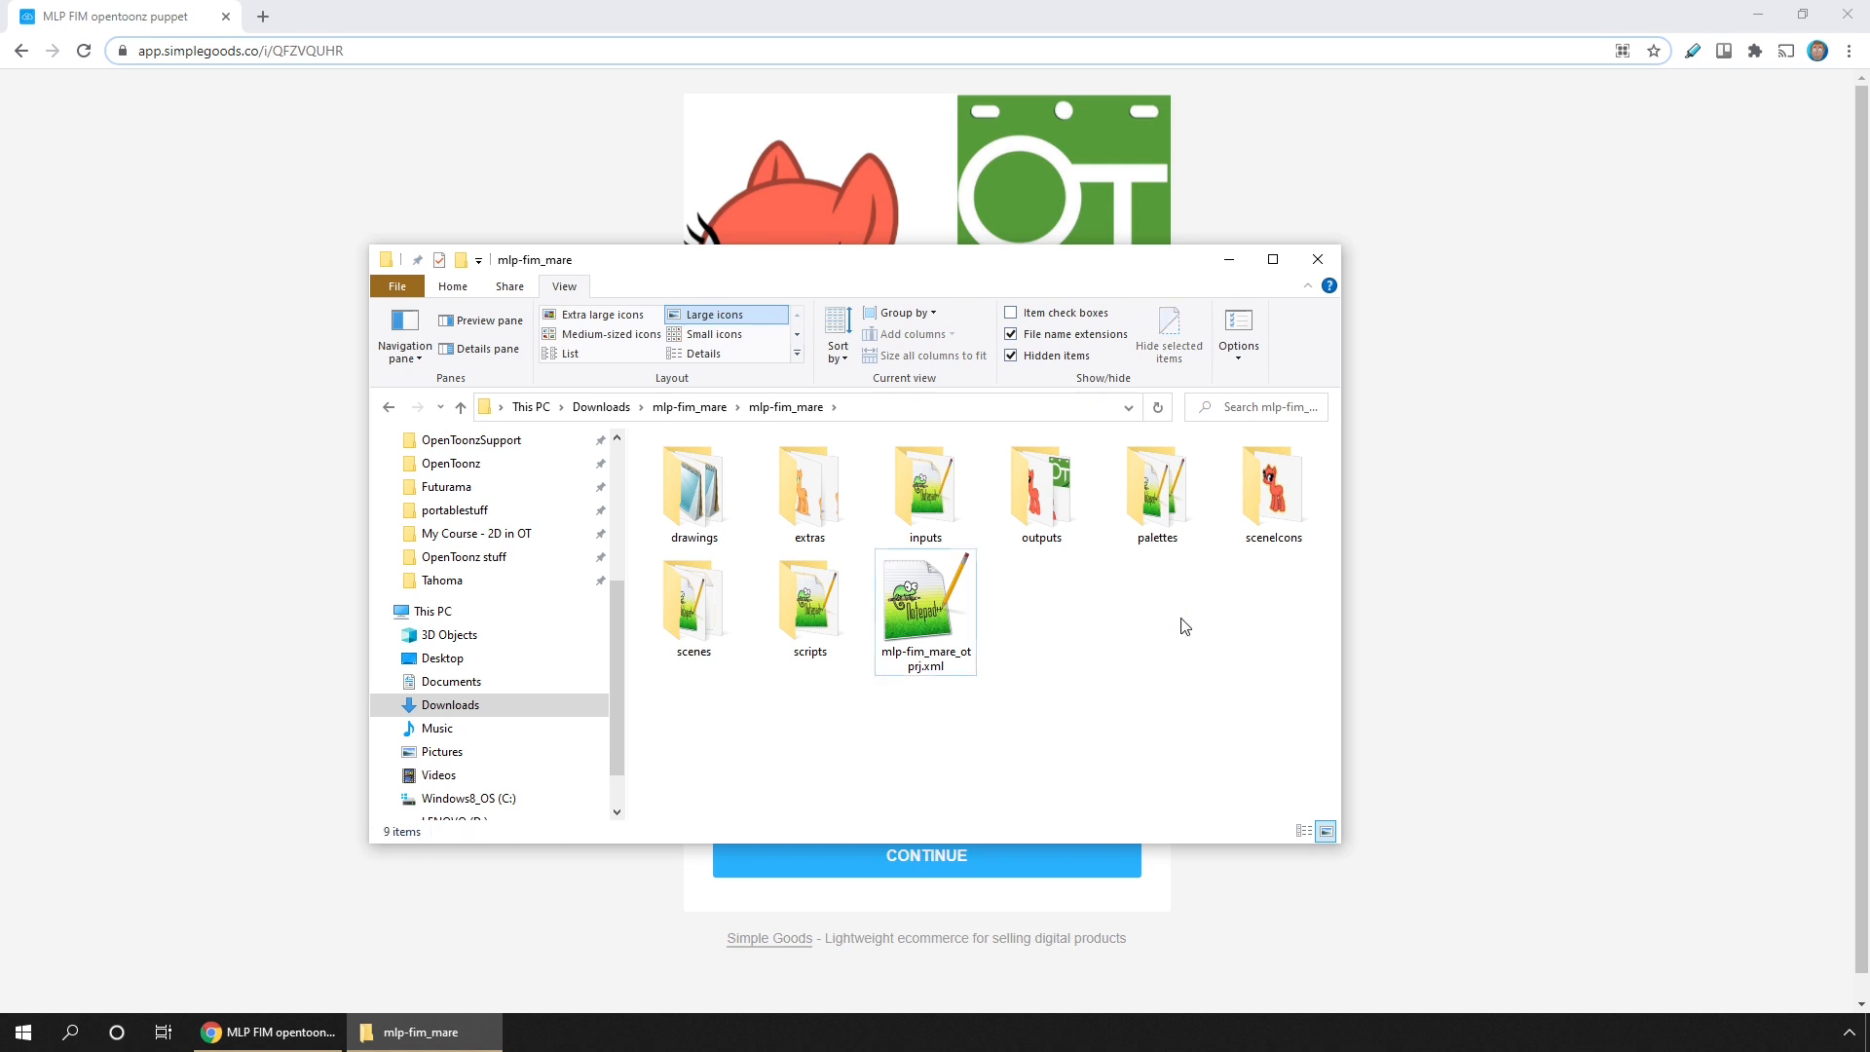
Step: Check the scenes folder holds 3-4.tnz, then return to the outer mlp-fim_mare folder
{"action": "double_click", "coordinate": [693, 470]}
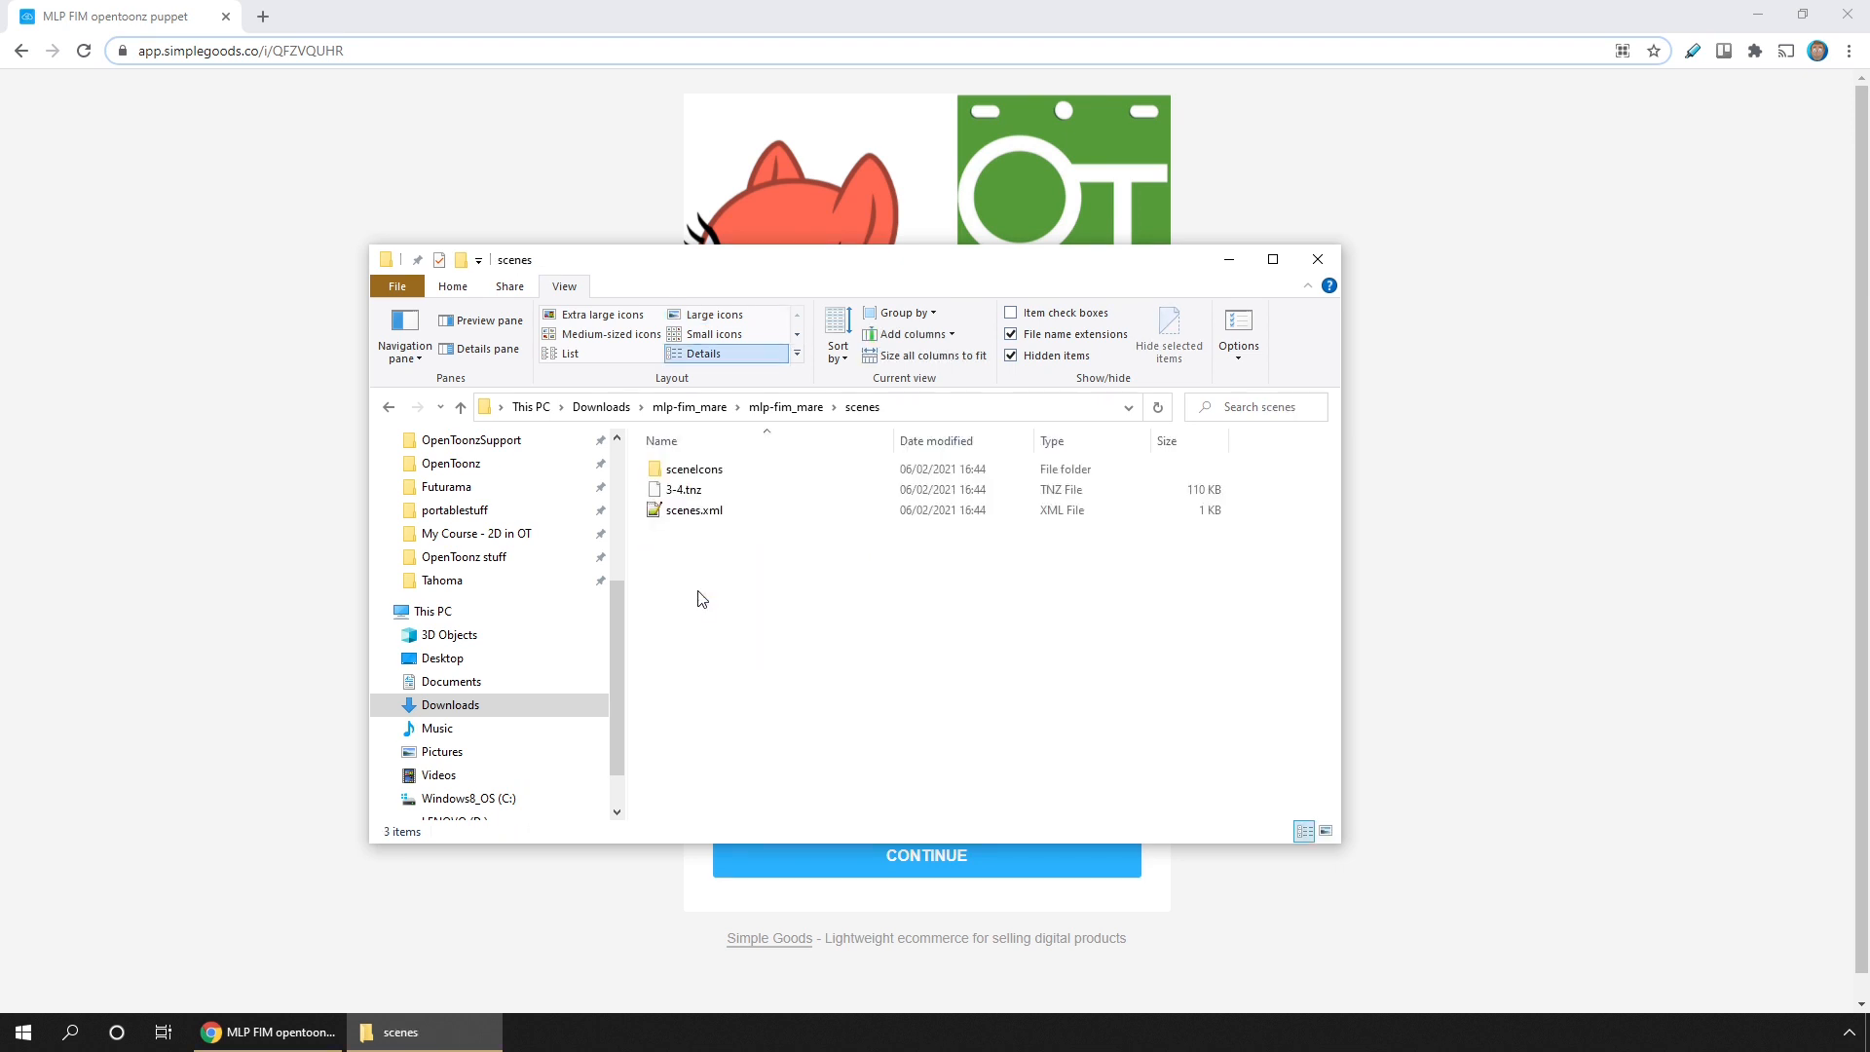
{"action": "left_click", "coordinate": [684, 489]}
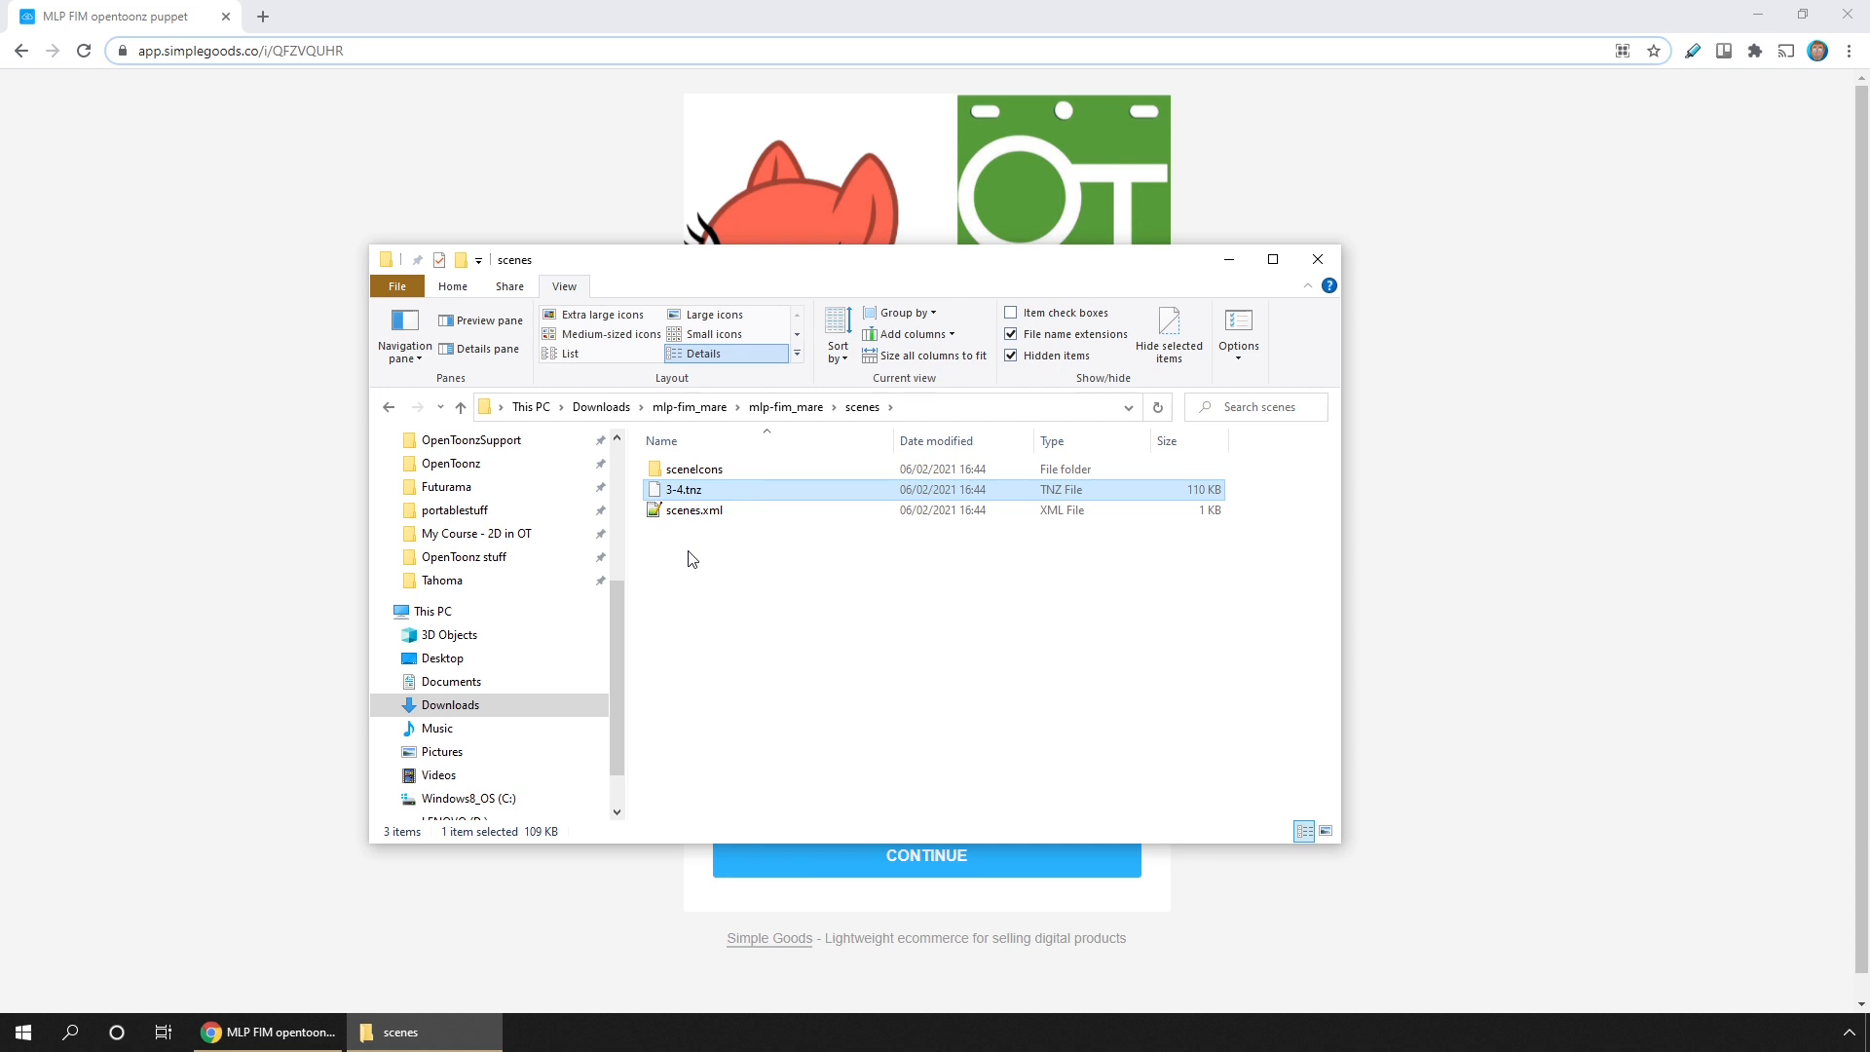
{"action": "mouse_move", "coordinate": [691, 407]}
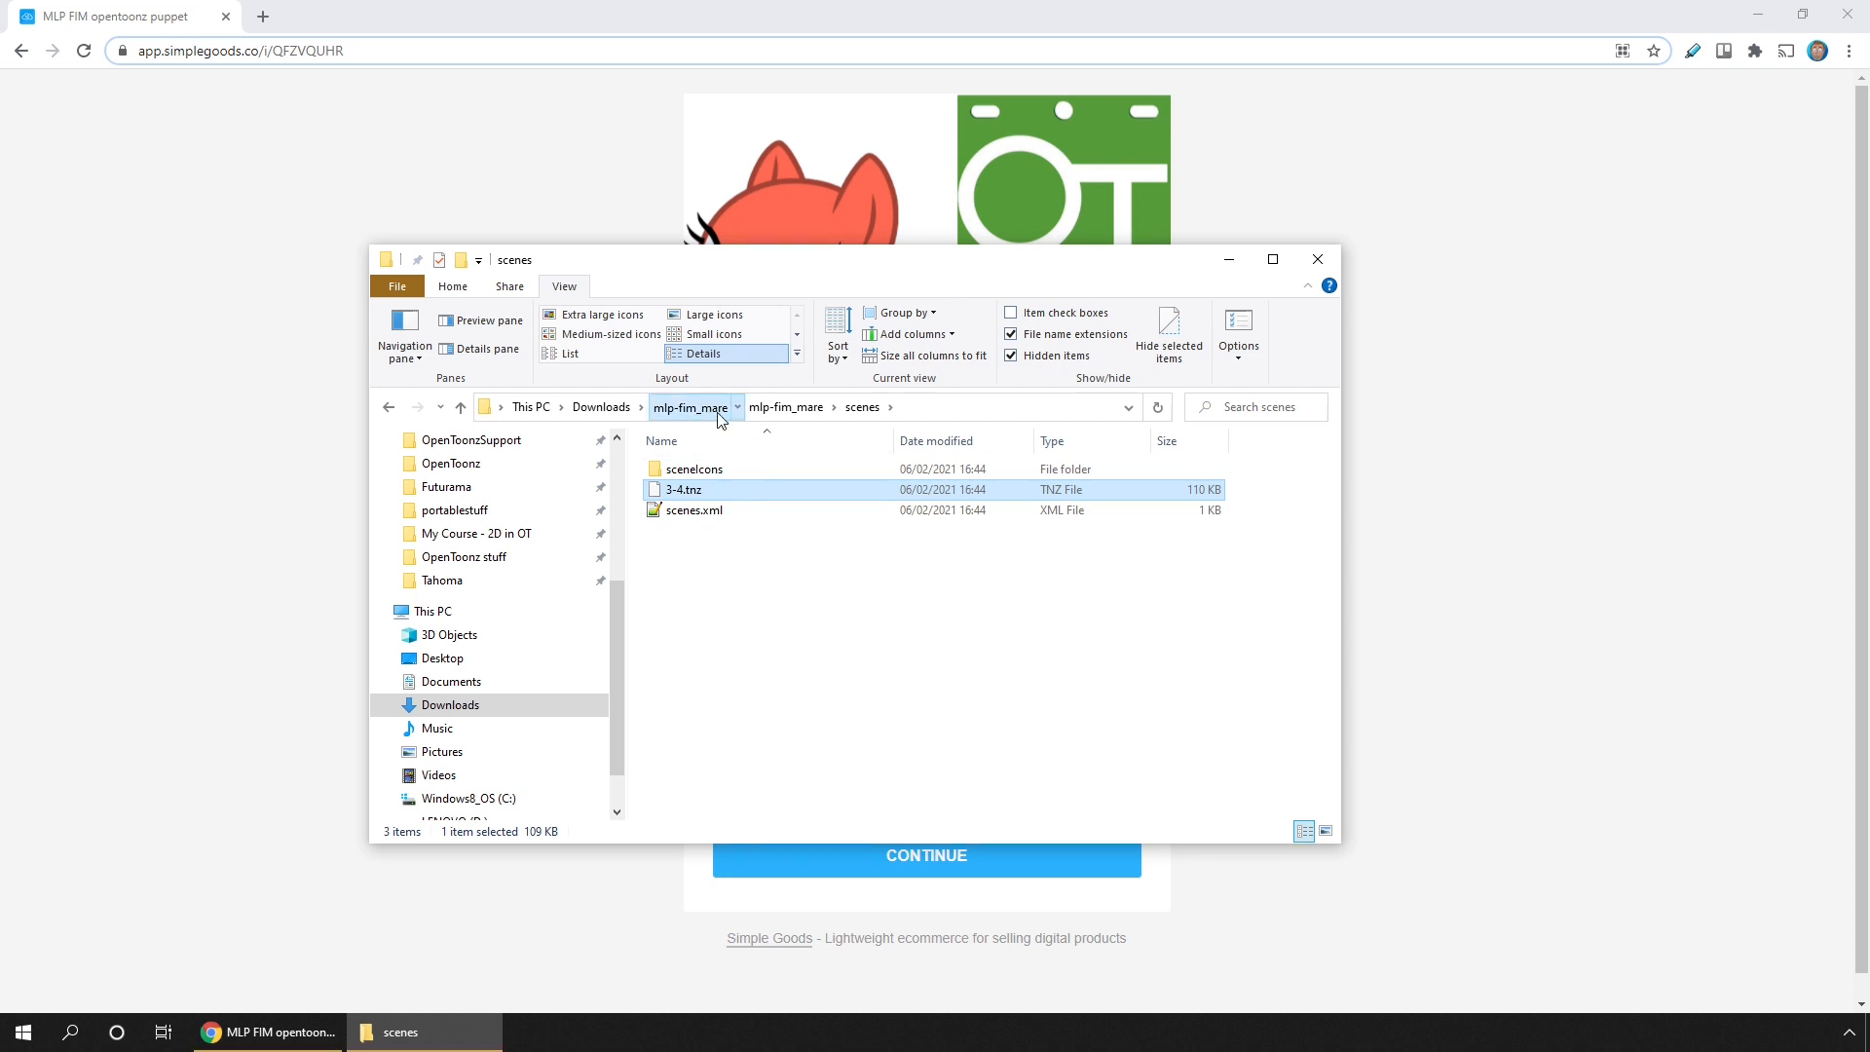
{"action": "left_click", "coordinate": [688, 407]}
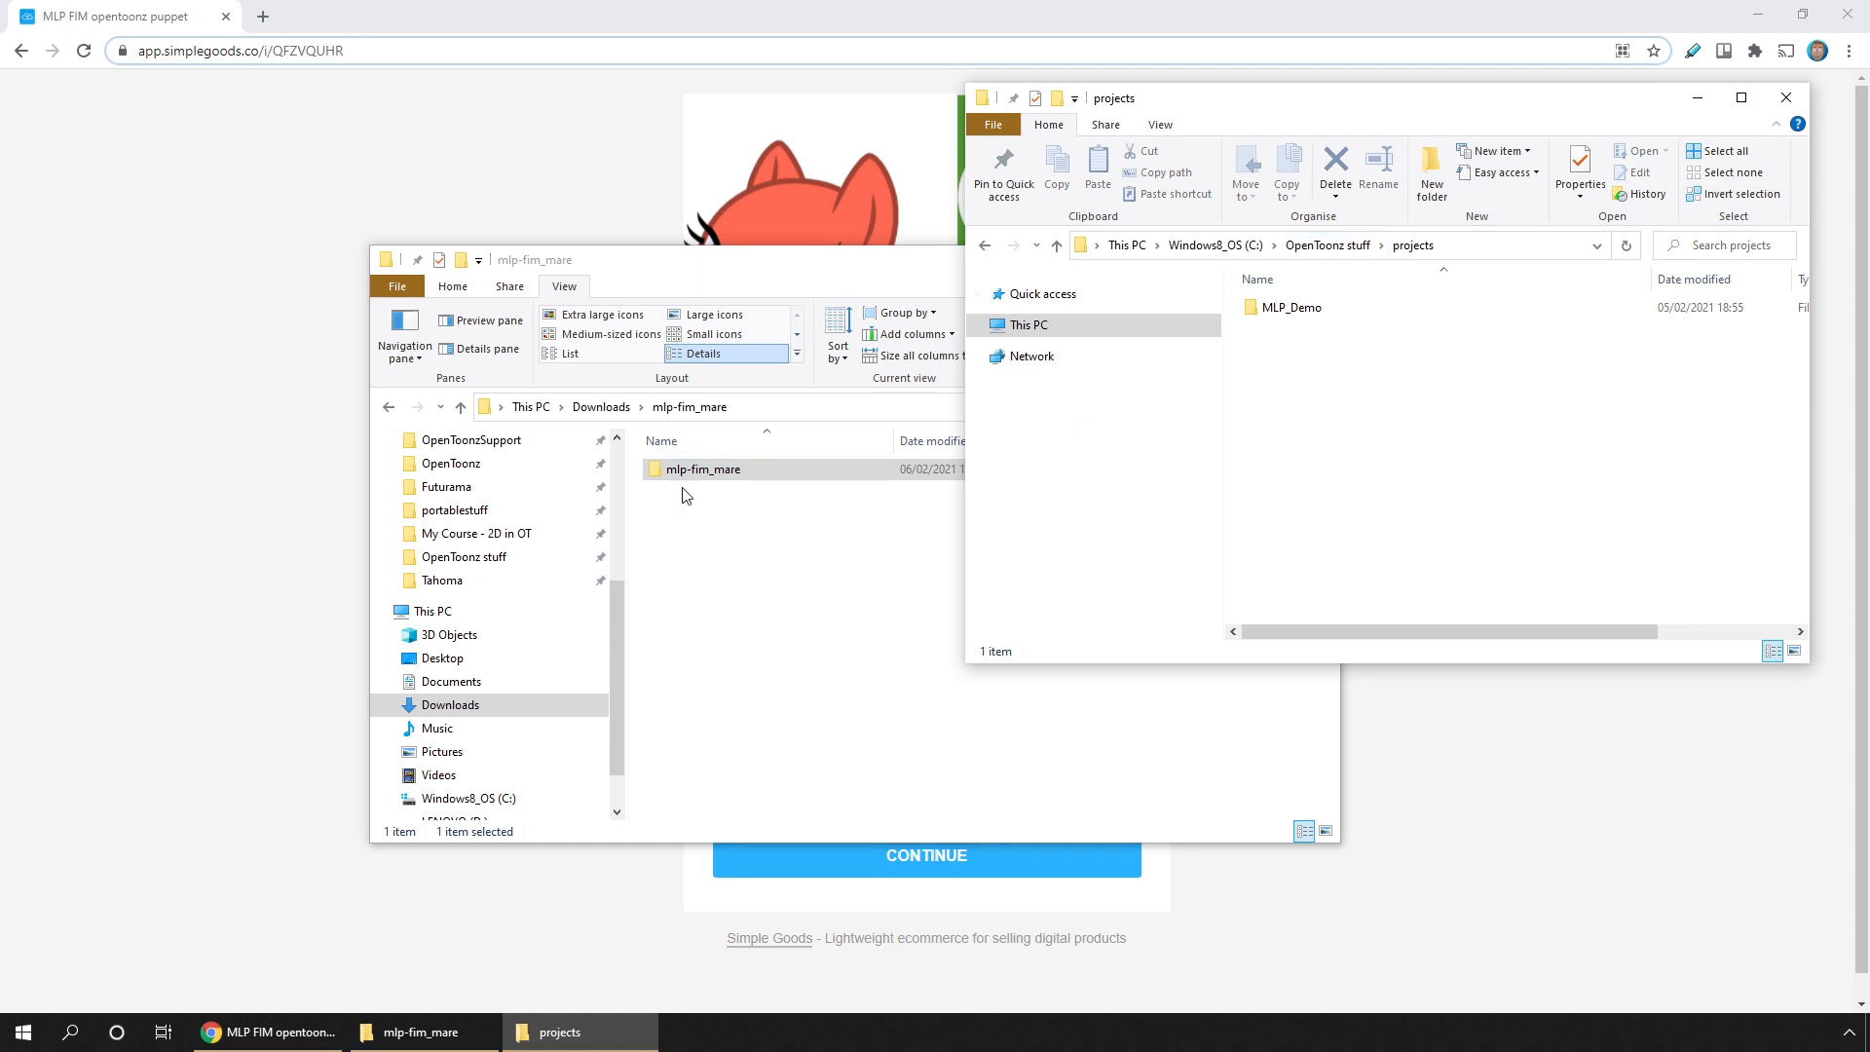
{"action": "mouse_move", "coordinate": [1432, 464]}
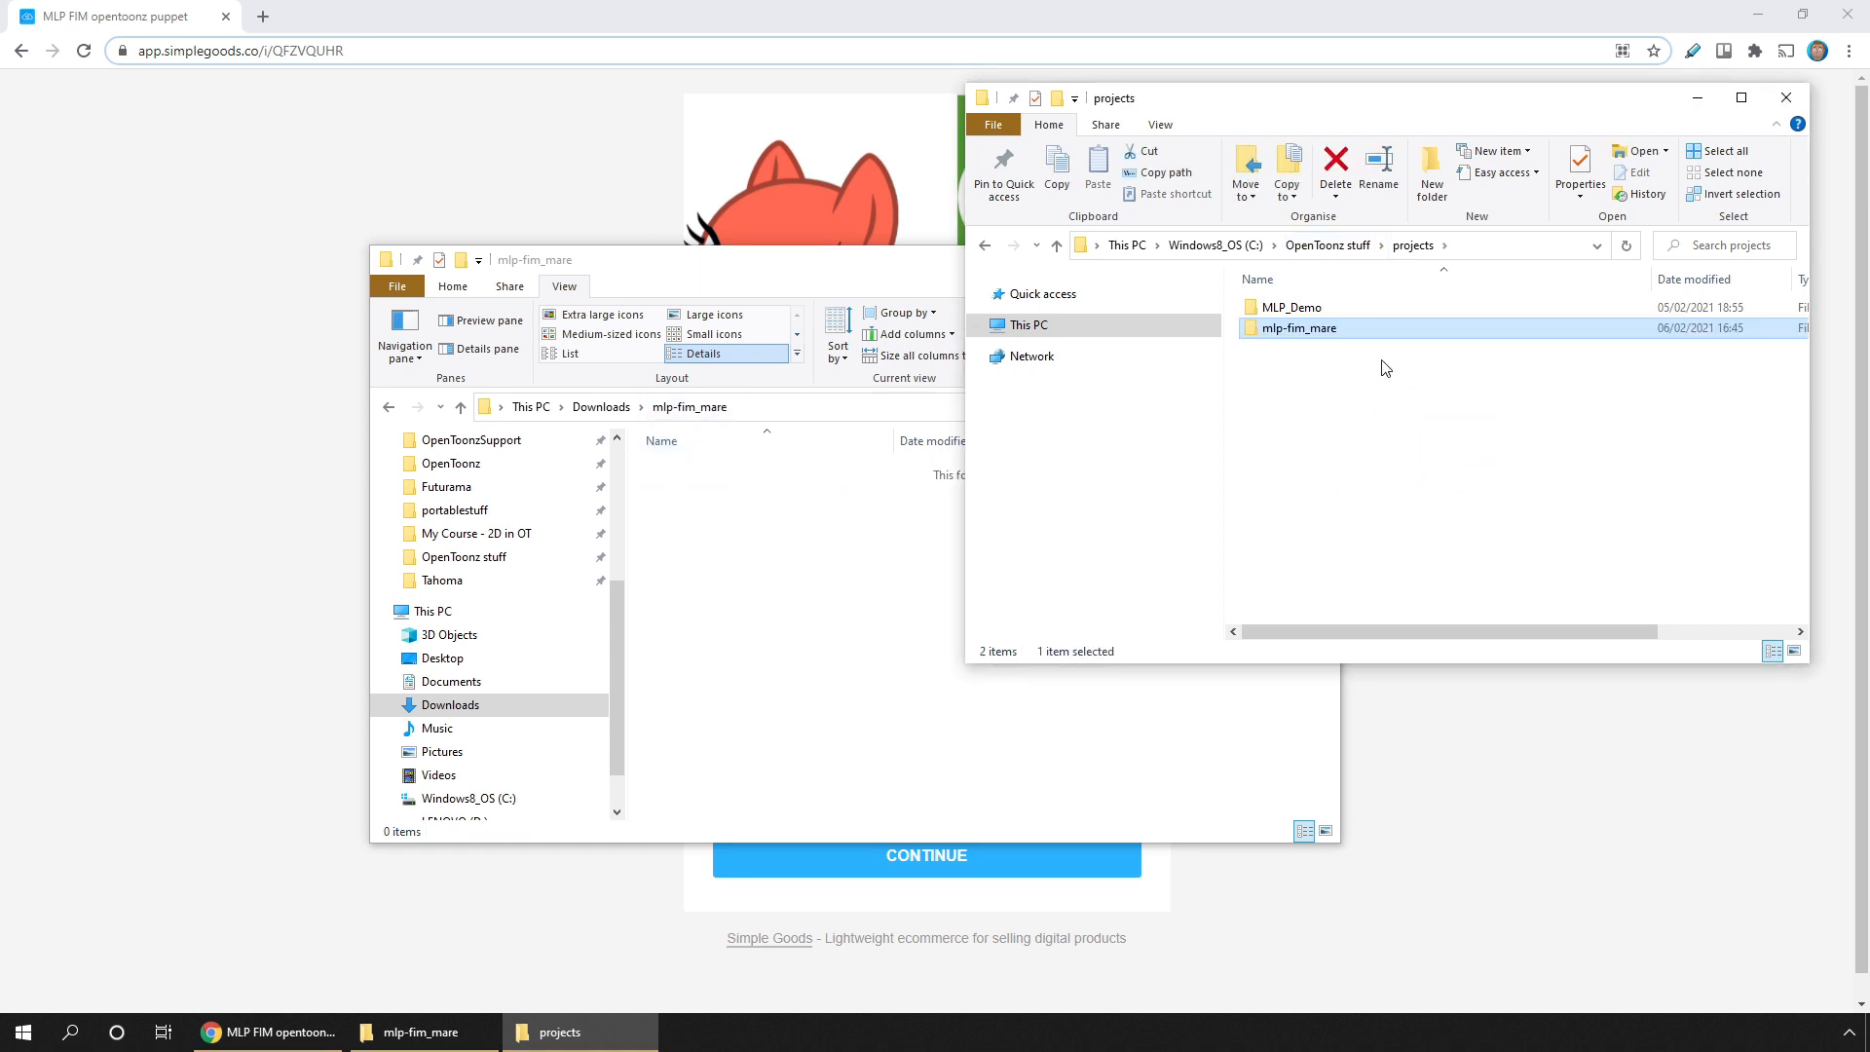
{"action": "mouse_move", "coordinate": [1300, 331]}
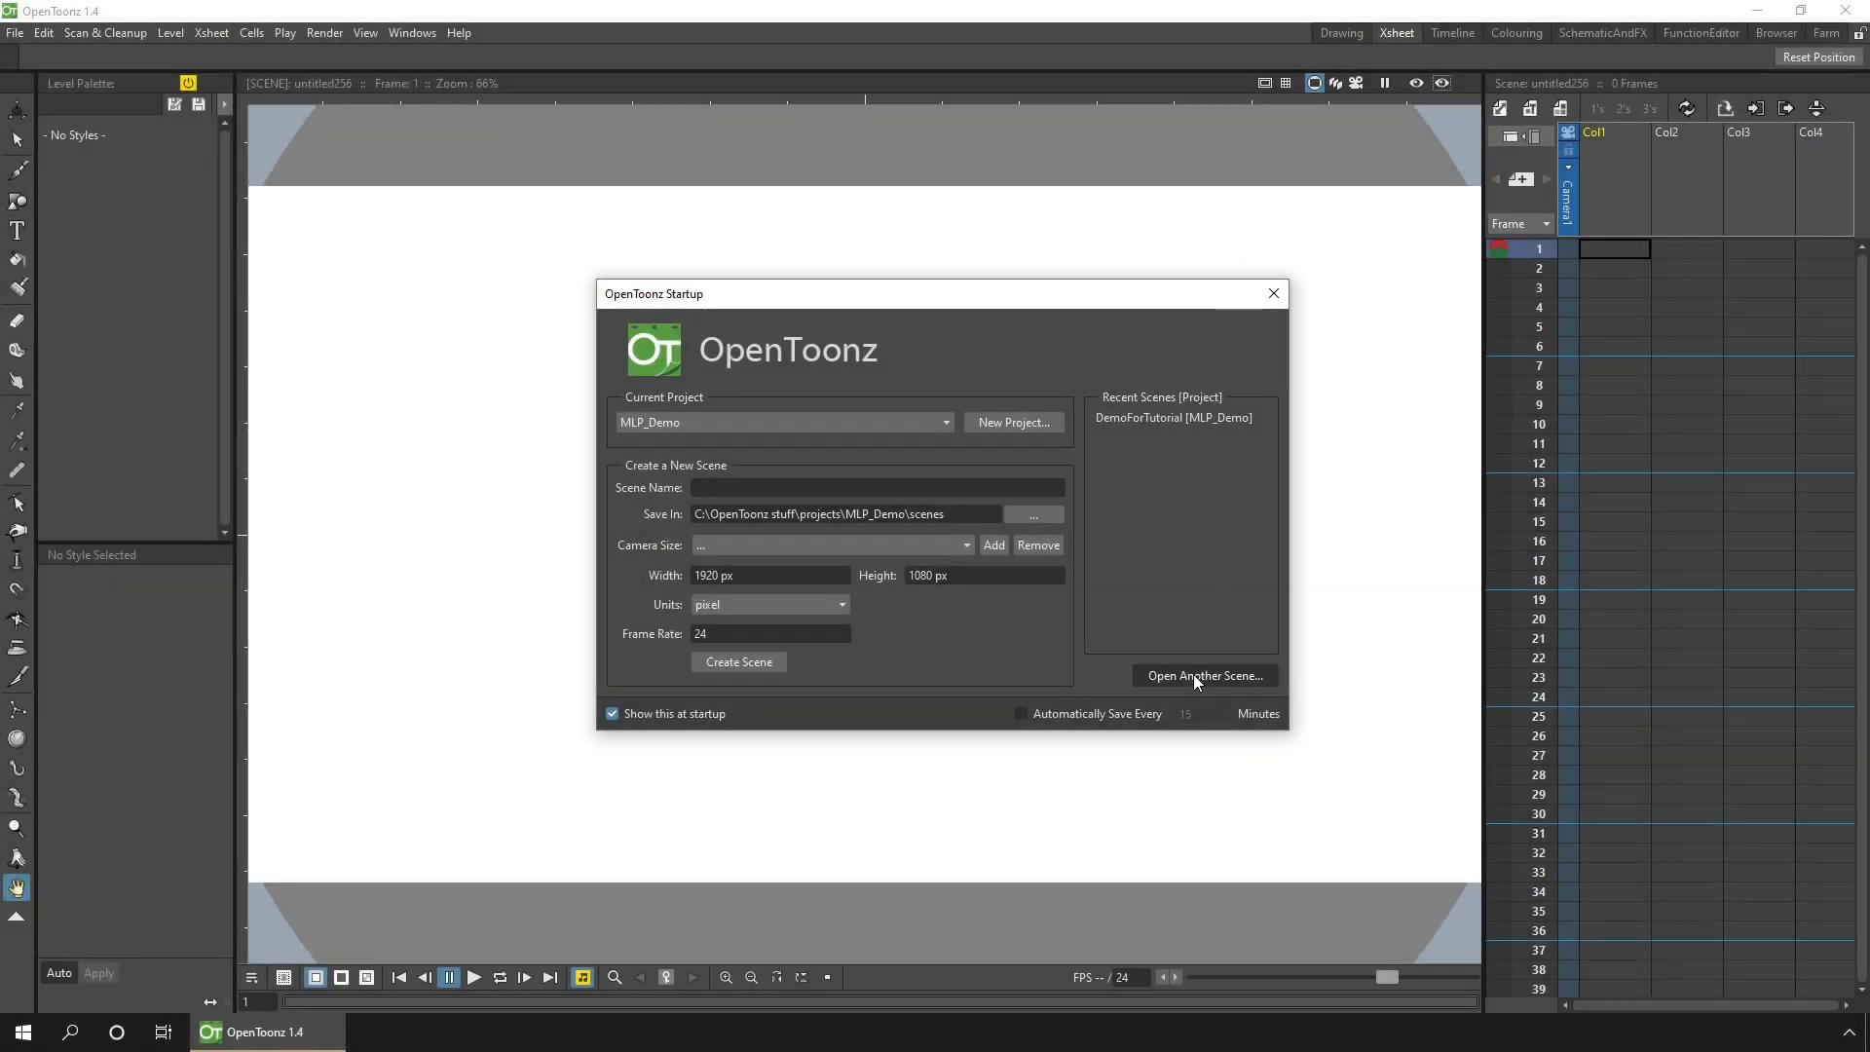
Step: Load 3-4.tnz from mlp-fim_mare > scenes via Open Another Scene, choosing Change Project
{"action": "left_click", "coordinate": [1204, 676]}
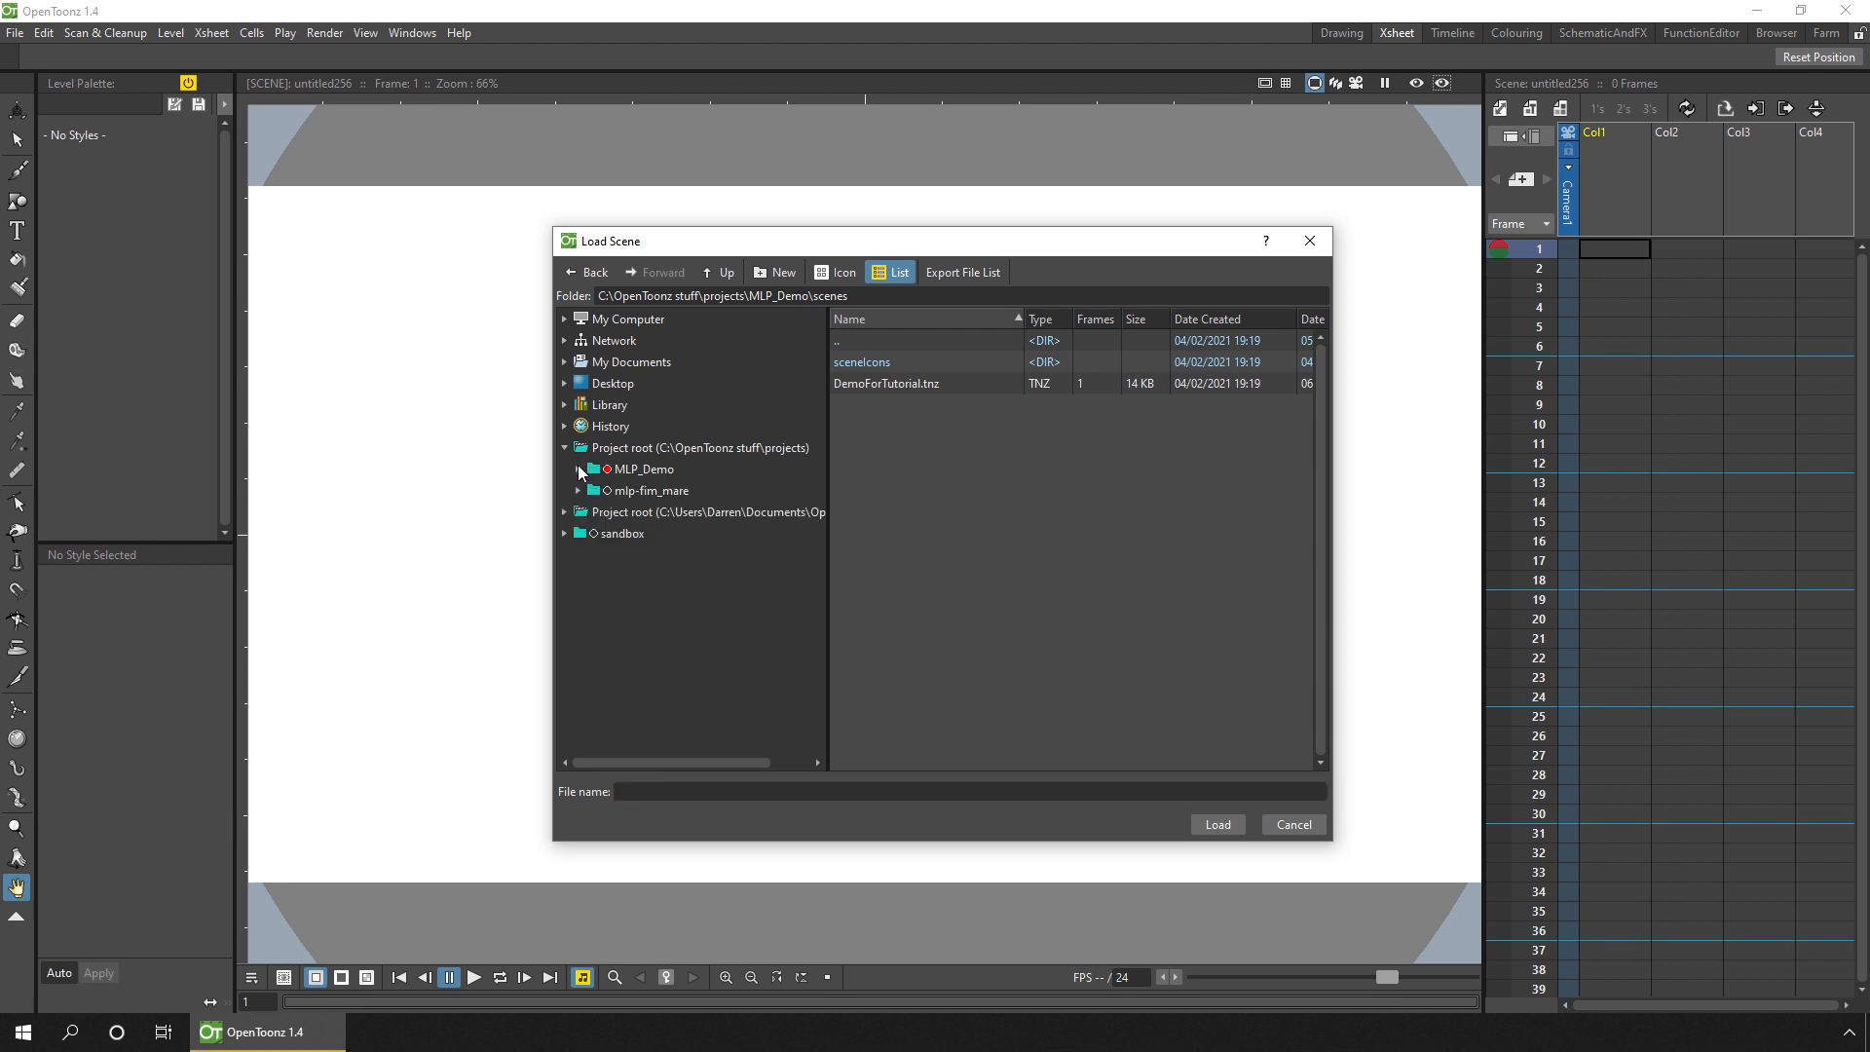
{"action": "left_click", "coordinate": [709, 449]}
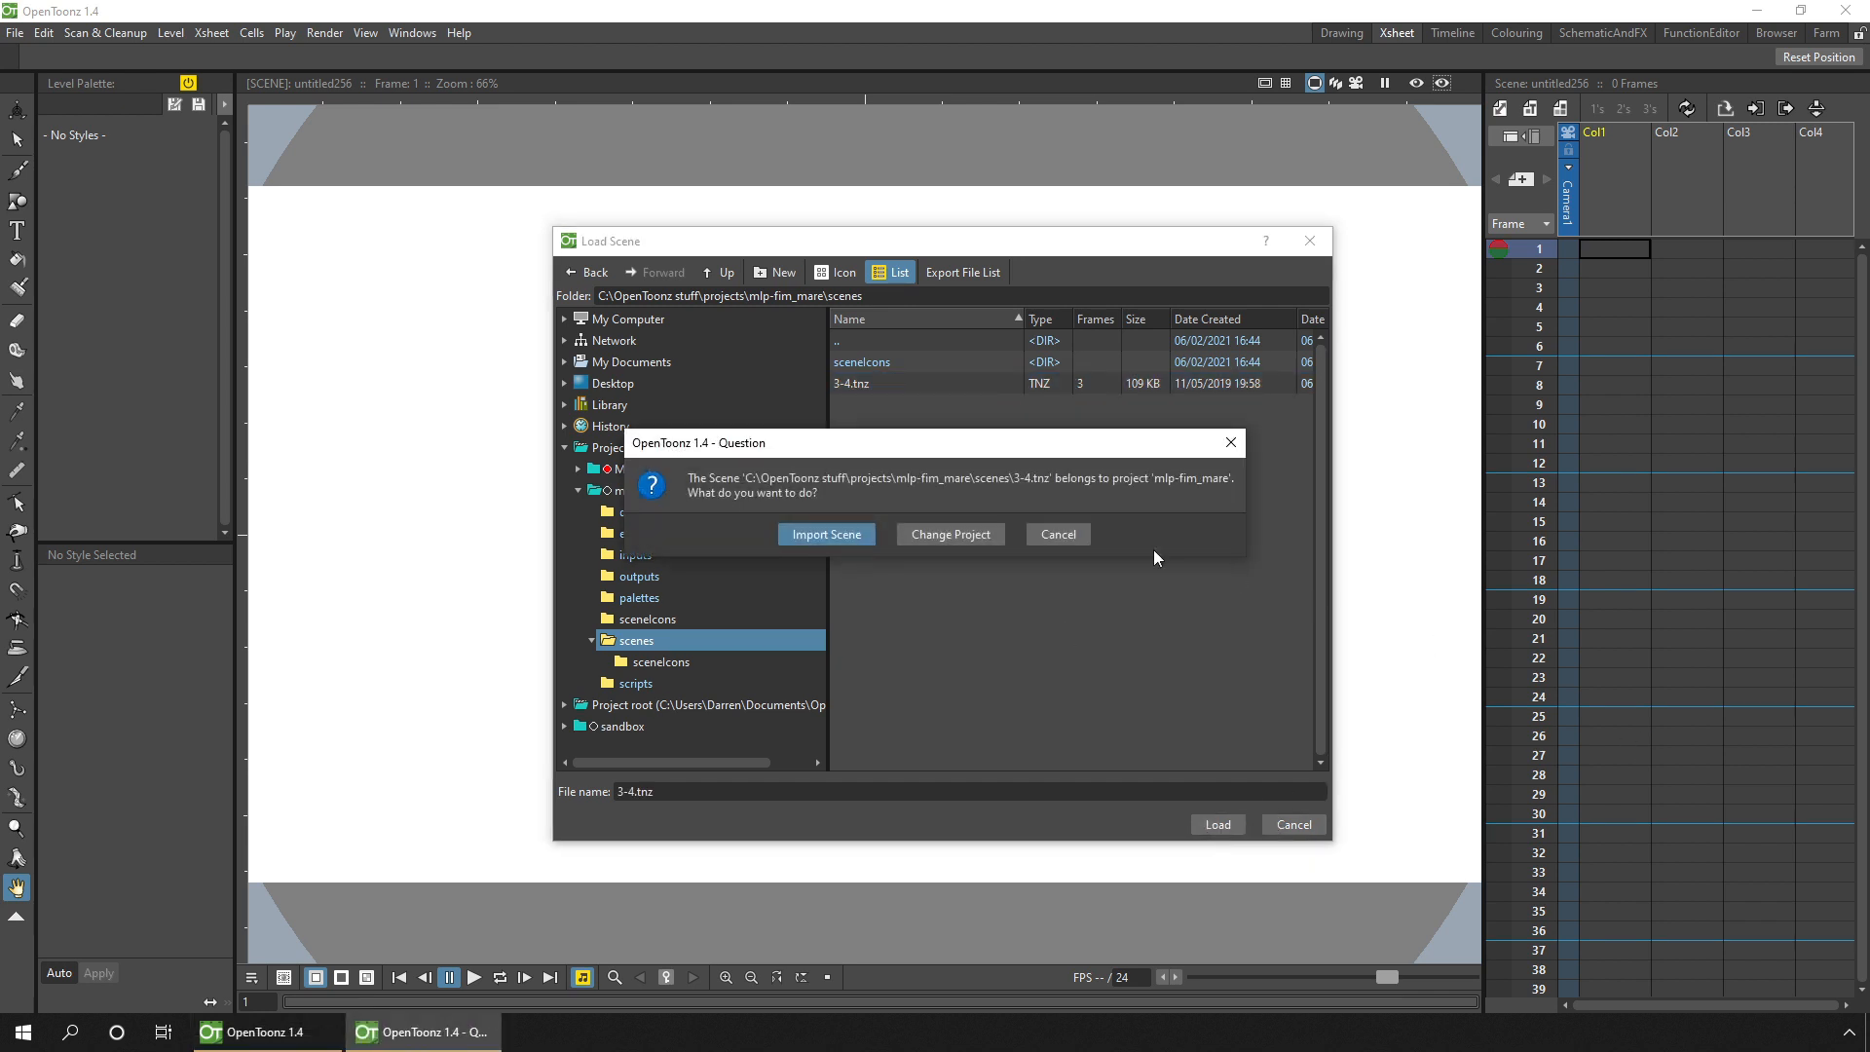
{"action": "left_click", "coordinate": [824, 534]}
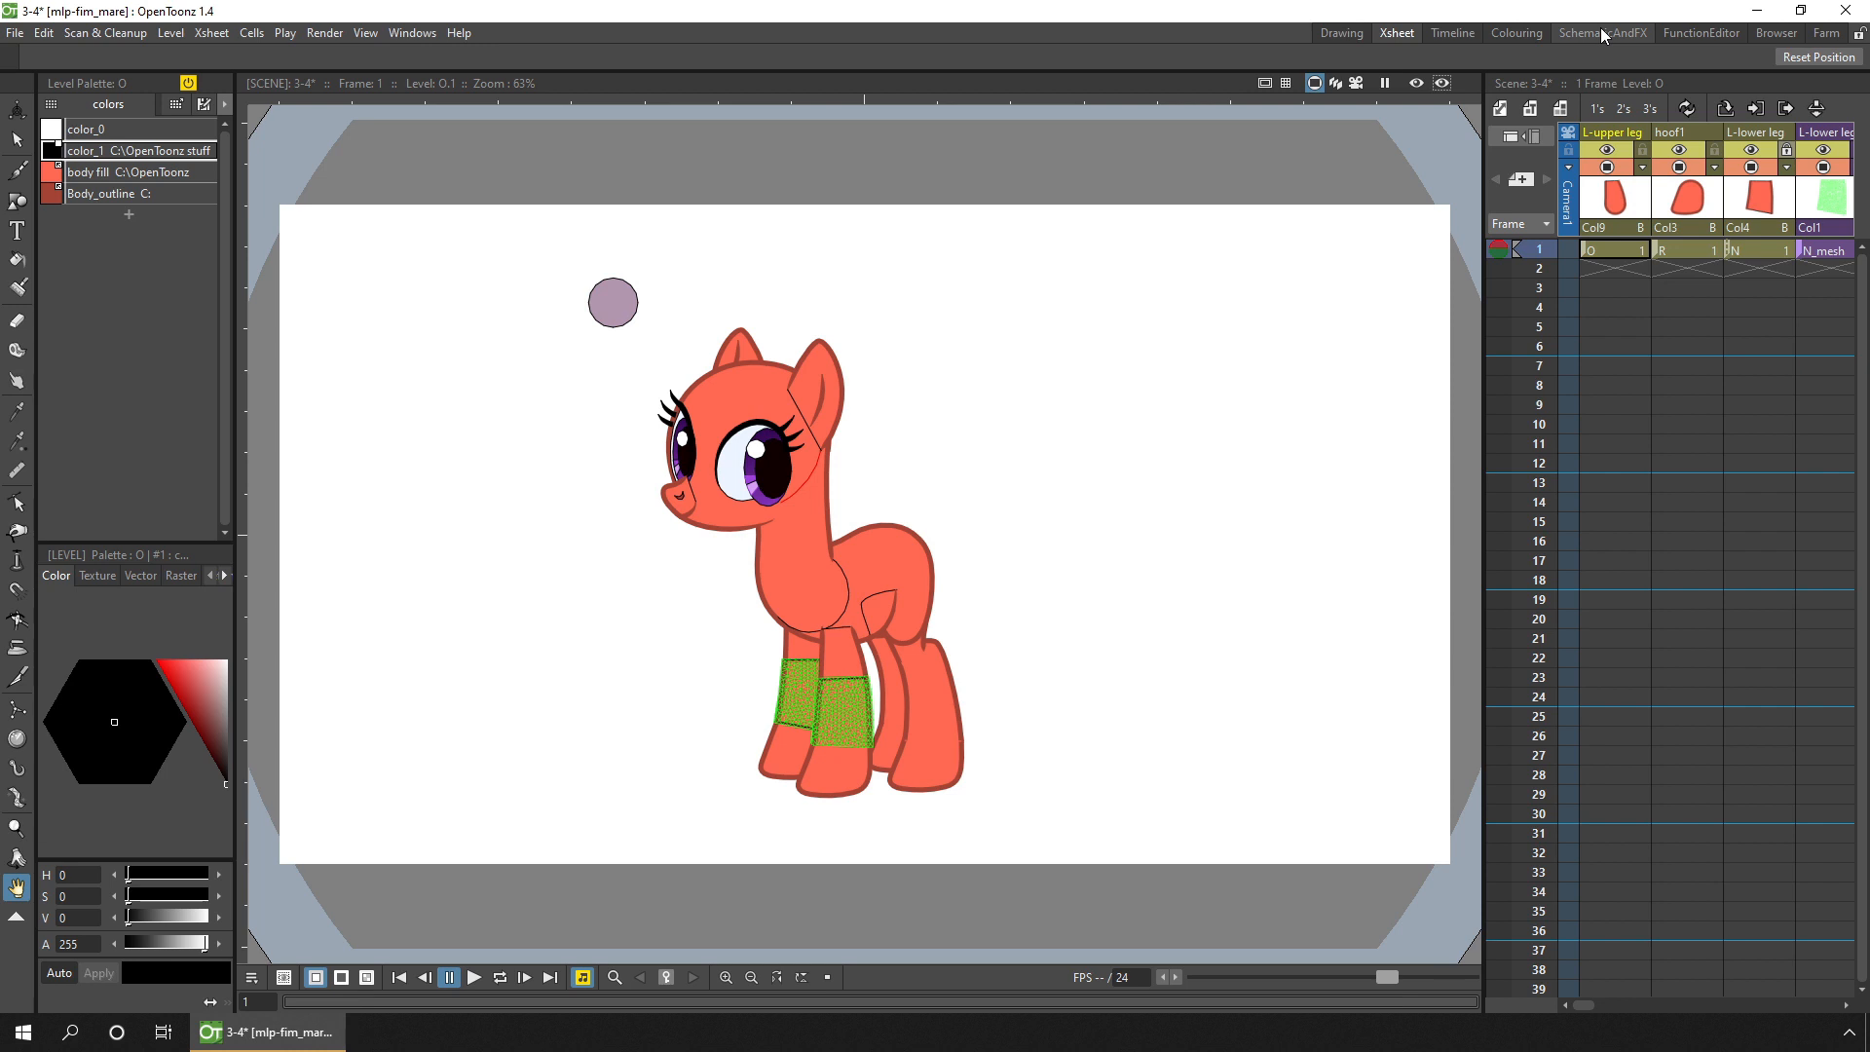
Step: Show the Stage Schematic in the SchematicAndFX room and select the rig's top Peg1
{"action": "left_click", "coordinate": [1603, 33]}
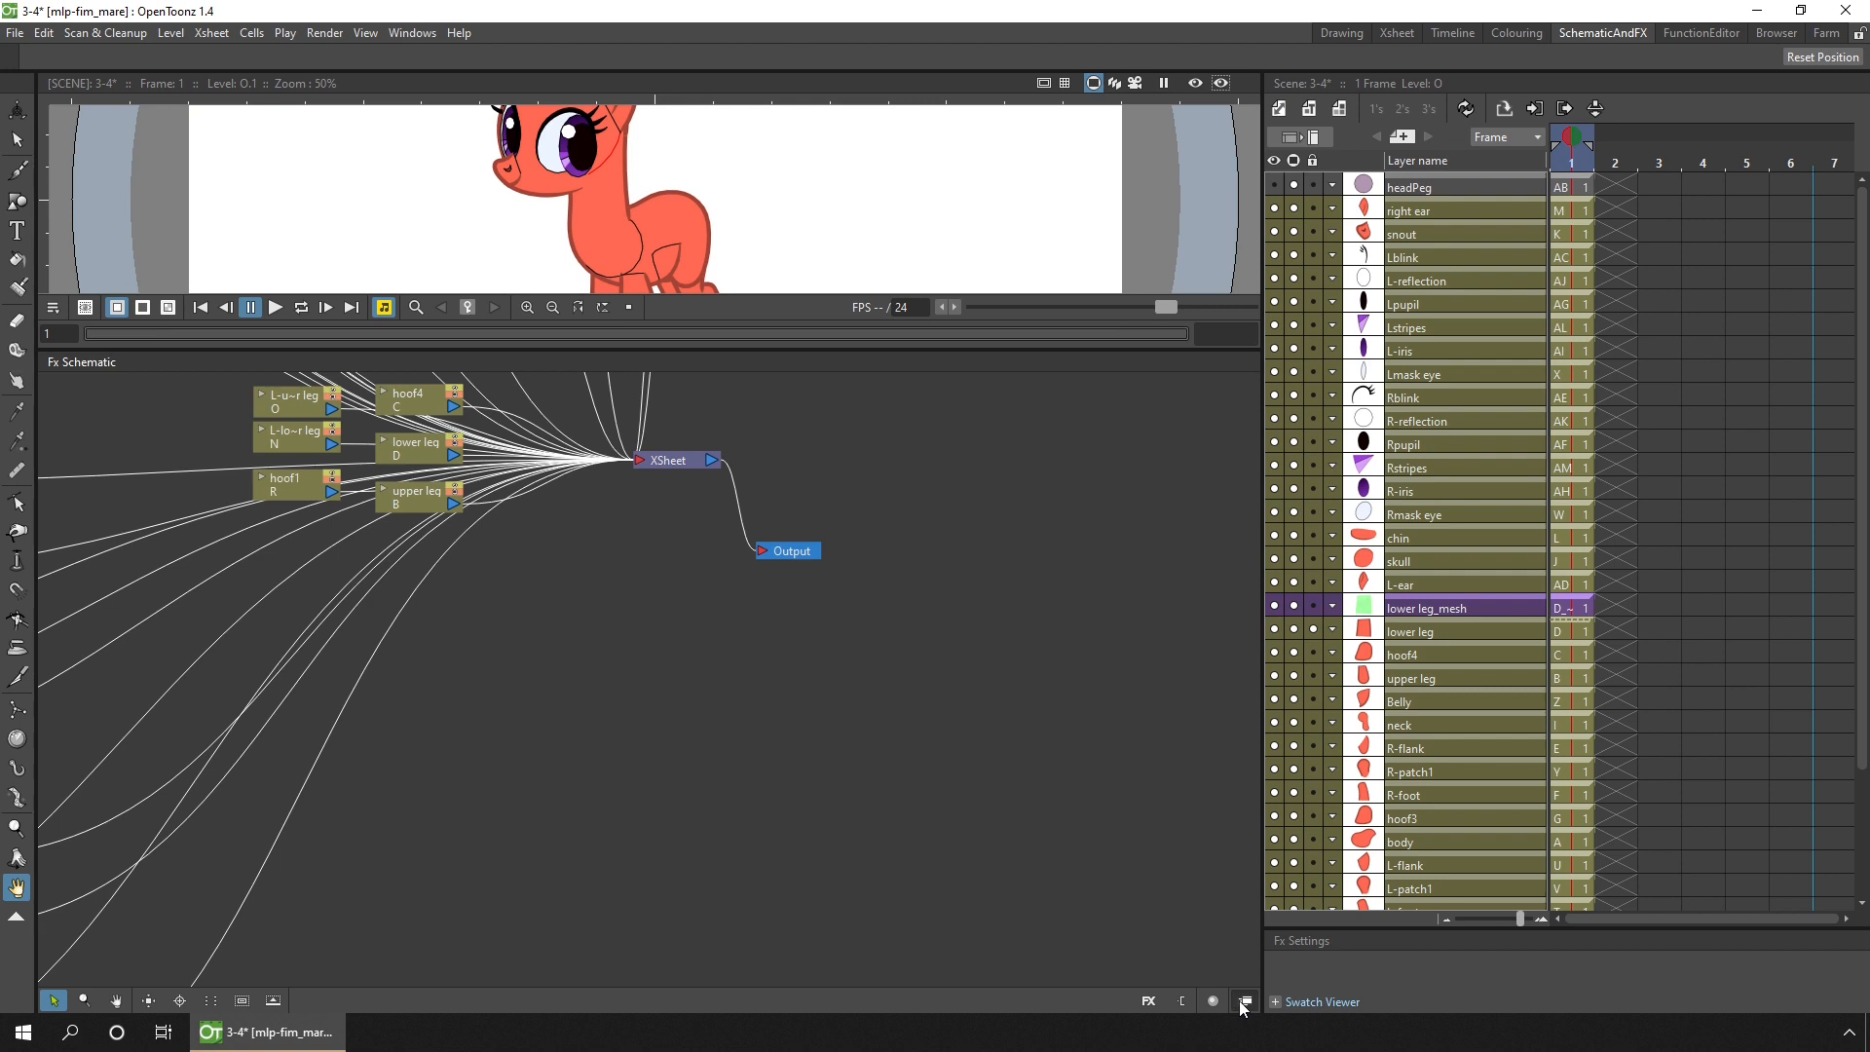
{"action": "left_click", "coordinate": [1245, 1001]}
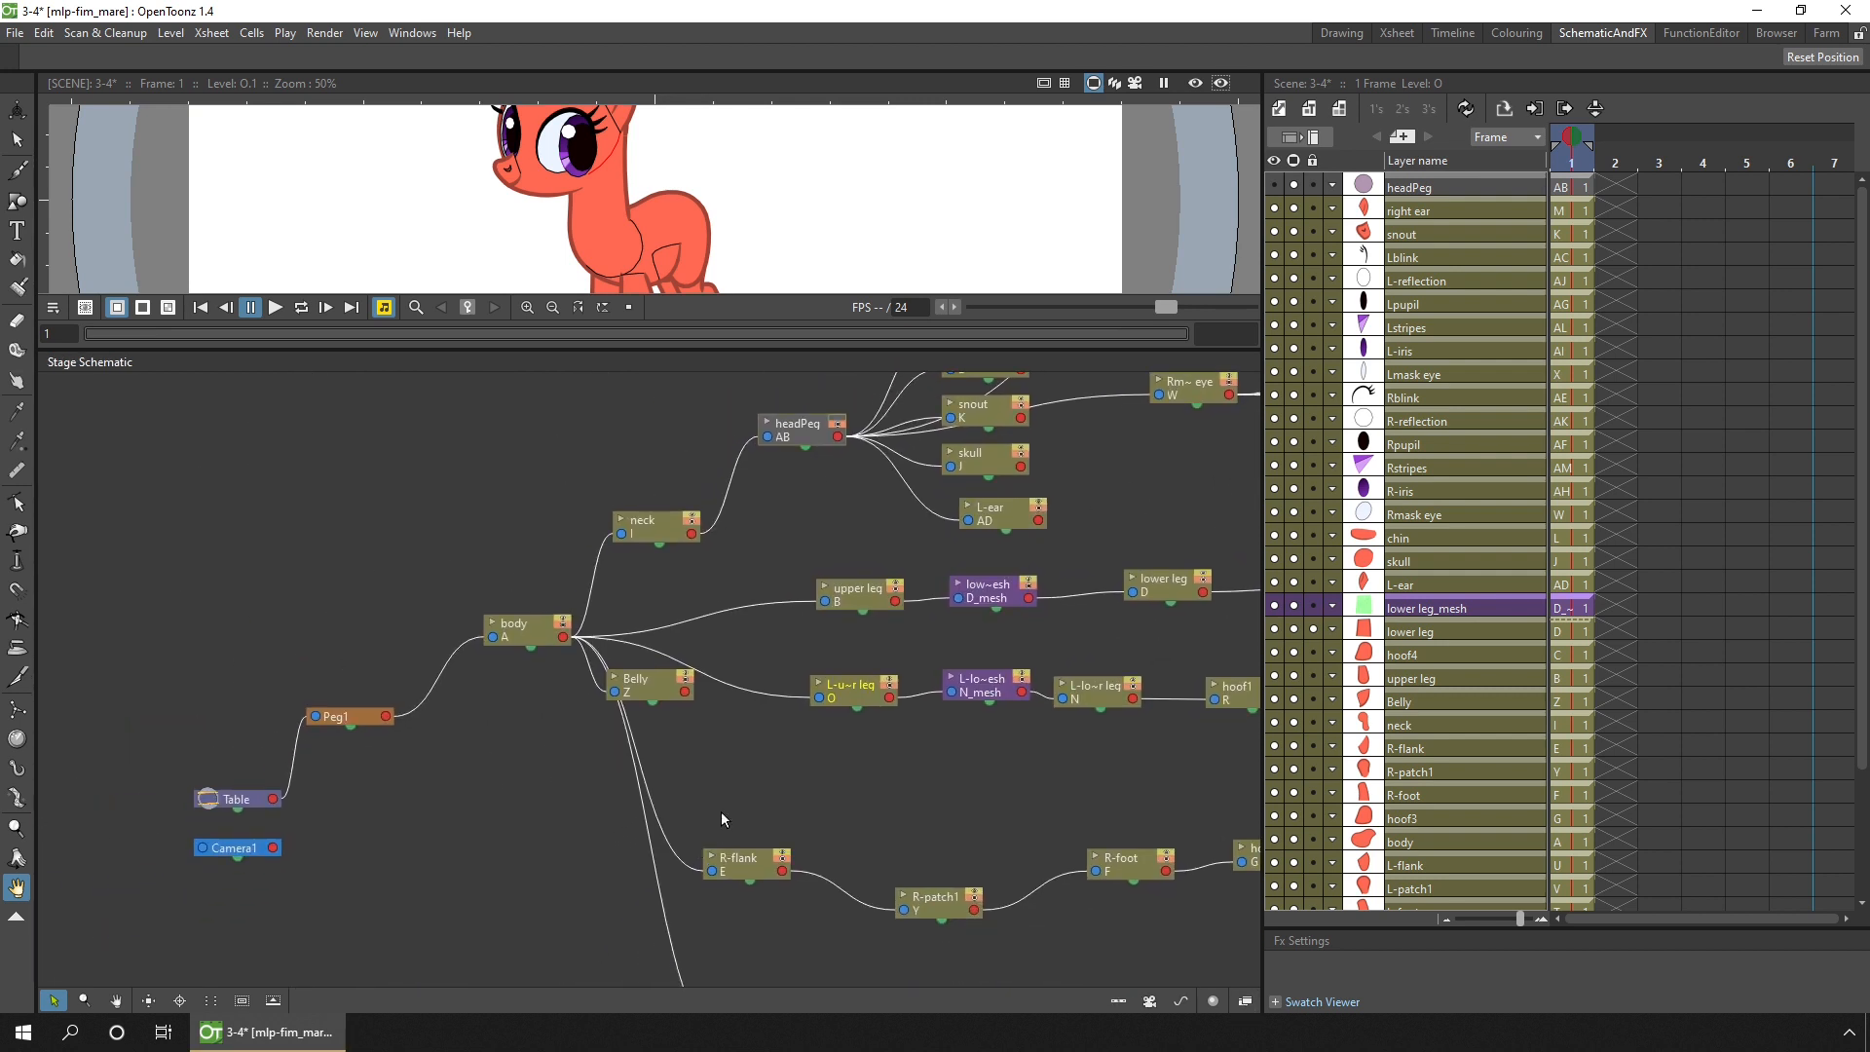
{"action": "left_click", "coordinate": [353, 715]}
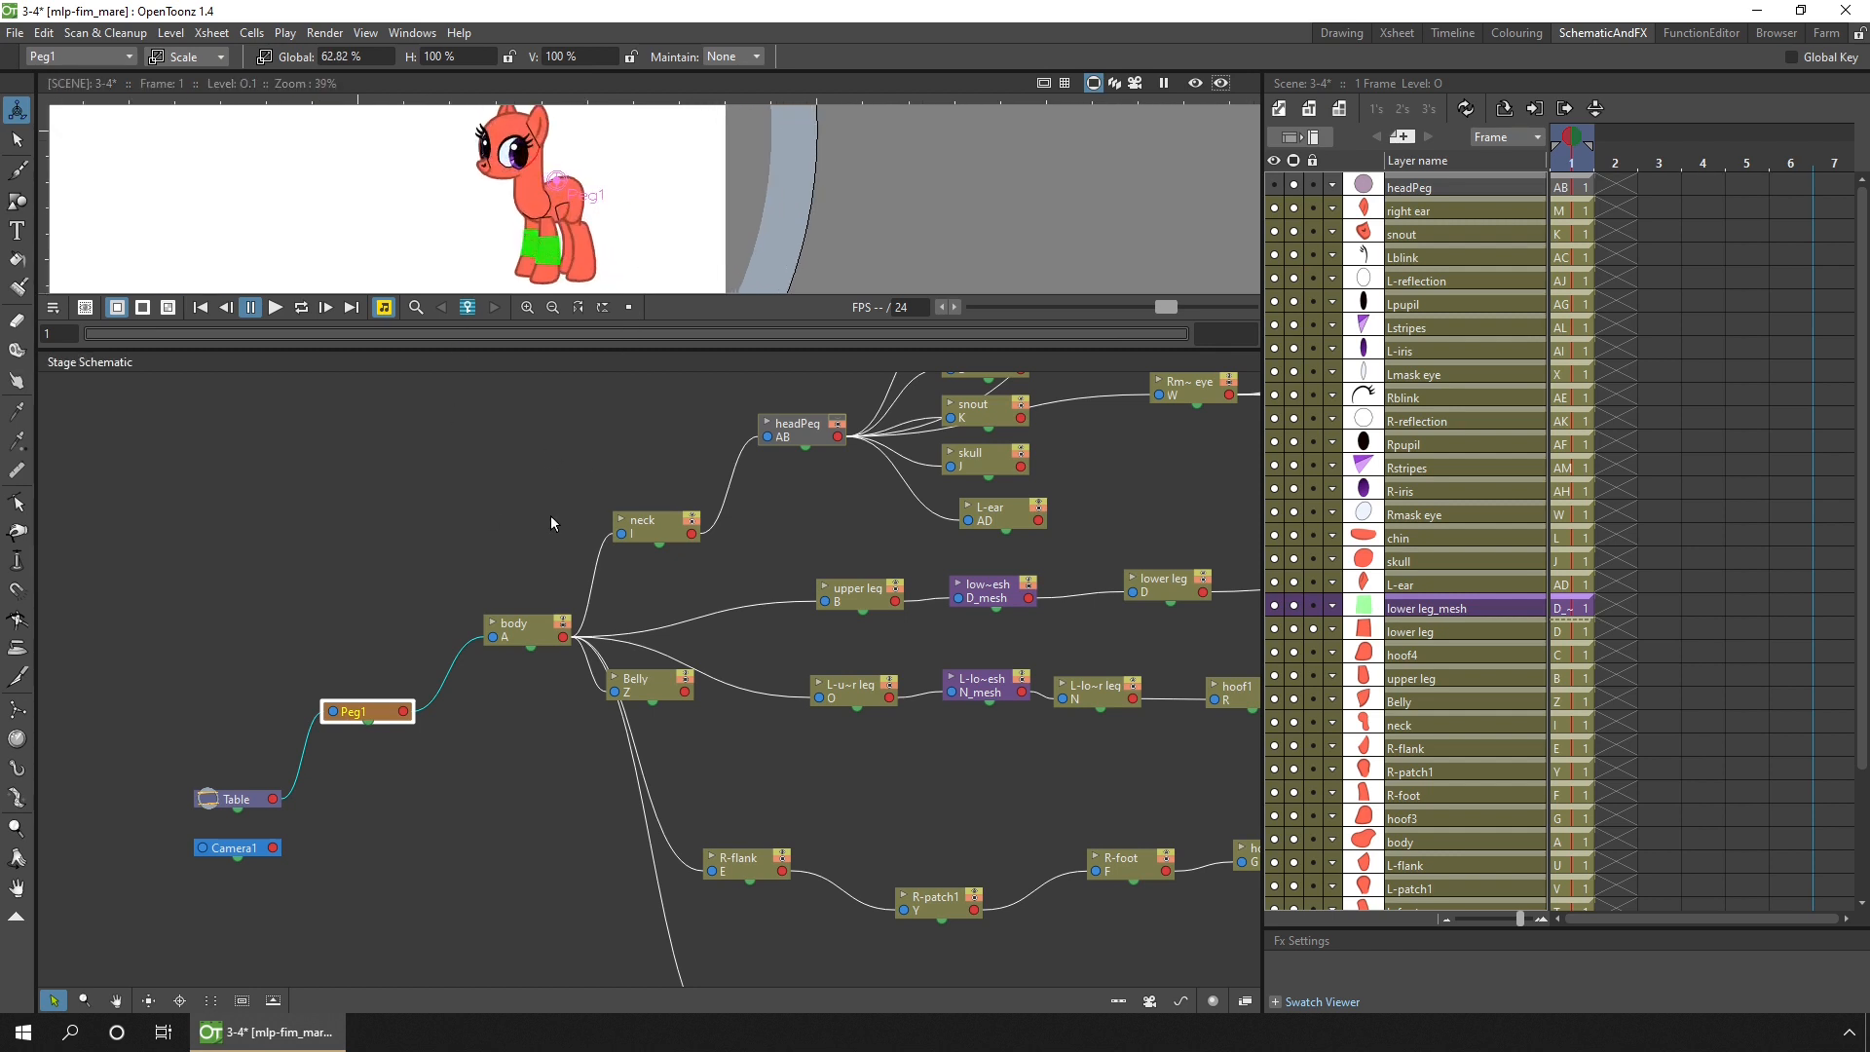
Step: Inspect the body, Belly and neck nodes, switching the transform mode to rotation
{"action": "left_click", "coordinate": [512, 623]}
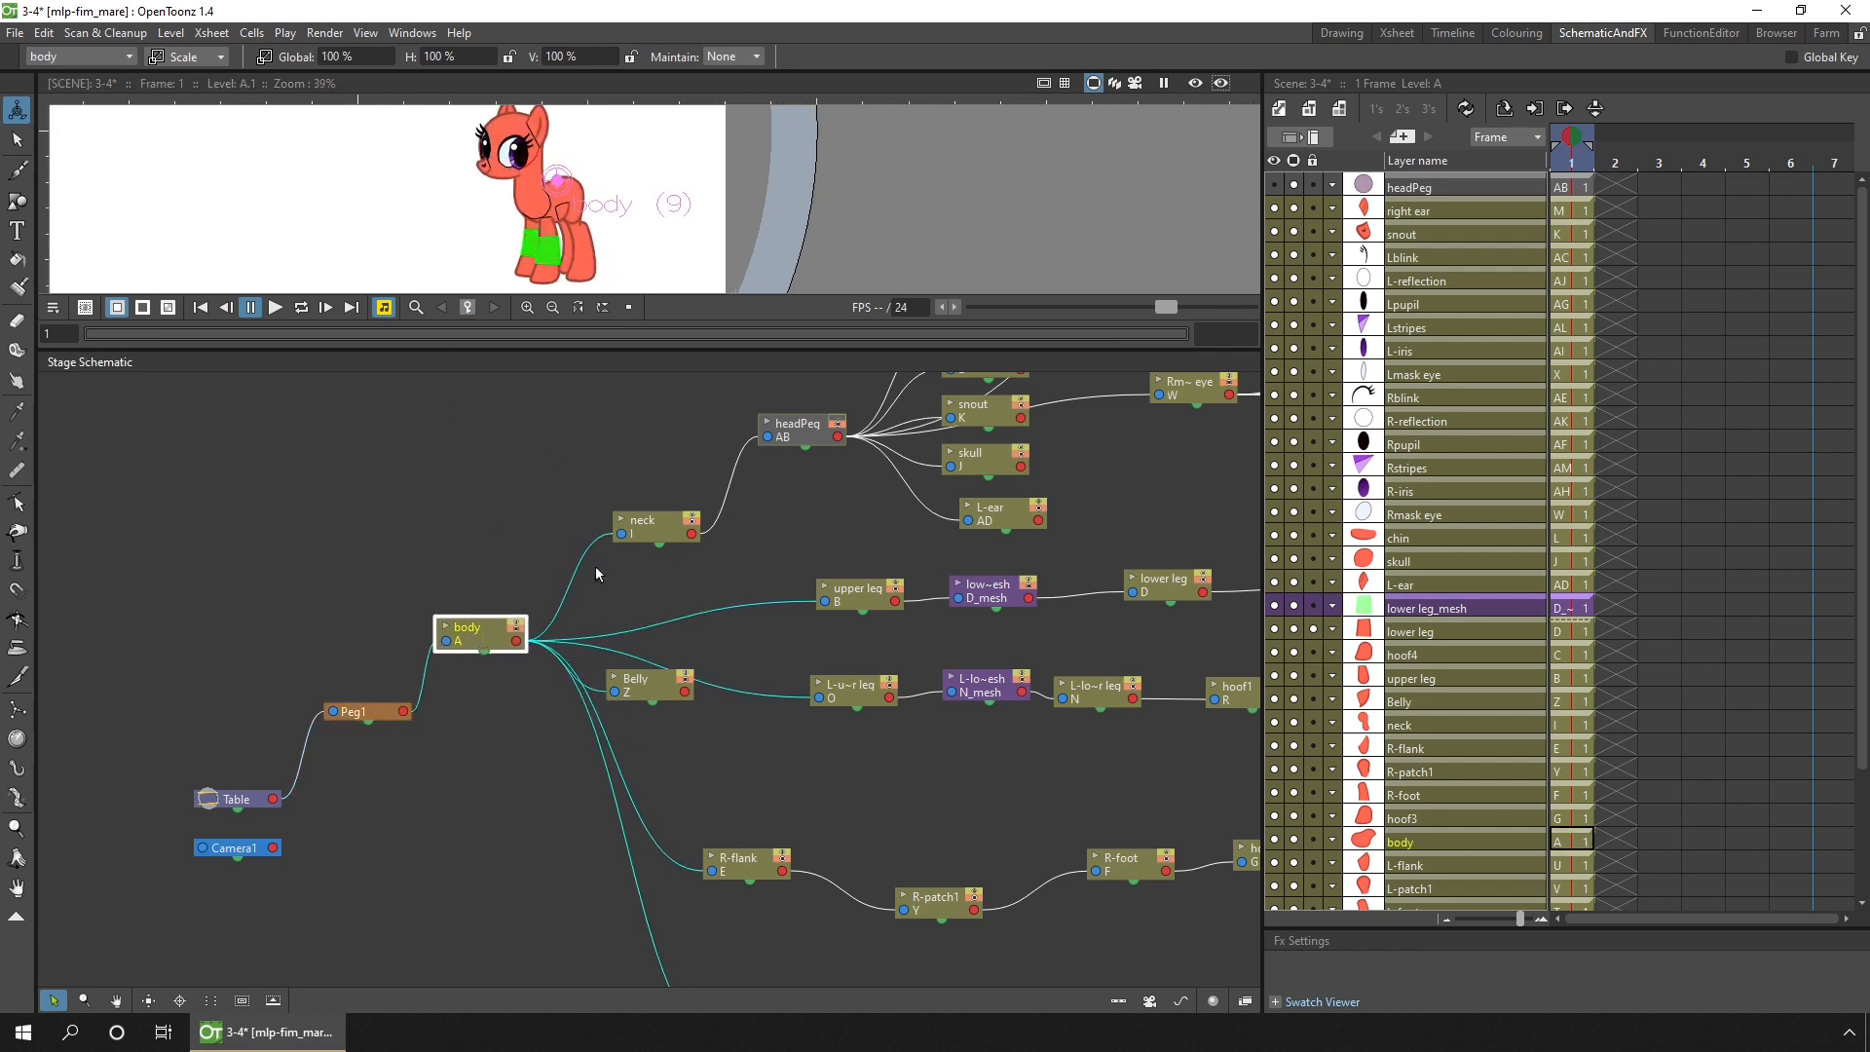
{"action": "left_click", "coordinate": [639, 680]}
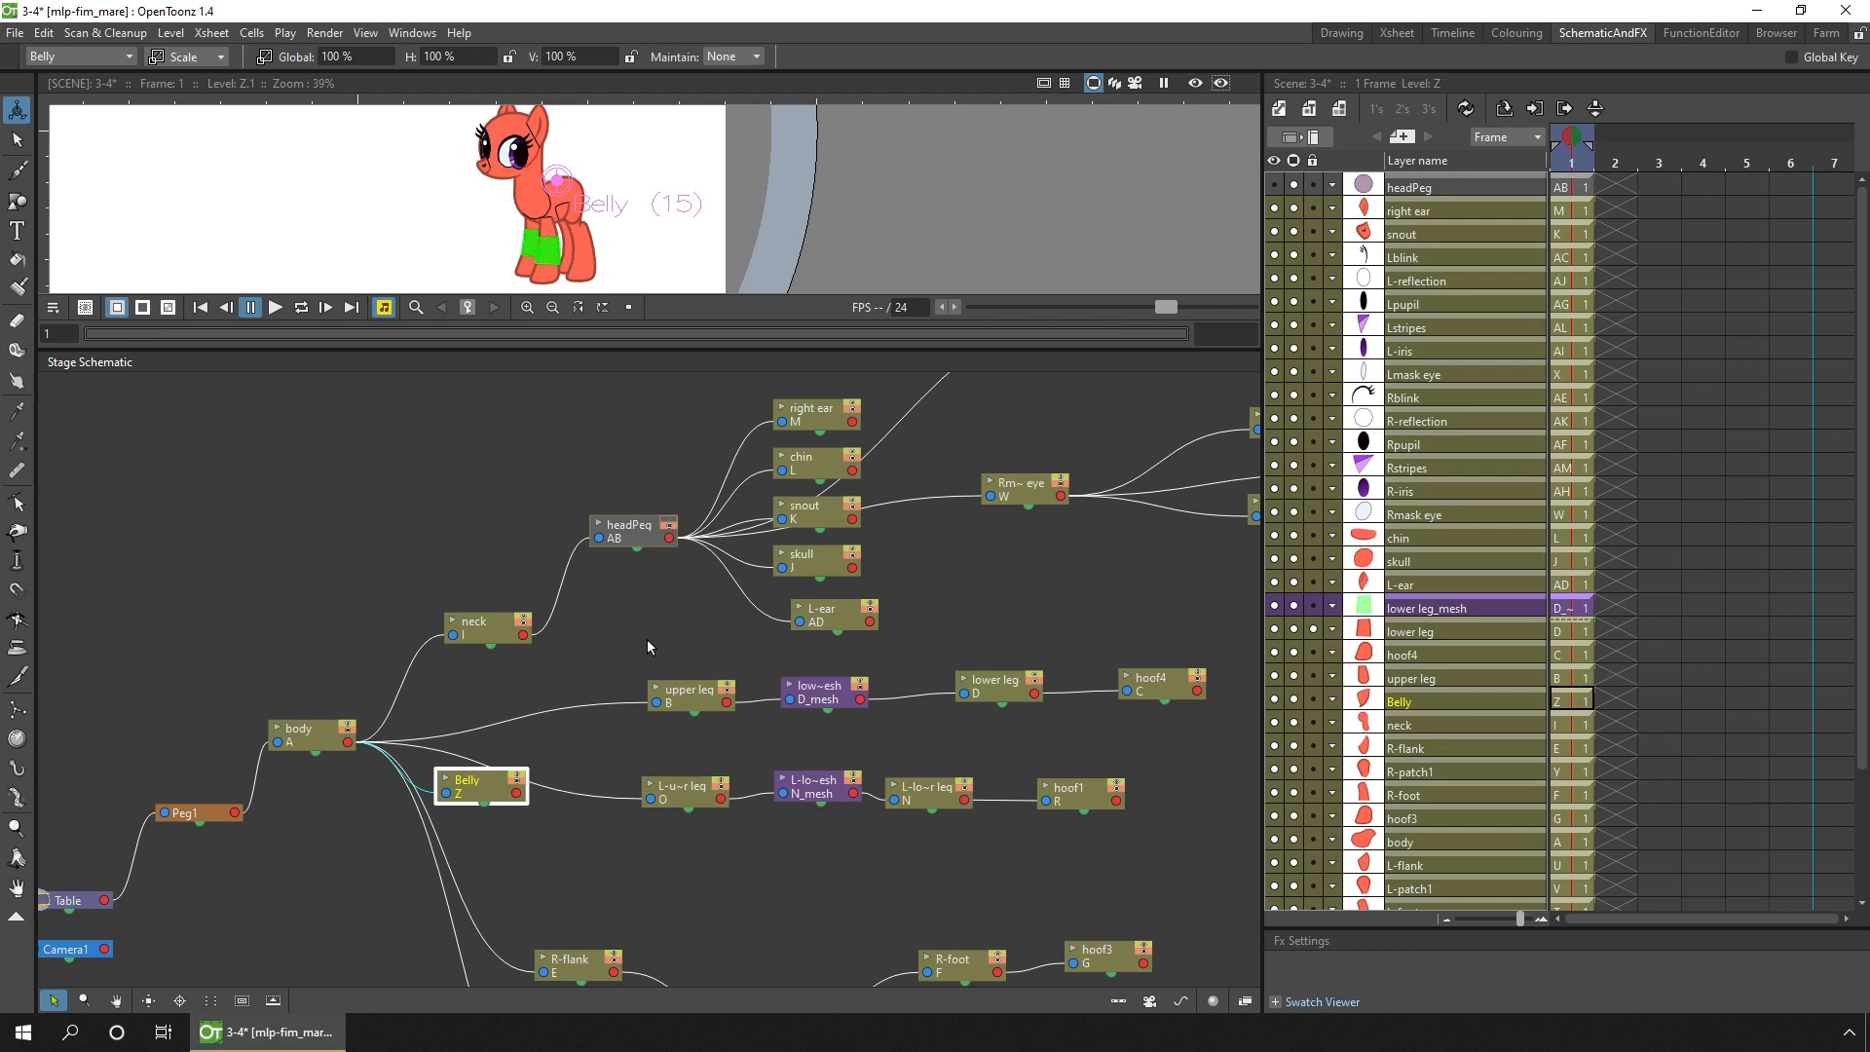
{"action": "left_click", "coordinate": [185, 57]}
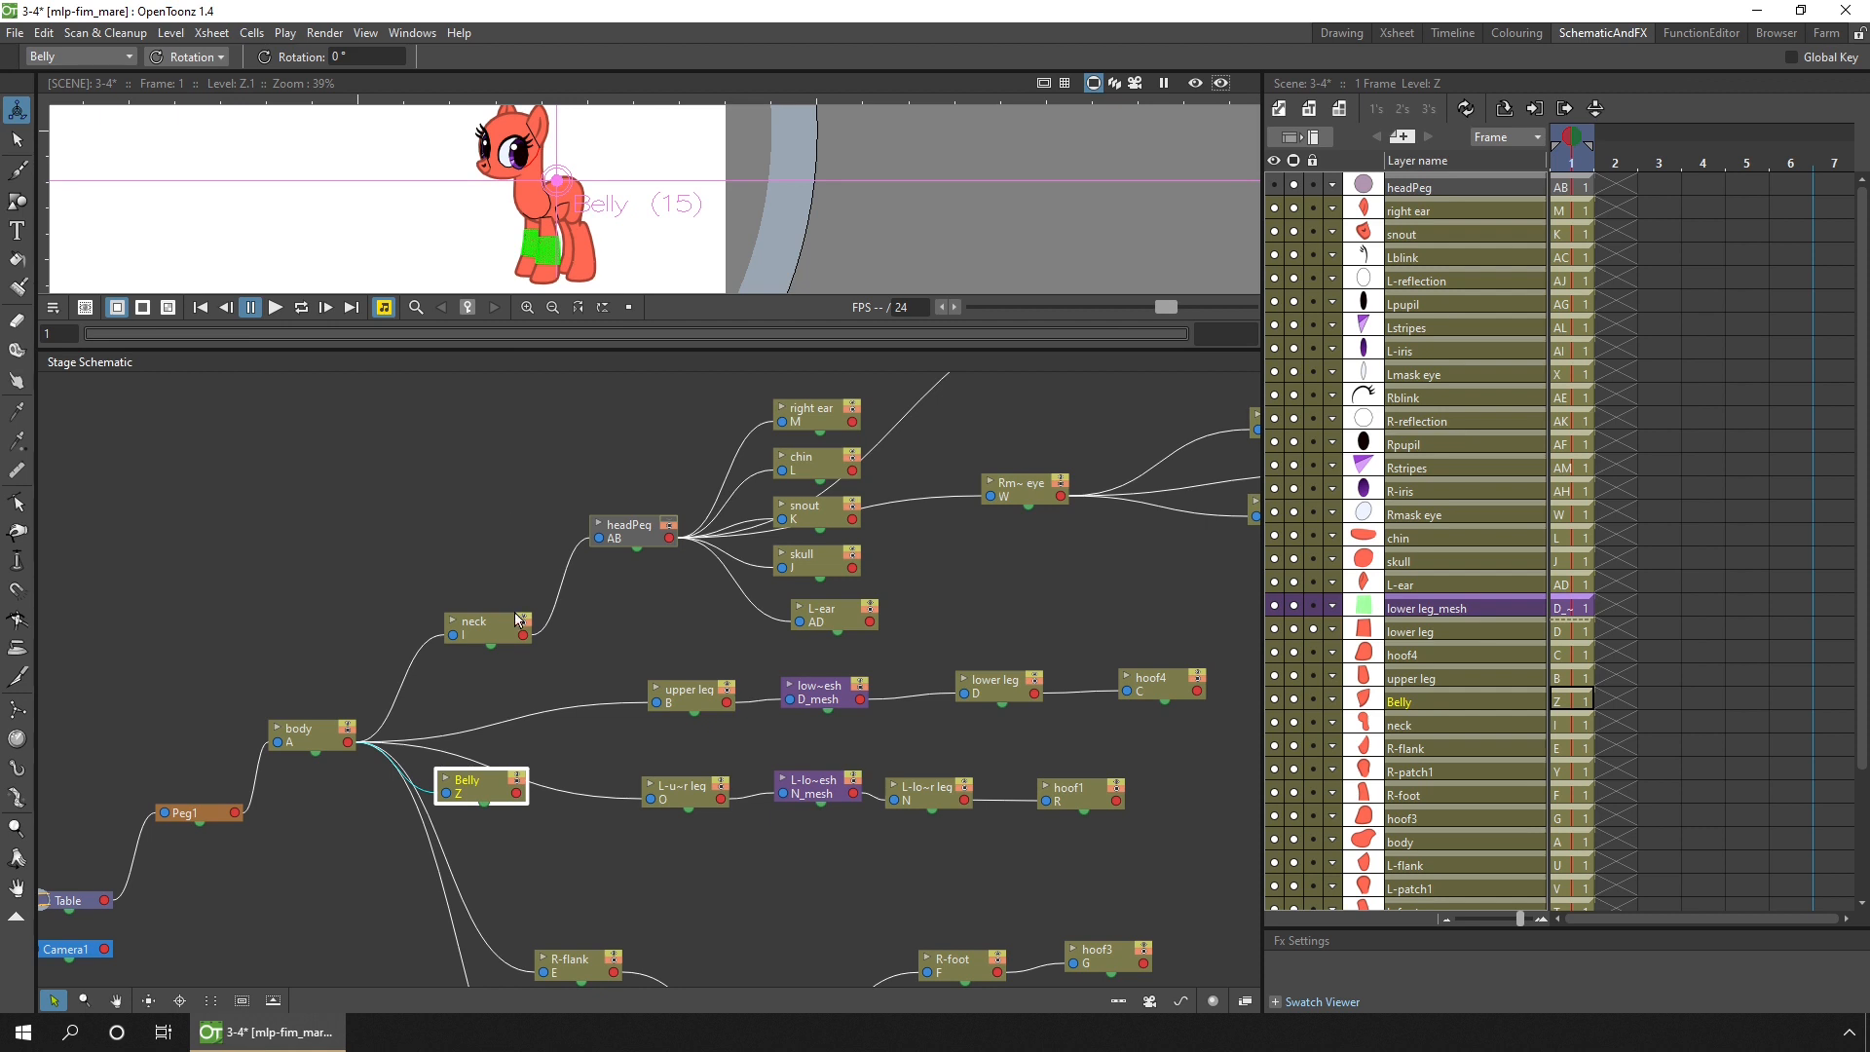
{"action": "left_click", "coordinate": [472, 621]}
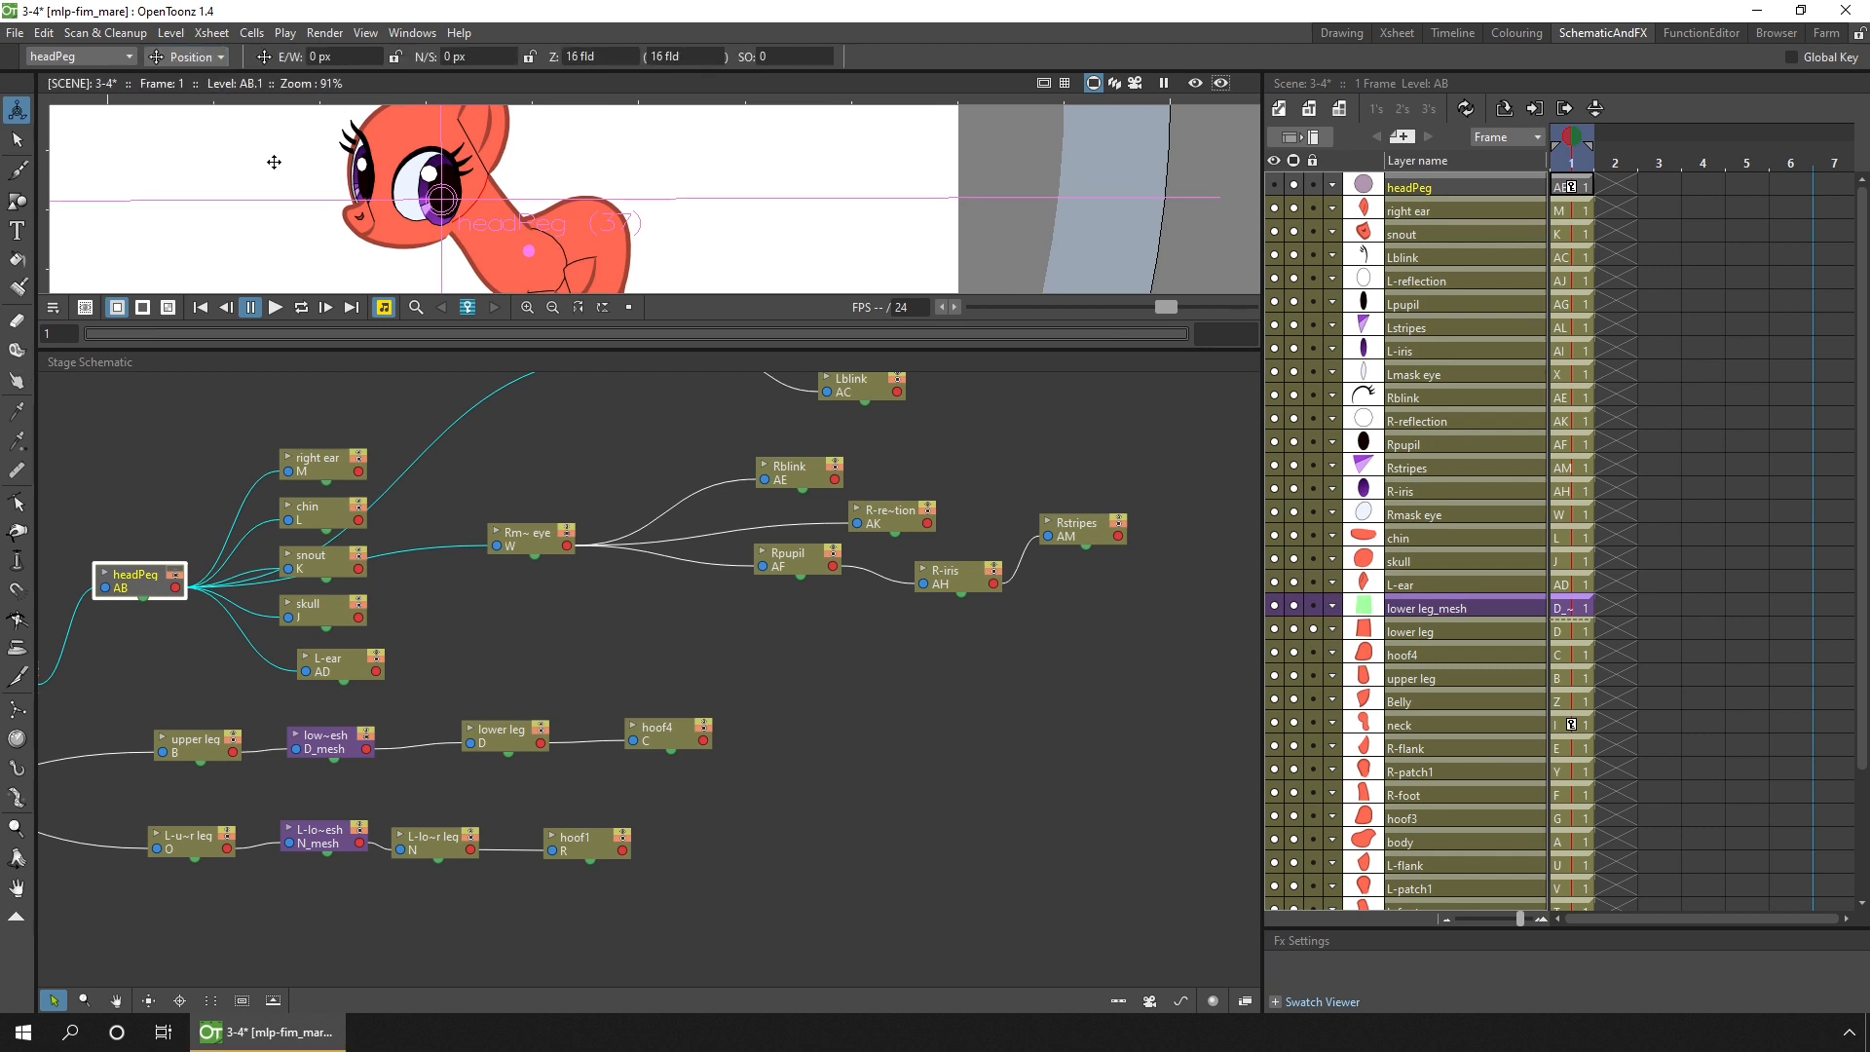
{"action": "mouse_move", "coordinate": [791, 567]}
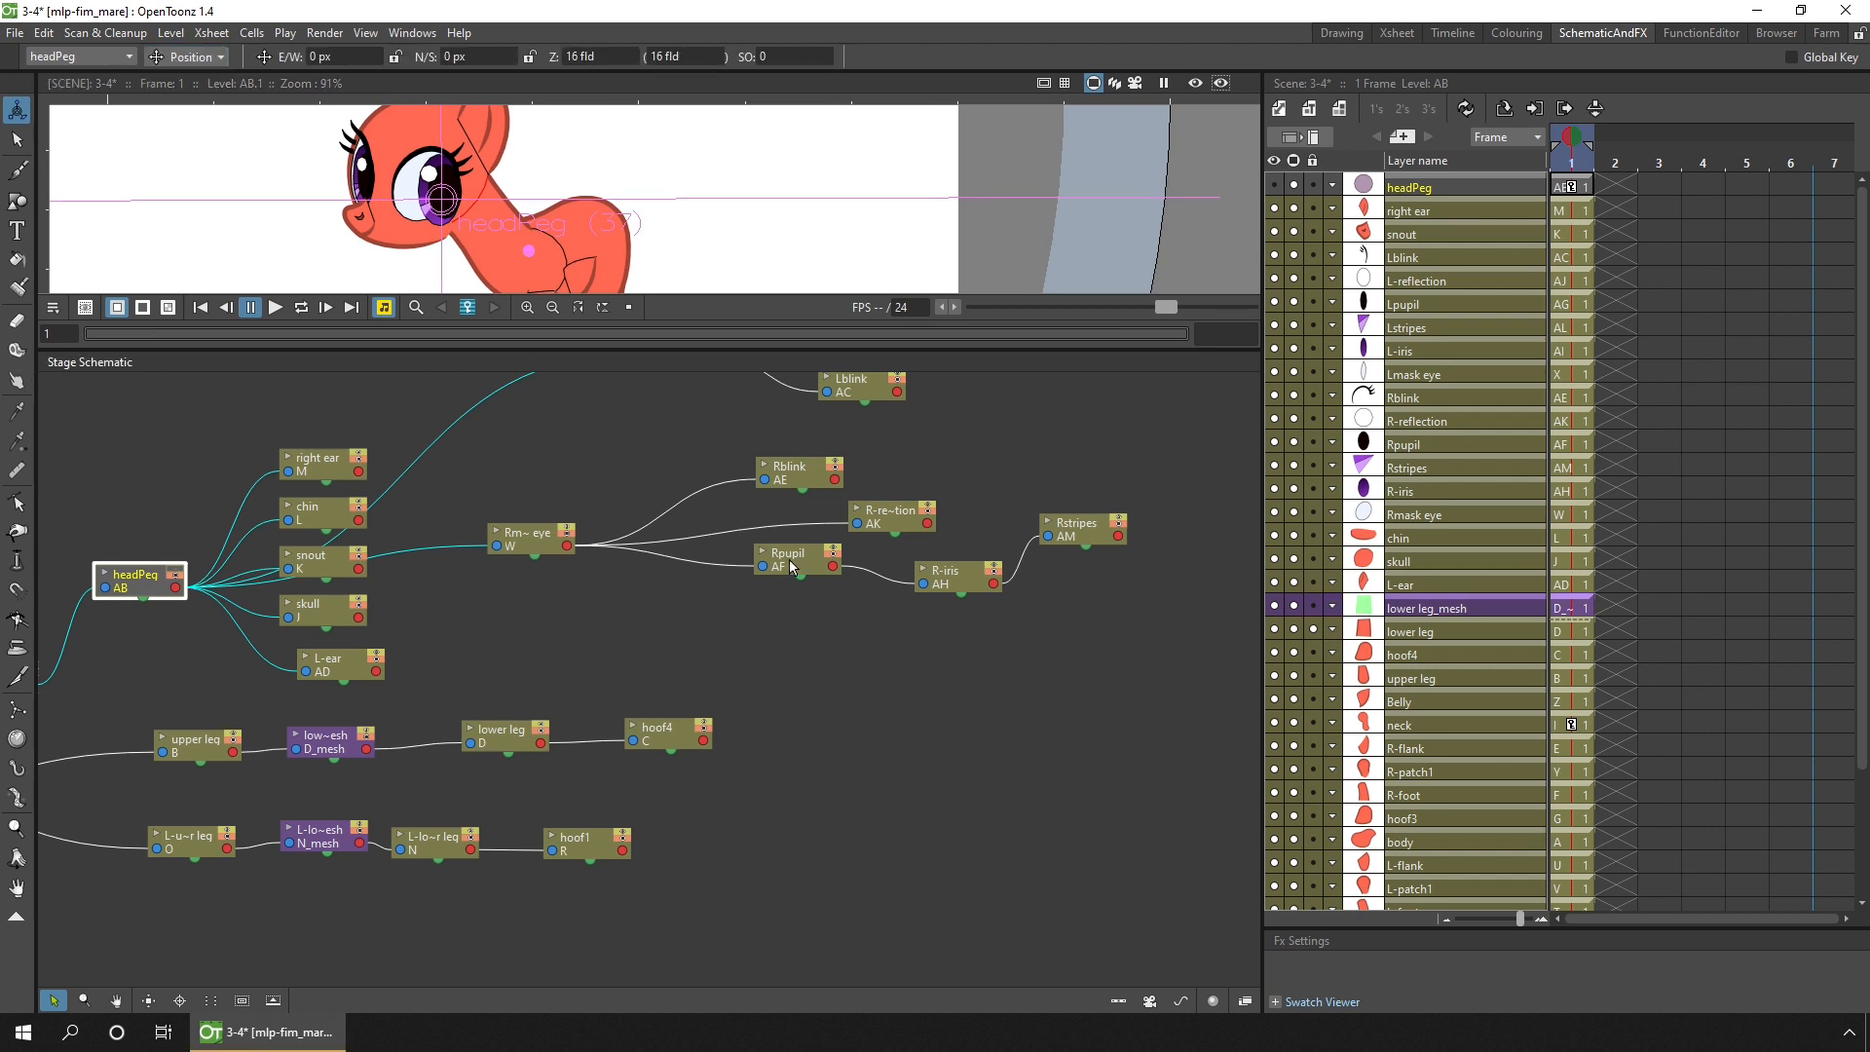
Step: Select the Rpupil node on the head branch of the stage schematic
{"action": "left_click", "coordinate": [789, 560]}
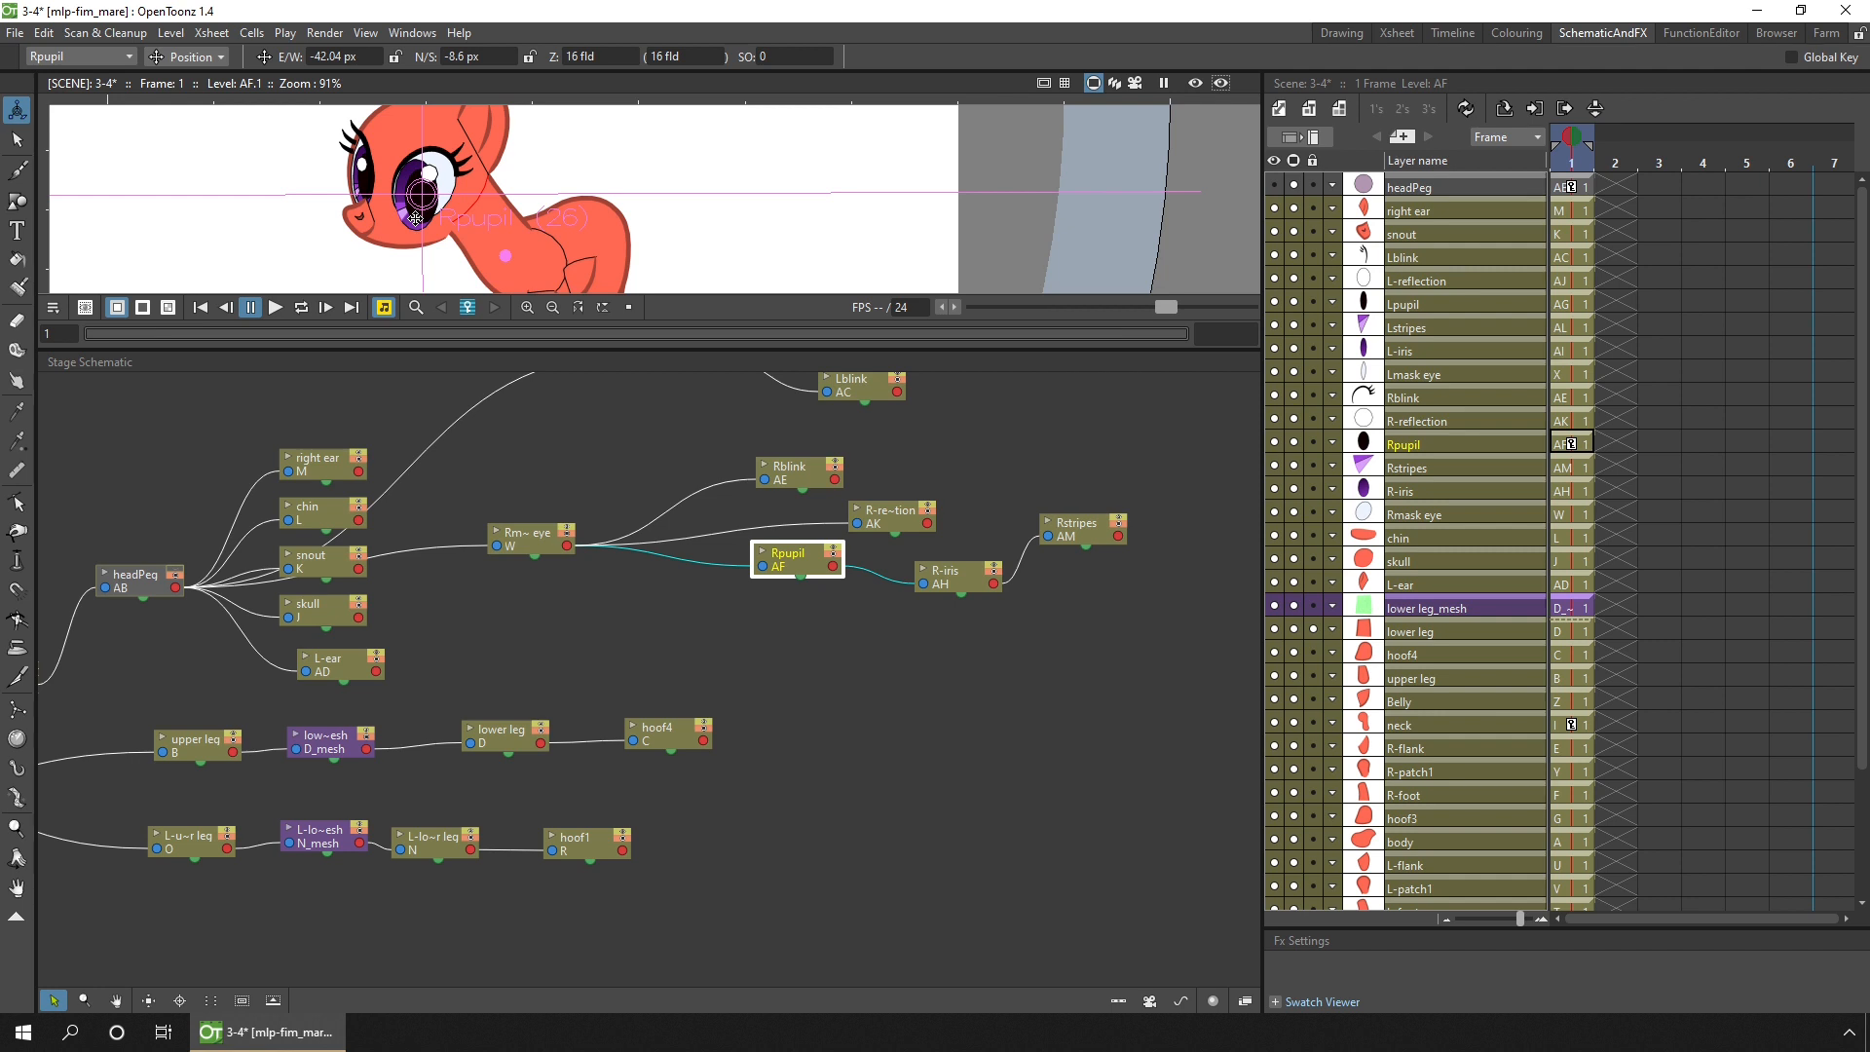
{"action": "mouse_move", "coordinate": [1245, 1001]}
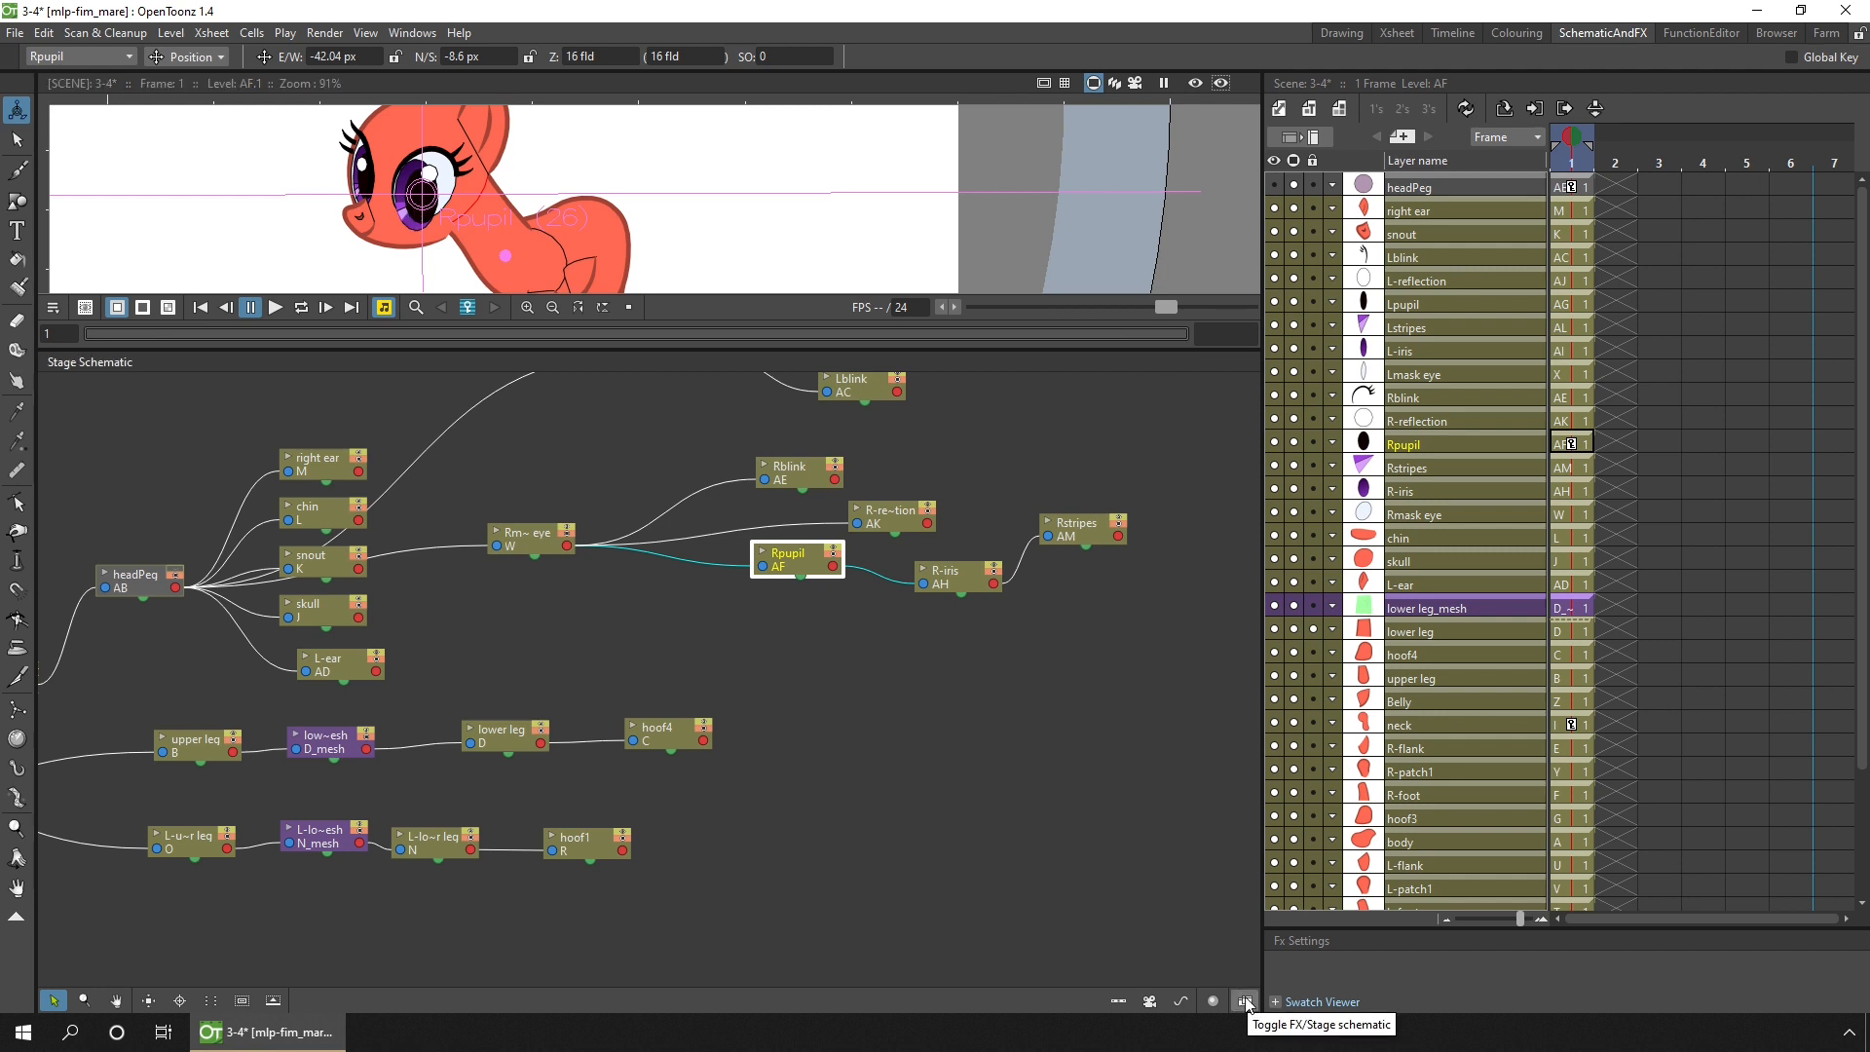
Step: Show the FX Schematic and move the Rm-eye node beside its matte effect
{"action": "left_click", "coordinate": [1245, 1000]}
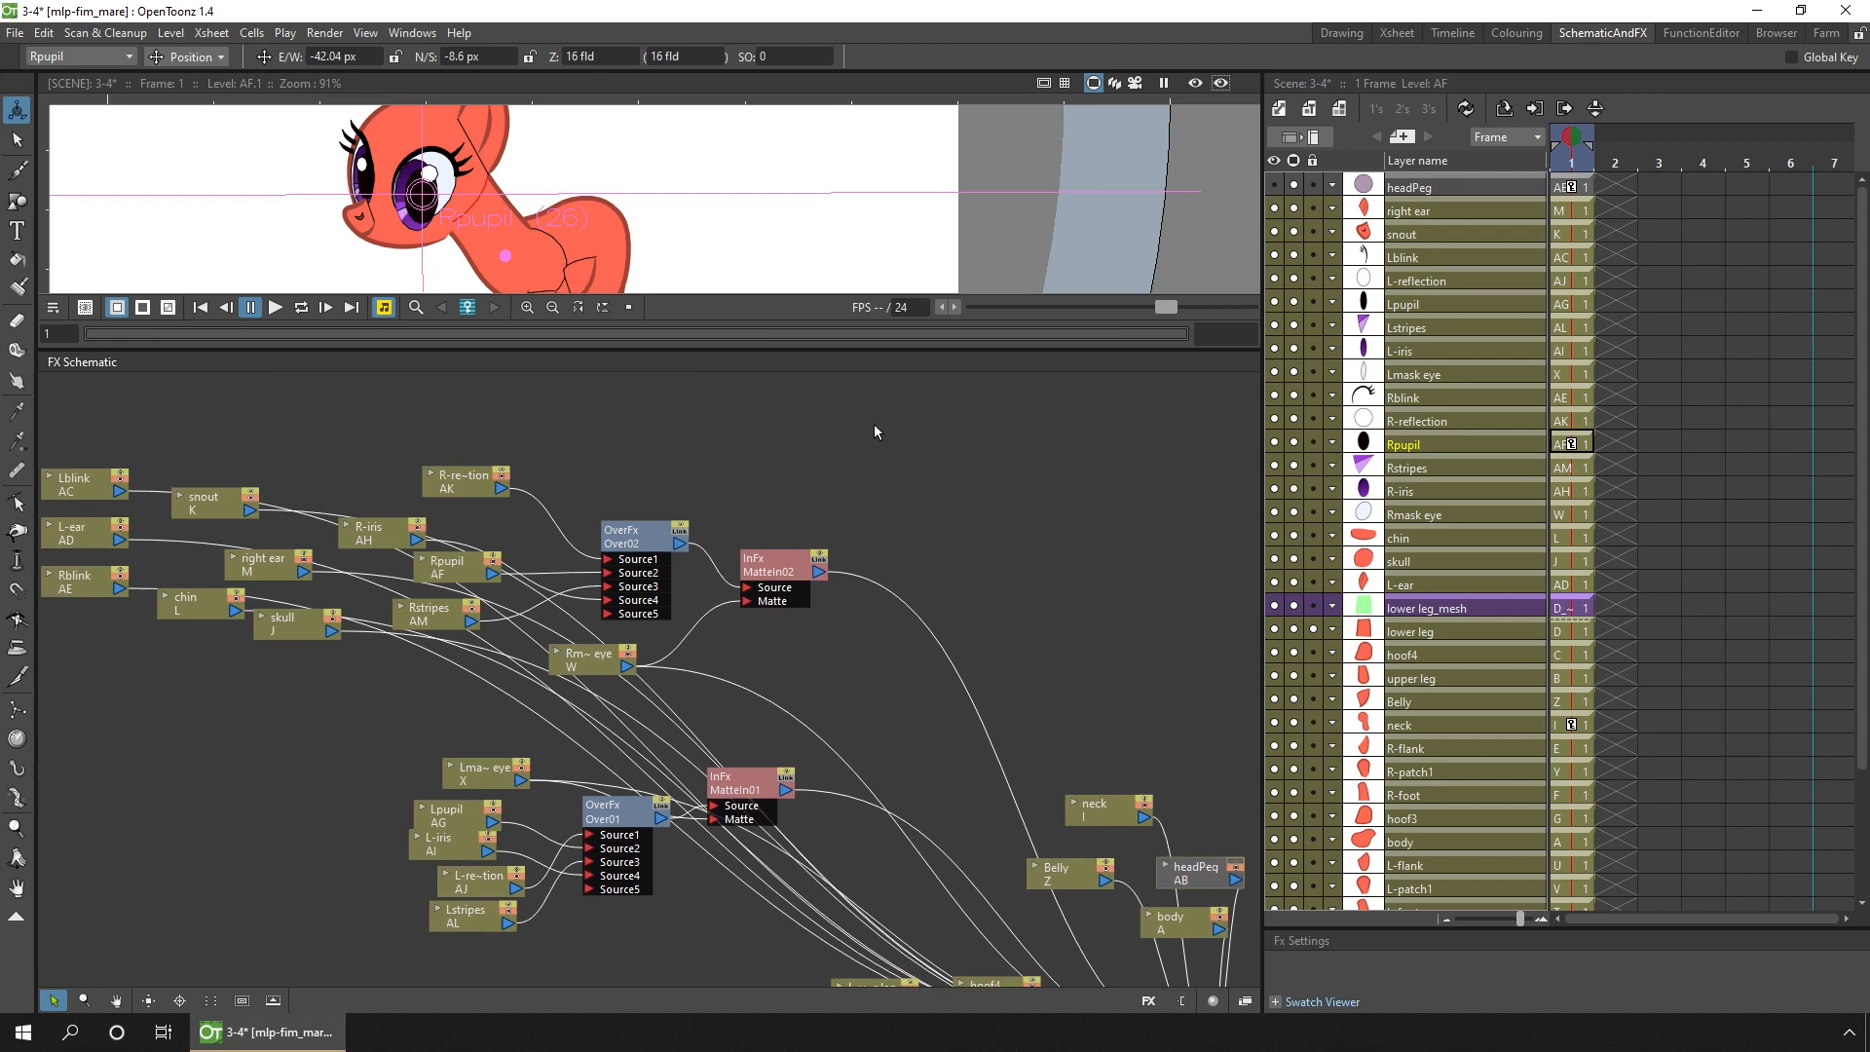
{"action": "mouse_move", "coordinate": [669, 450]}
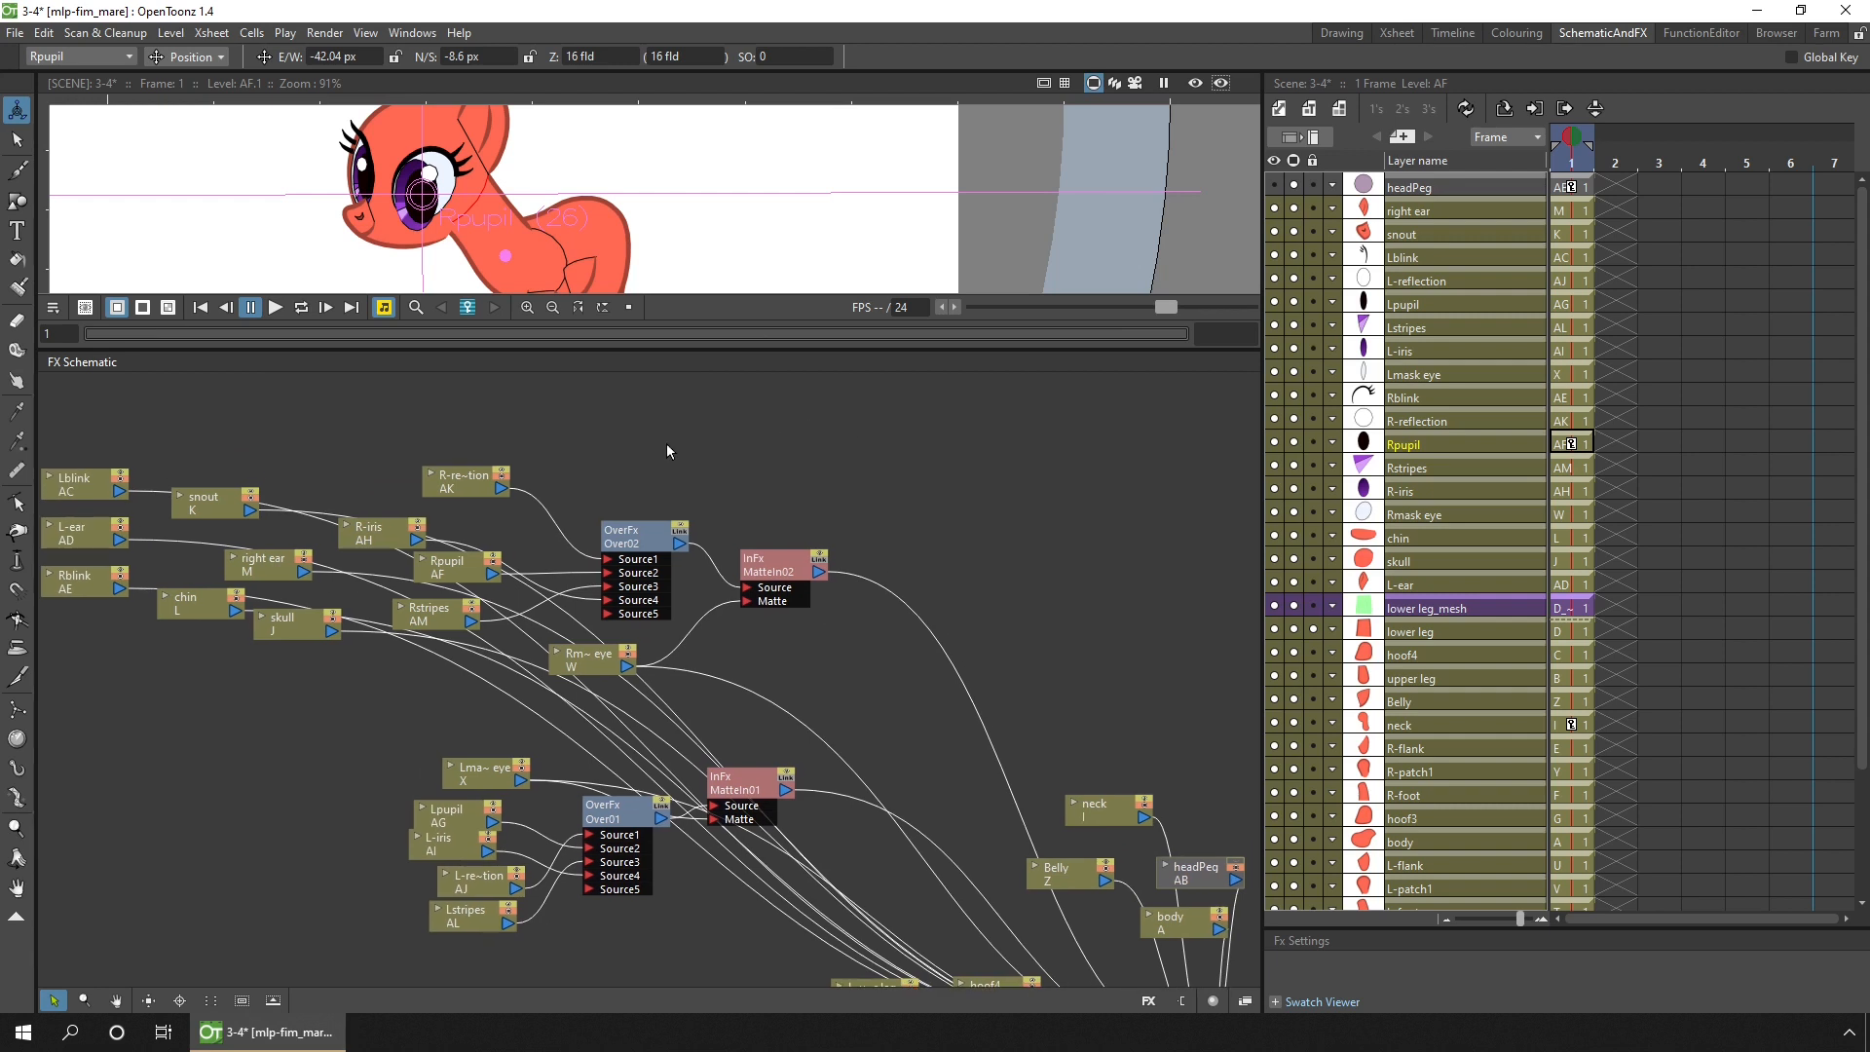
{"action": "mouse_move", "coordinate": [386, 551]}
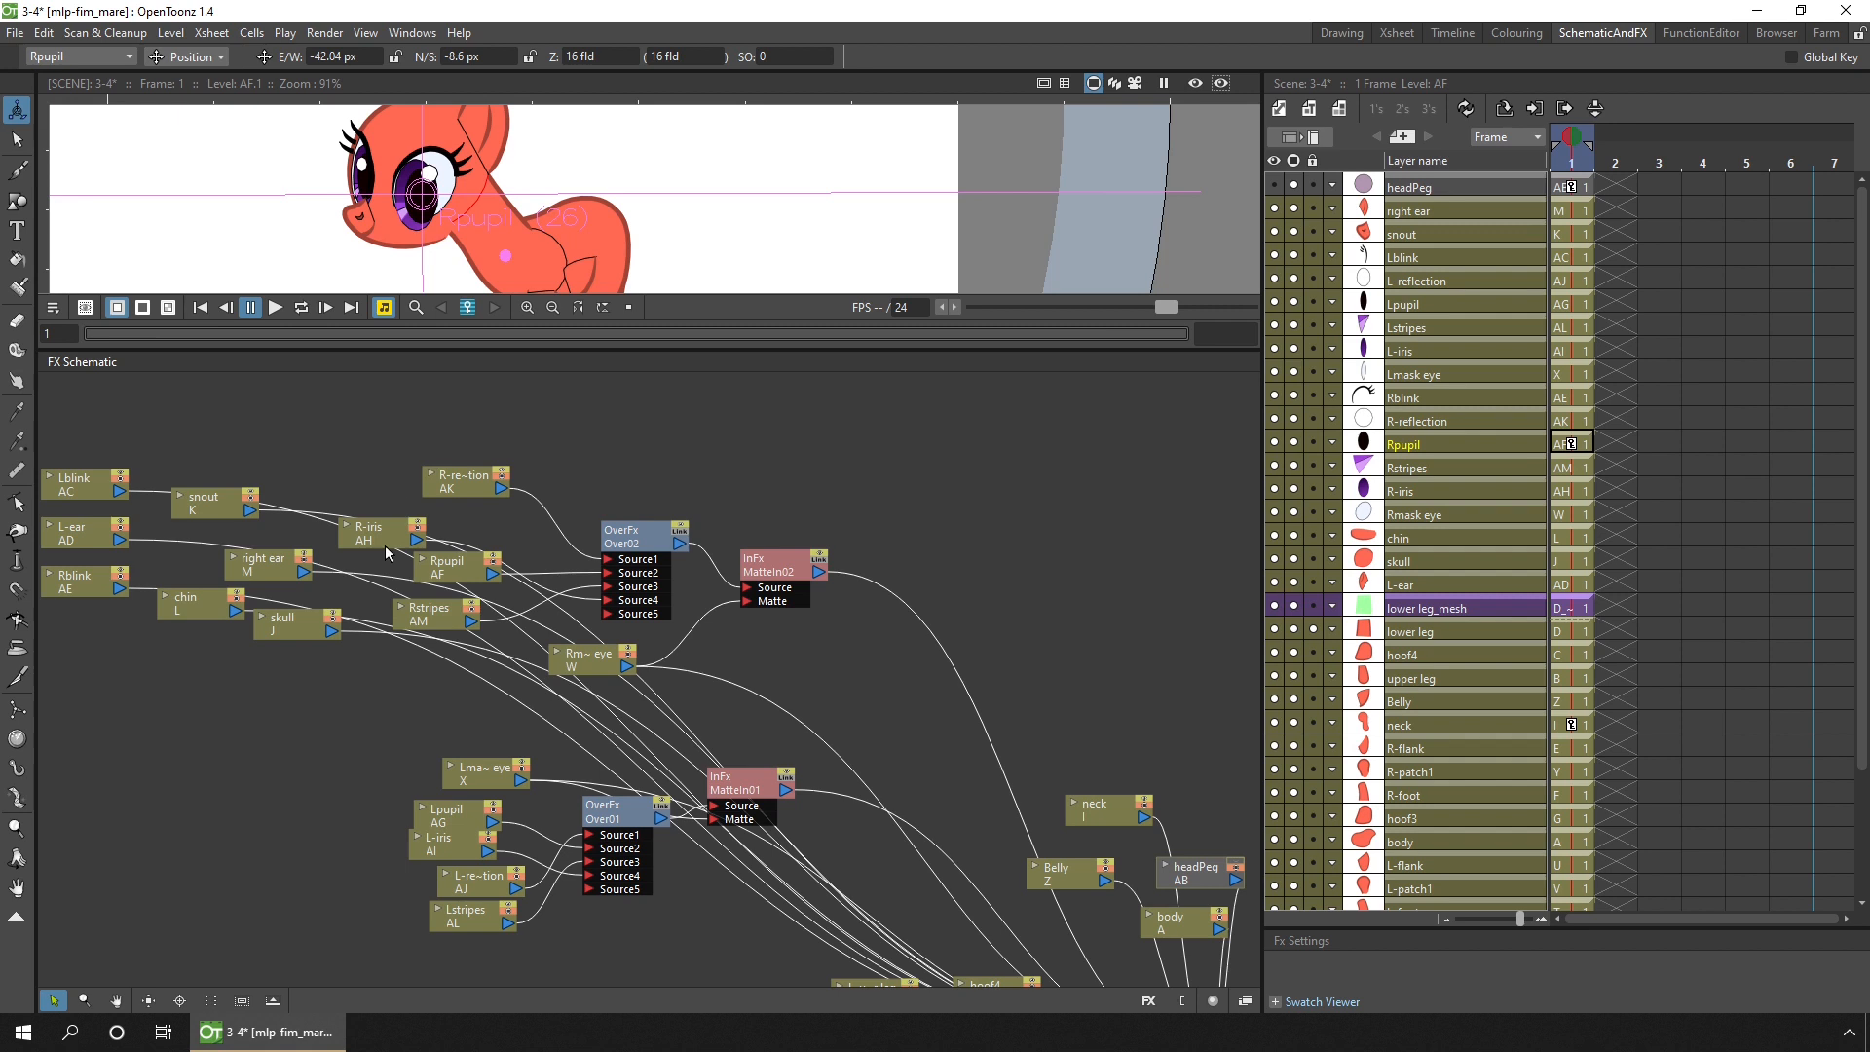
{"action": "left_click", "coordinate": [1417, 421]}
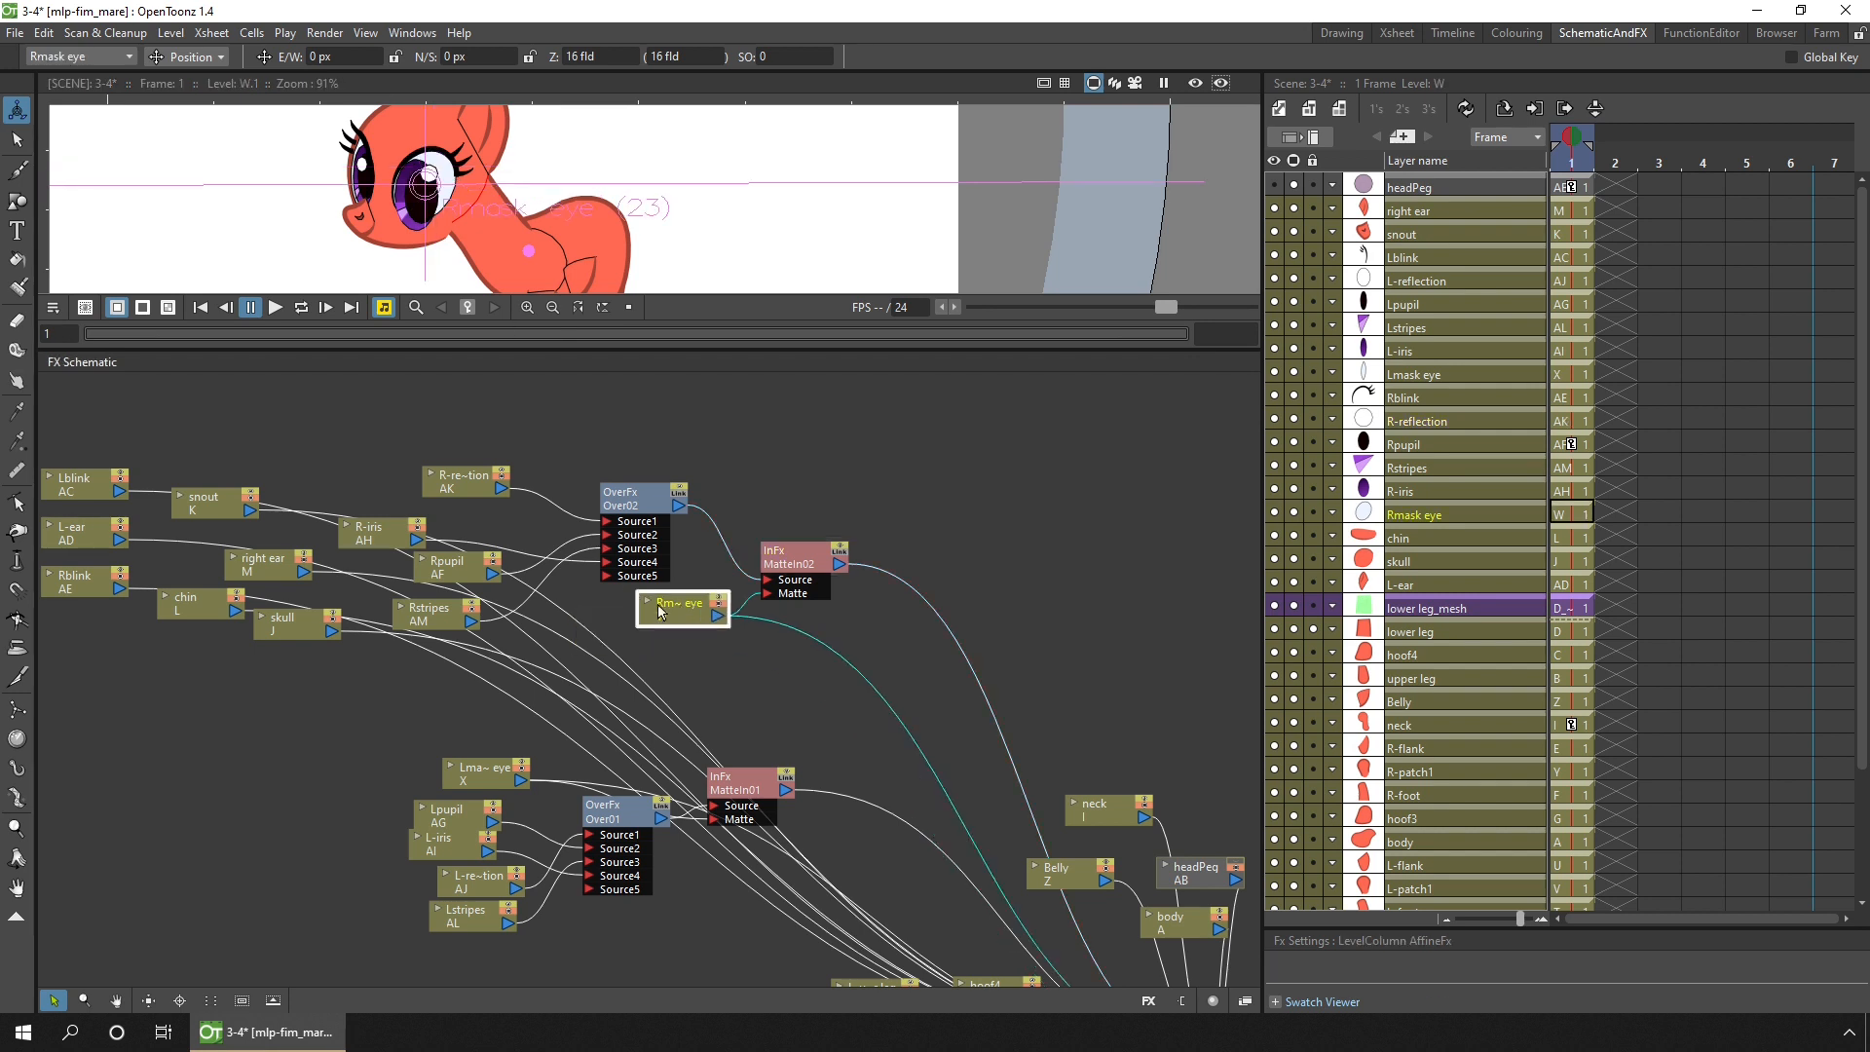
{"action": "left_click_drag", "start_coordinate": [680, 602], "coordinate": [669, 619]}
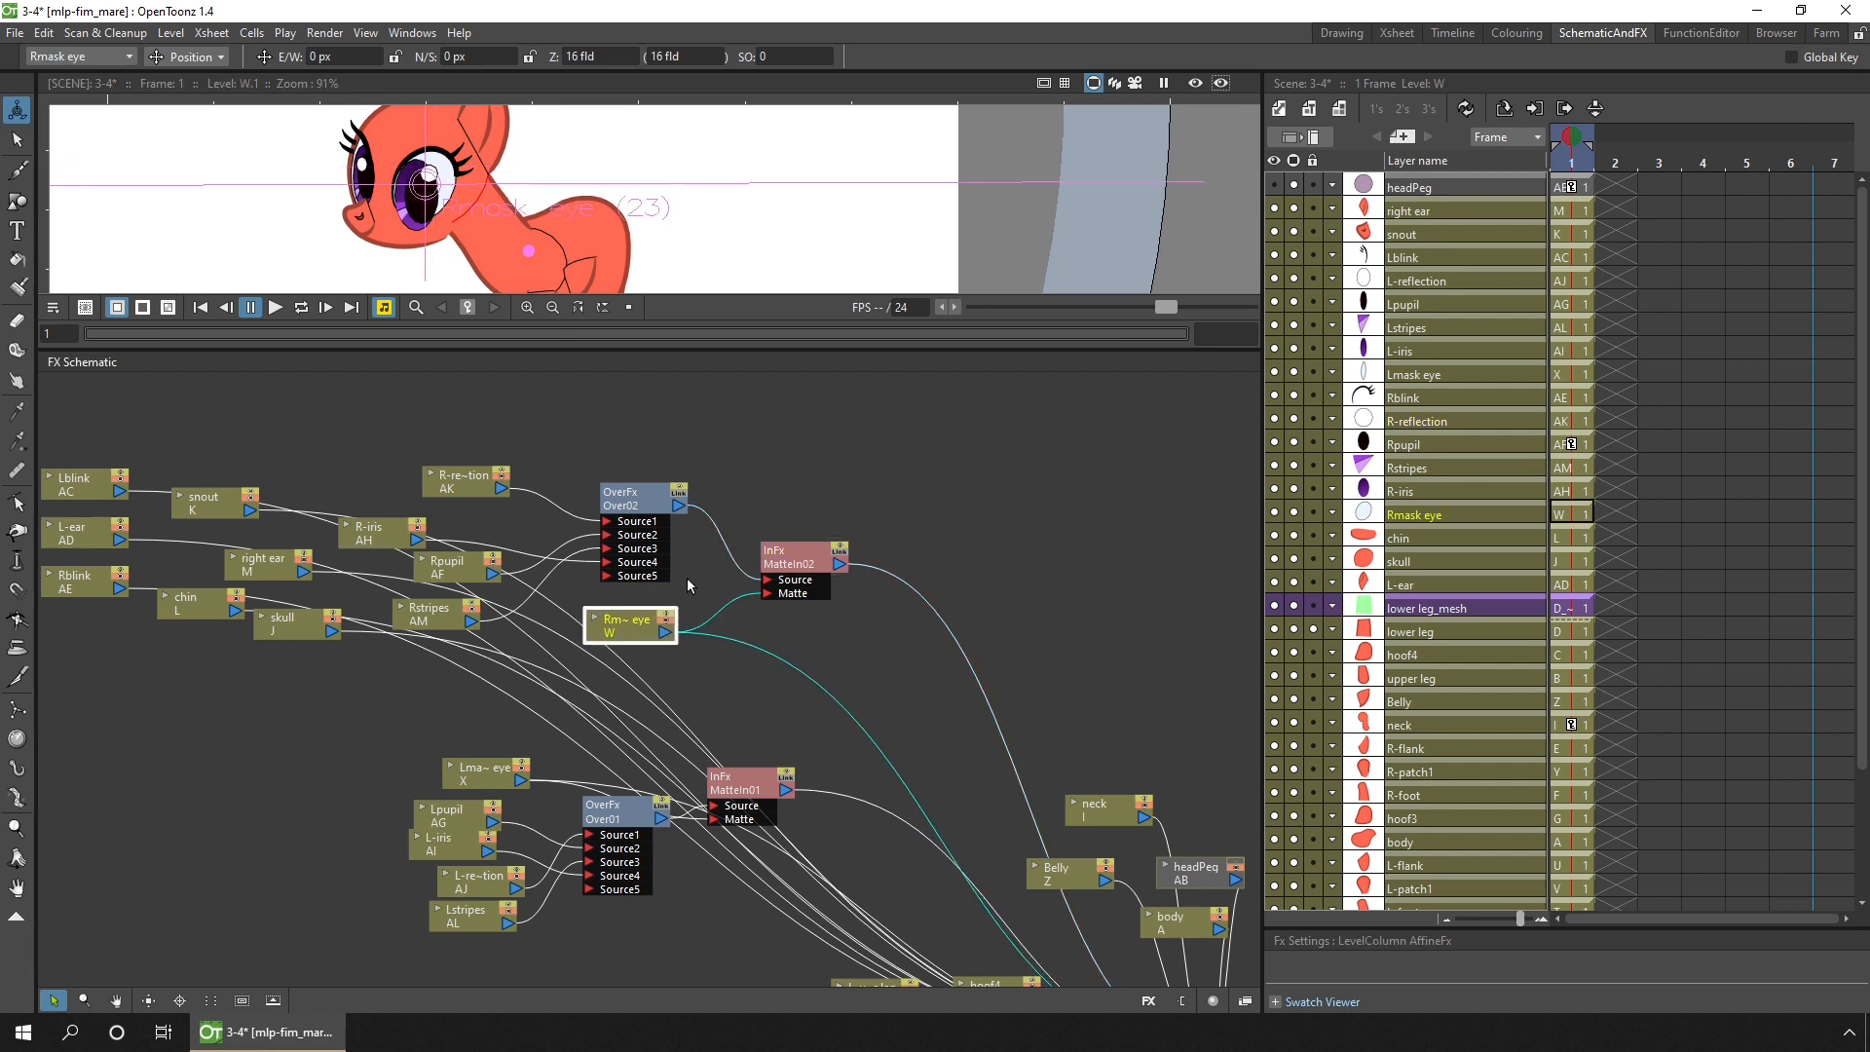
{"action": "left_click", "coordinate": [1194, 81]}
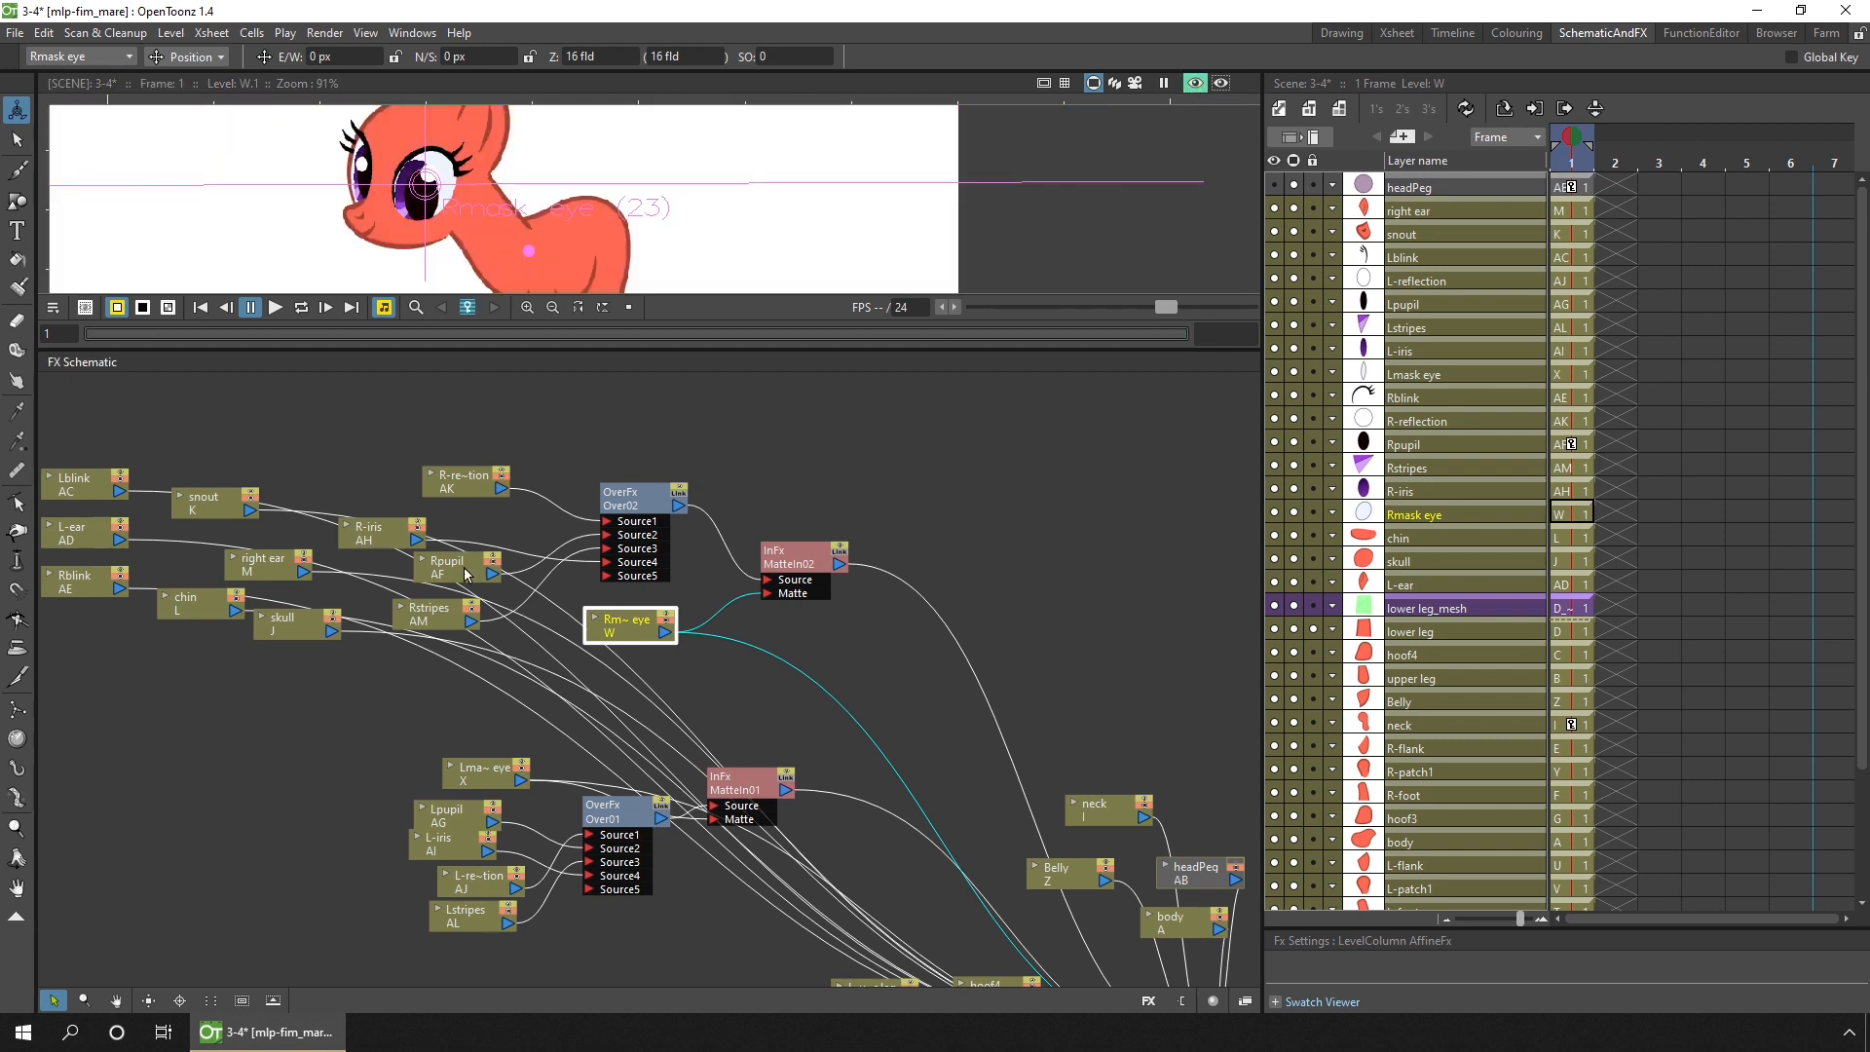
Step: Select Rpupil and drag the pupil off-centre inside the masked eye in the viewer
{"action": "left_click", "coordinate": [460, 567]}
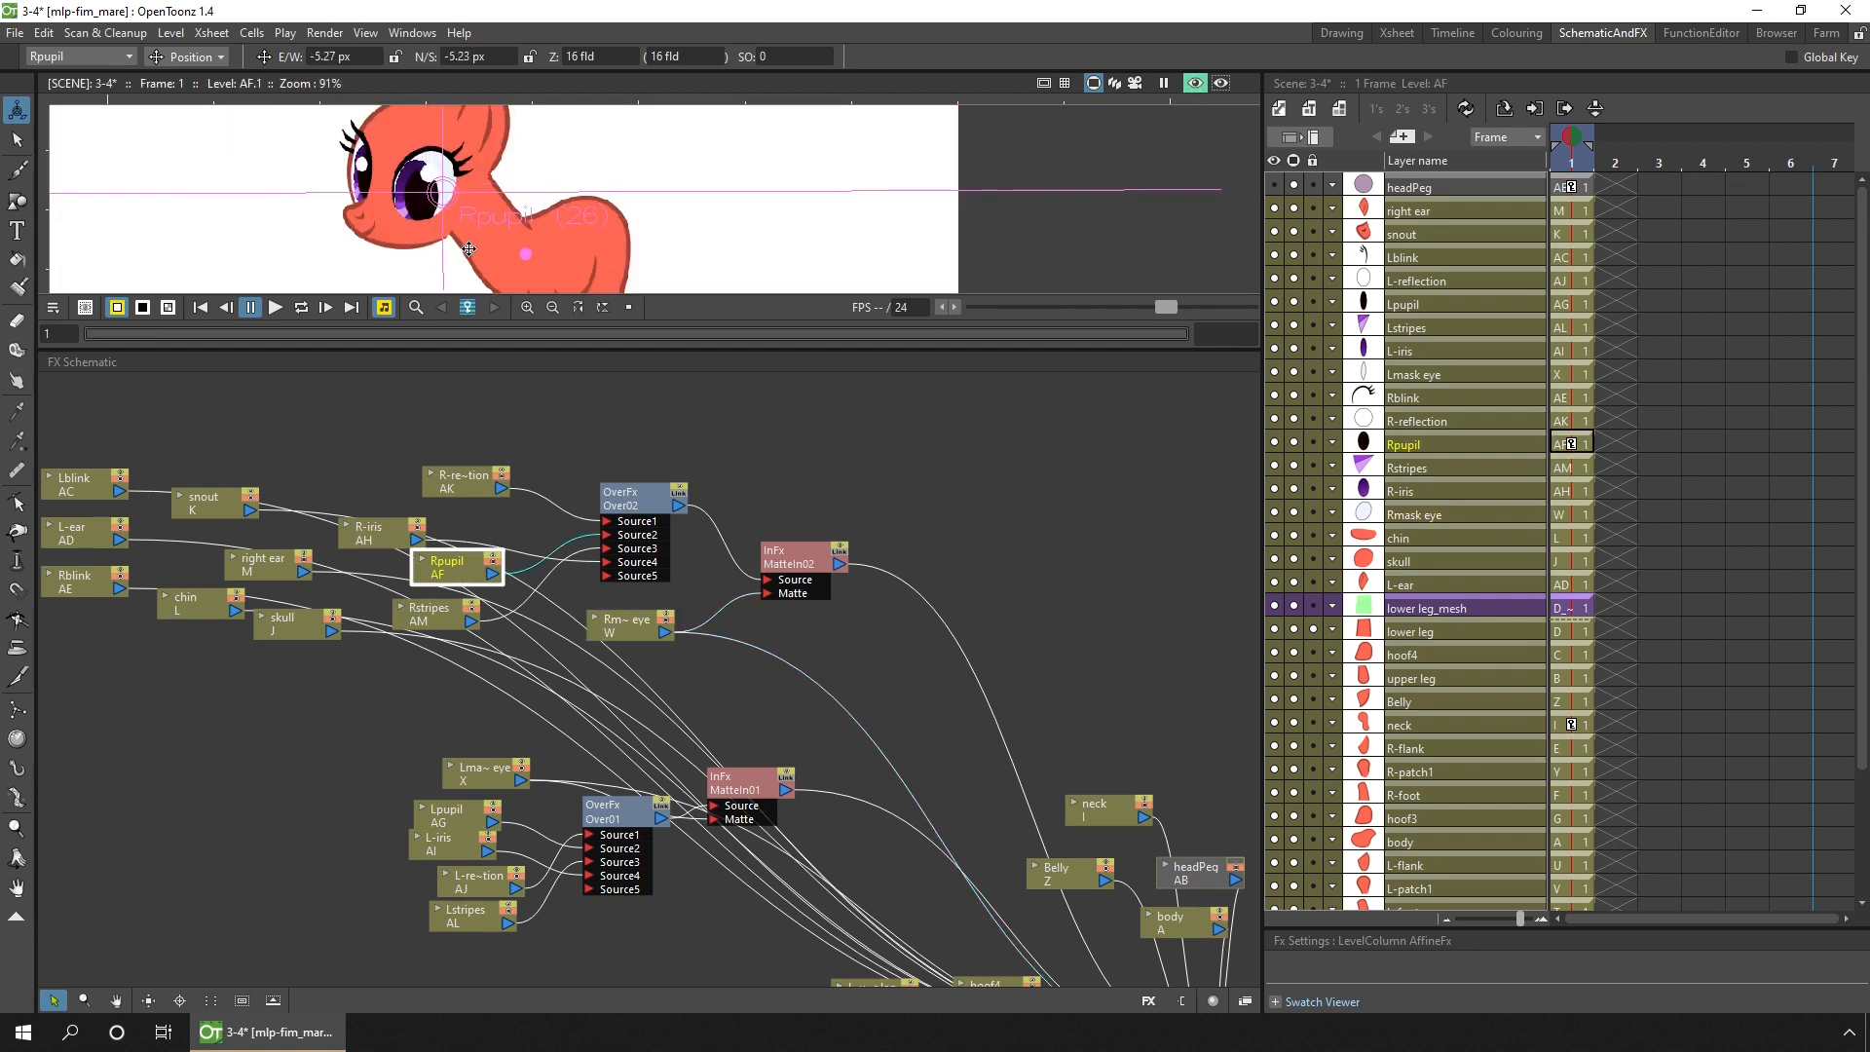
{"action": "left_click_drag", "start_coordinate": [470, 248], "coordinate": [455, 242]}
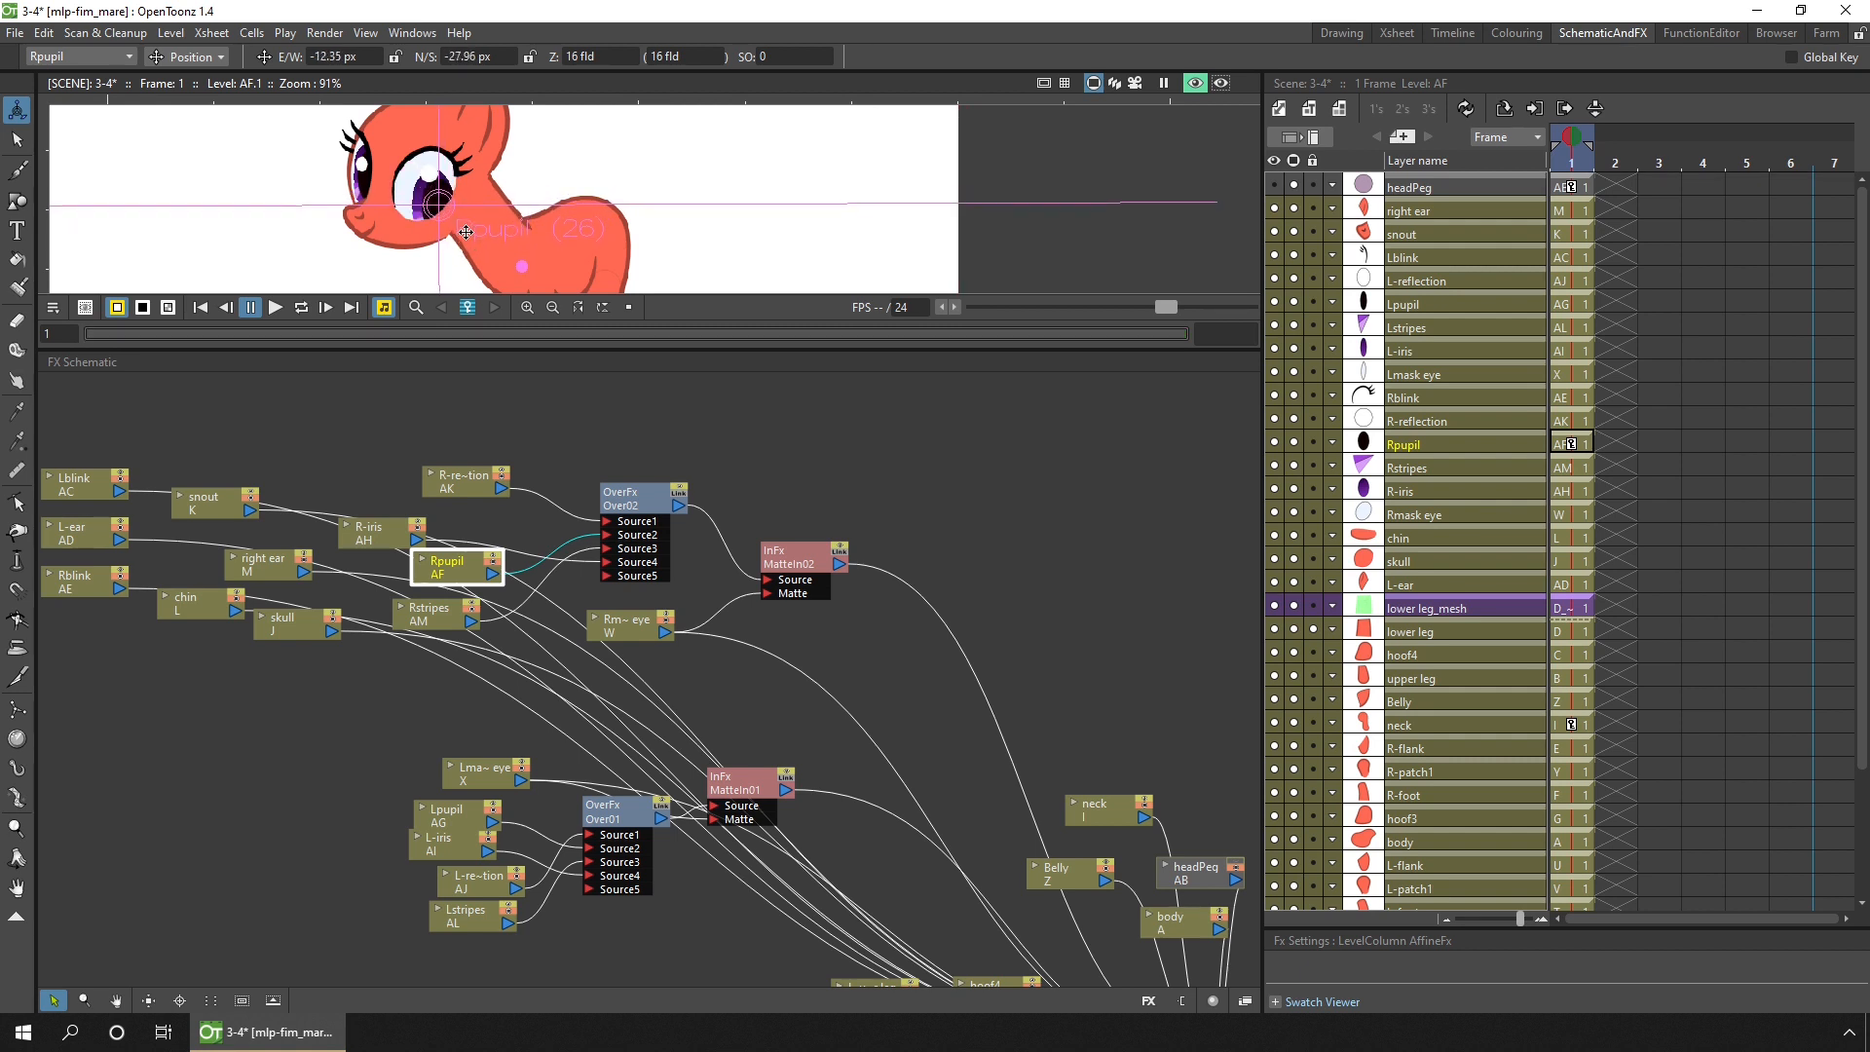
{"action": "left_click_drag", "start_coordinate": [466, 232], "coordinate": [483, 246]}
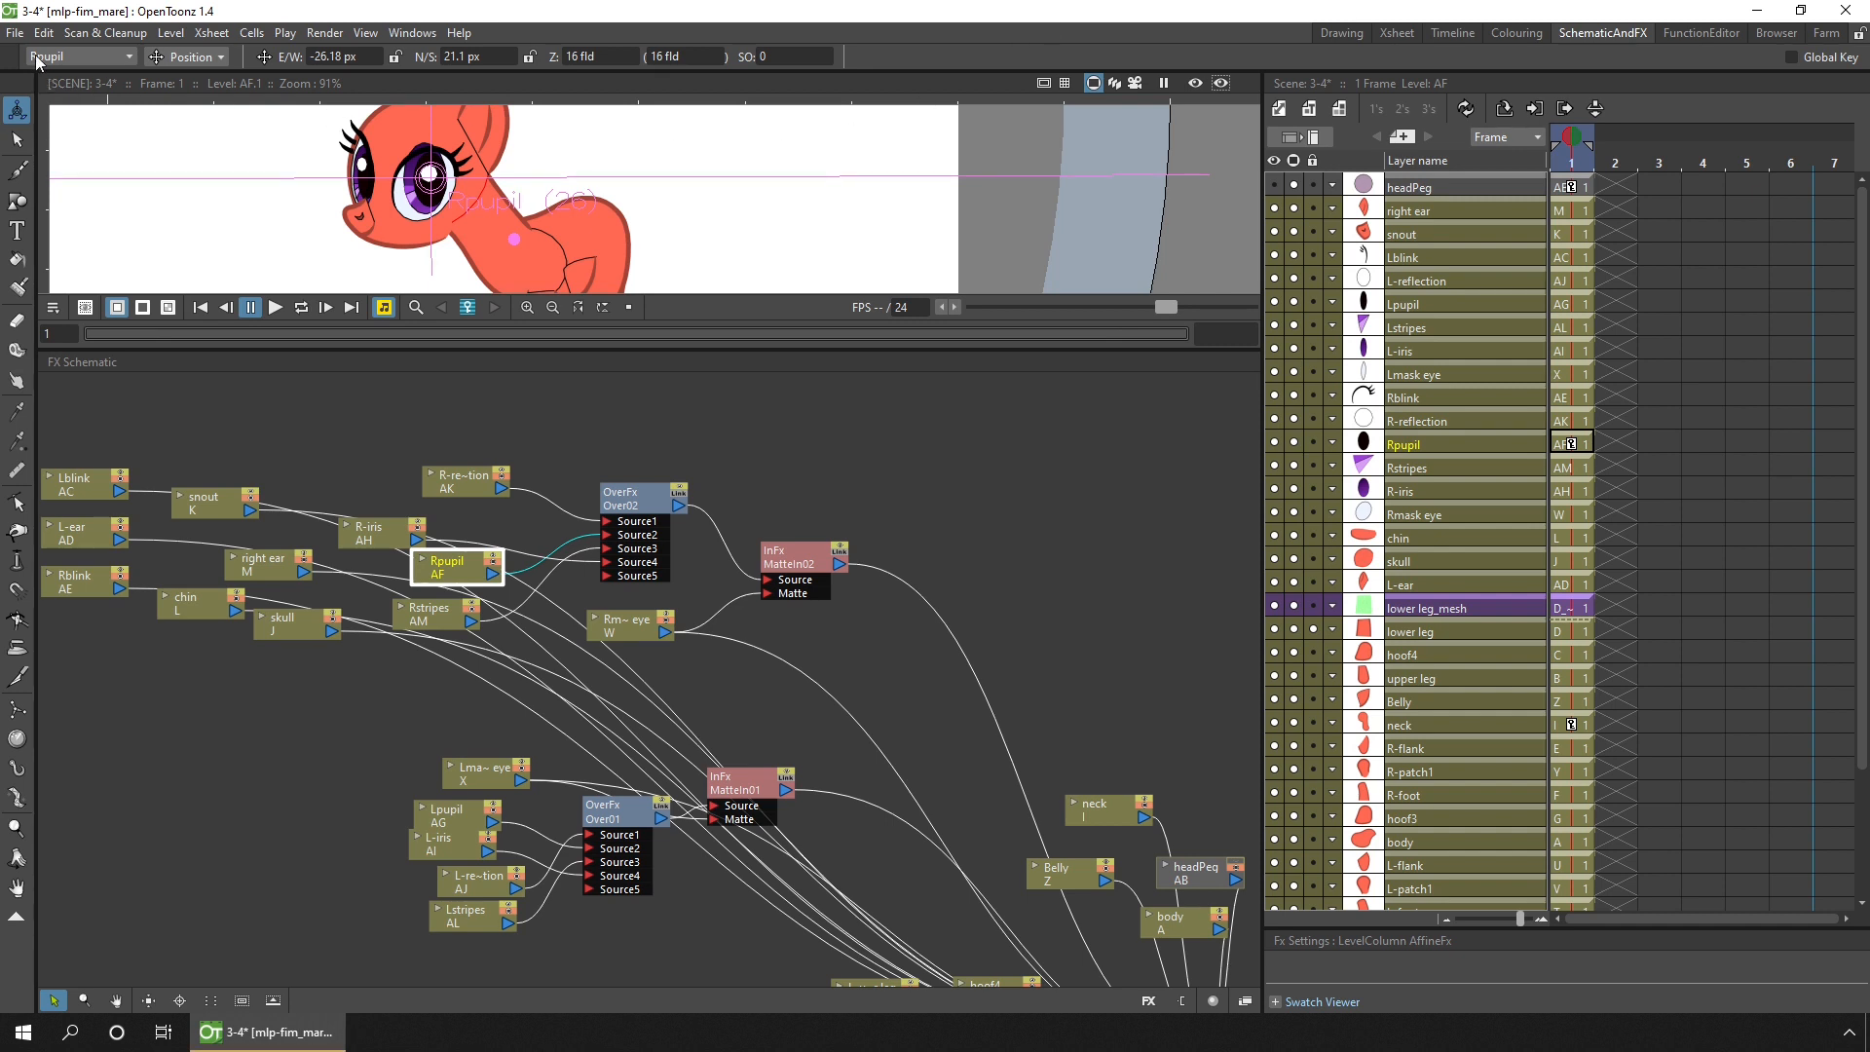
Step: Load the DemoForTutorial scene with Change Project and select its BG cell at frame 1
{"action": "left_click", "coordinate": [14, 33]}
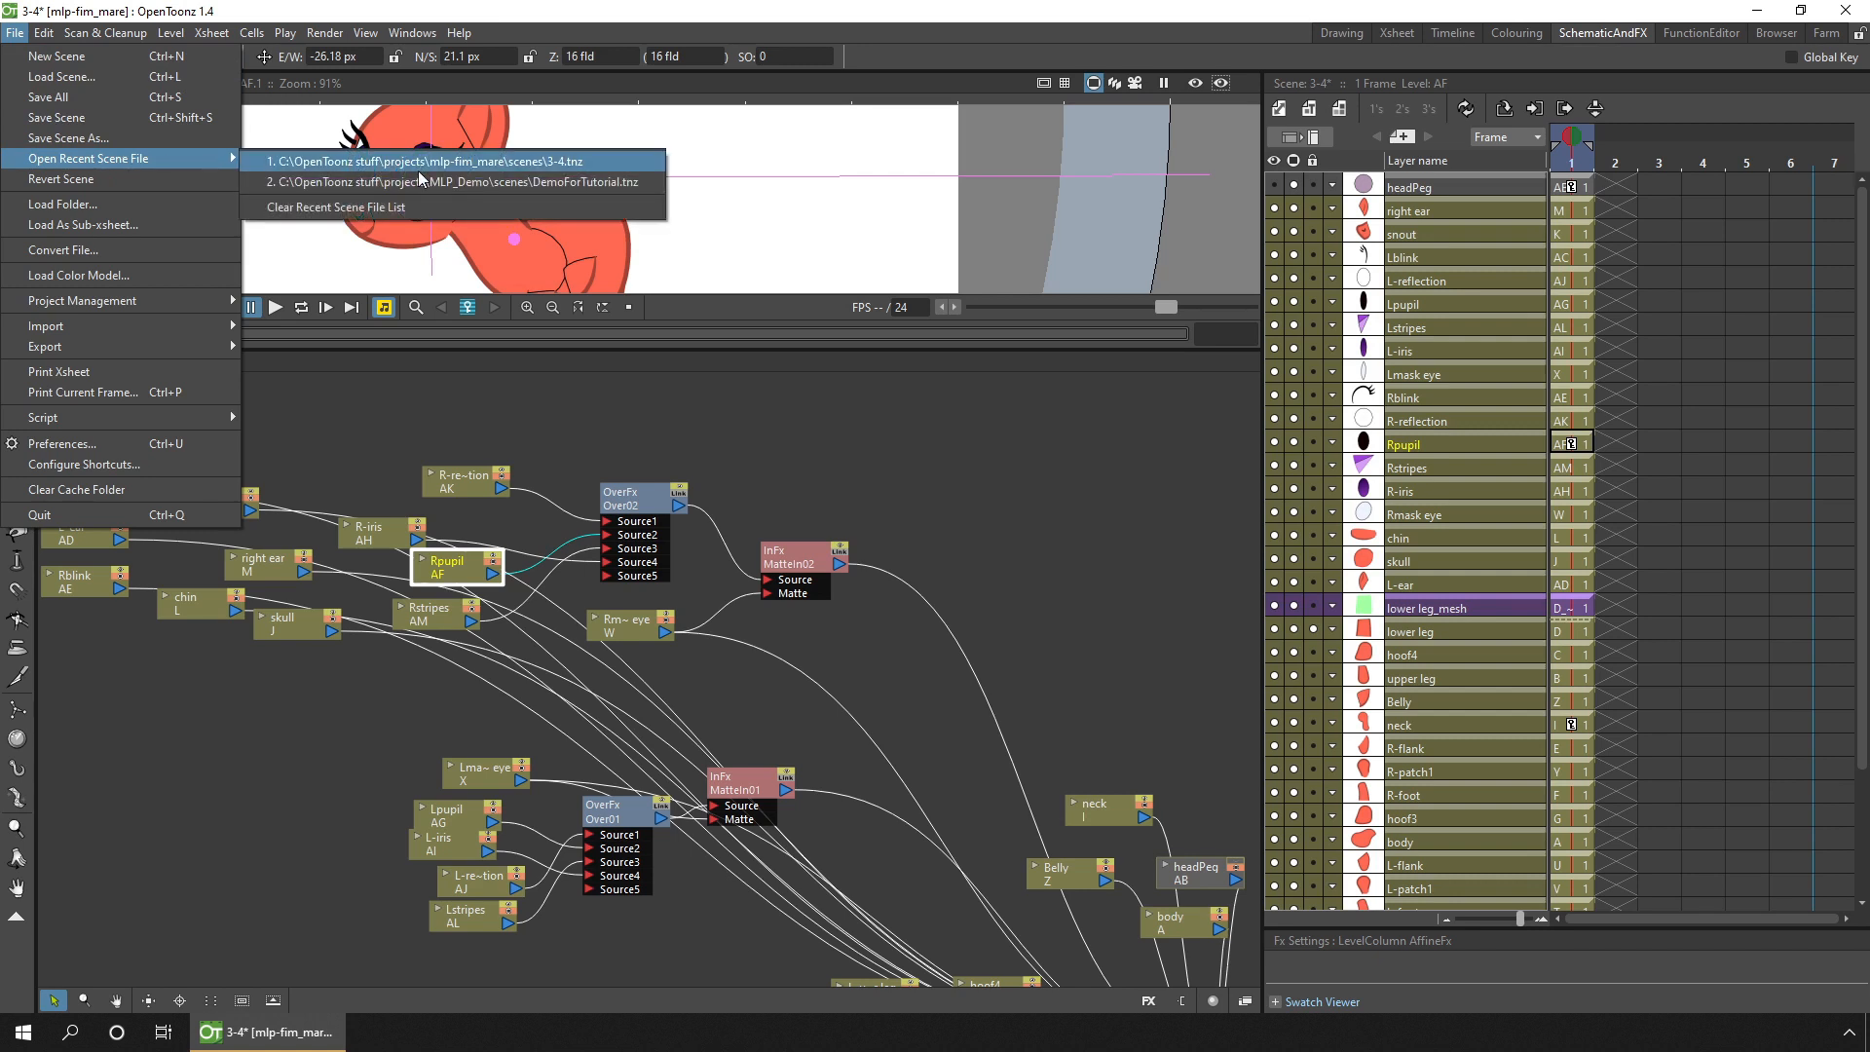
{"action": "left_click", "coordinate": [460, 181]}
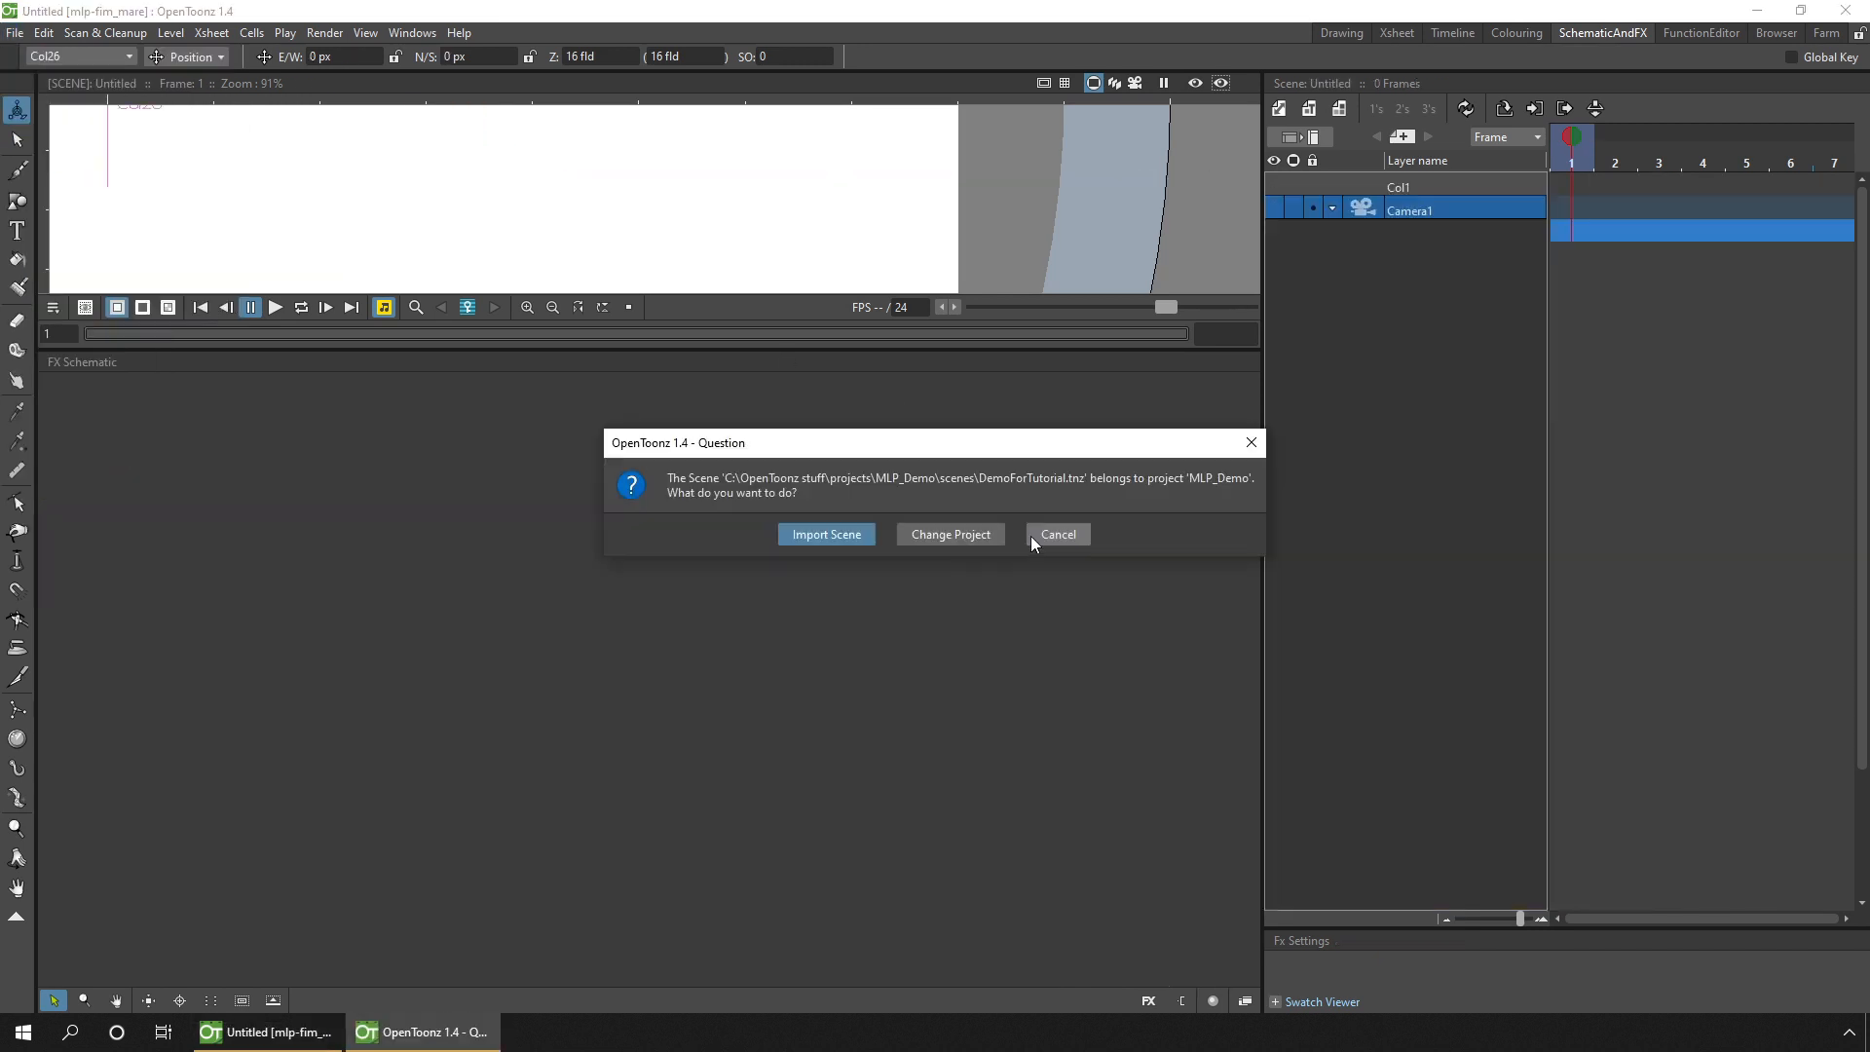
{"action": "left_click", "coordinate": [826, 534]}
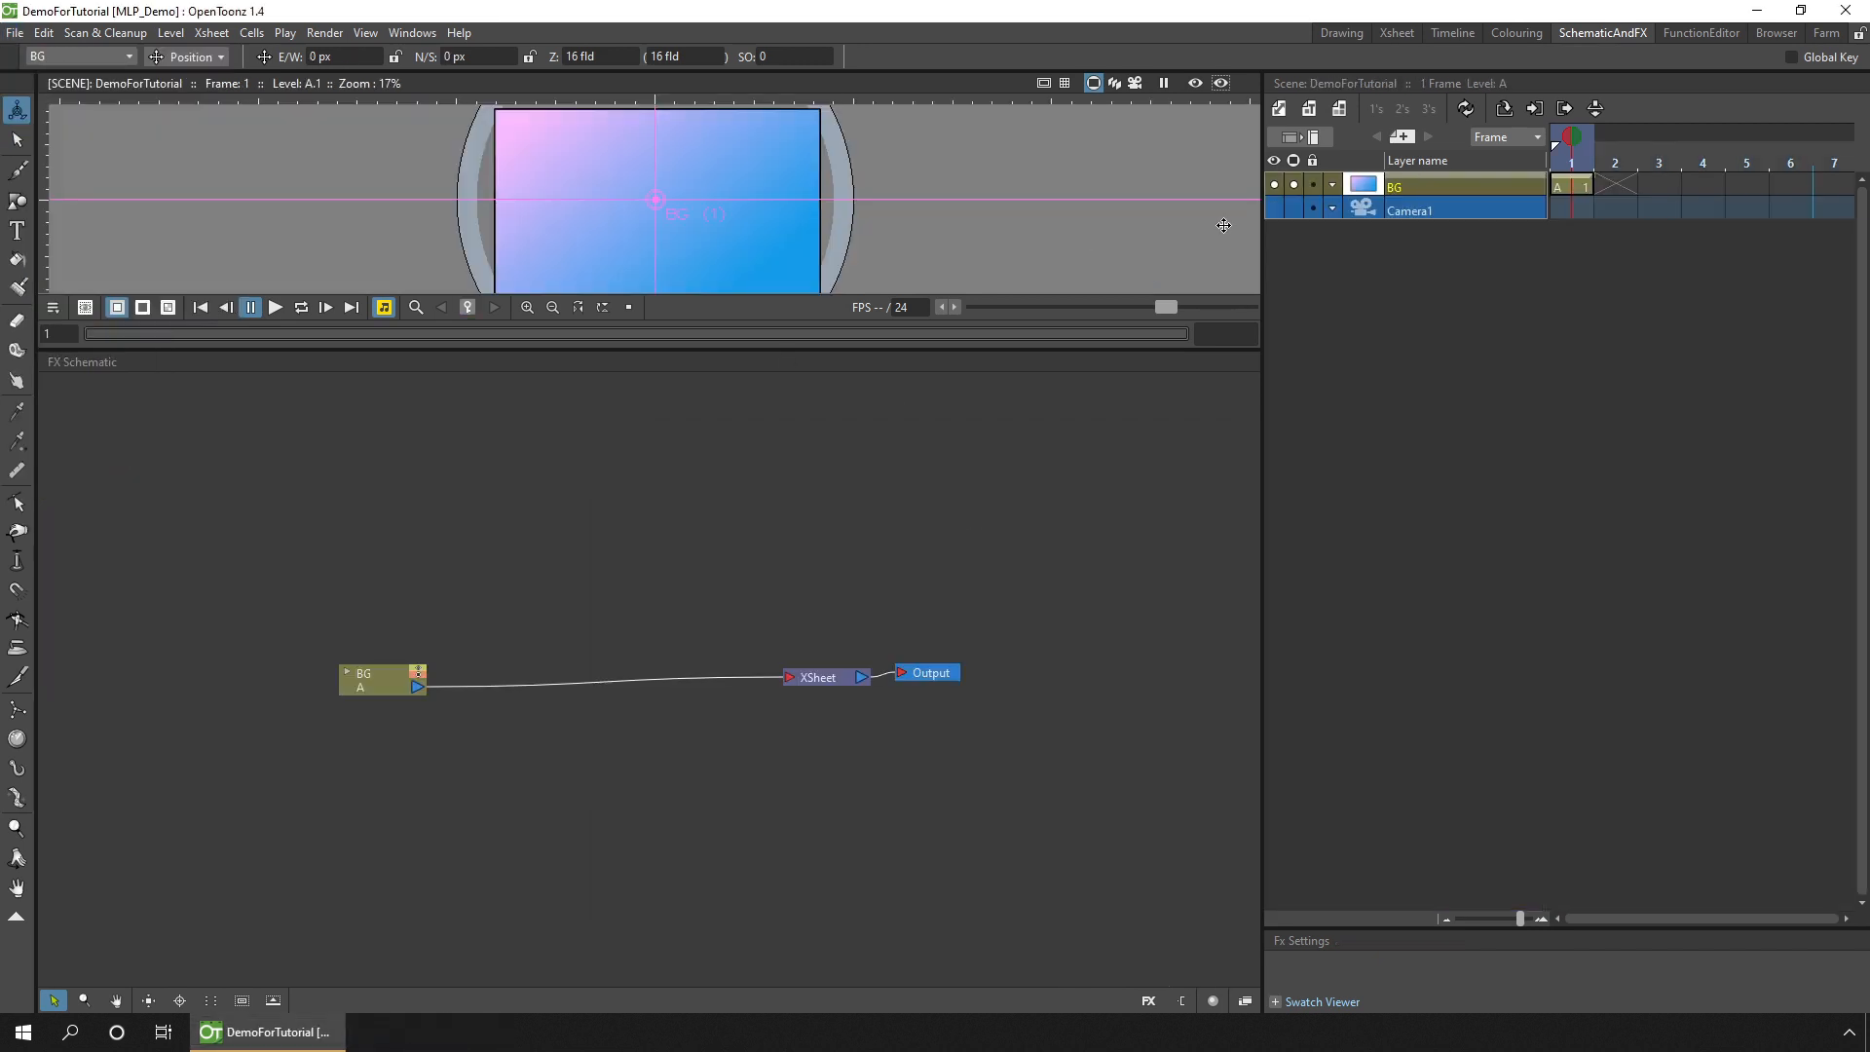
{"action": "left_click", "coordinate": [1574, 185]}
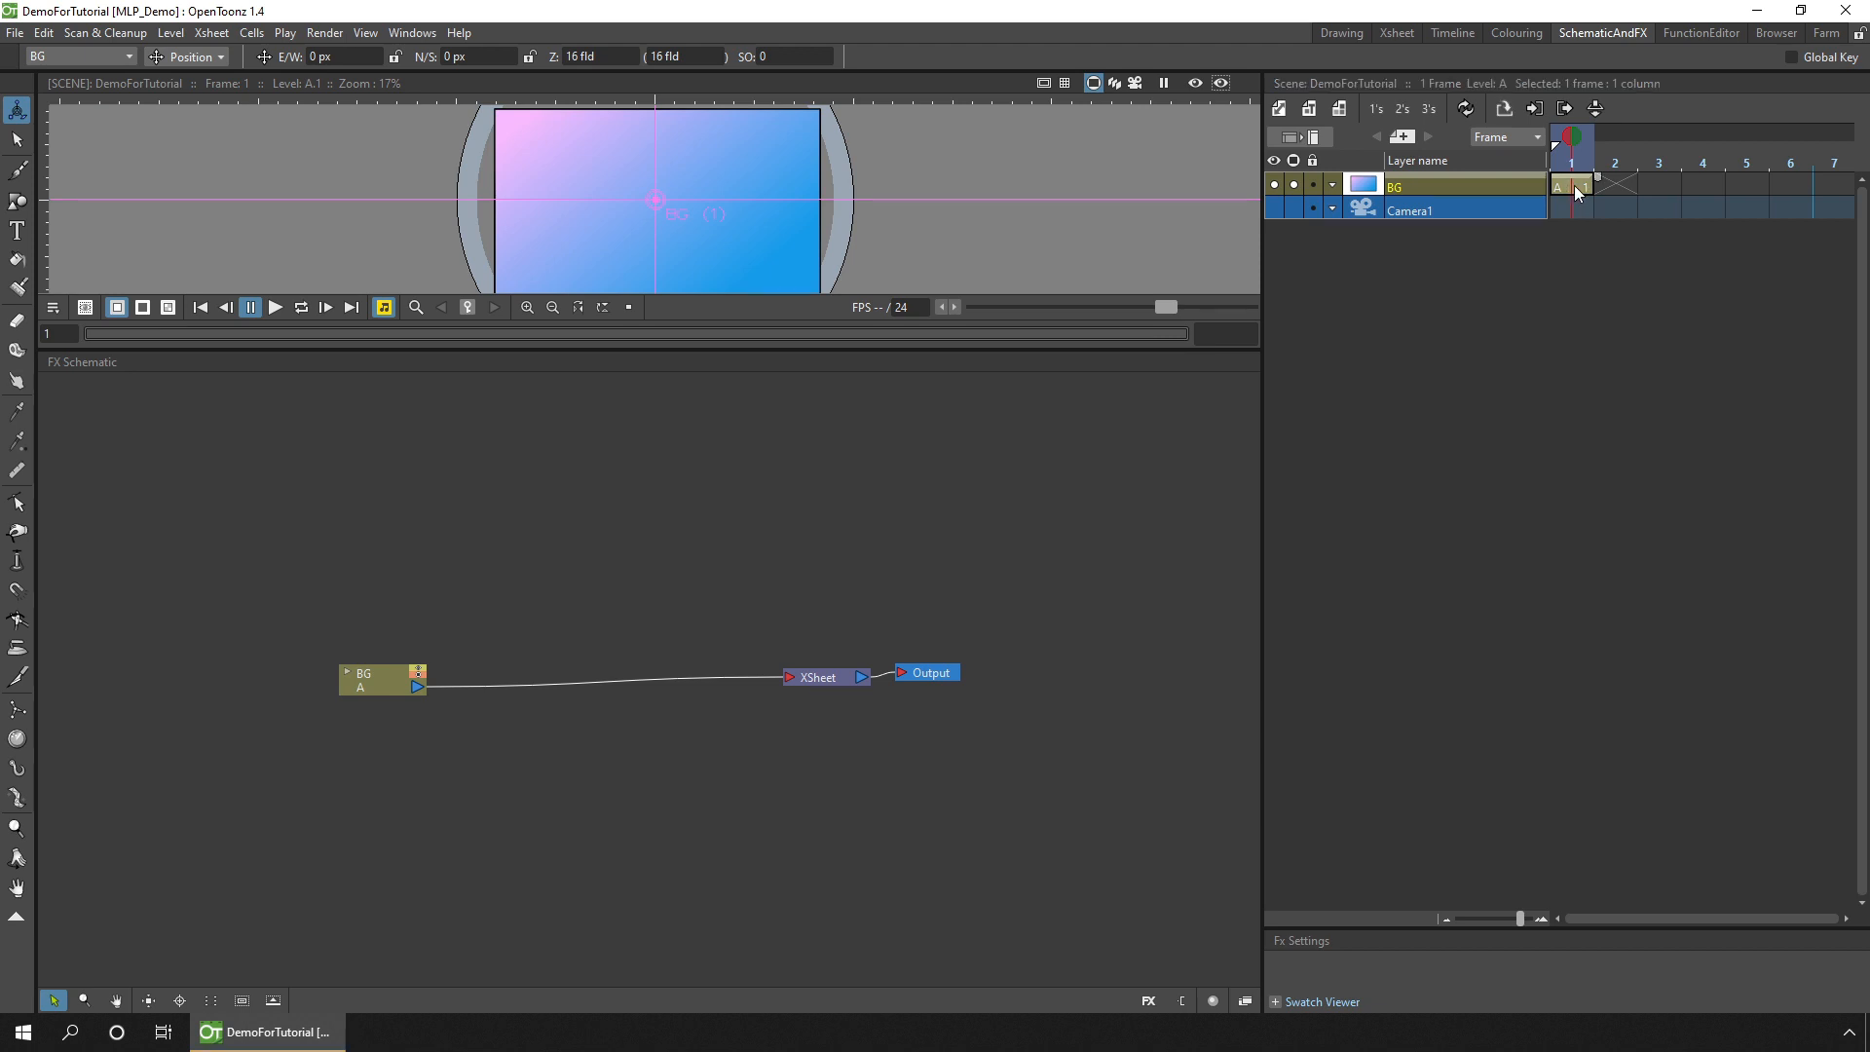
{"action": "left_click", "coordinate": [14, 33]}
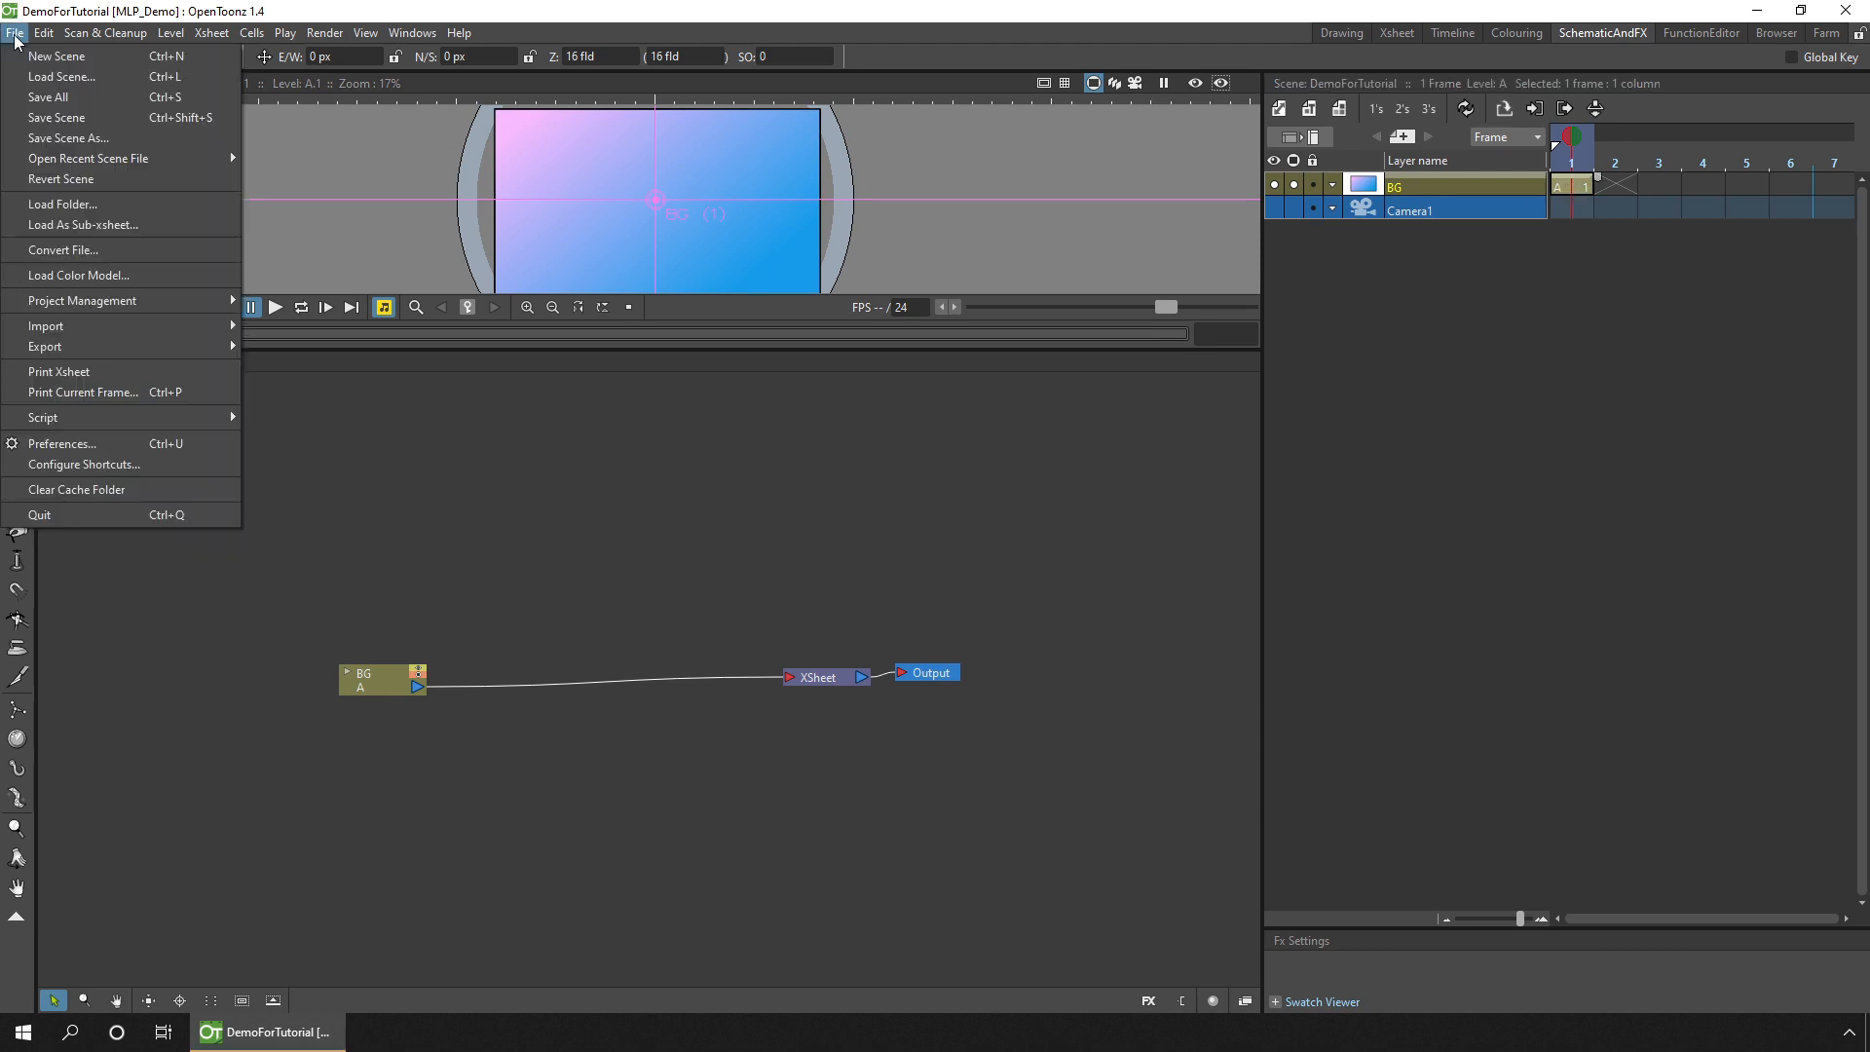
{"action": "mouse_move", "coordinate": [84, 225]}
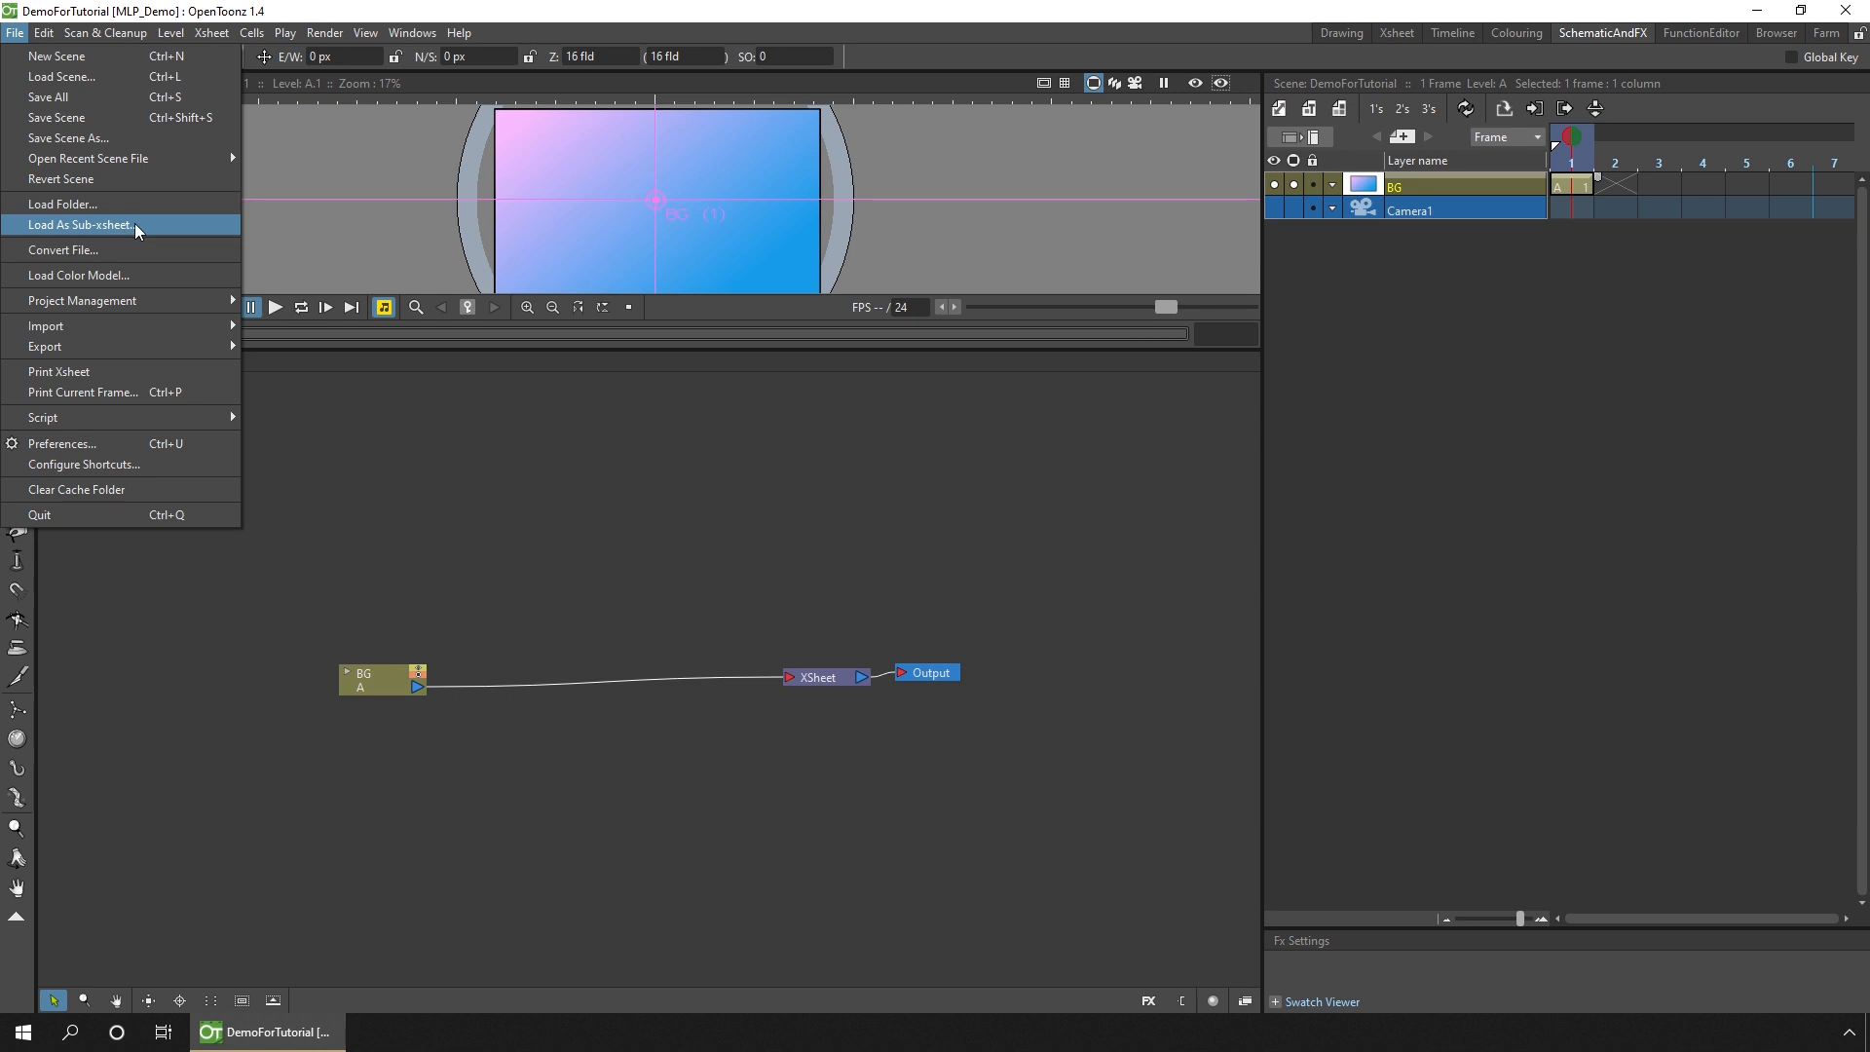
Step: Load 3-4.tnz from mlp-fim_mare/scenes as a sub-xsheet with Import and show the Xsheet room
{"action": "left_click", "coordinate": [80, 226]}
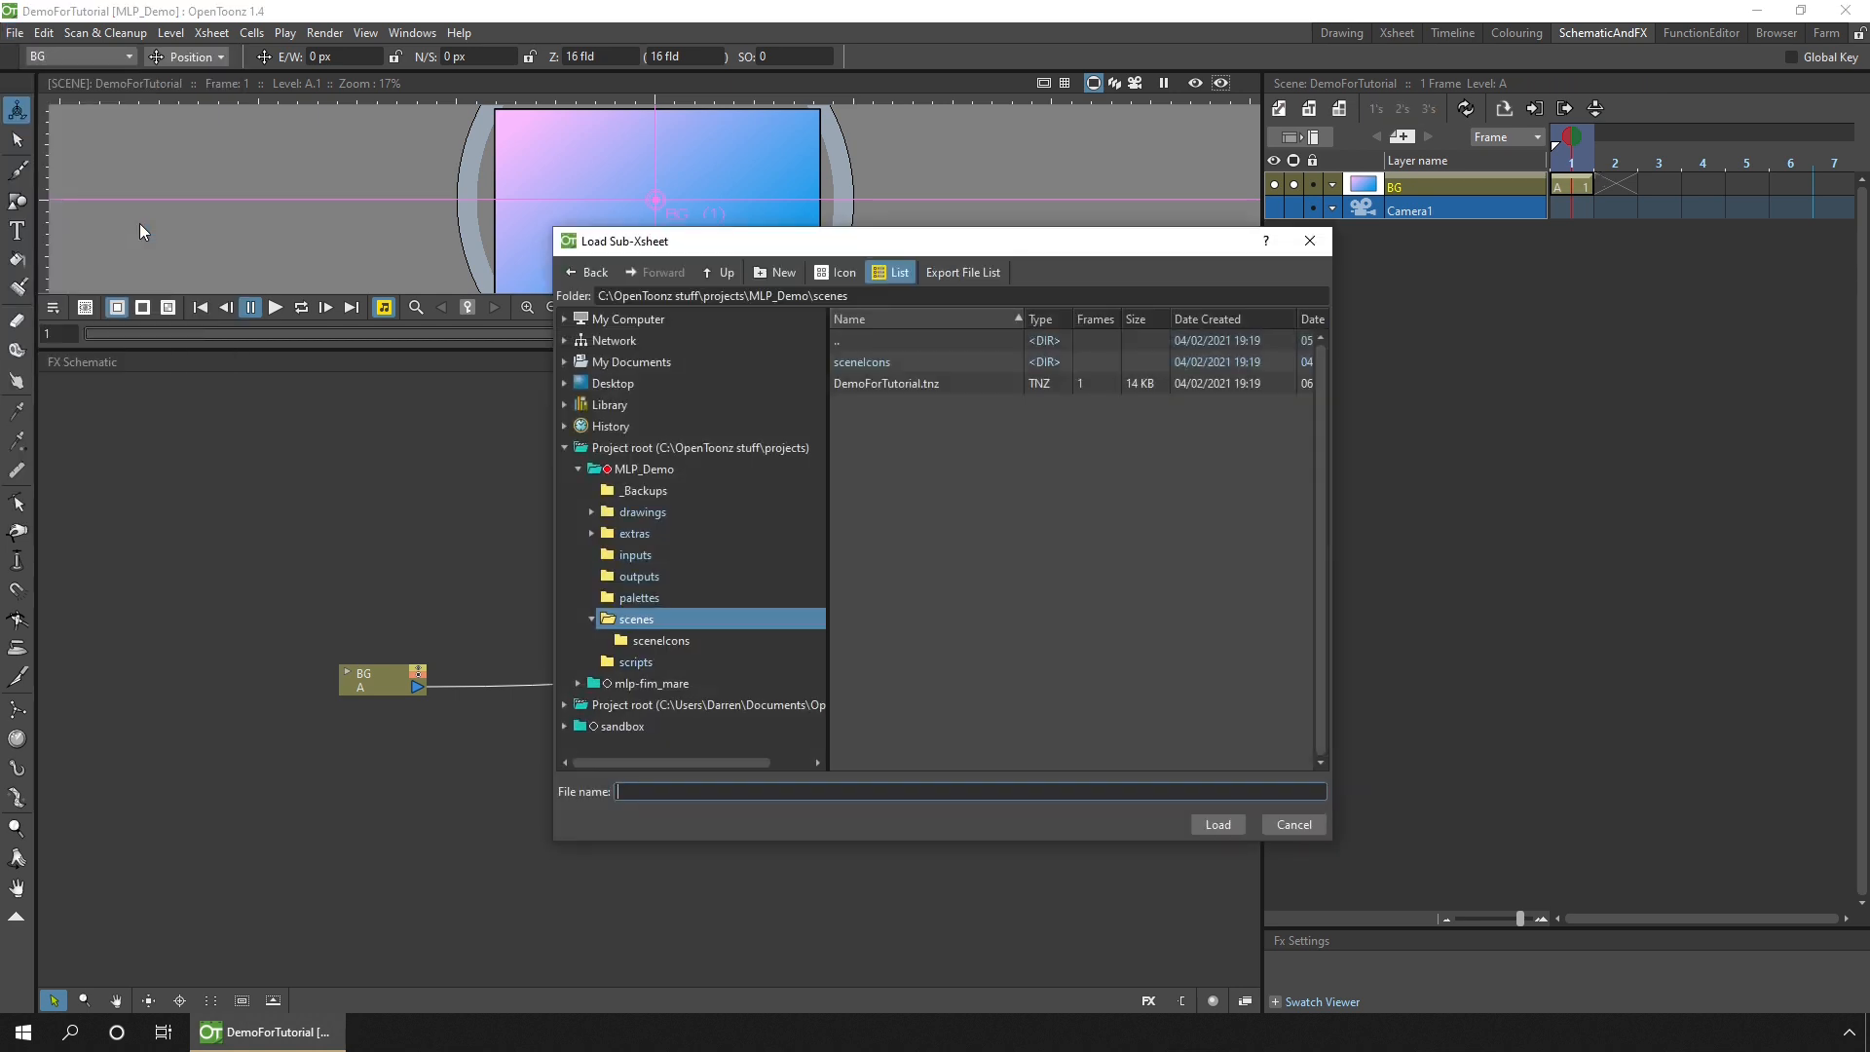
{"action": "left_click", "coordinate": [578, 469]}
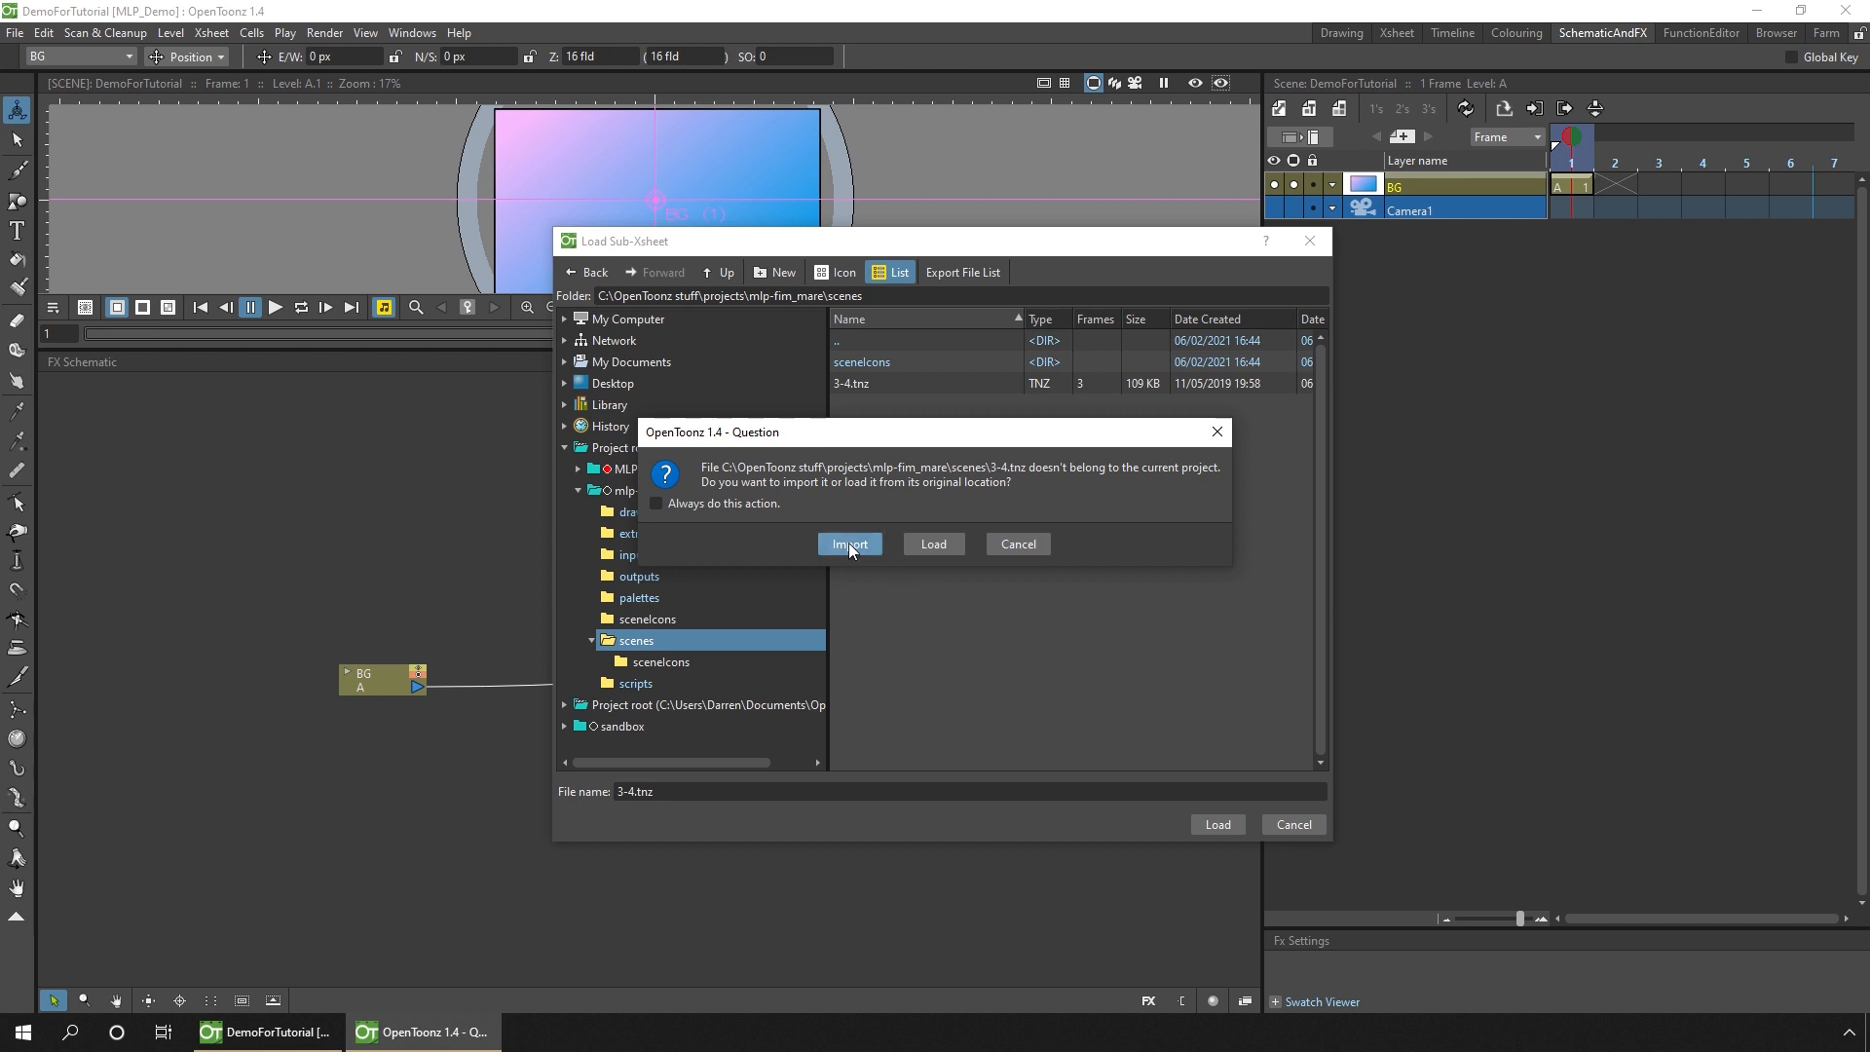
{"action": "left_click", "coordinate": [849, 544]}
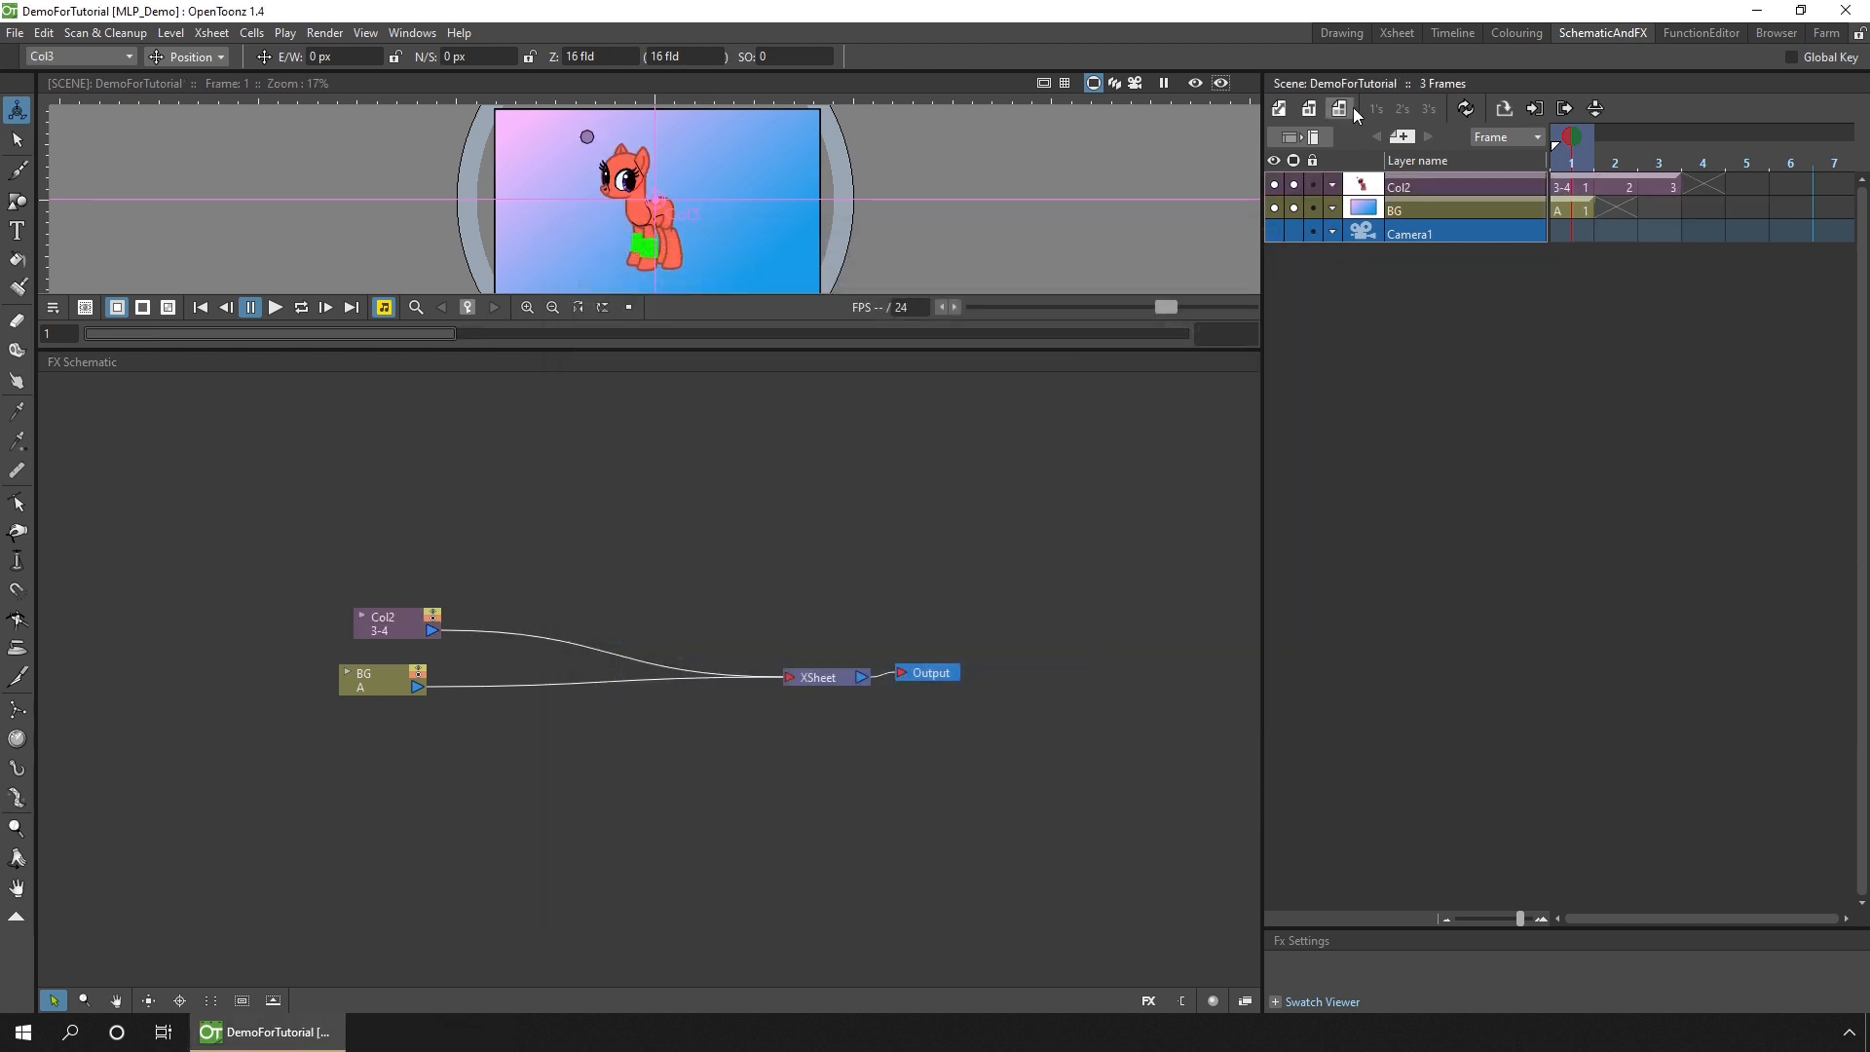
{"action": "left_click", "coordinate": [1395, 33]}
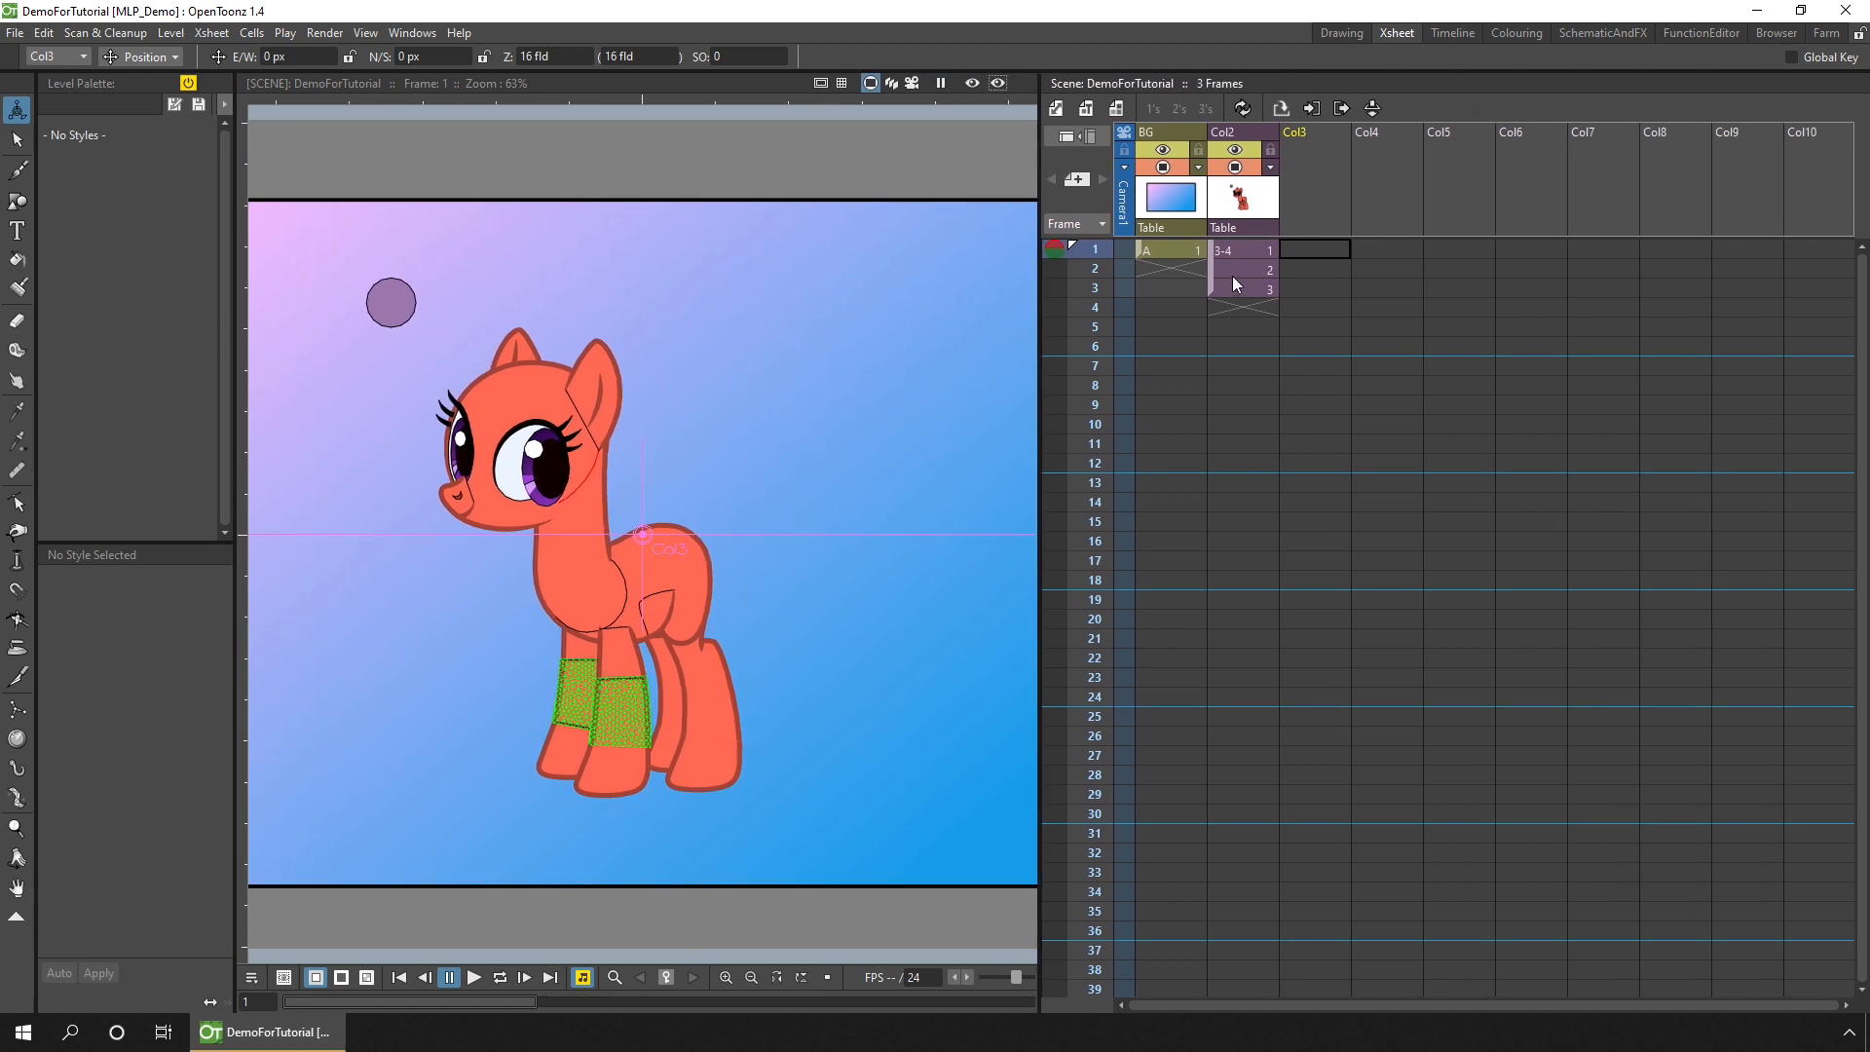
Step: Enter the pony sub-xsheet from its frame-1 cell and delete the three-frame Col1 reference column
{"action": "left_click", "coordinate": [1224, 249]}
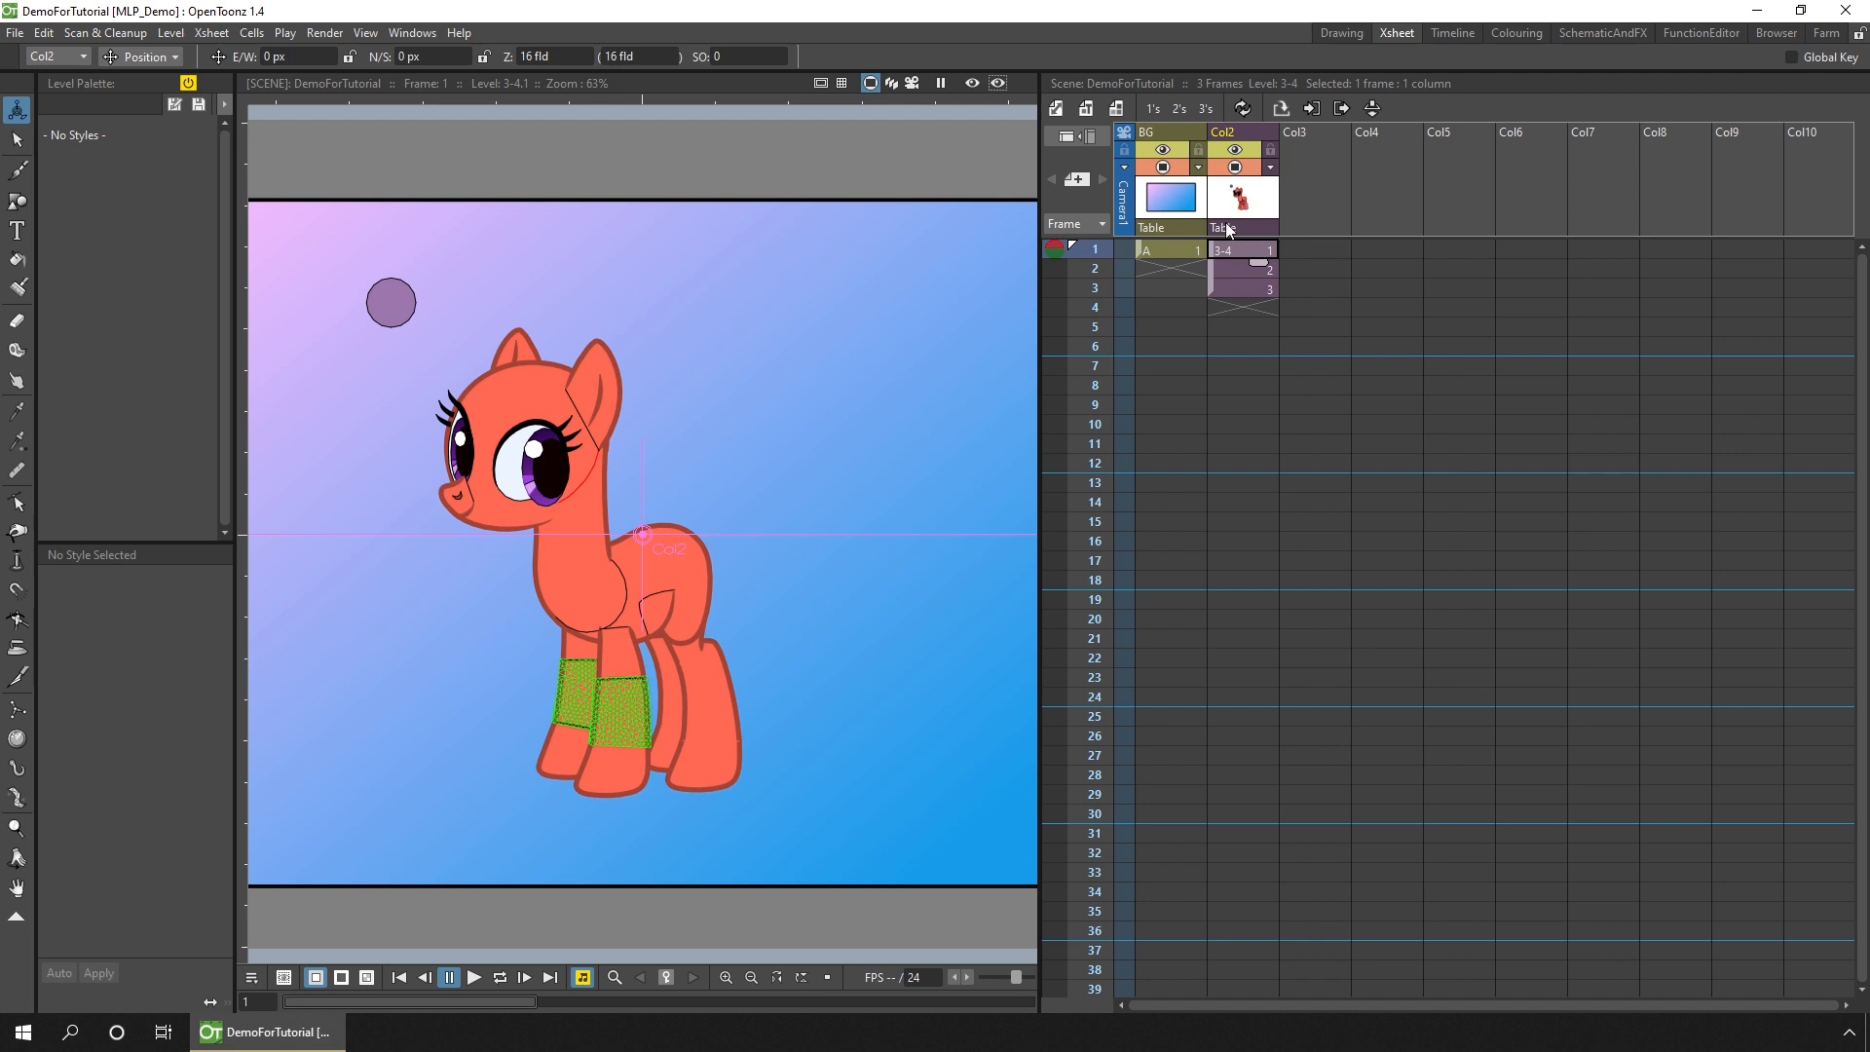
{"action": "right_click", "coordinate": [1223, 250]}
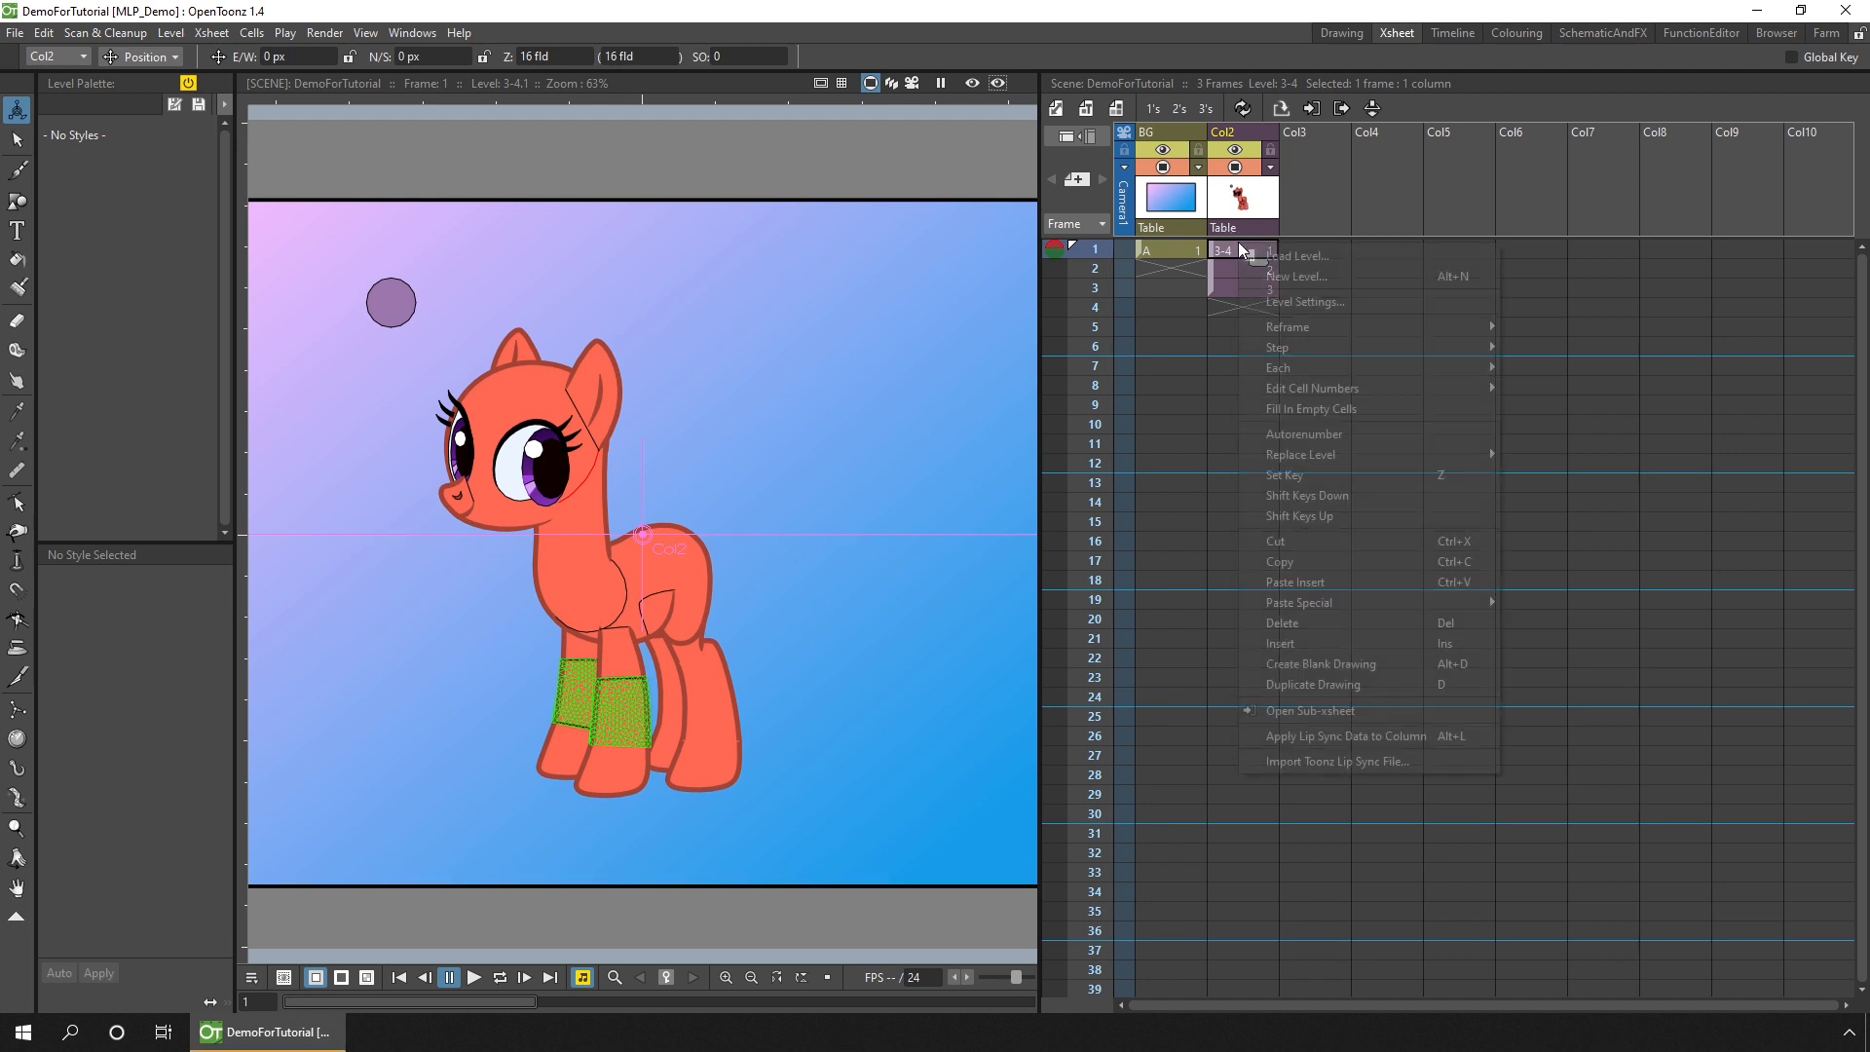
{"action": "mouse_move", "coordinate": [1312, 684]}
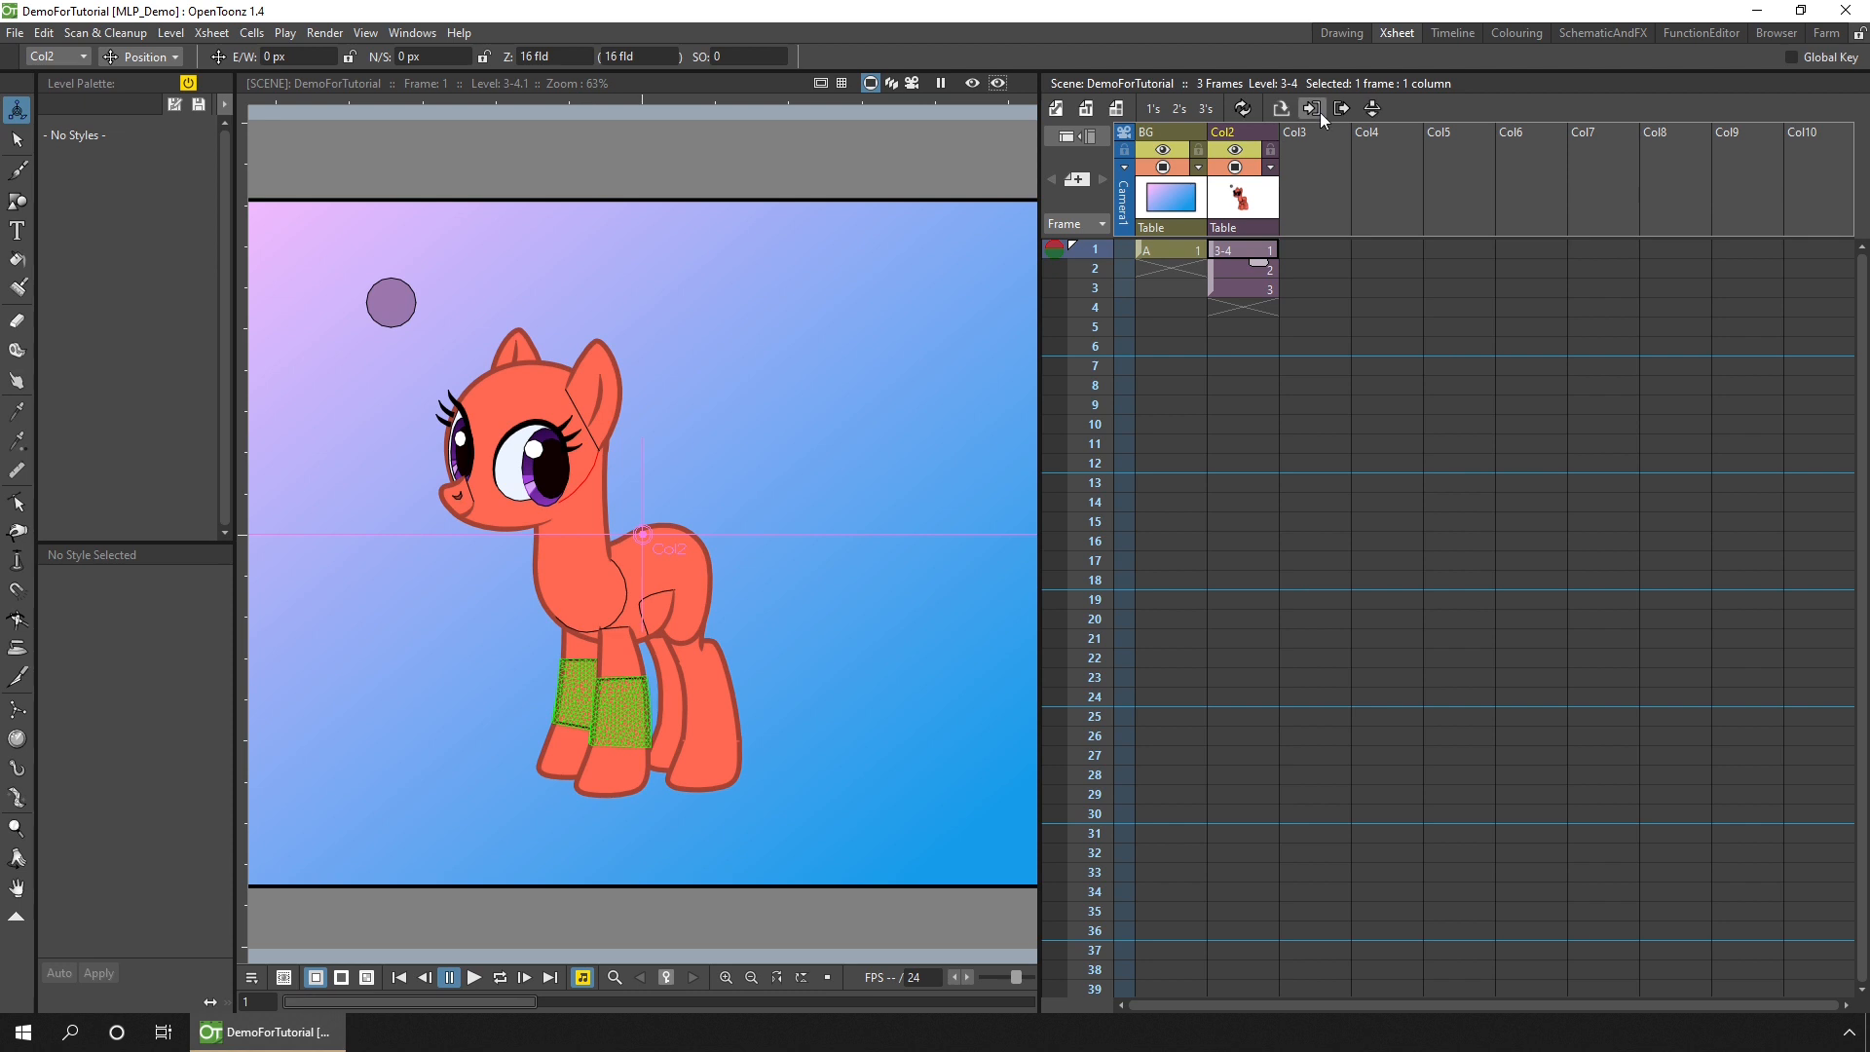
{"action": "mouse_move", "coordinate": [1311, 109]}
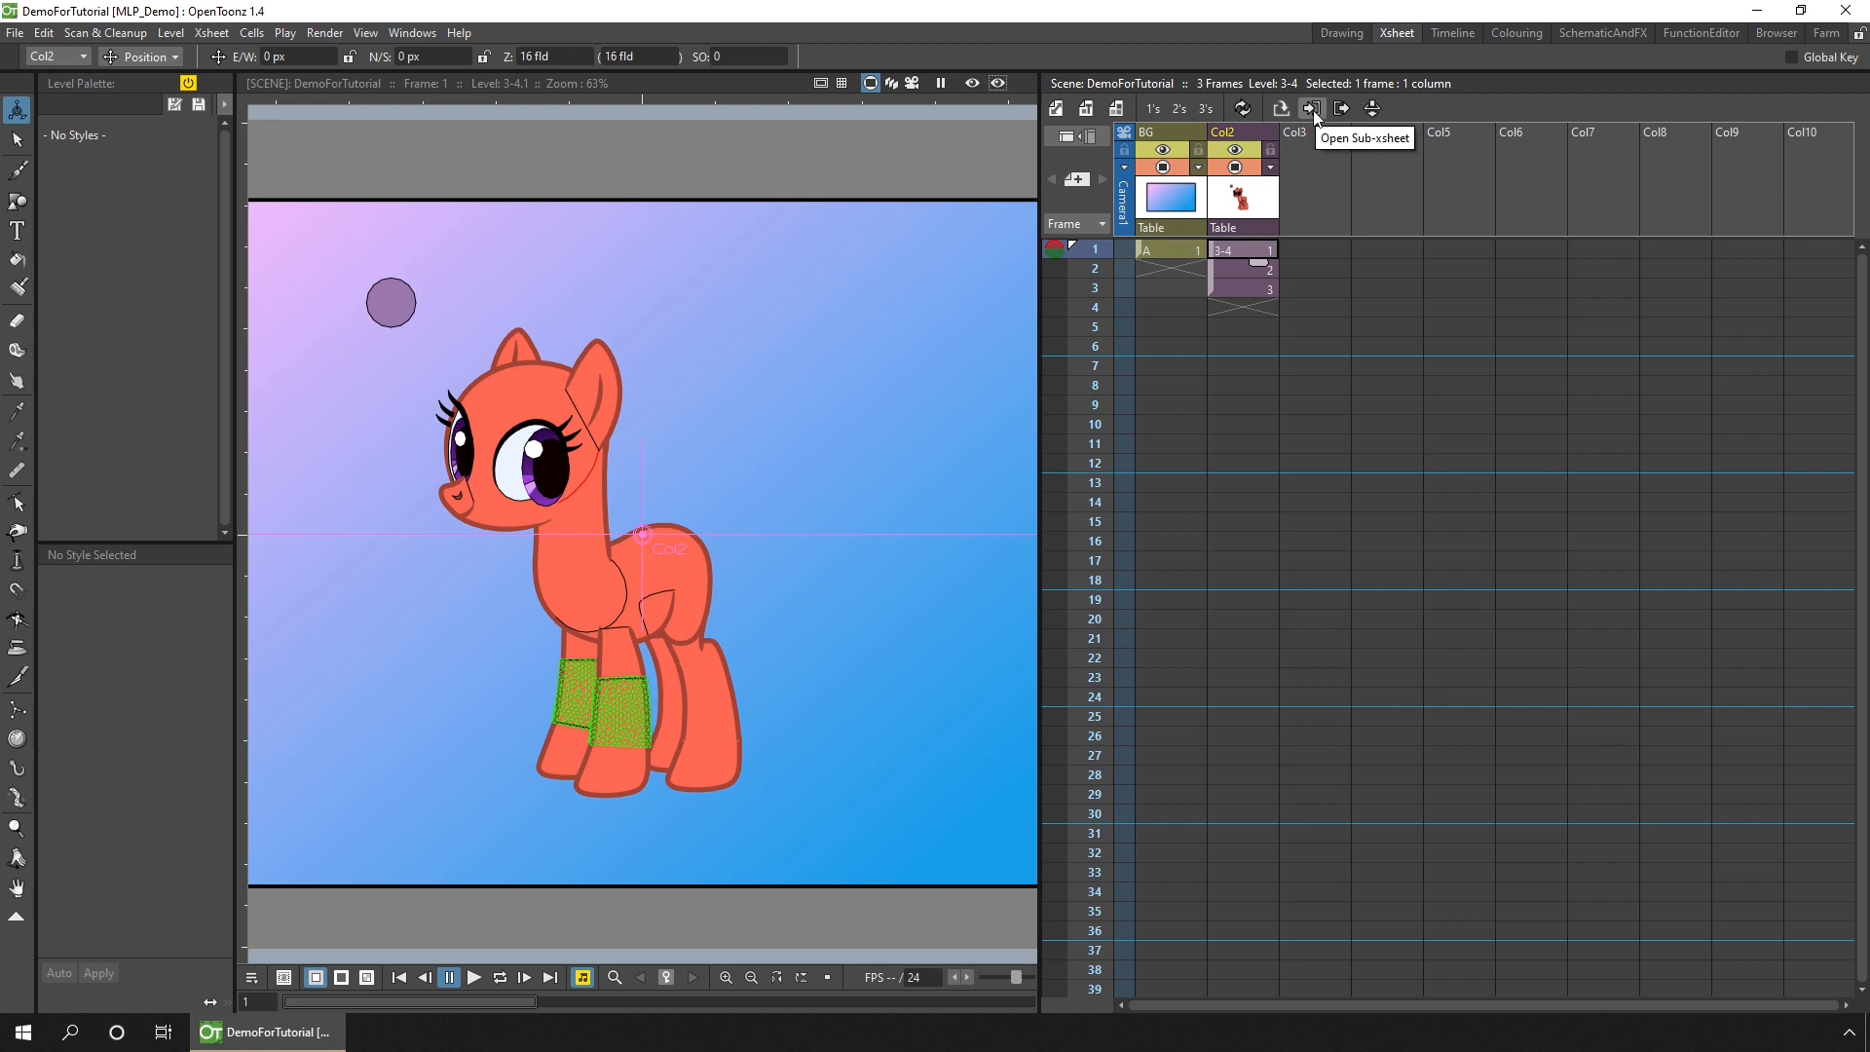
{"action": "left_click", "coordinate": [1311, 109]}
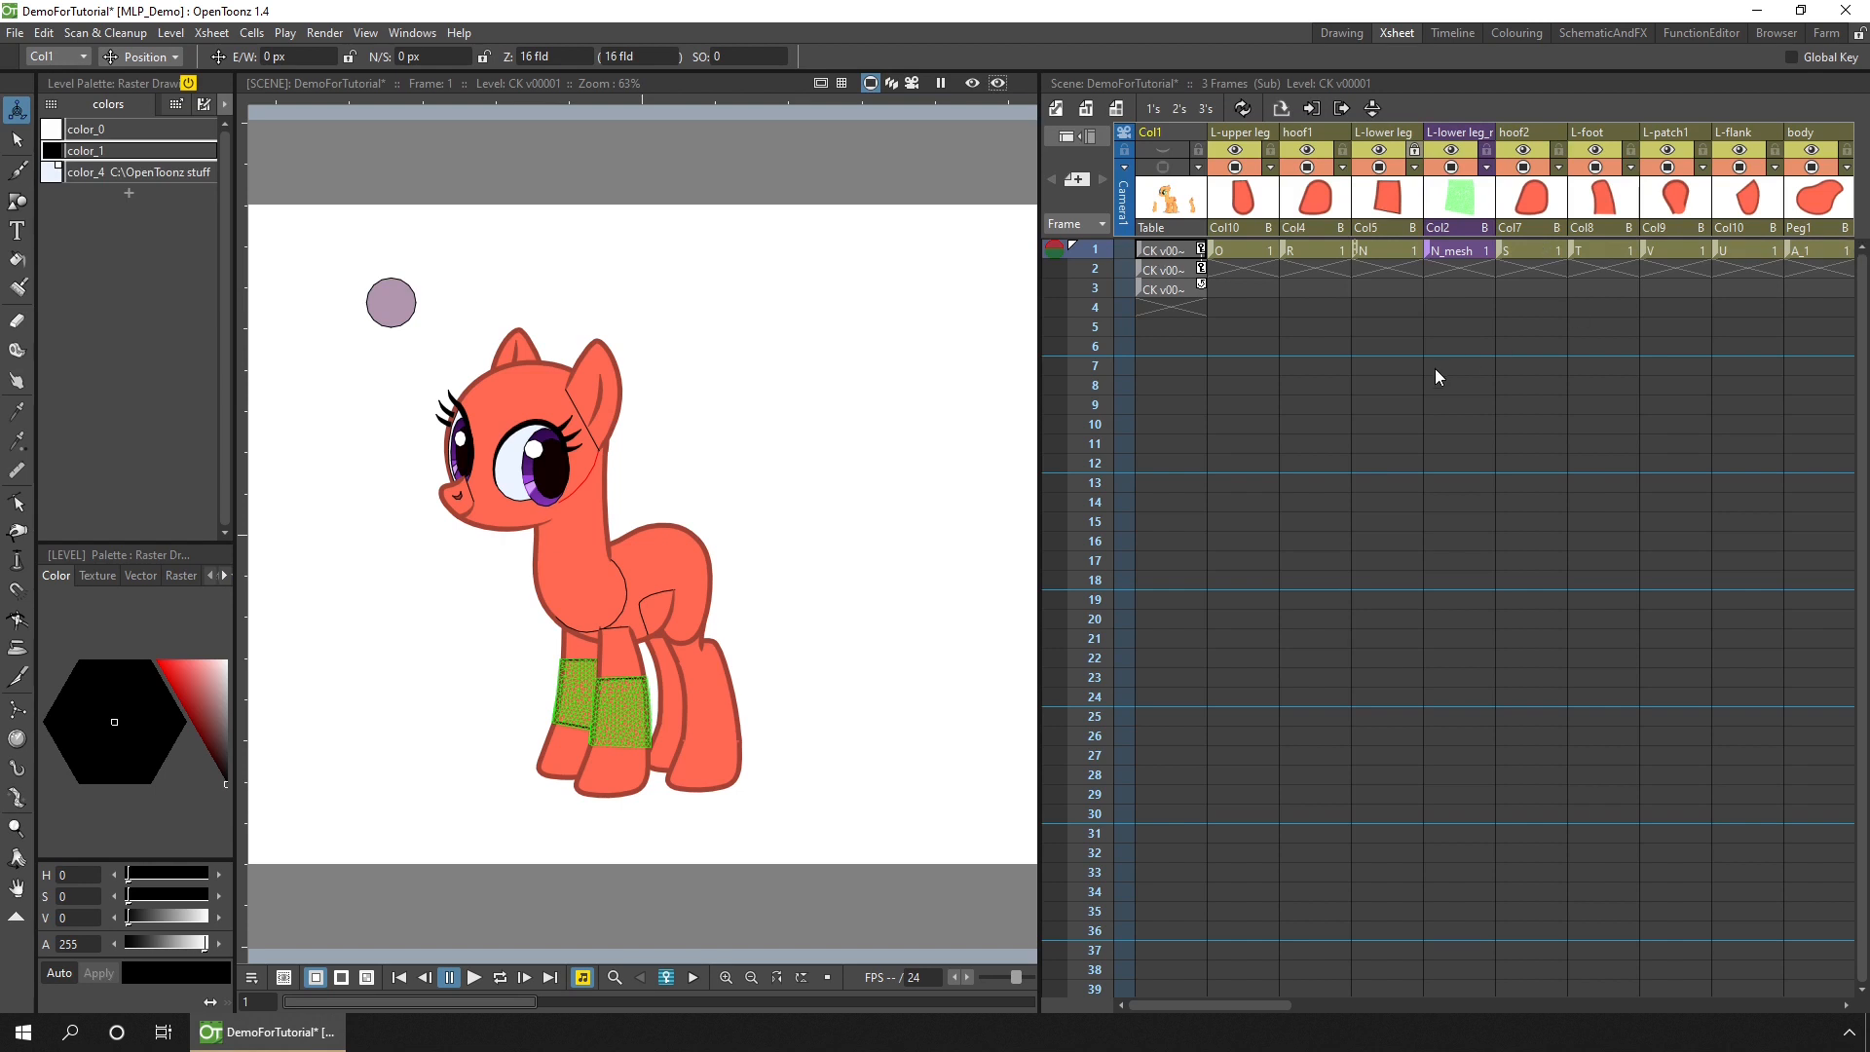
{"action": "left_click", "coordinate": [1167, 226]}
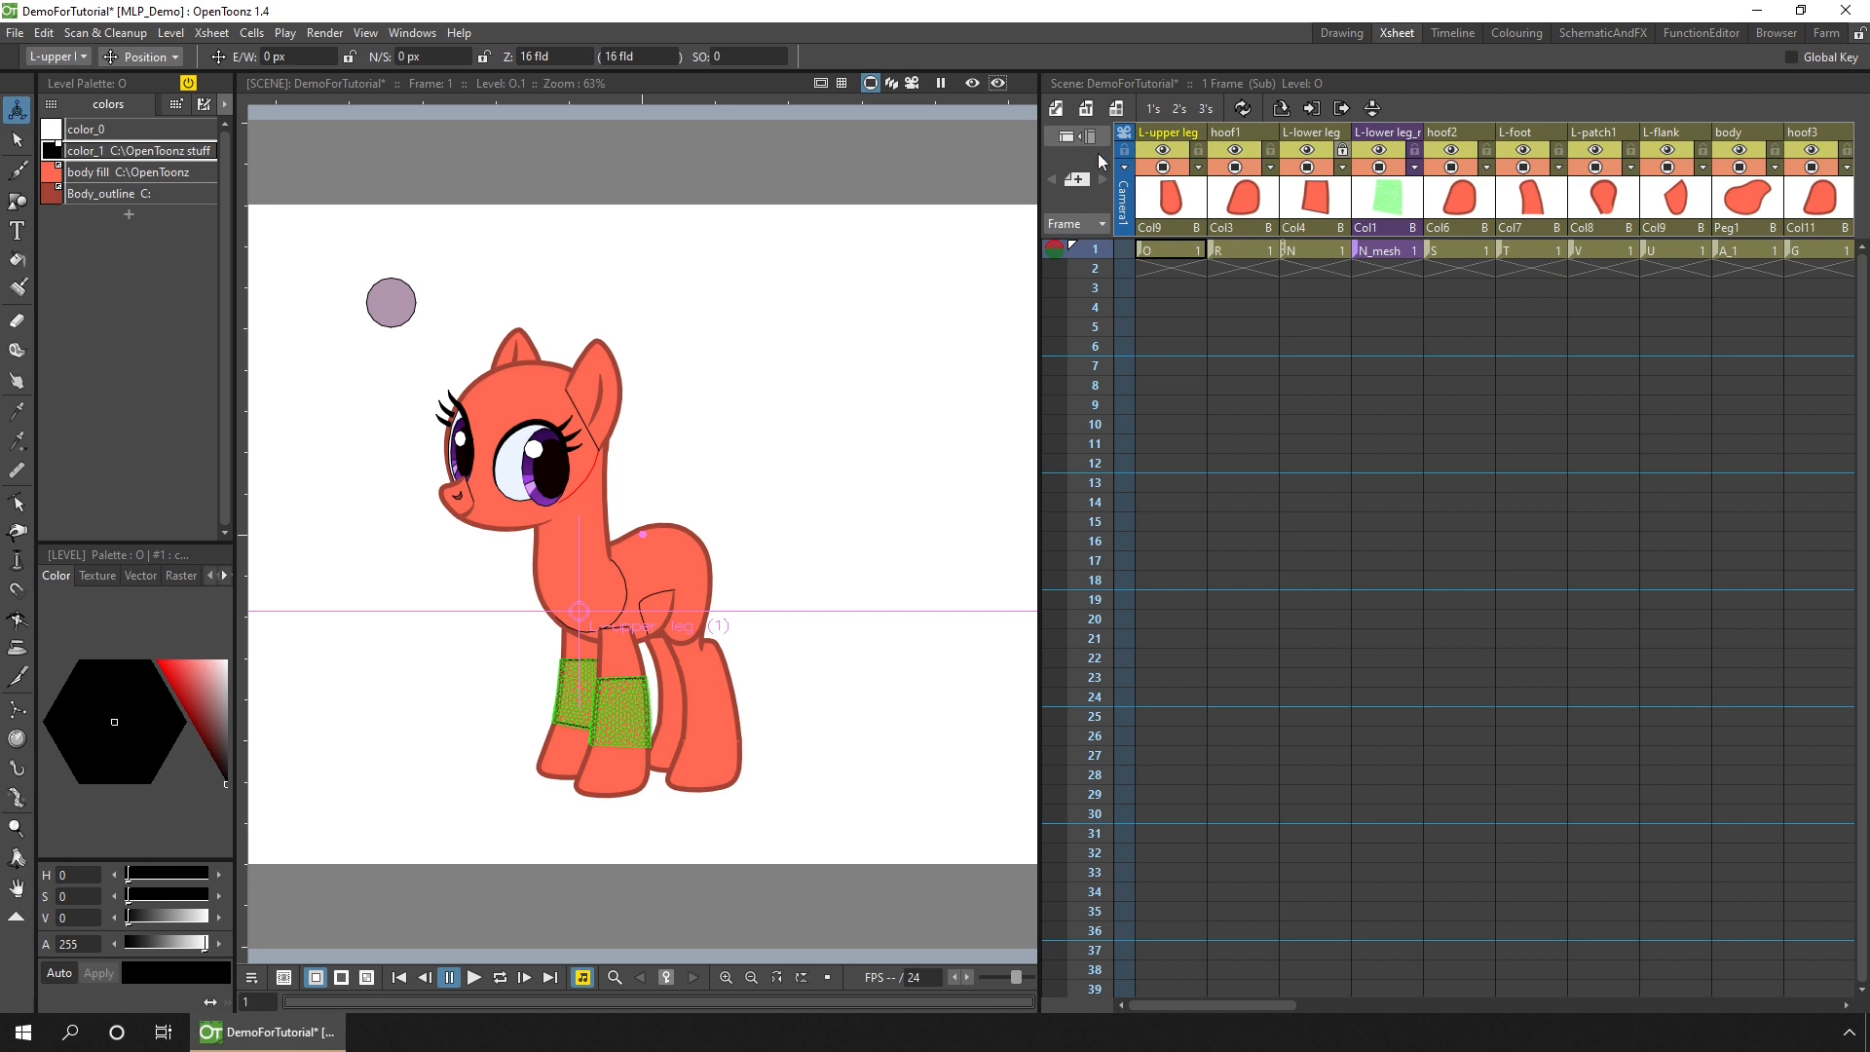
{"action": "mouse_move", "coordinate": [1063, 136]}
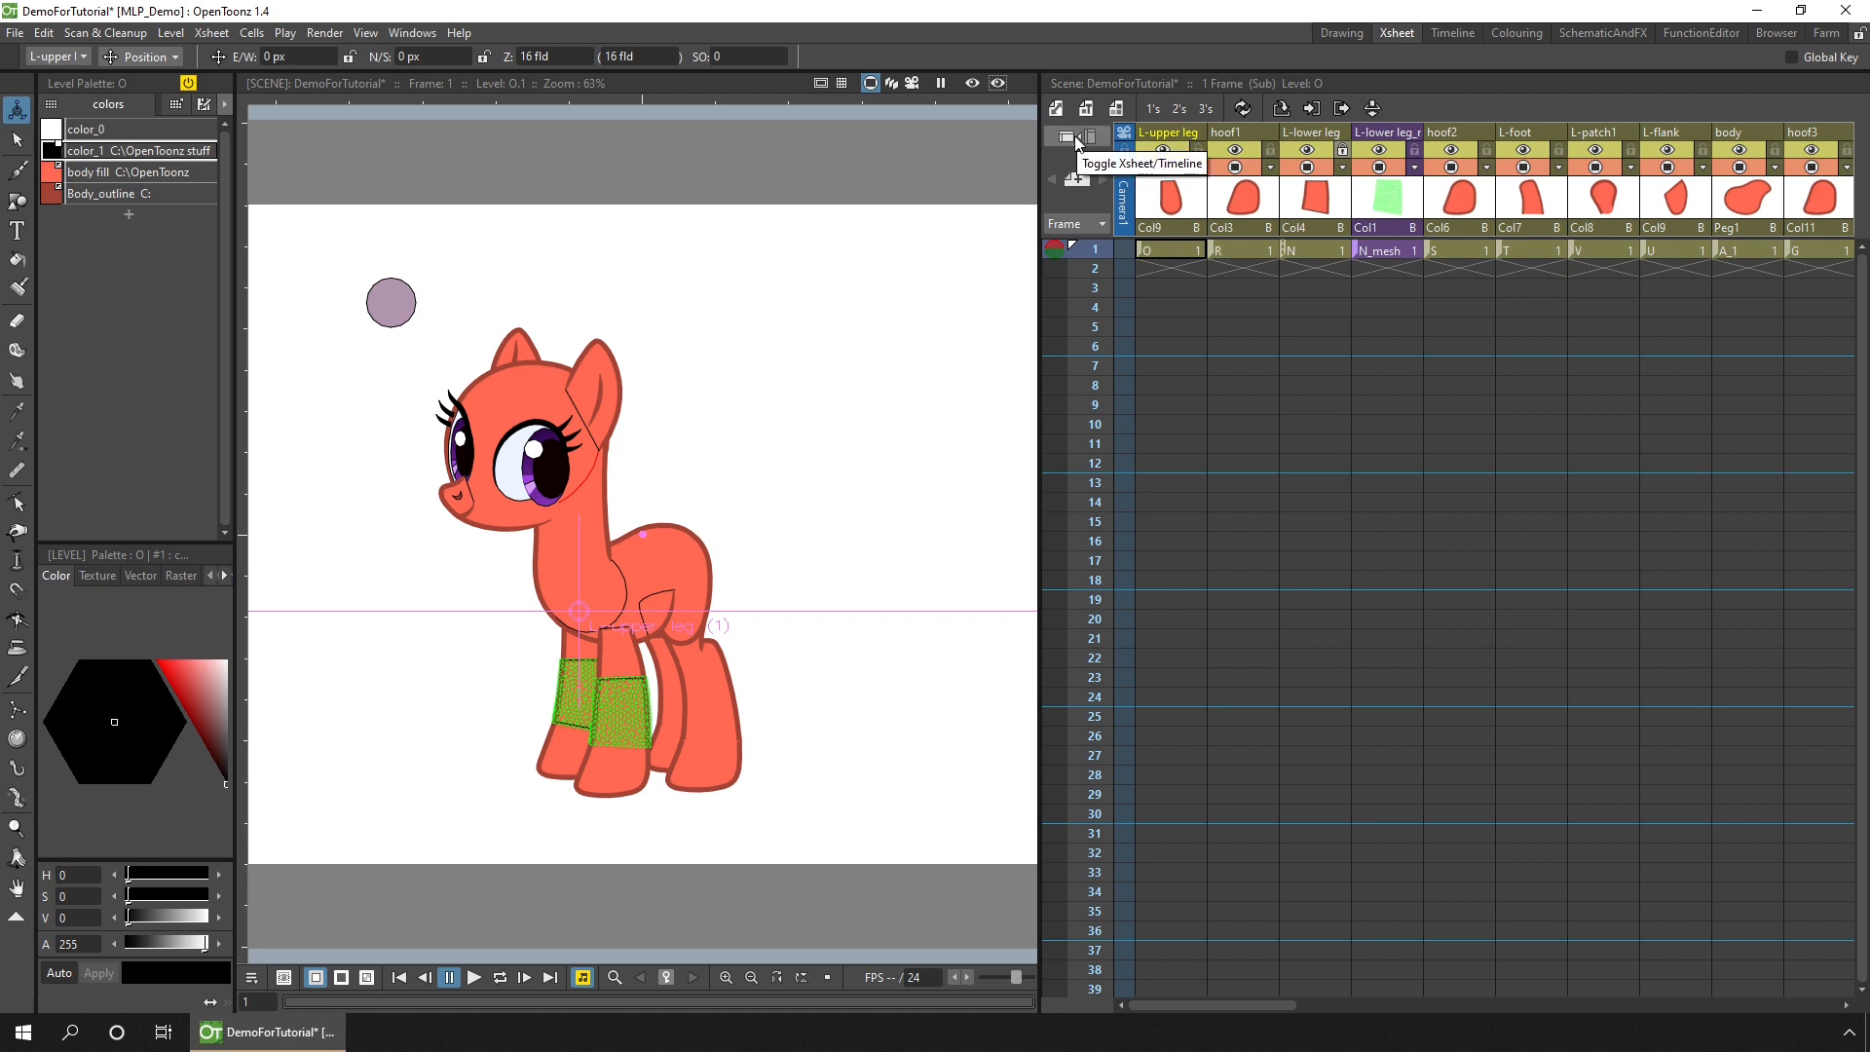
Step: Show the rig as a timeline, select frame 1 across the head layers and review the Xsheet frame commands
{"action": "left_click", "coordinate": [1075, 134]}
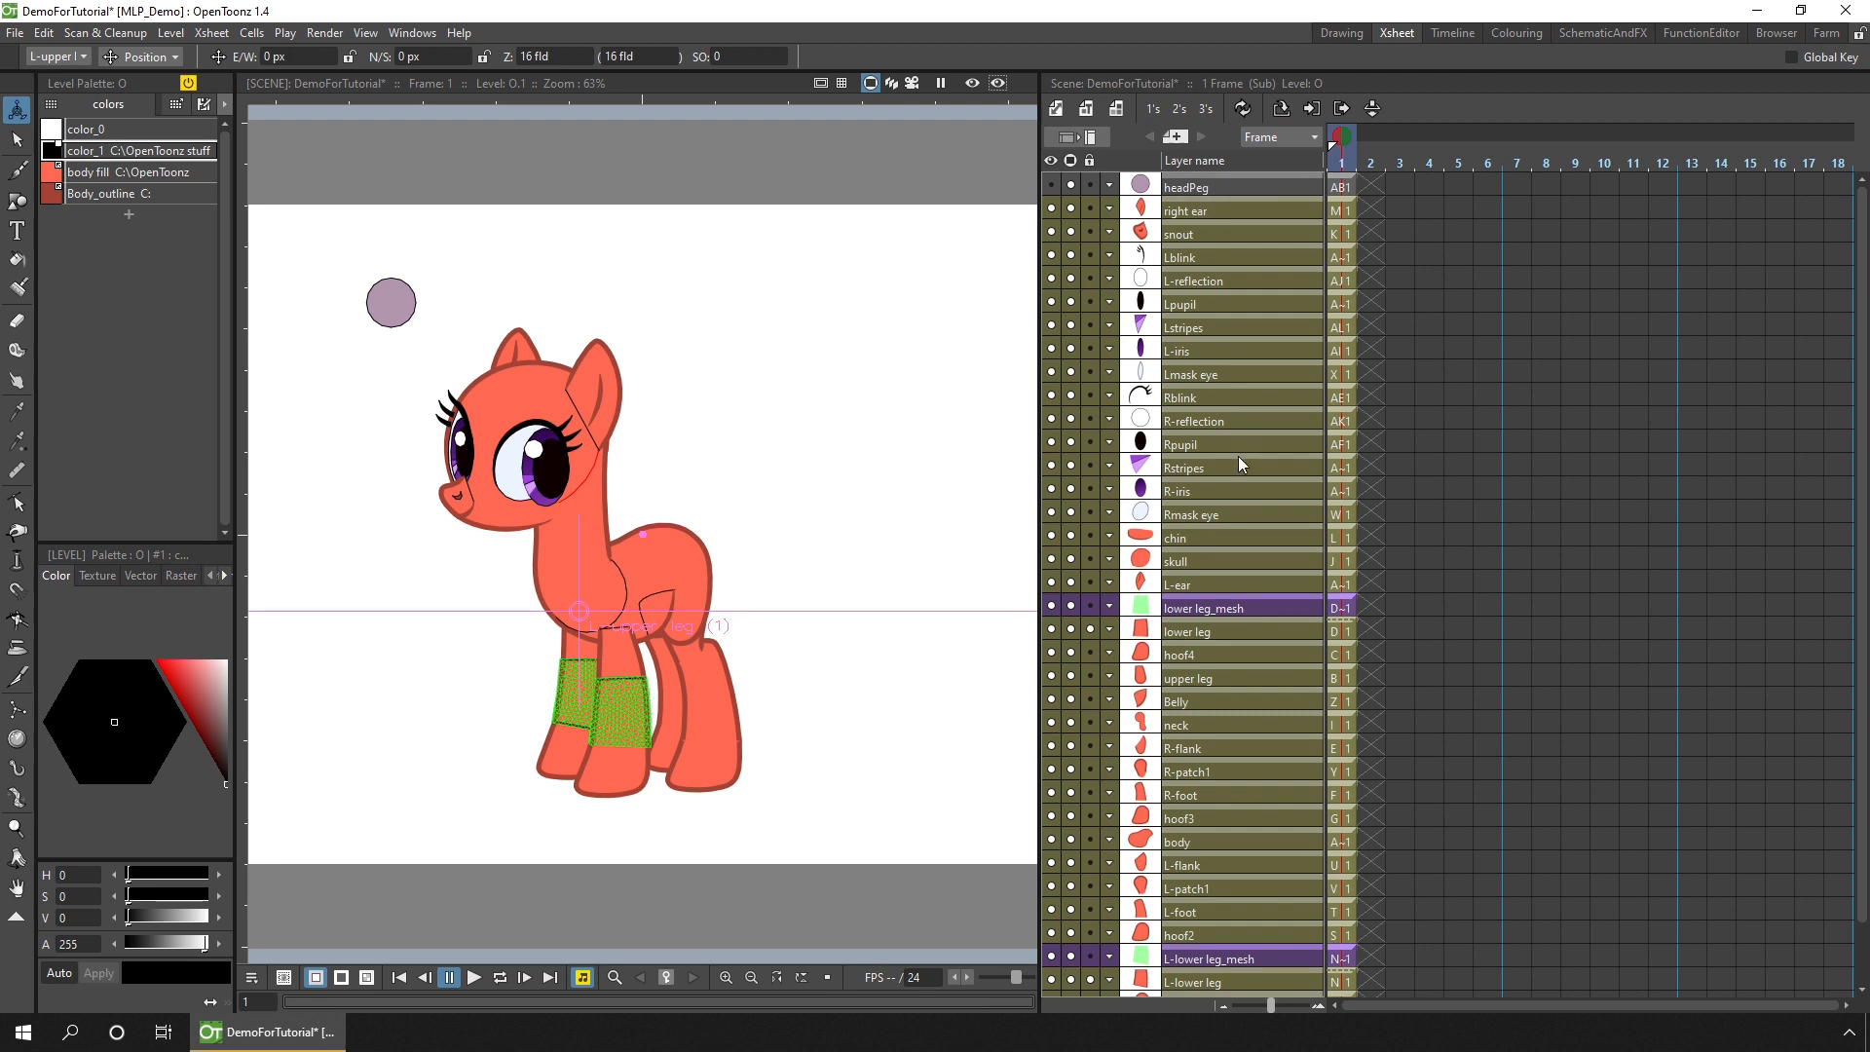
{"action": "mouse_move", "coordinate": [1271, 211]}
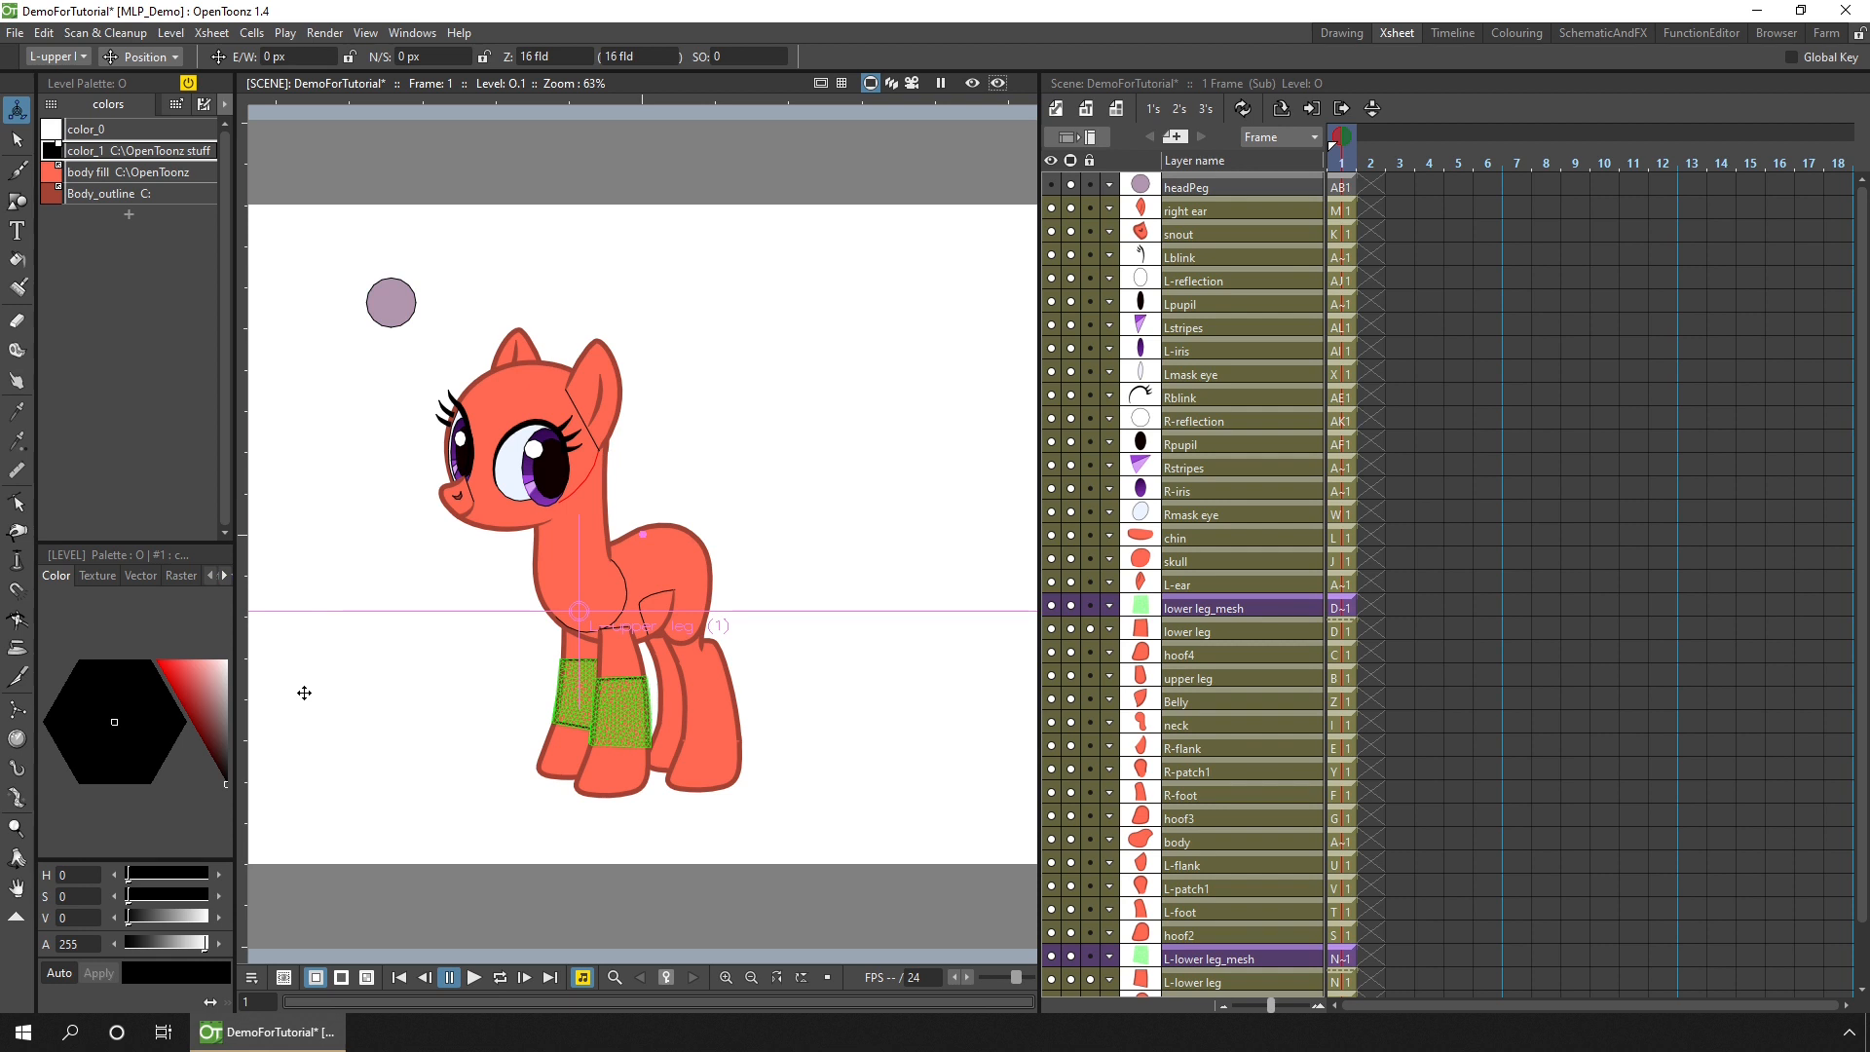
{"action": "mouse_move", "coordinate": [1426, 278]}
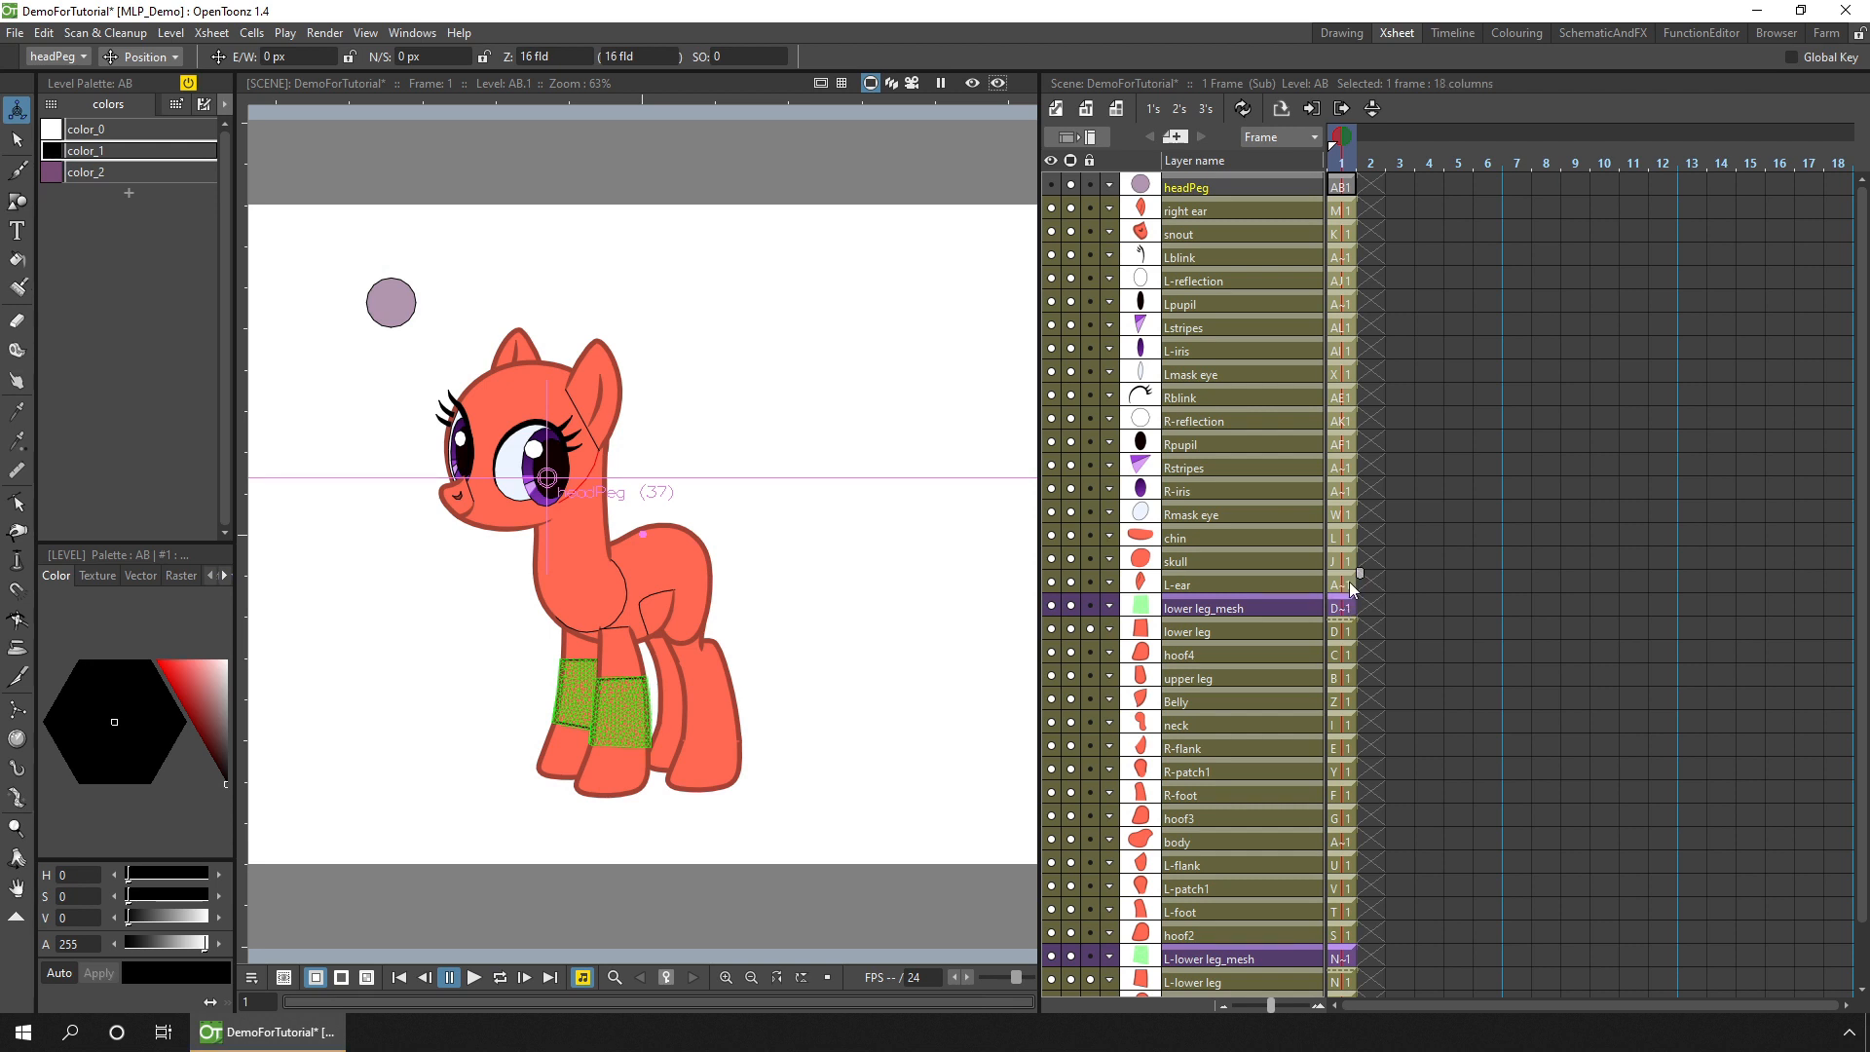
{"action": "left_click_drag", "start_coordinate": [1346, 187], "coordinate": [1693, 582]}
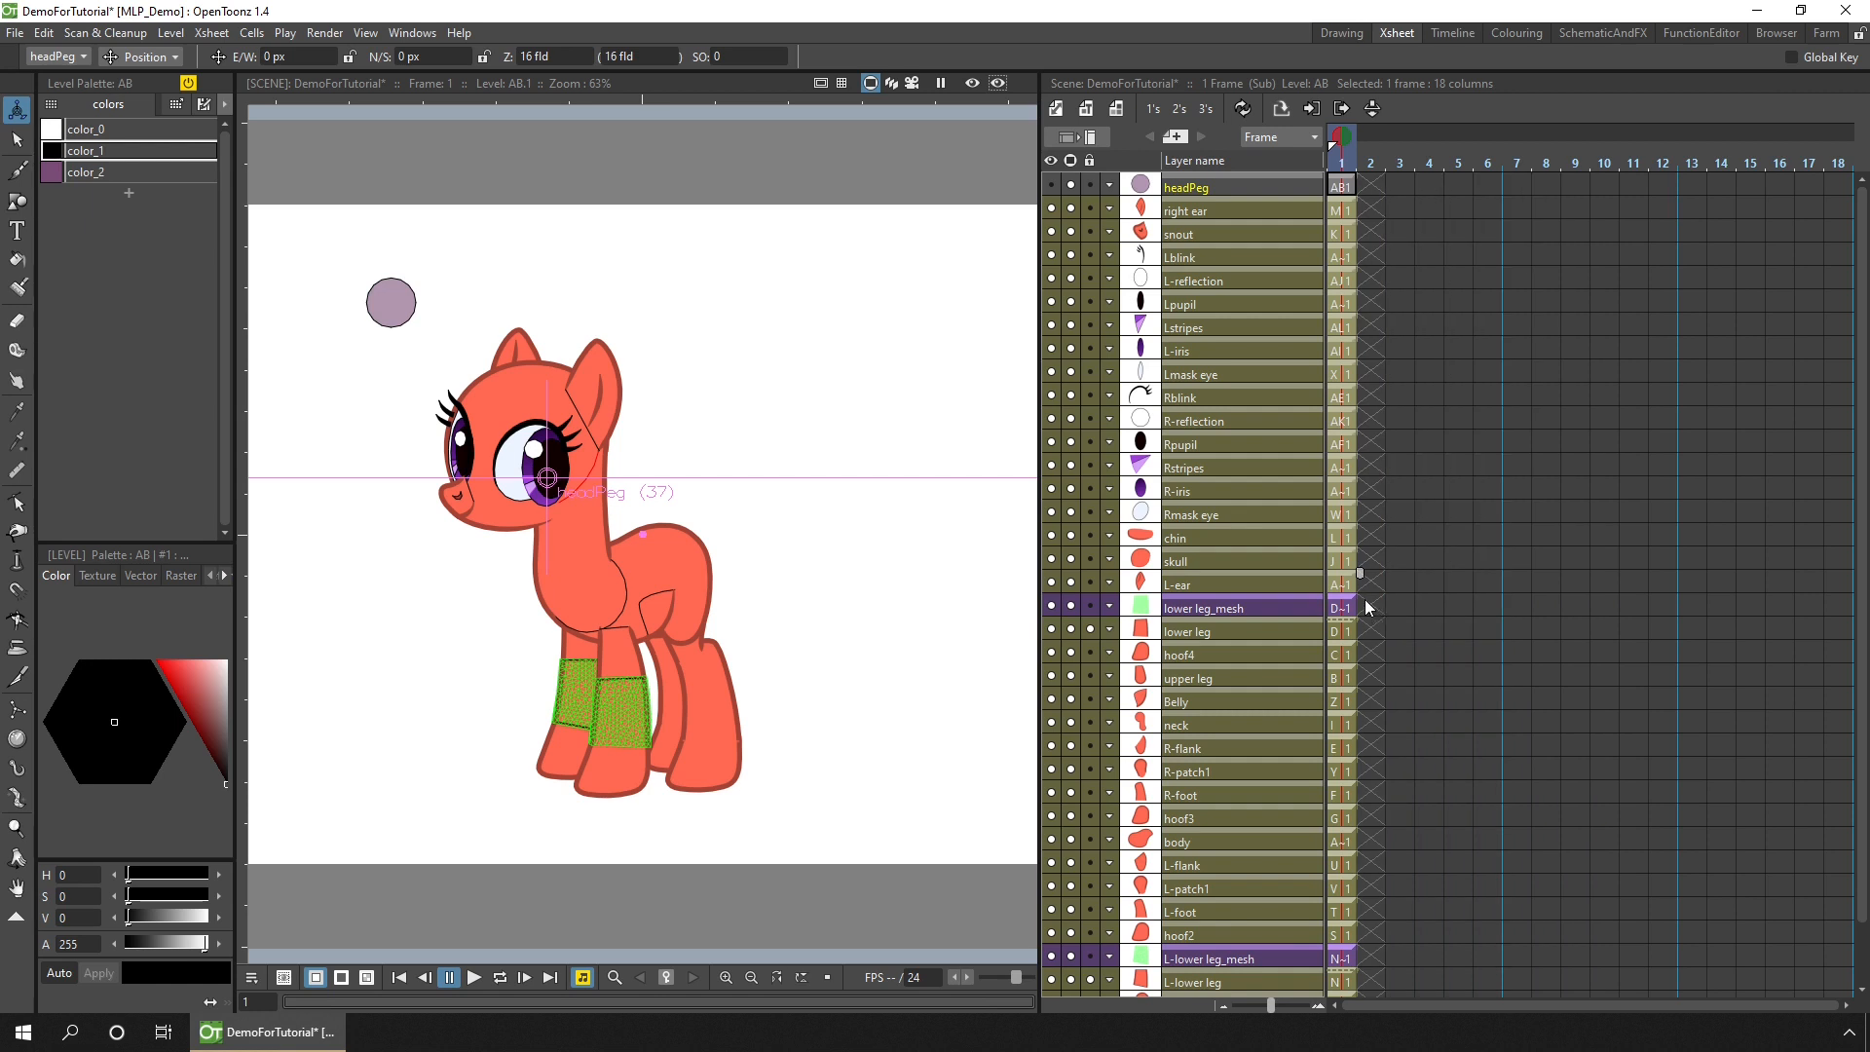
{"action": "left_click", "coordinate": [210, 33]}
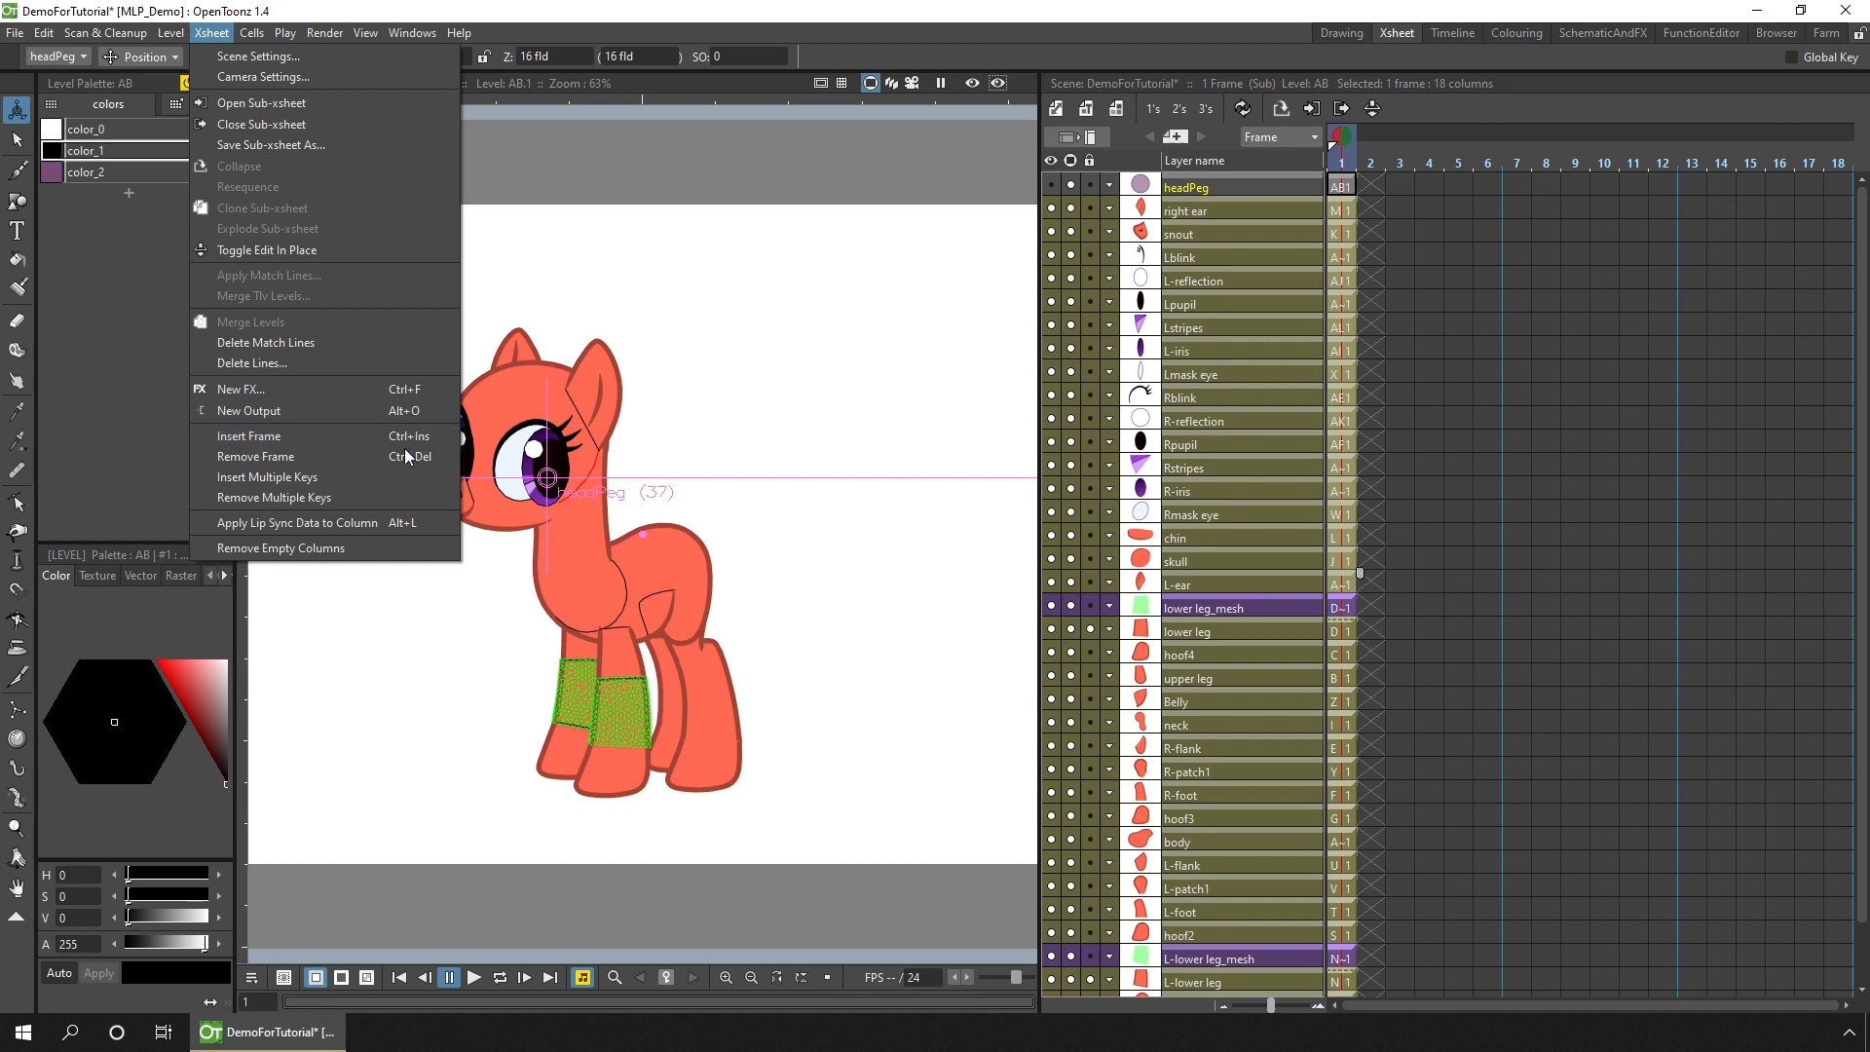
{"action": "mouse_move", "coordinate": [255, 456]}
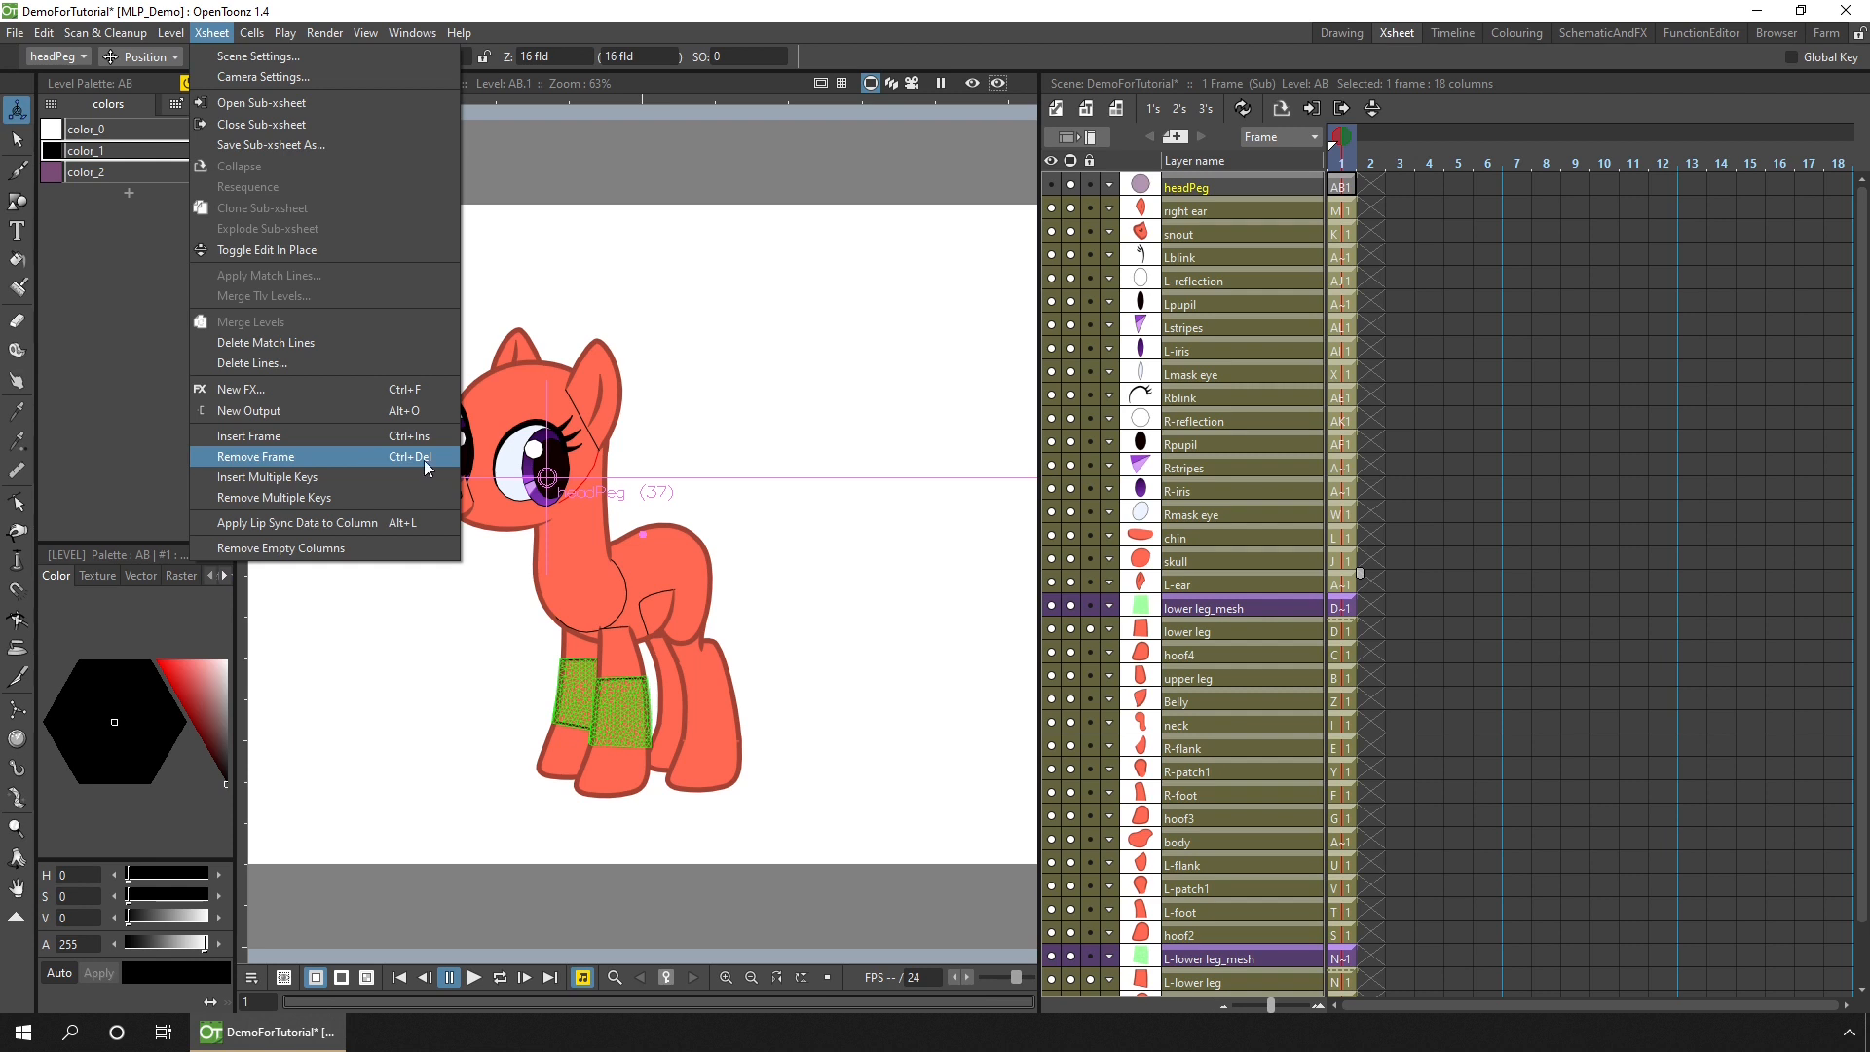
{"action": "mouse_move", "coordinate": [1395, 212]}
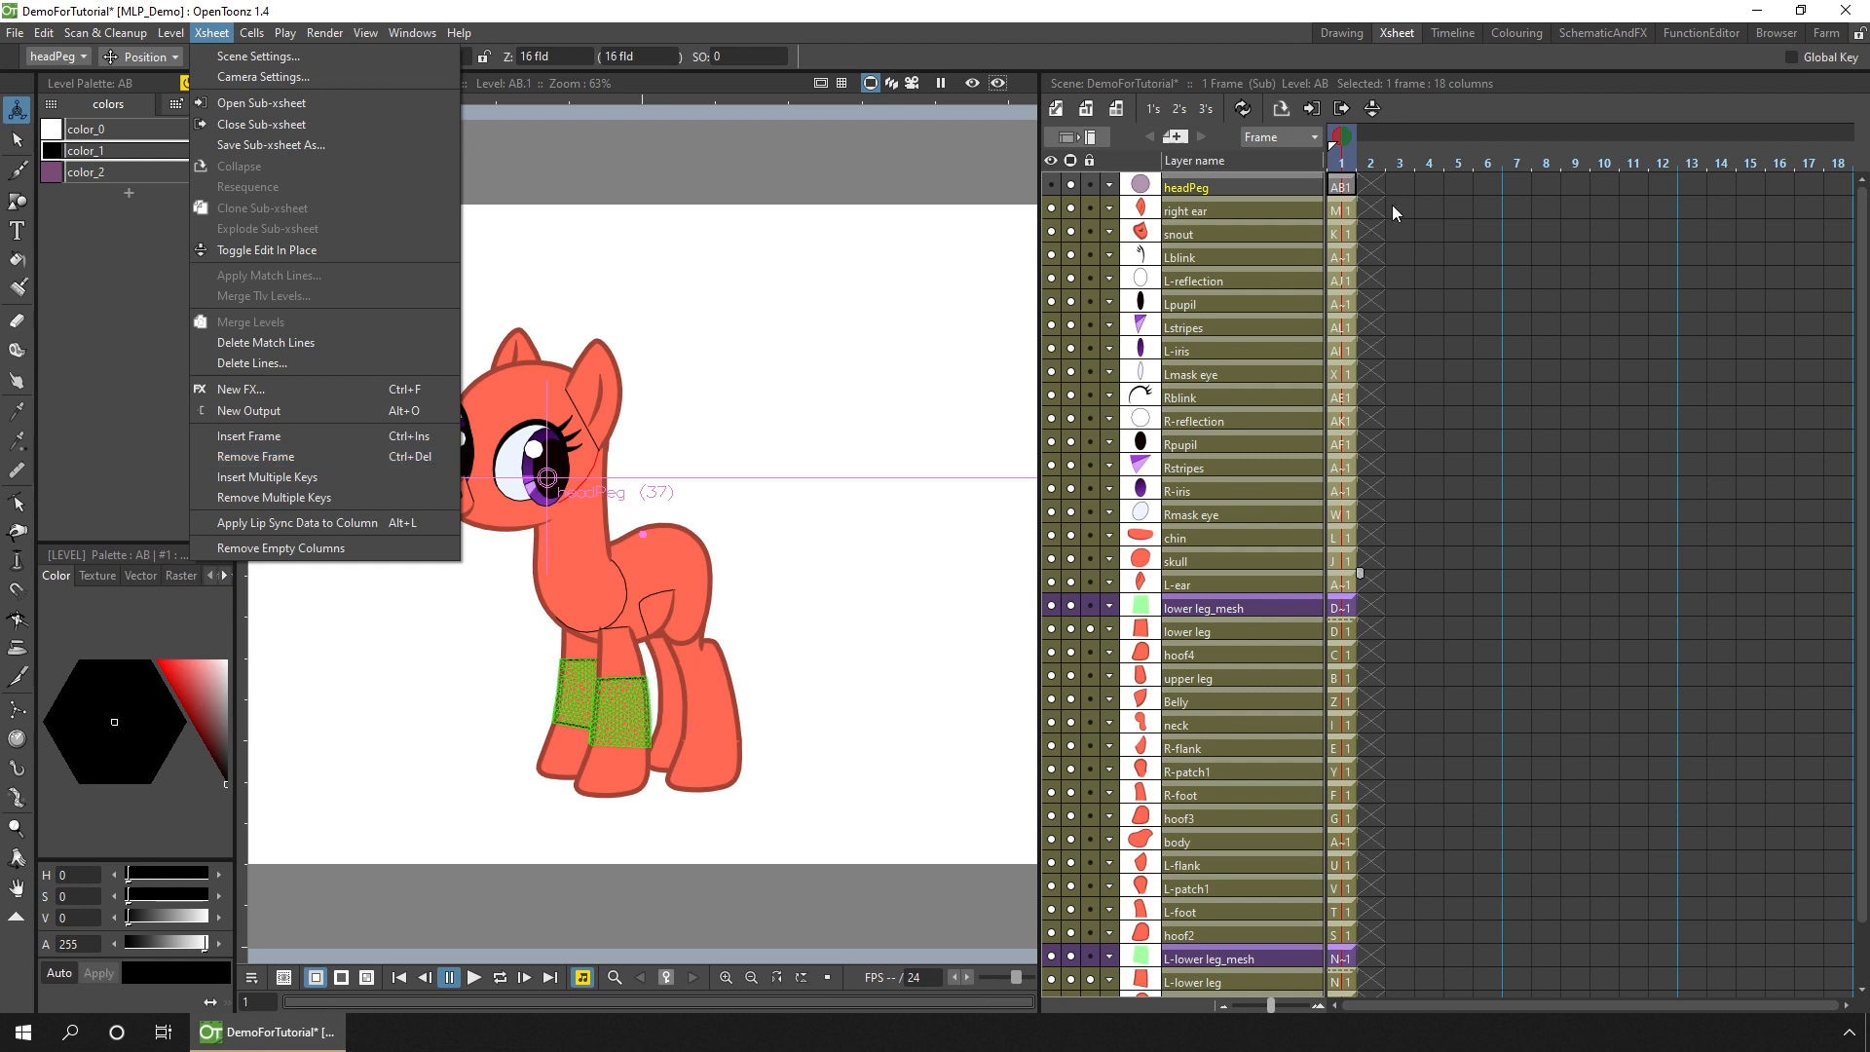
{"action": "left_click", "coordinate": [1341, 257]}
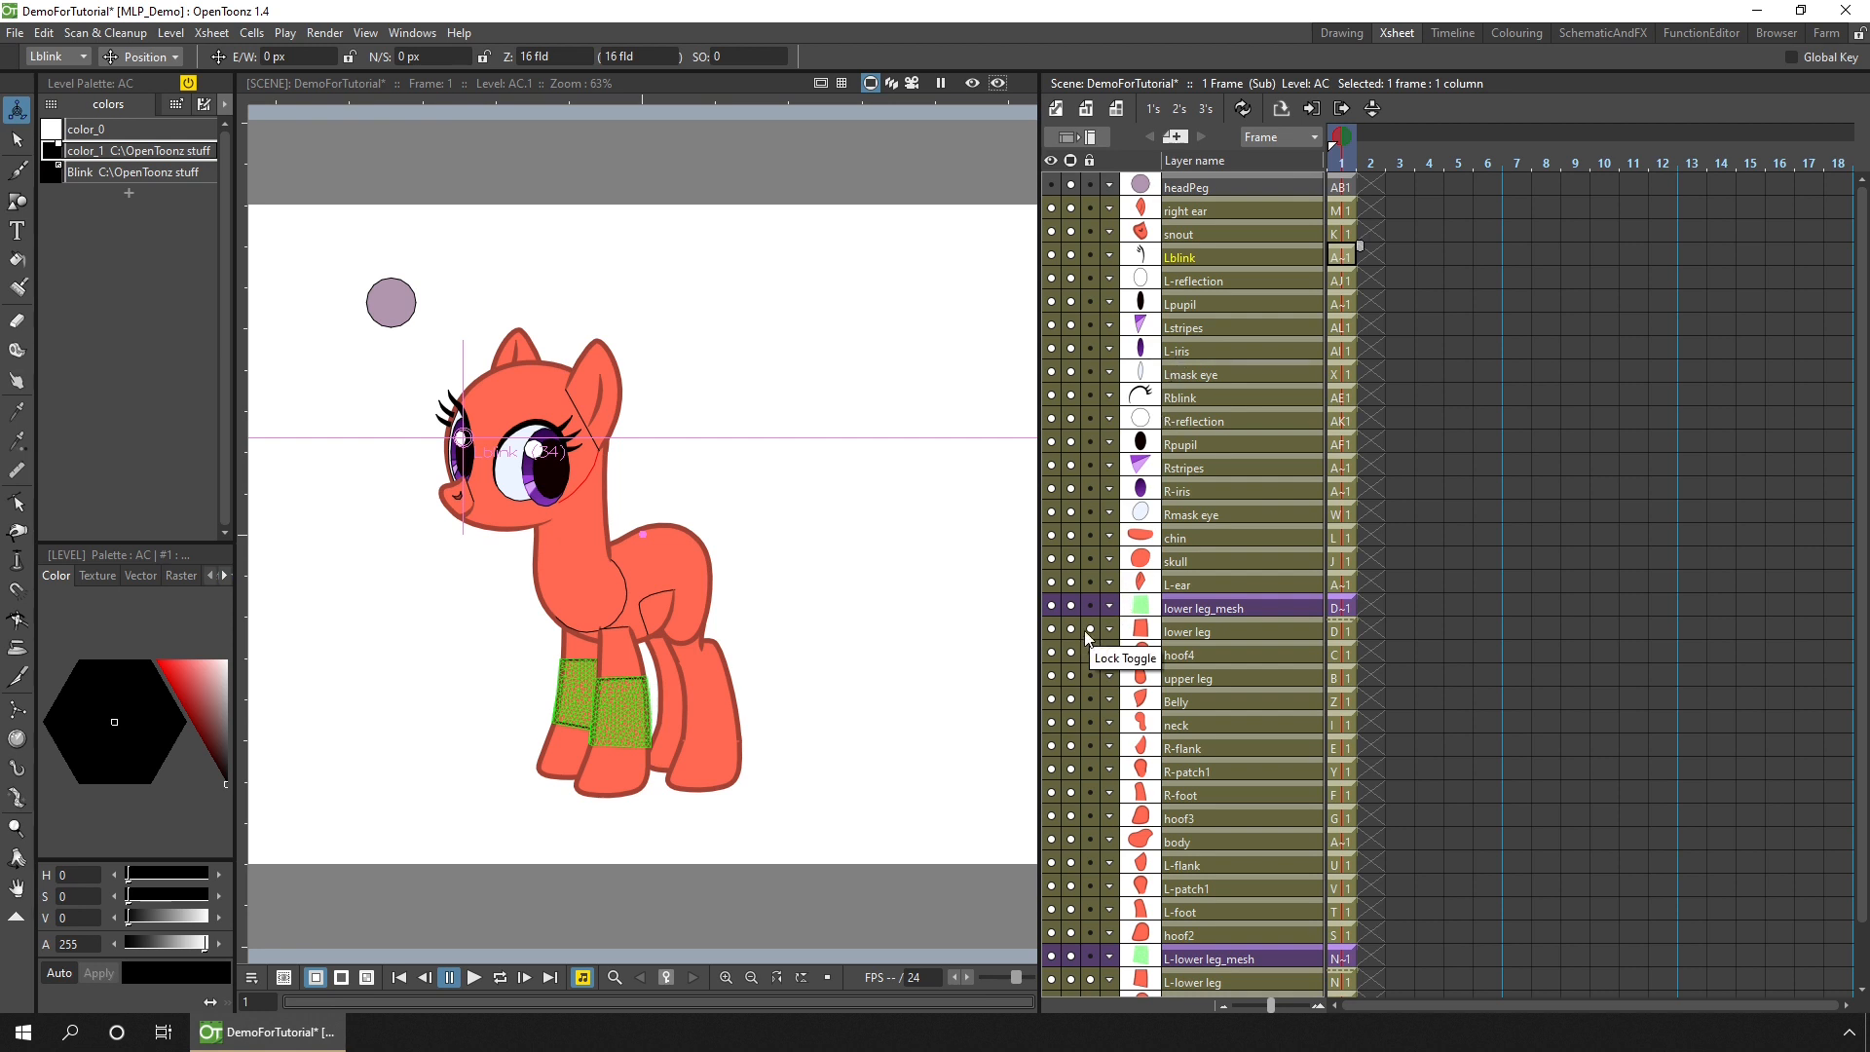
{"action": "left_click", "coordinate": [1241, 631]}
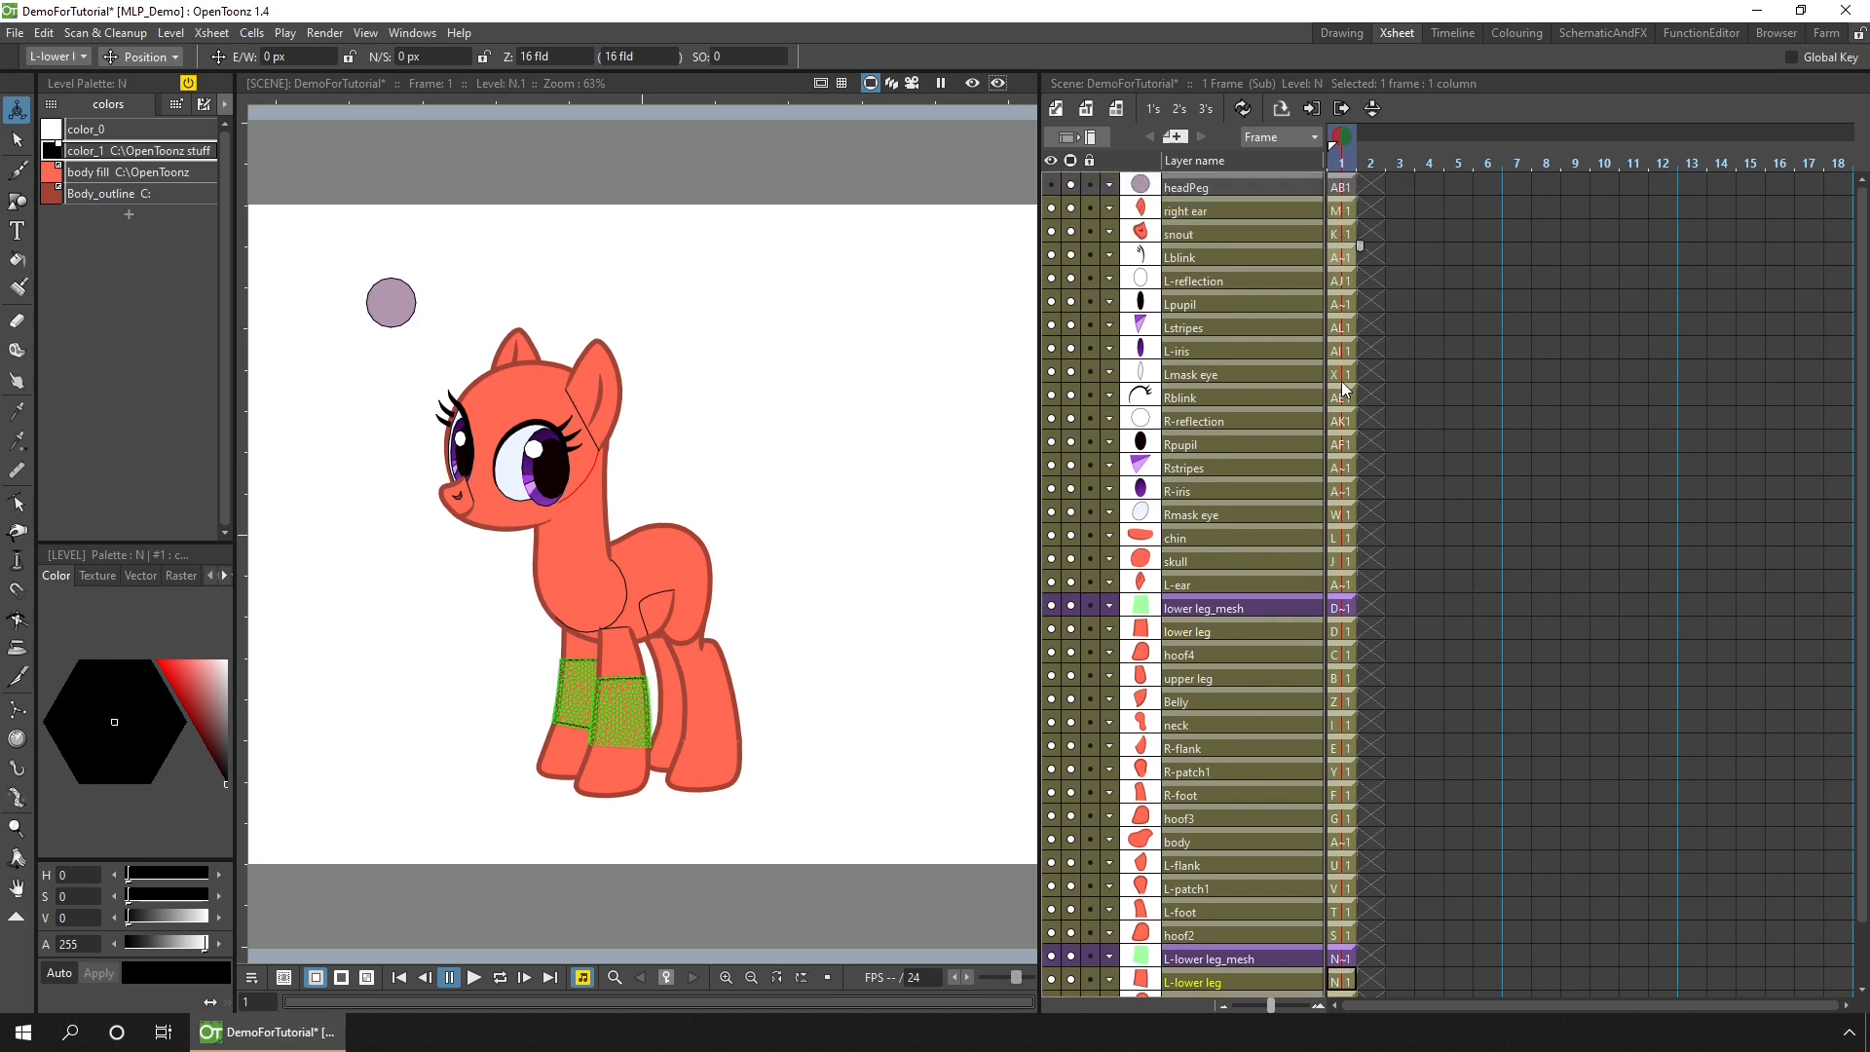
{"action": "left_click", "coordinate": [1341, 374]}
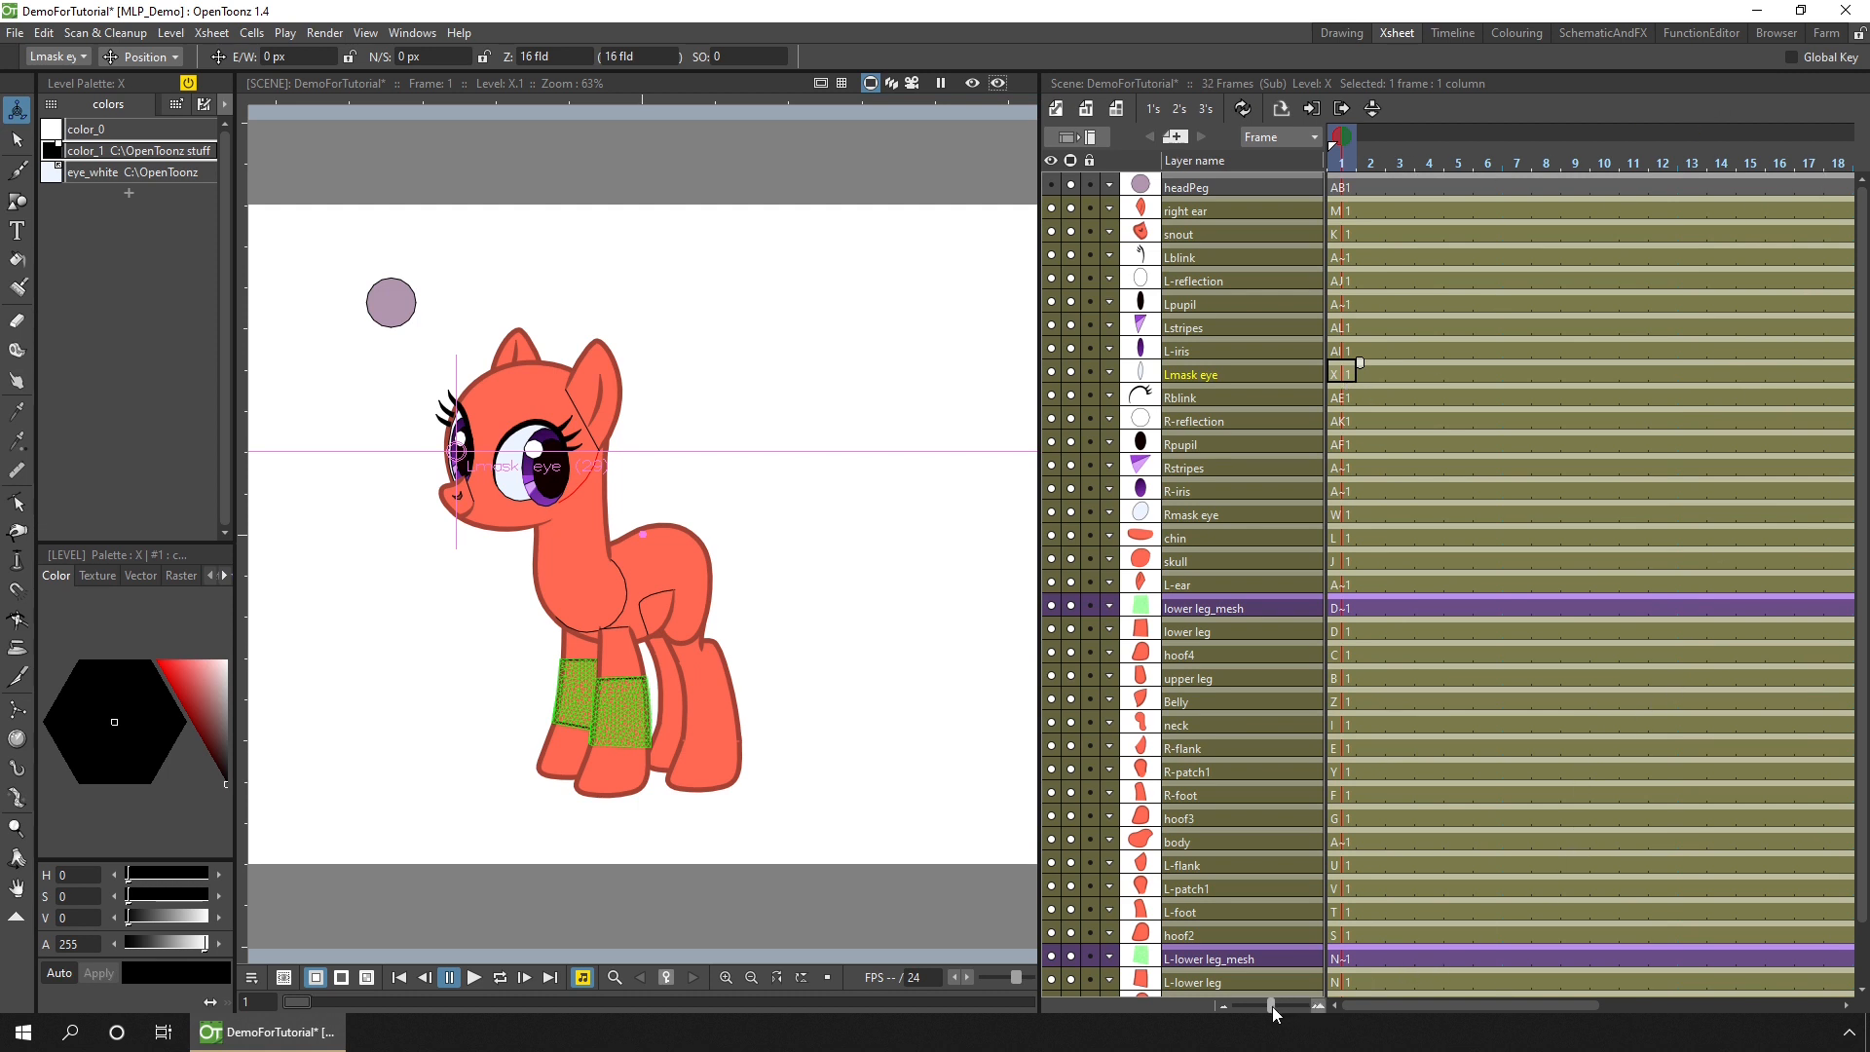
{"action": "mouse_move", "coordinate": [1272, 1013]}
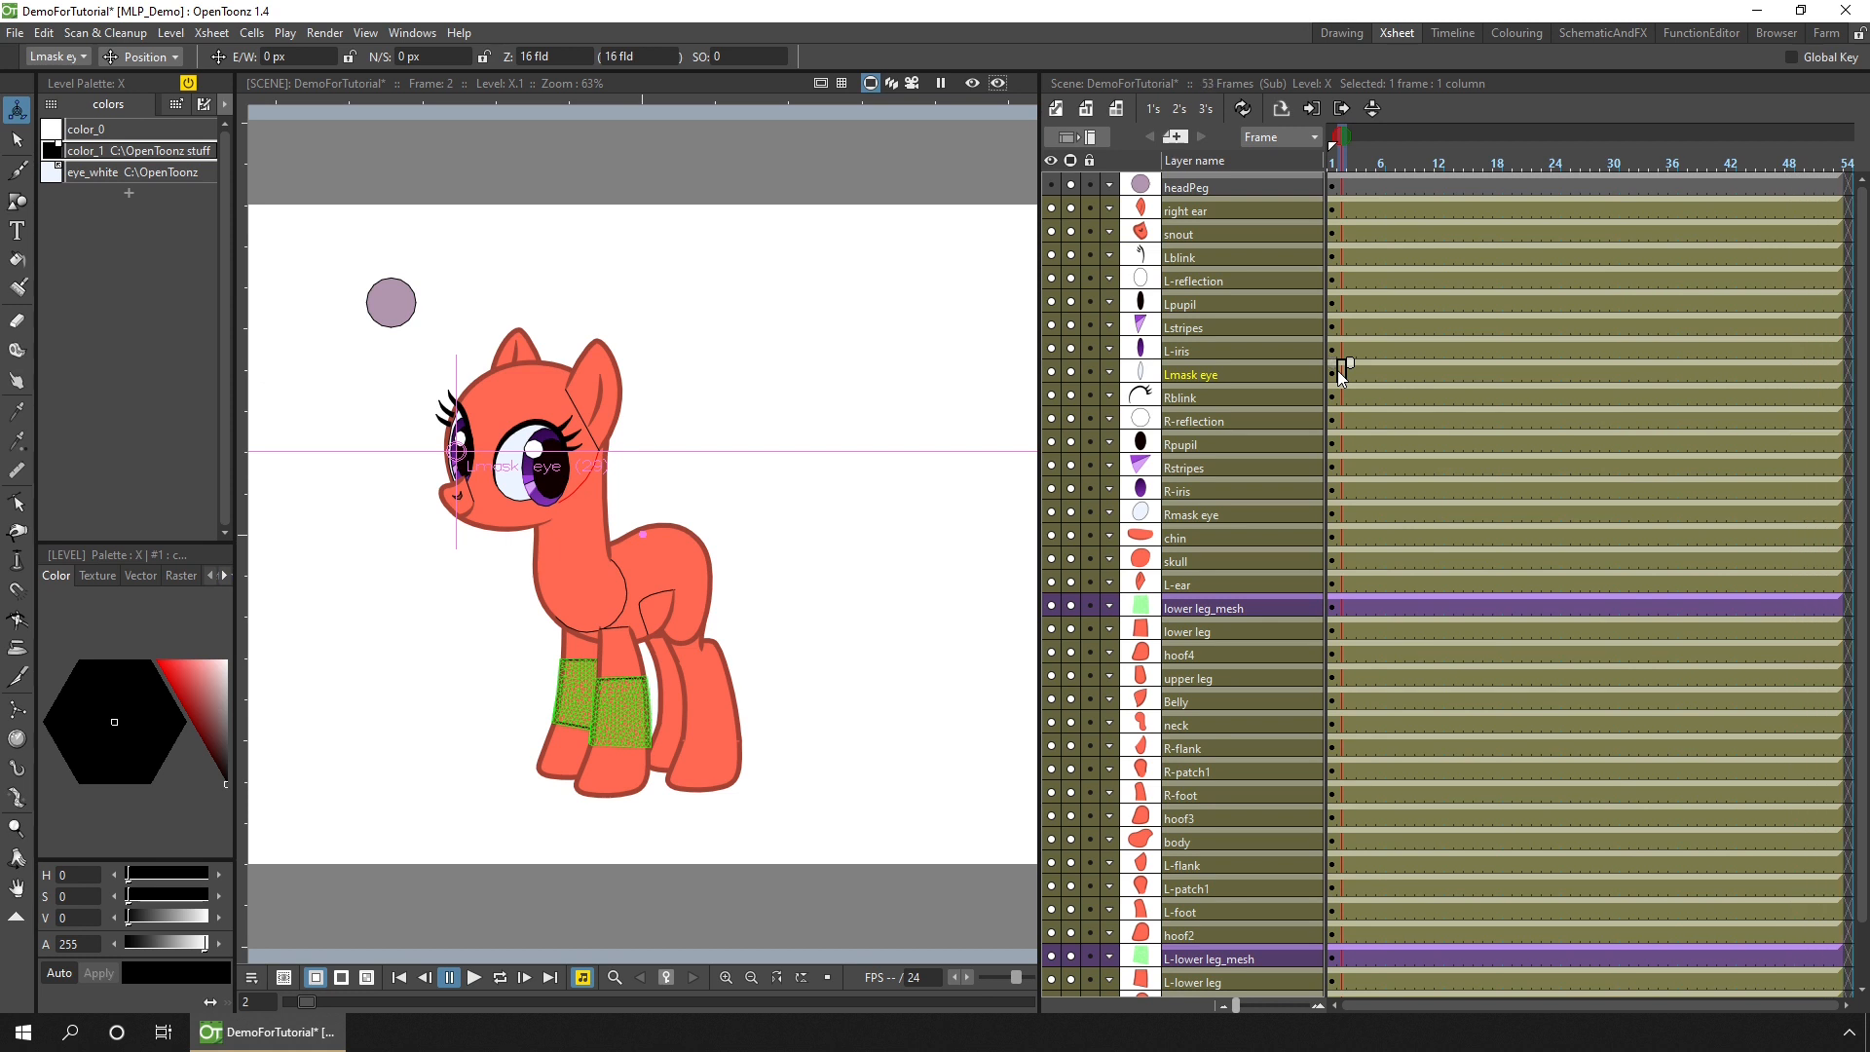
{"action": "mouse_move", "coordinate": [1339, 191]}
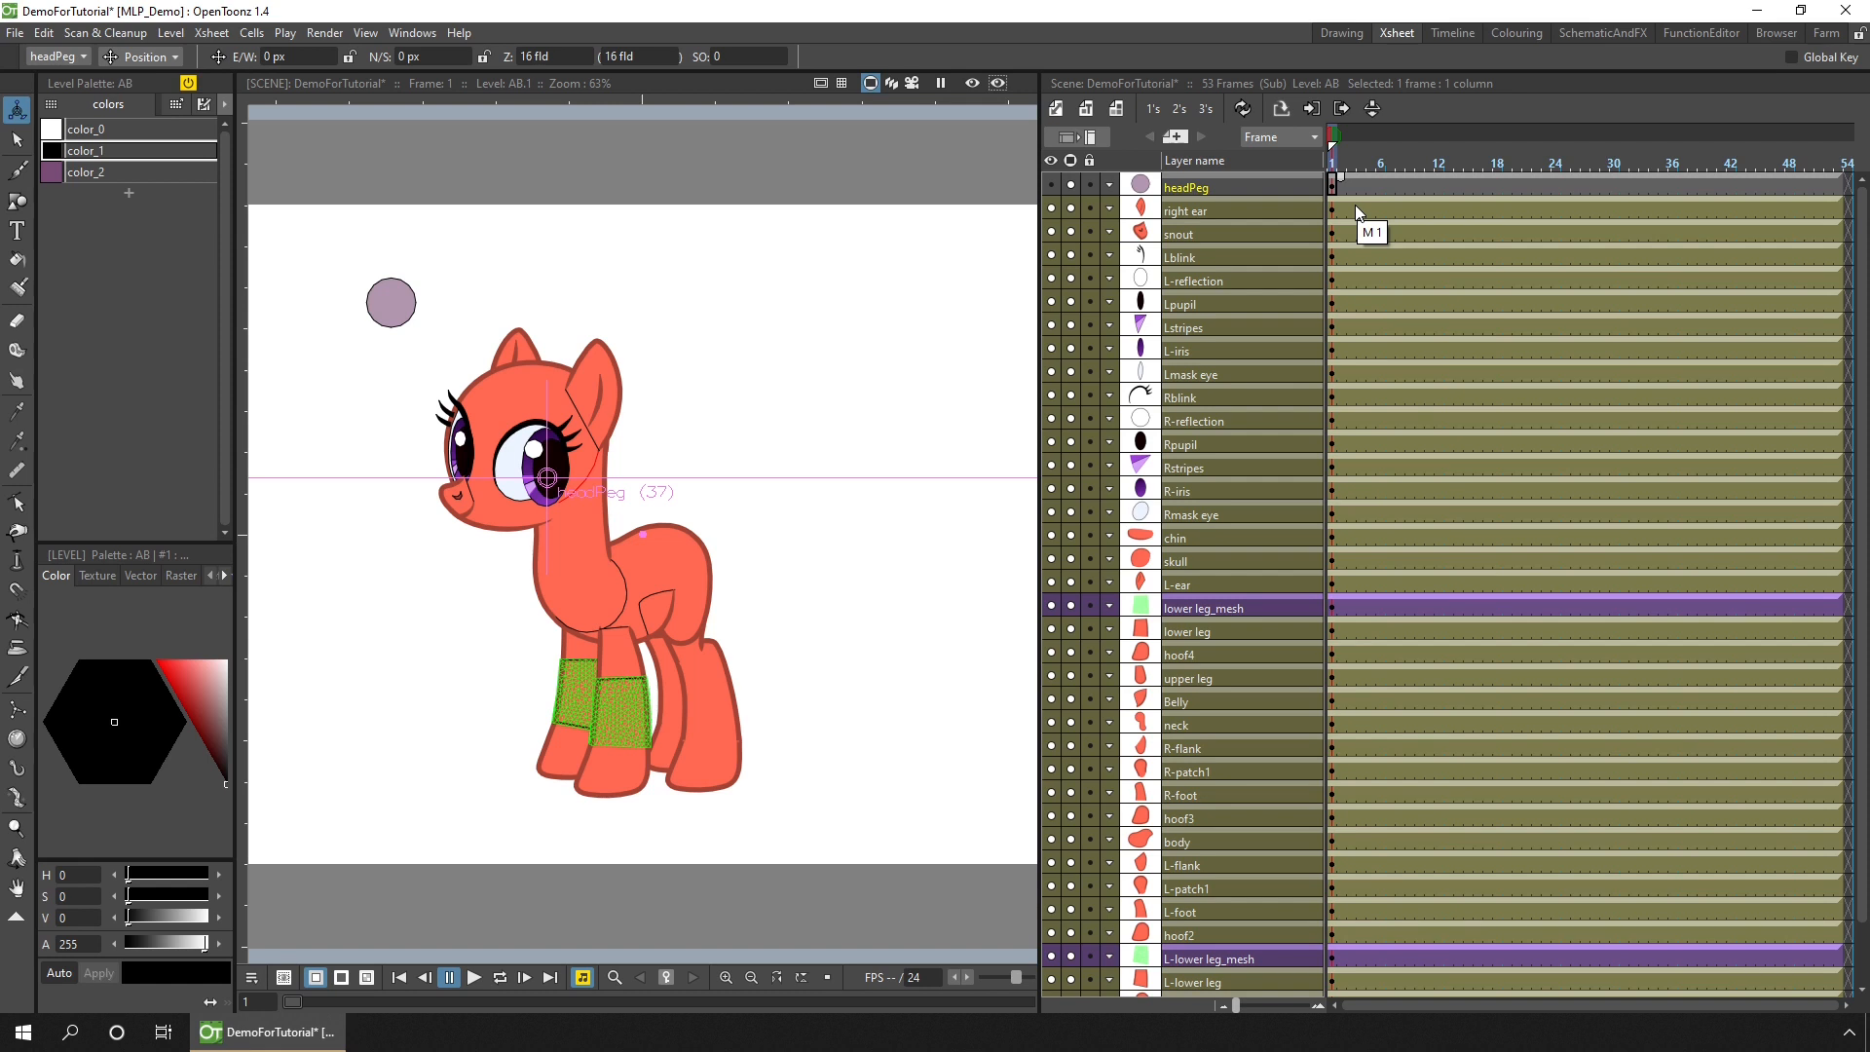
{"action": "mouse_move", "coordinate": [1354, 213]}
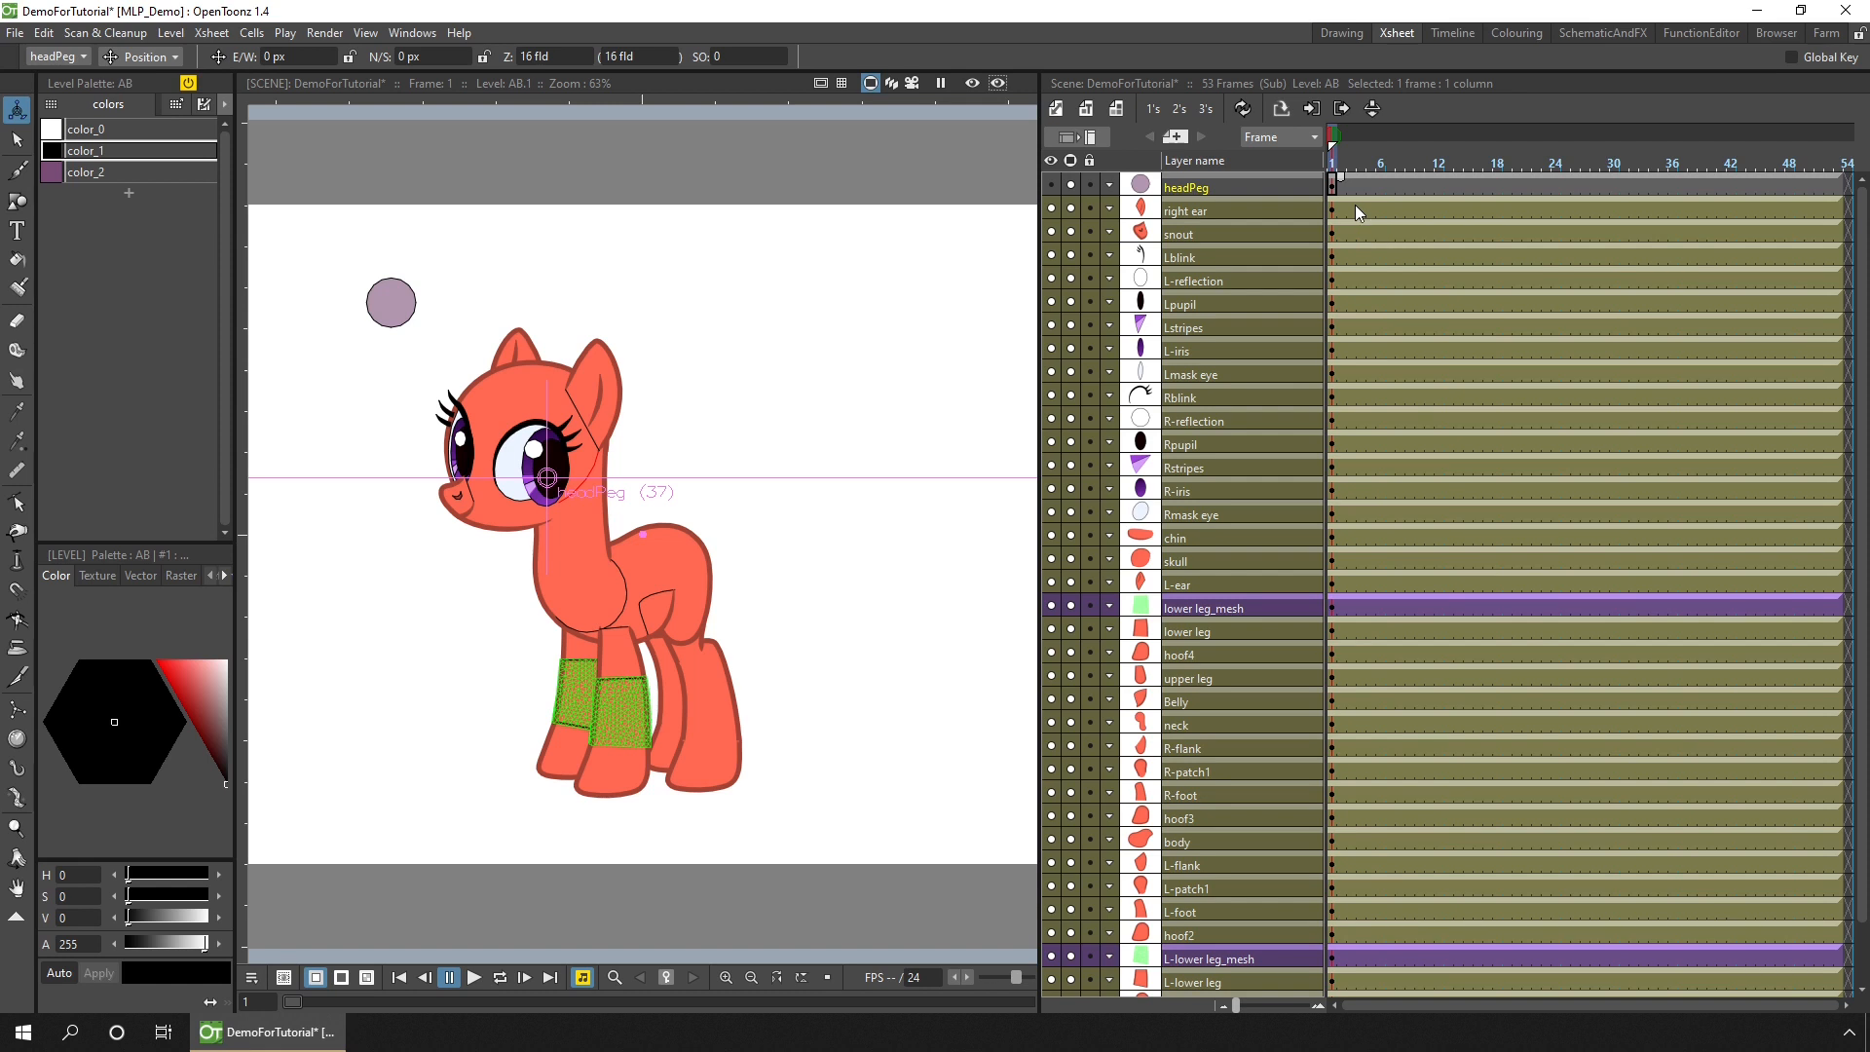
Step: Select the right ear layer at frame 1, then make the neck layer active for keying
{"action": "left_click", "coordinate": [1185, 210]}
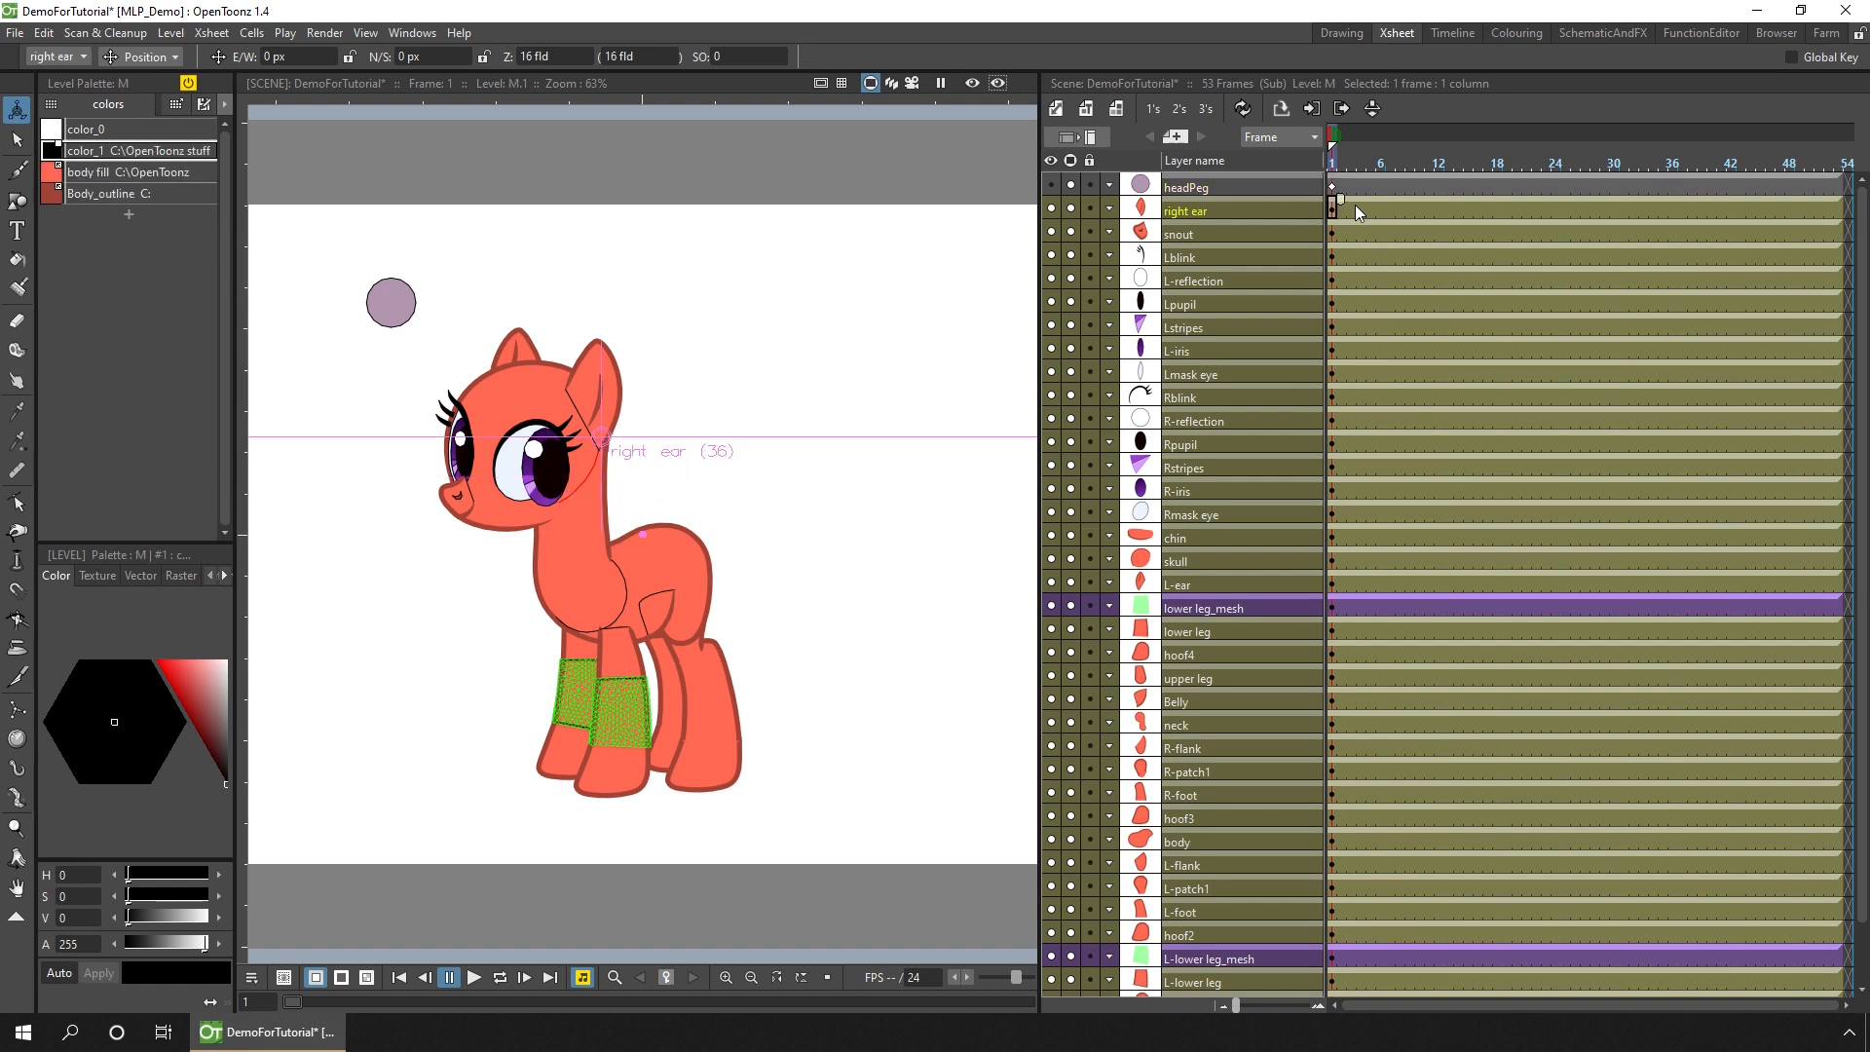
{"action": "left_click", "coordinate": [1181, 304]}
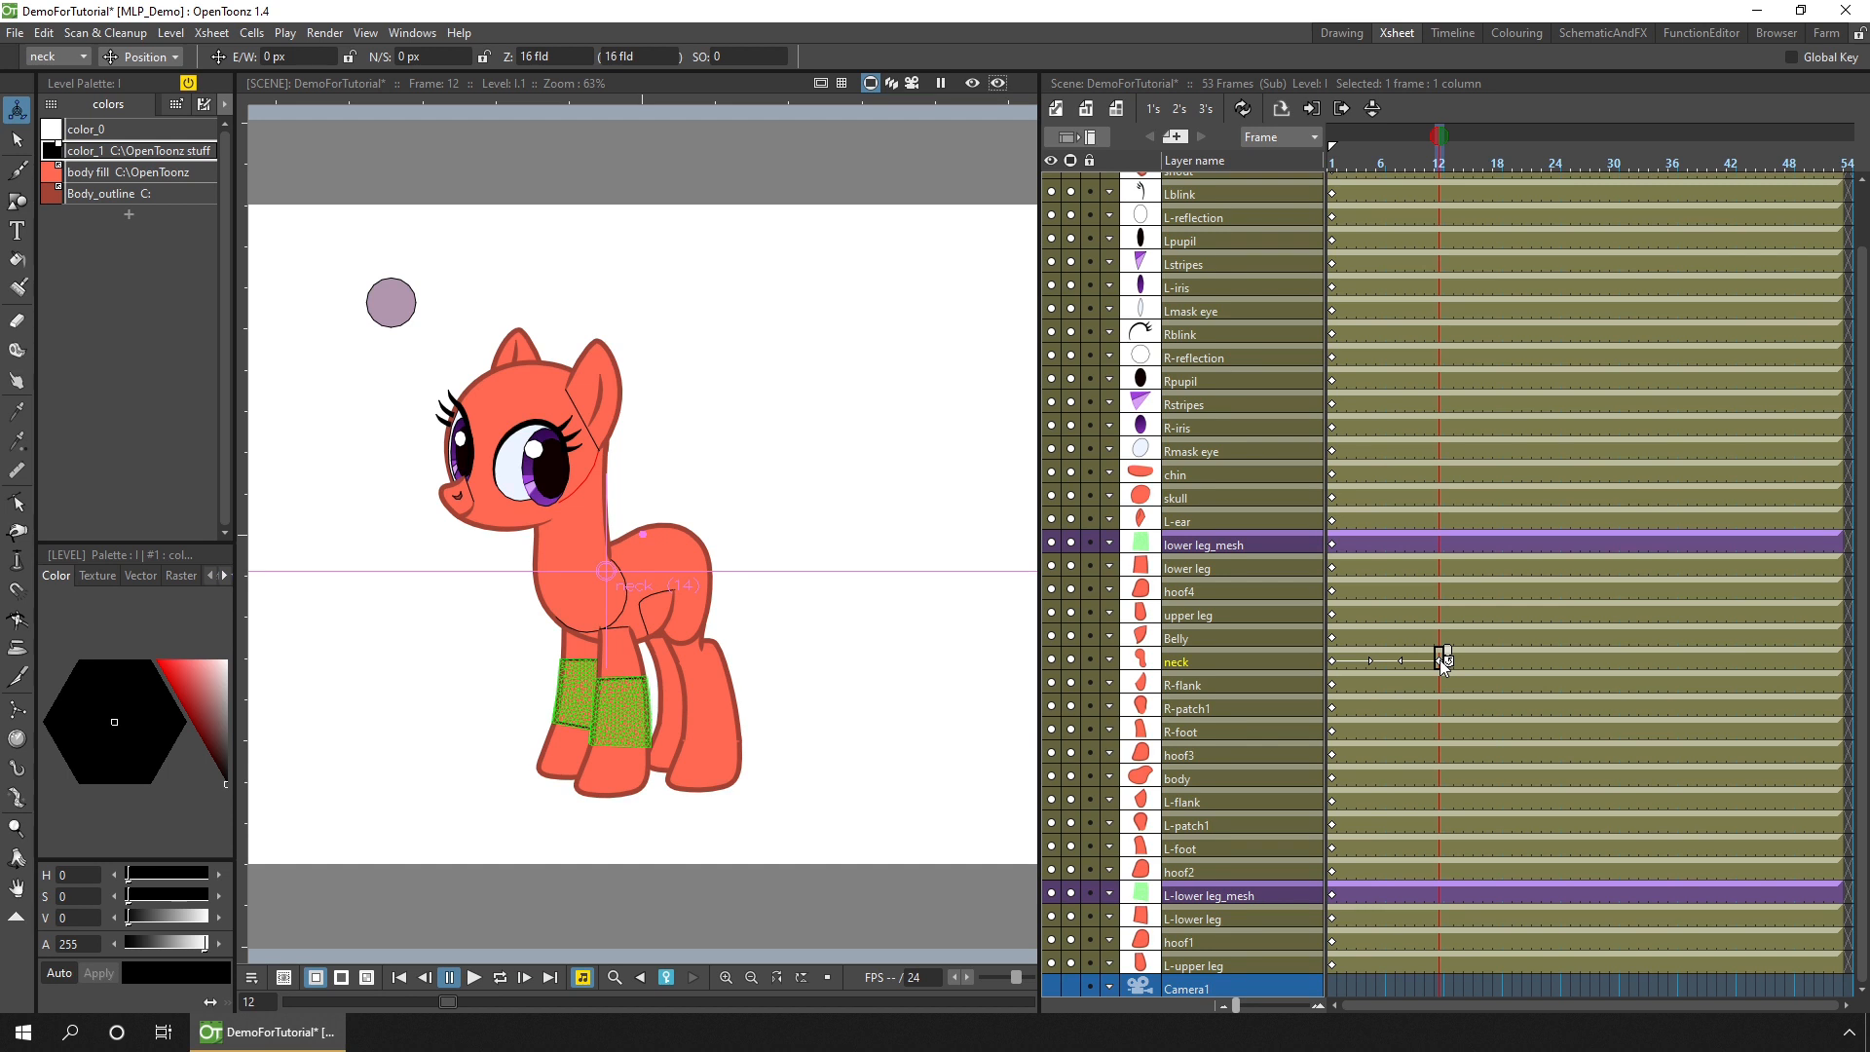
{"action": "mouse_move", "coordinate": [1459, 671]}
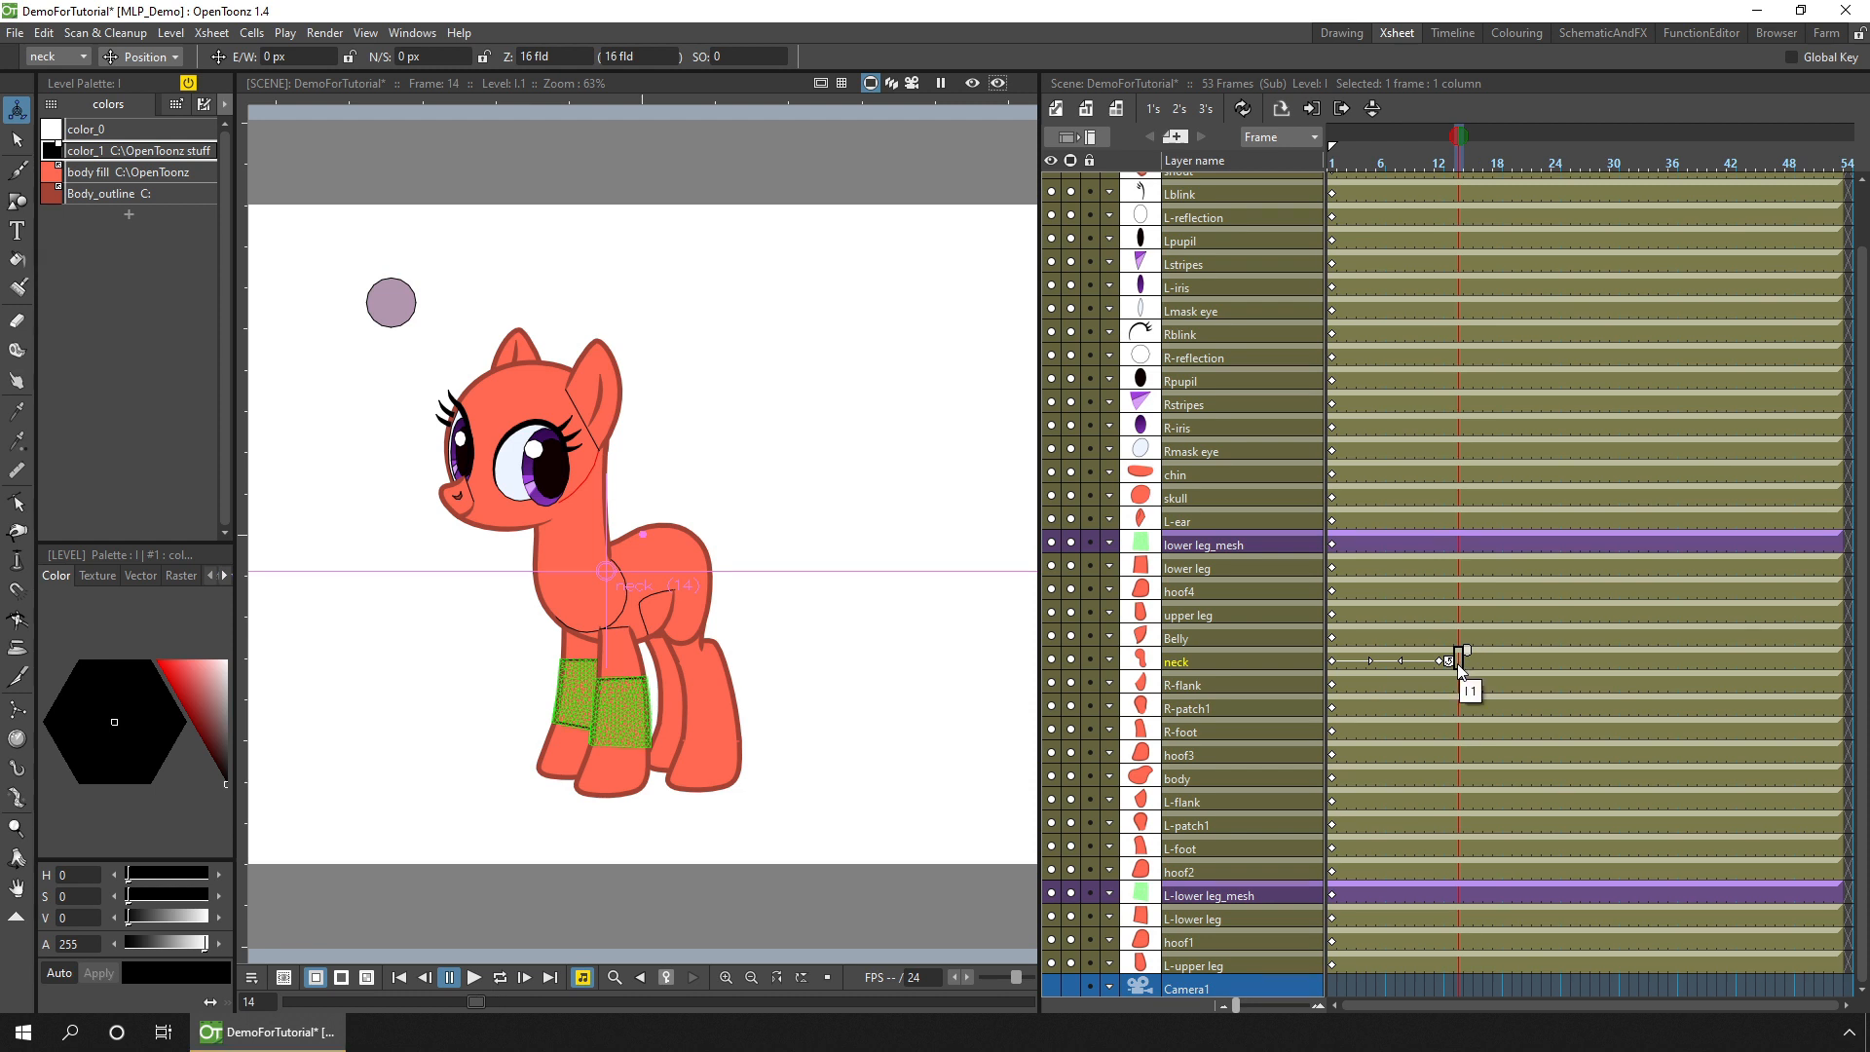
Step: Switch the Animate tool's transform type from position to Rotation for the head peg
{"action": "left_click", "coordinate": [142, 56]}
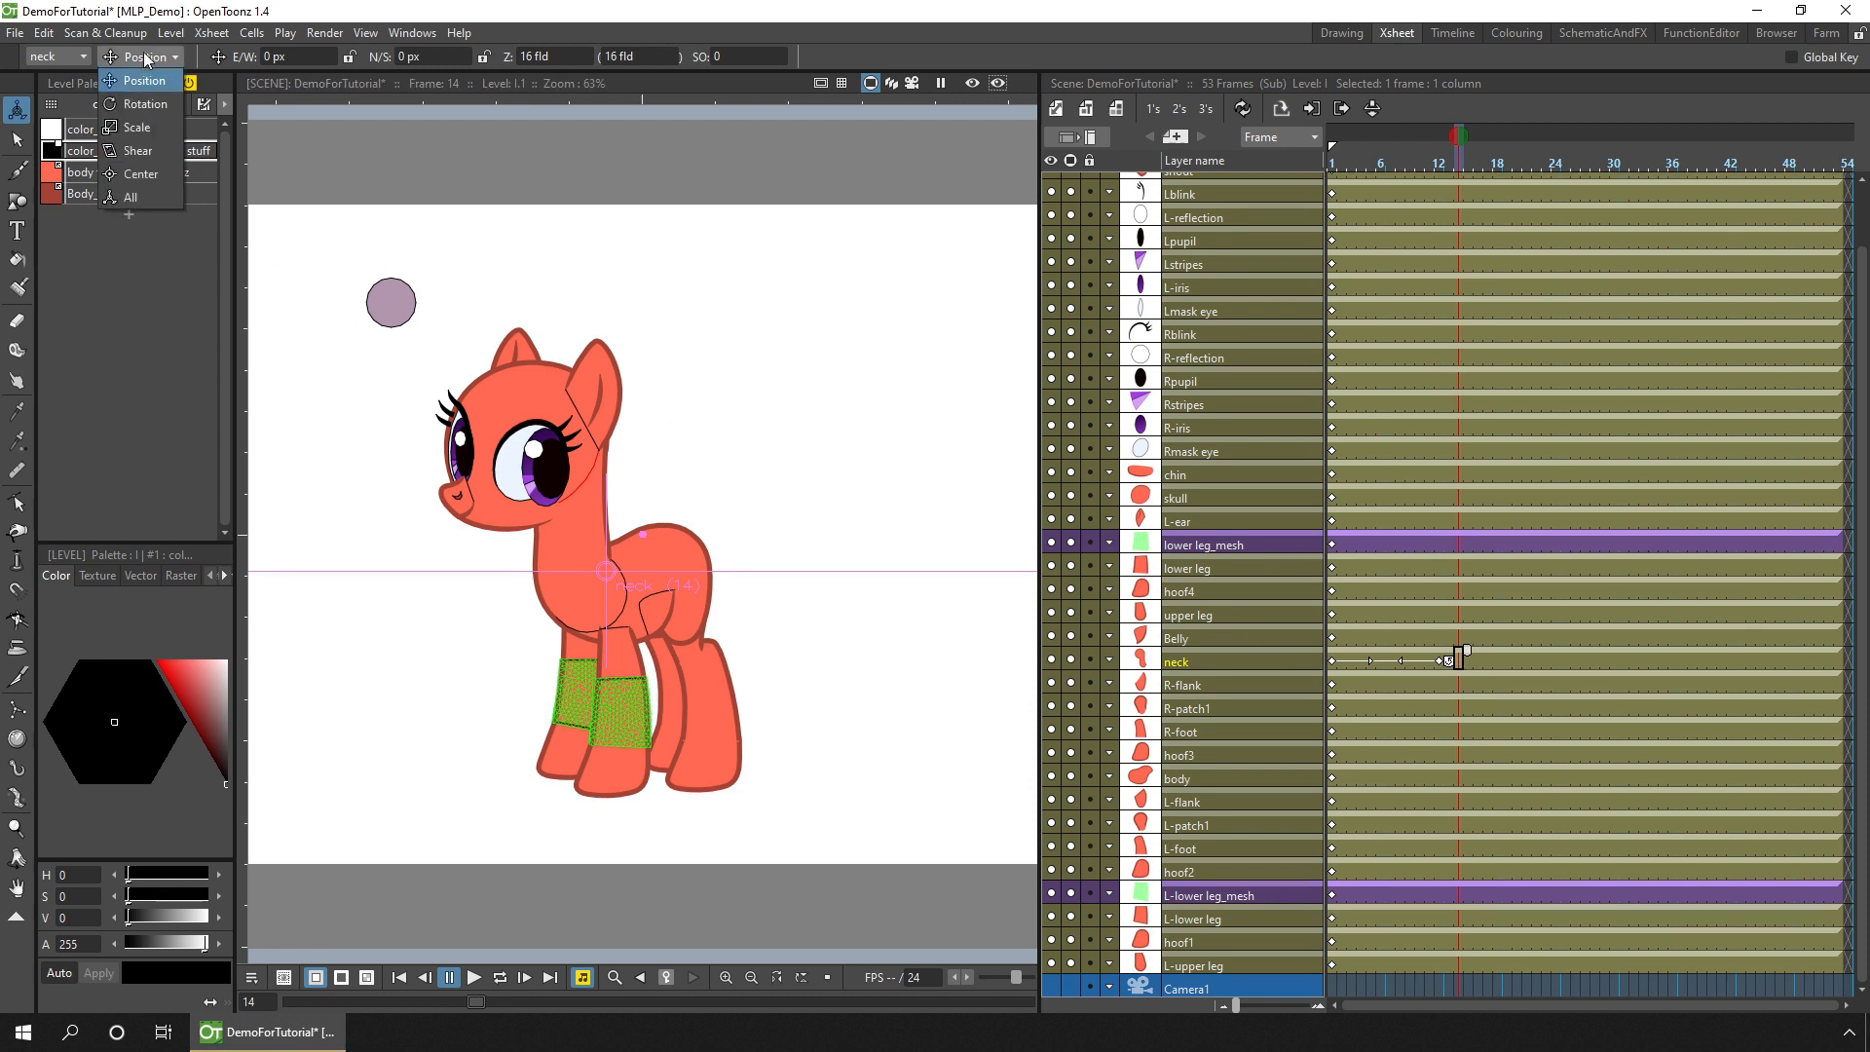
{"action": "left_click", "coordinate": [144, 103]}
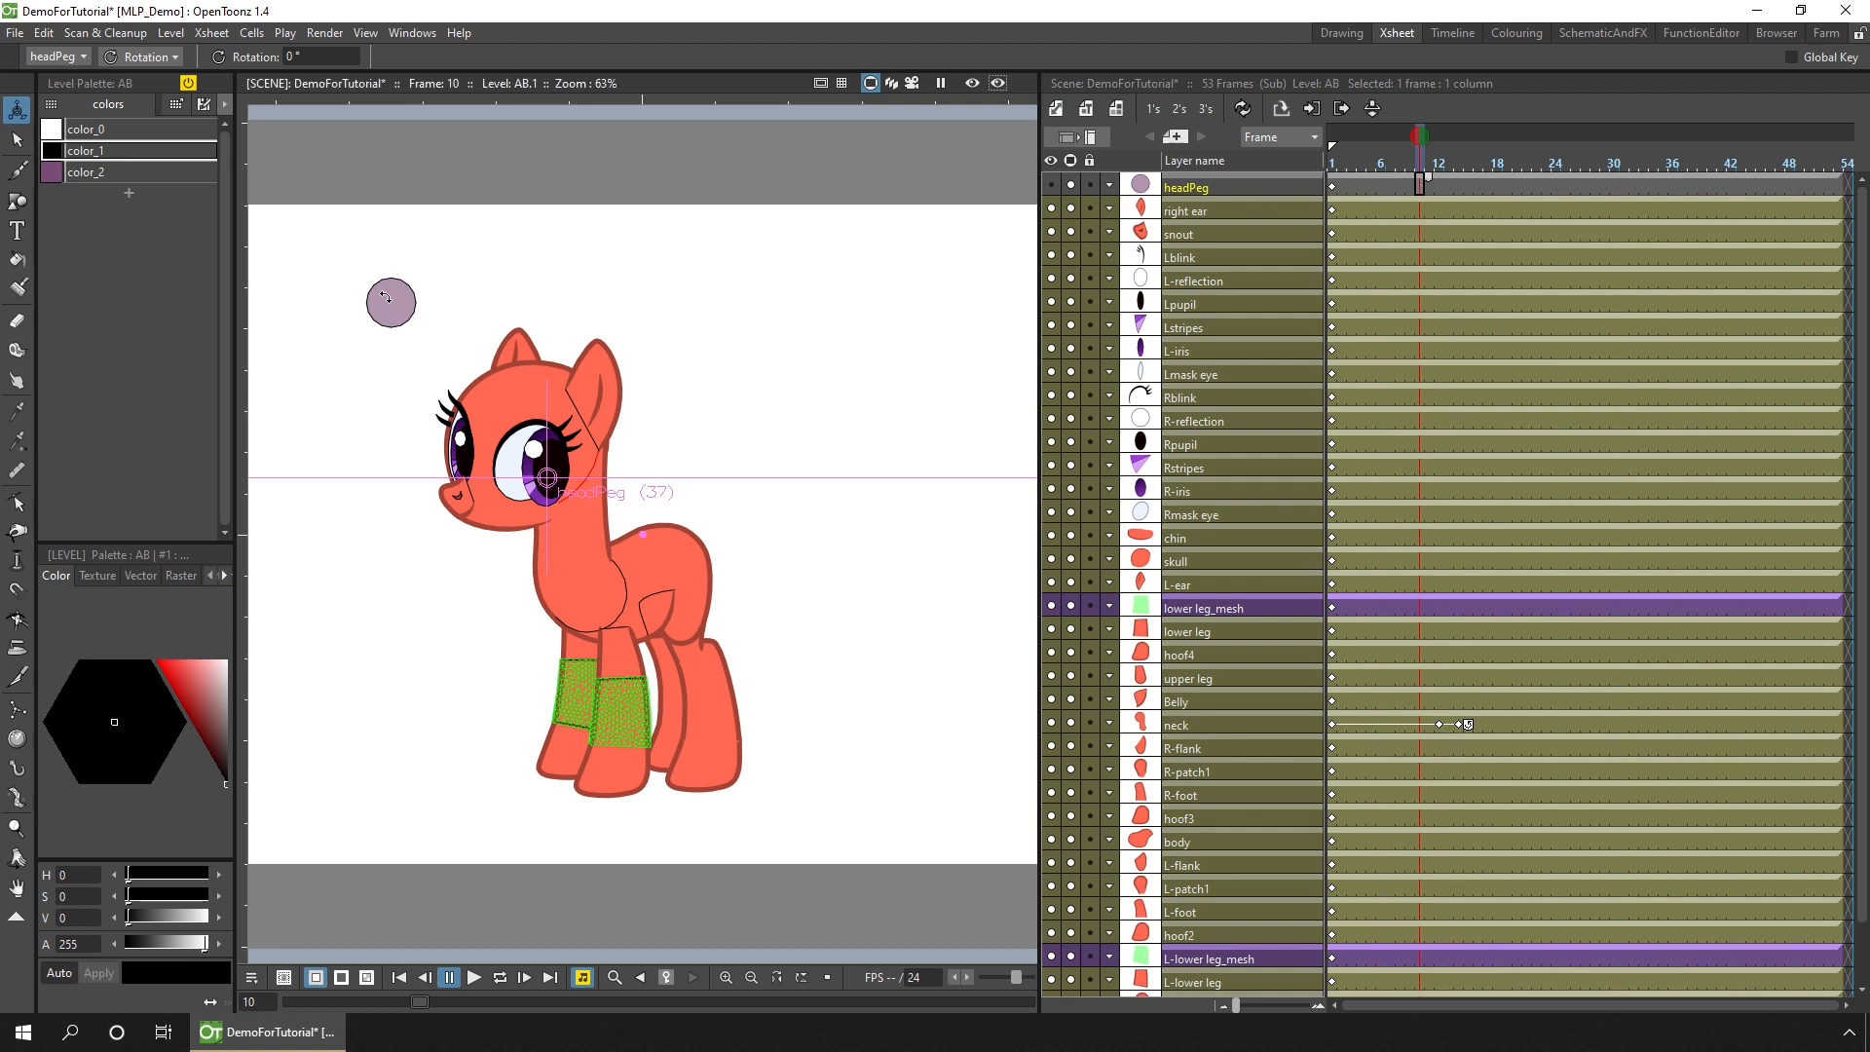
{"action": "mouse_move", "coordinate": [386, 302]}
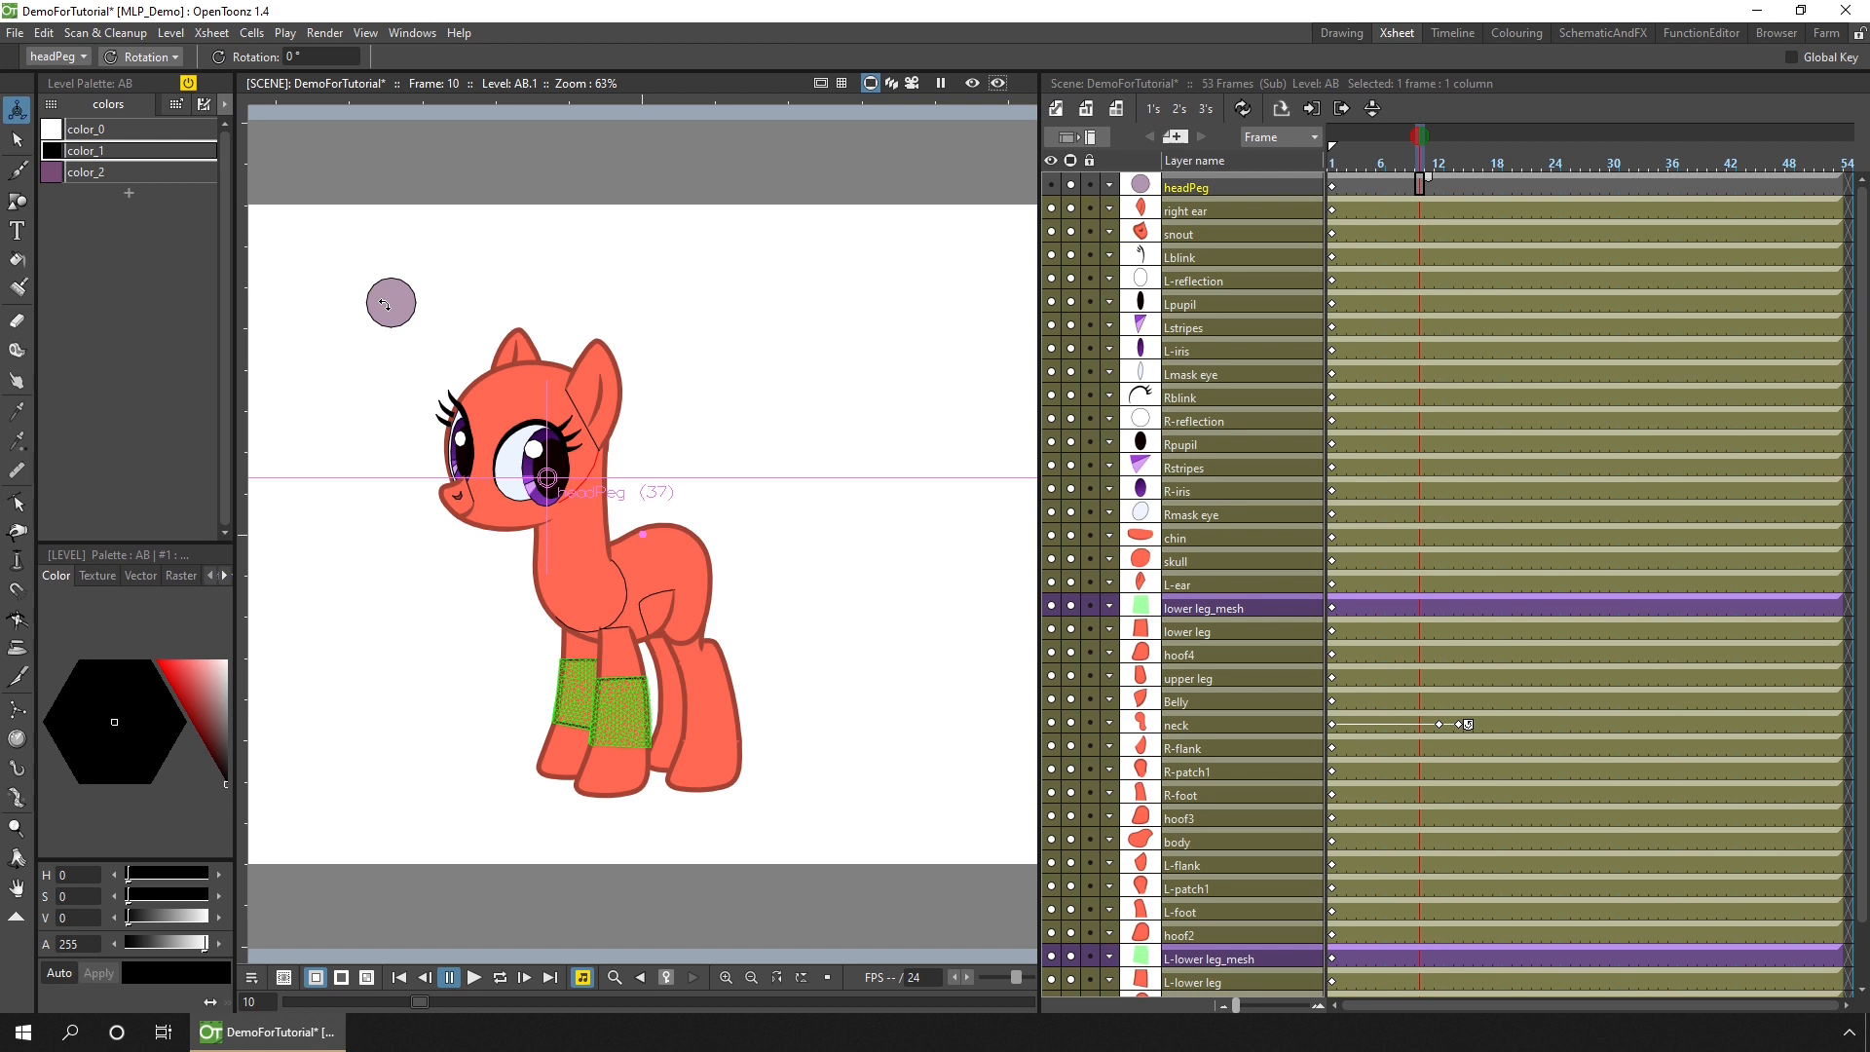
{"action": "mouse_move", "coordinate": [204, 717]}
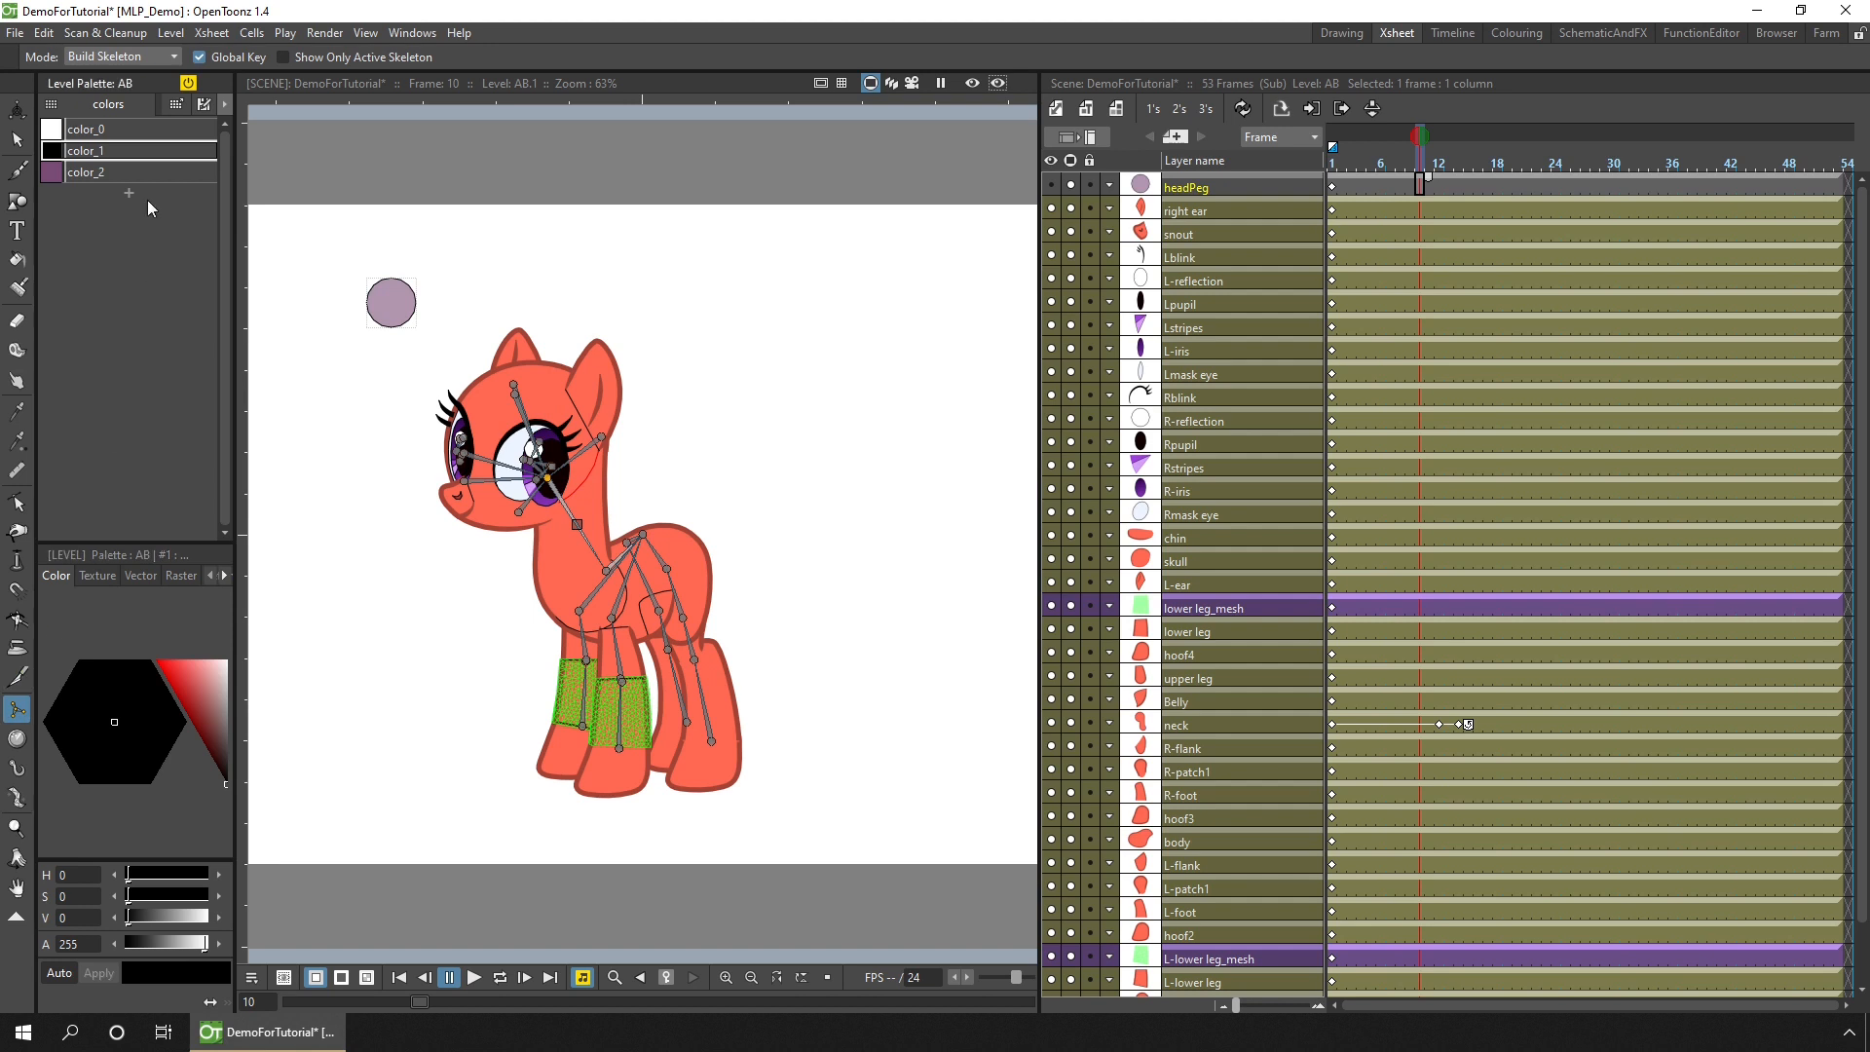
Step: Put the Skeleton tool in Animate mode and pick a leg part directly on the pony
{"action": "left_click", "coordinate": [113, 57]}
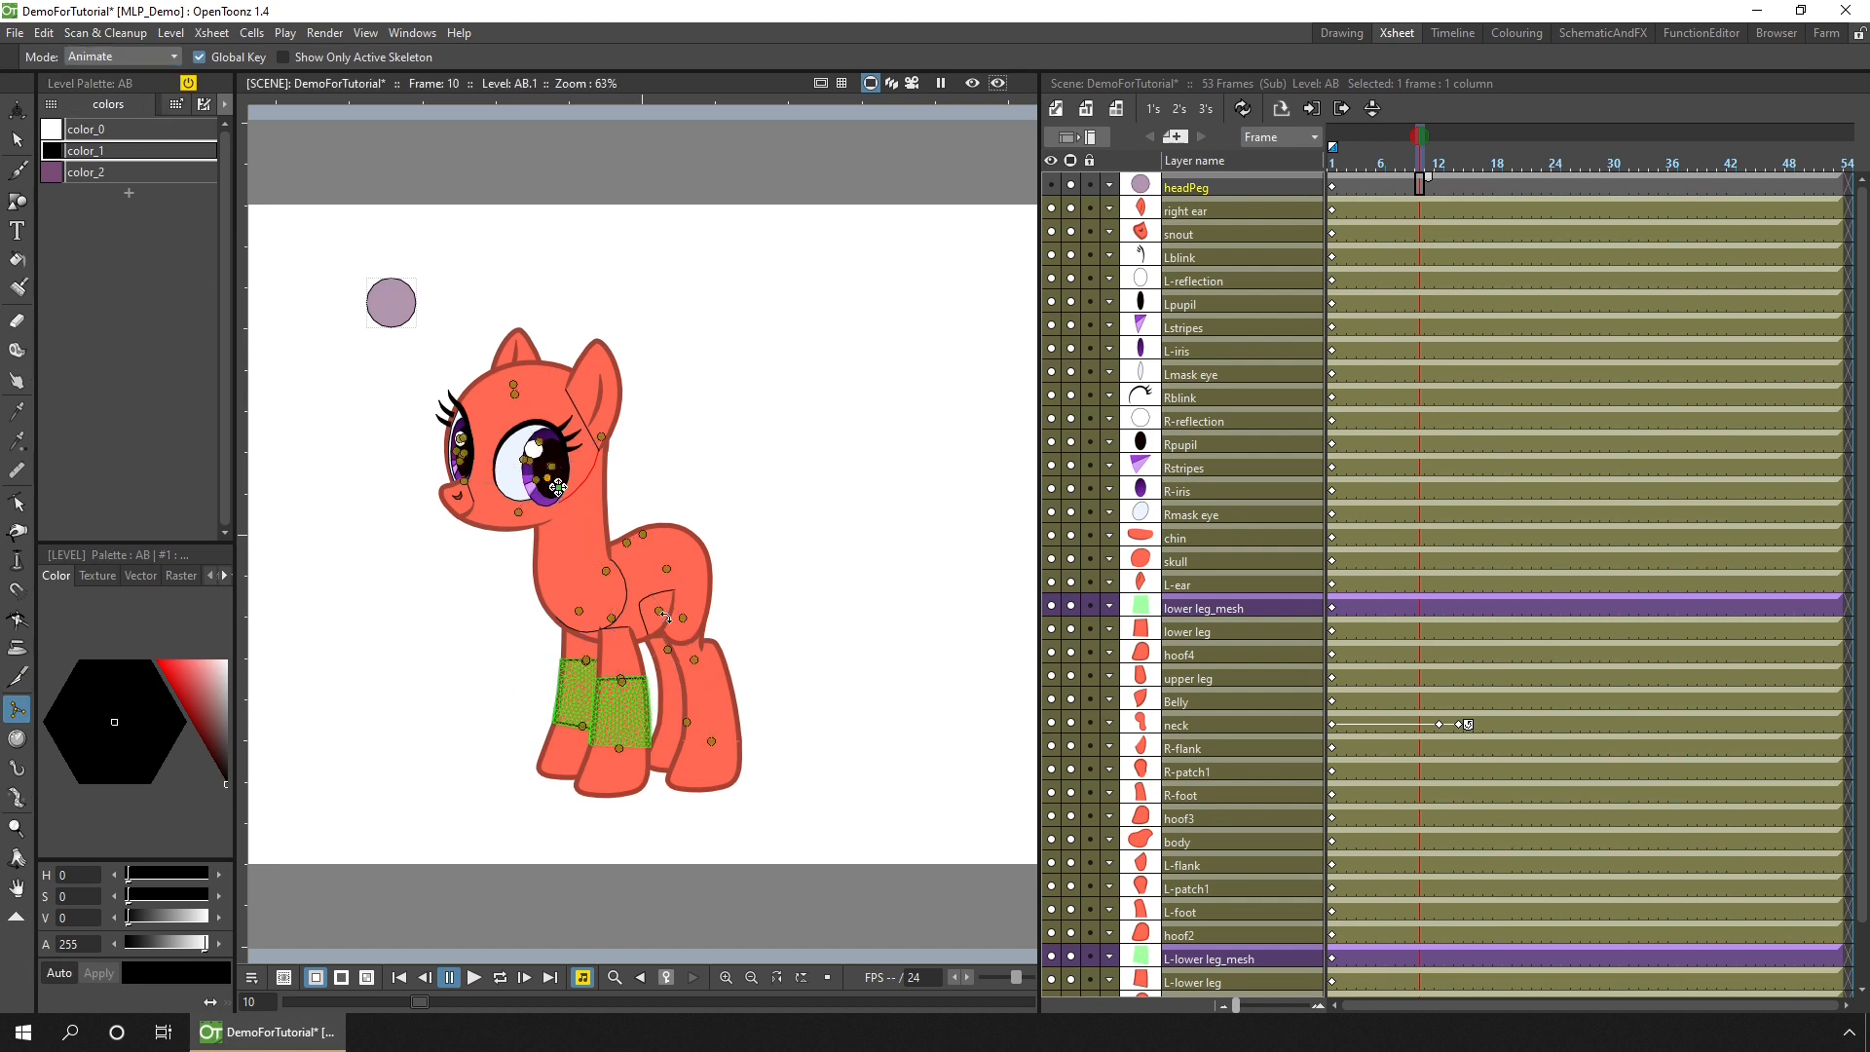
{"action": "left_click", "coordinate": [608, 573]}
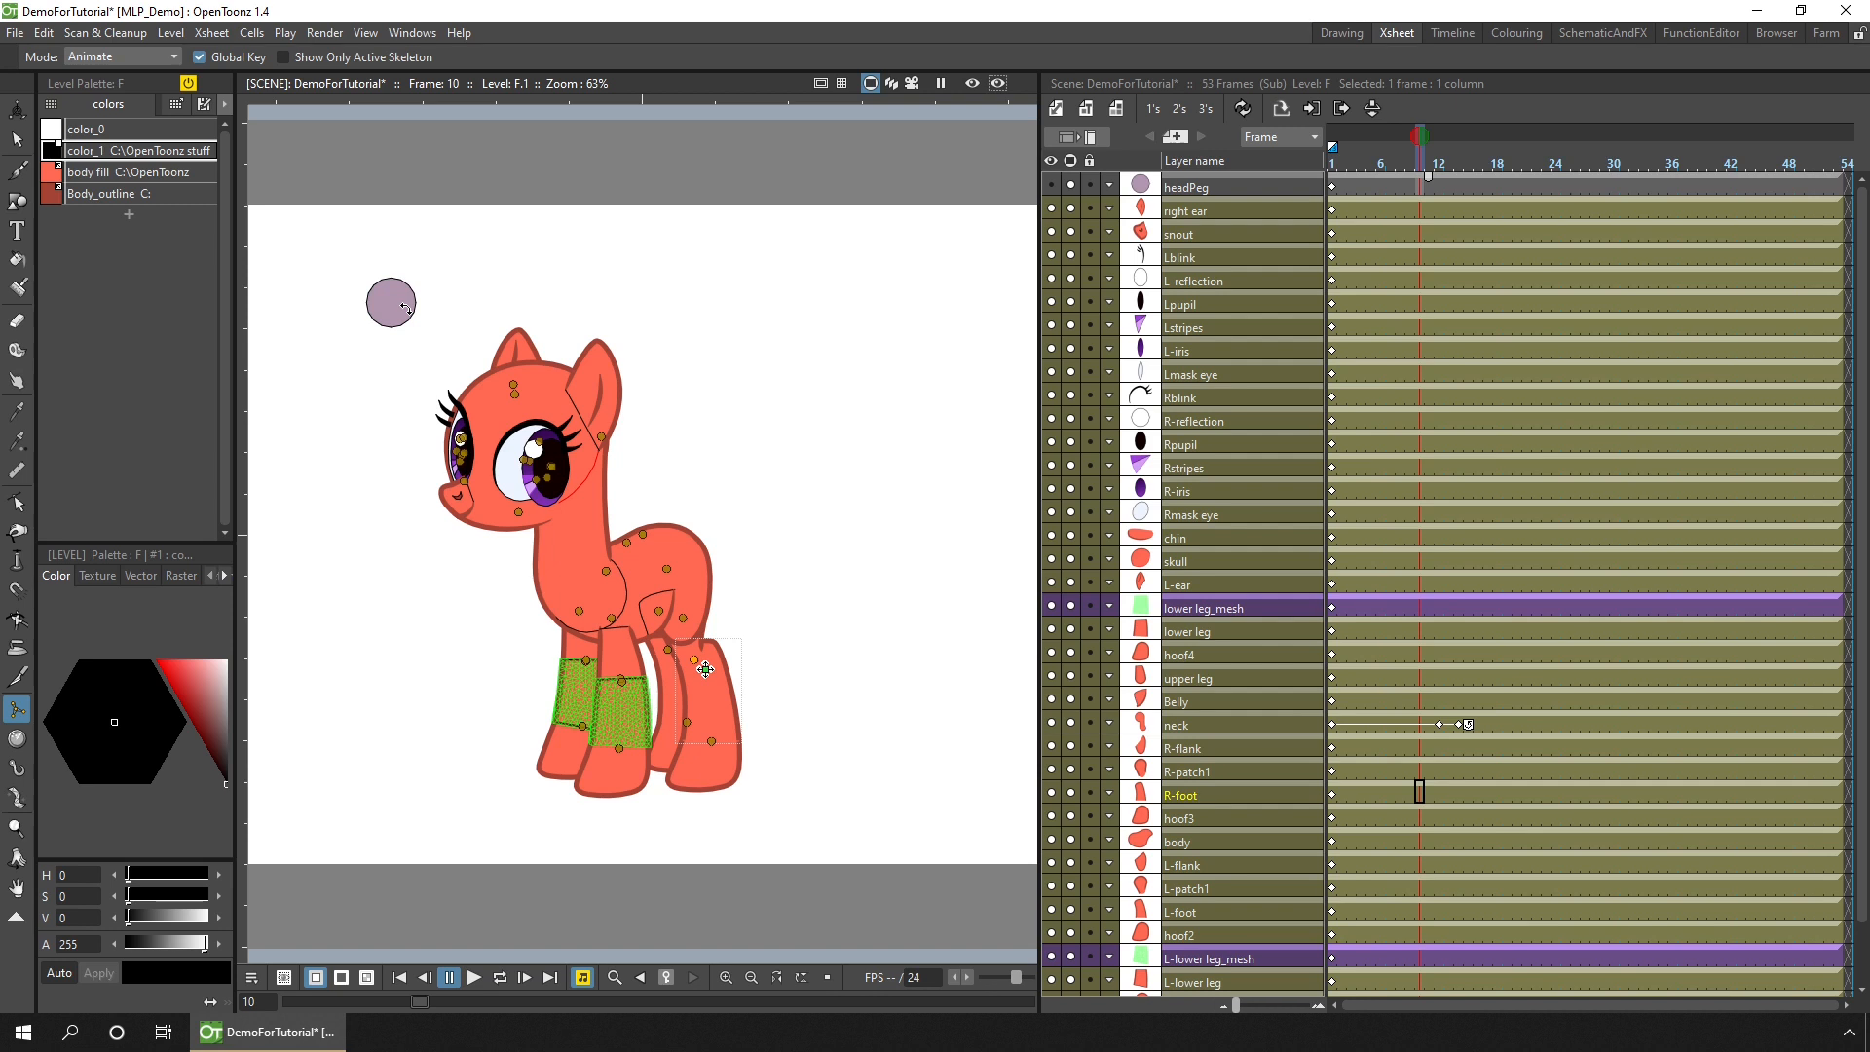
{"action": "mouse_move", "coordinate": [404, 308]}
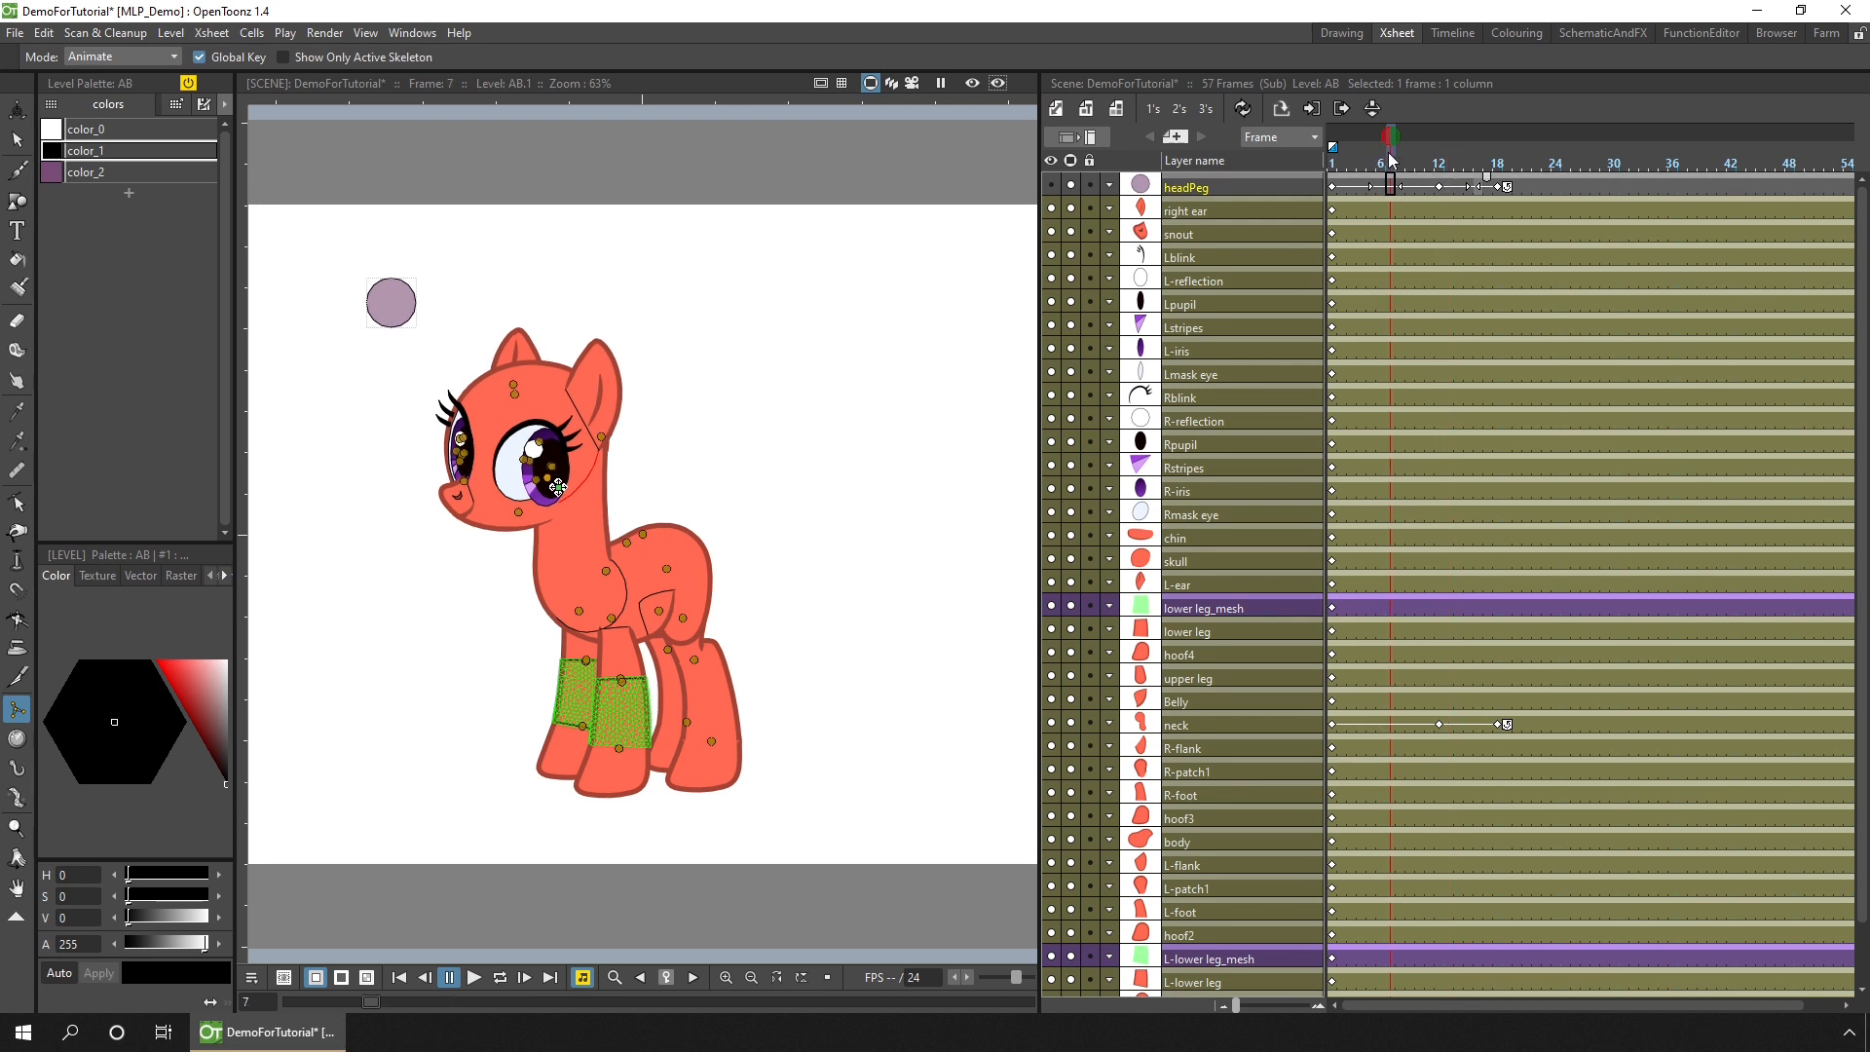
Step: Play the head tilt and scrub back to its final frame to check the timing
{"action": "left_click", "coordinate": [473, 976]}
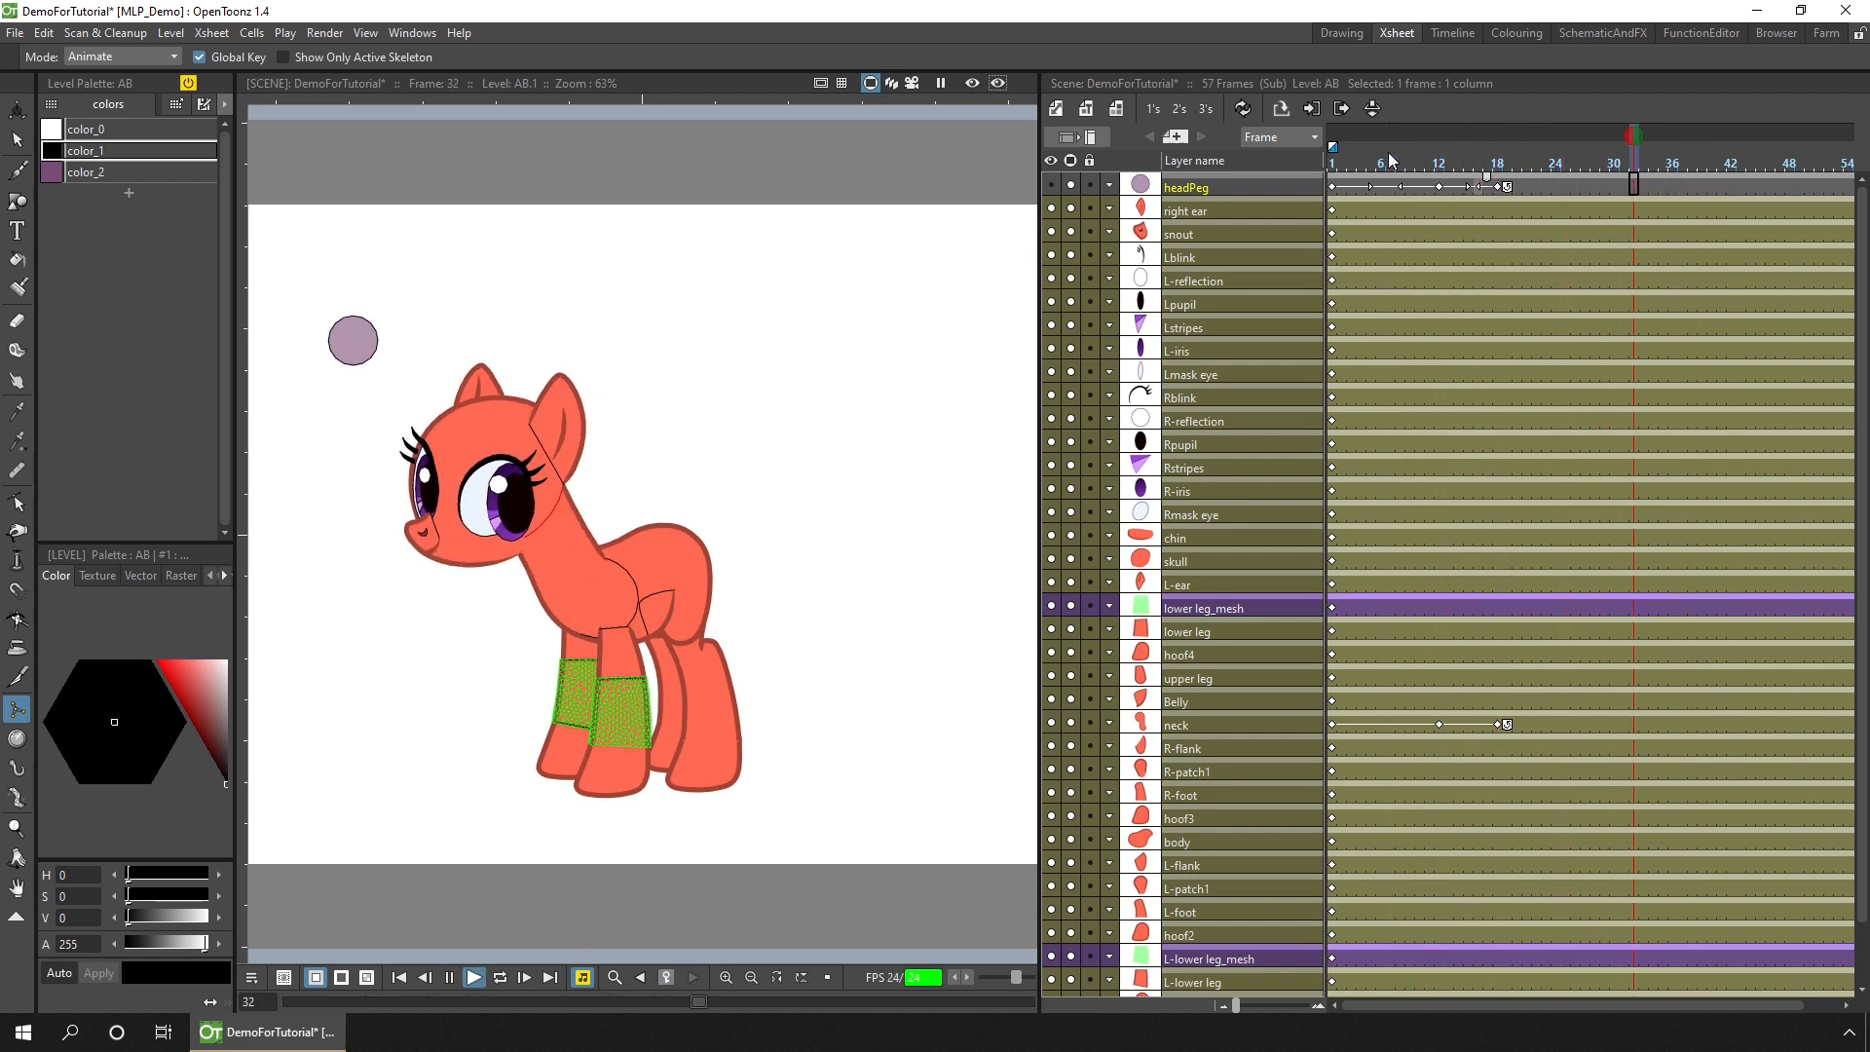
{"action": "left_click", "coordinate": [1498, 163]}
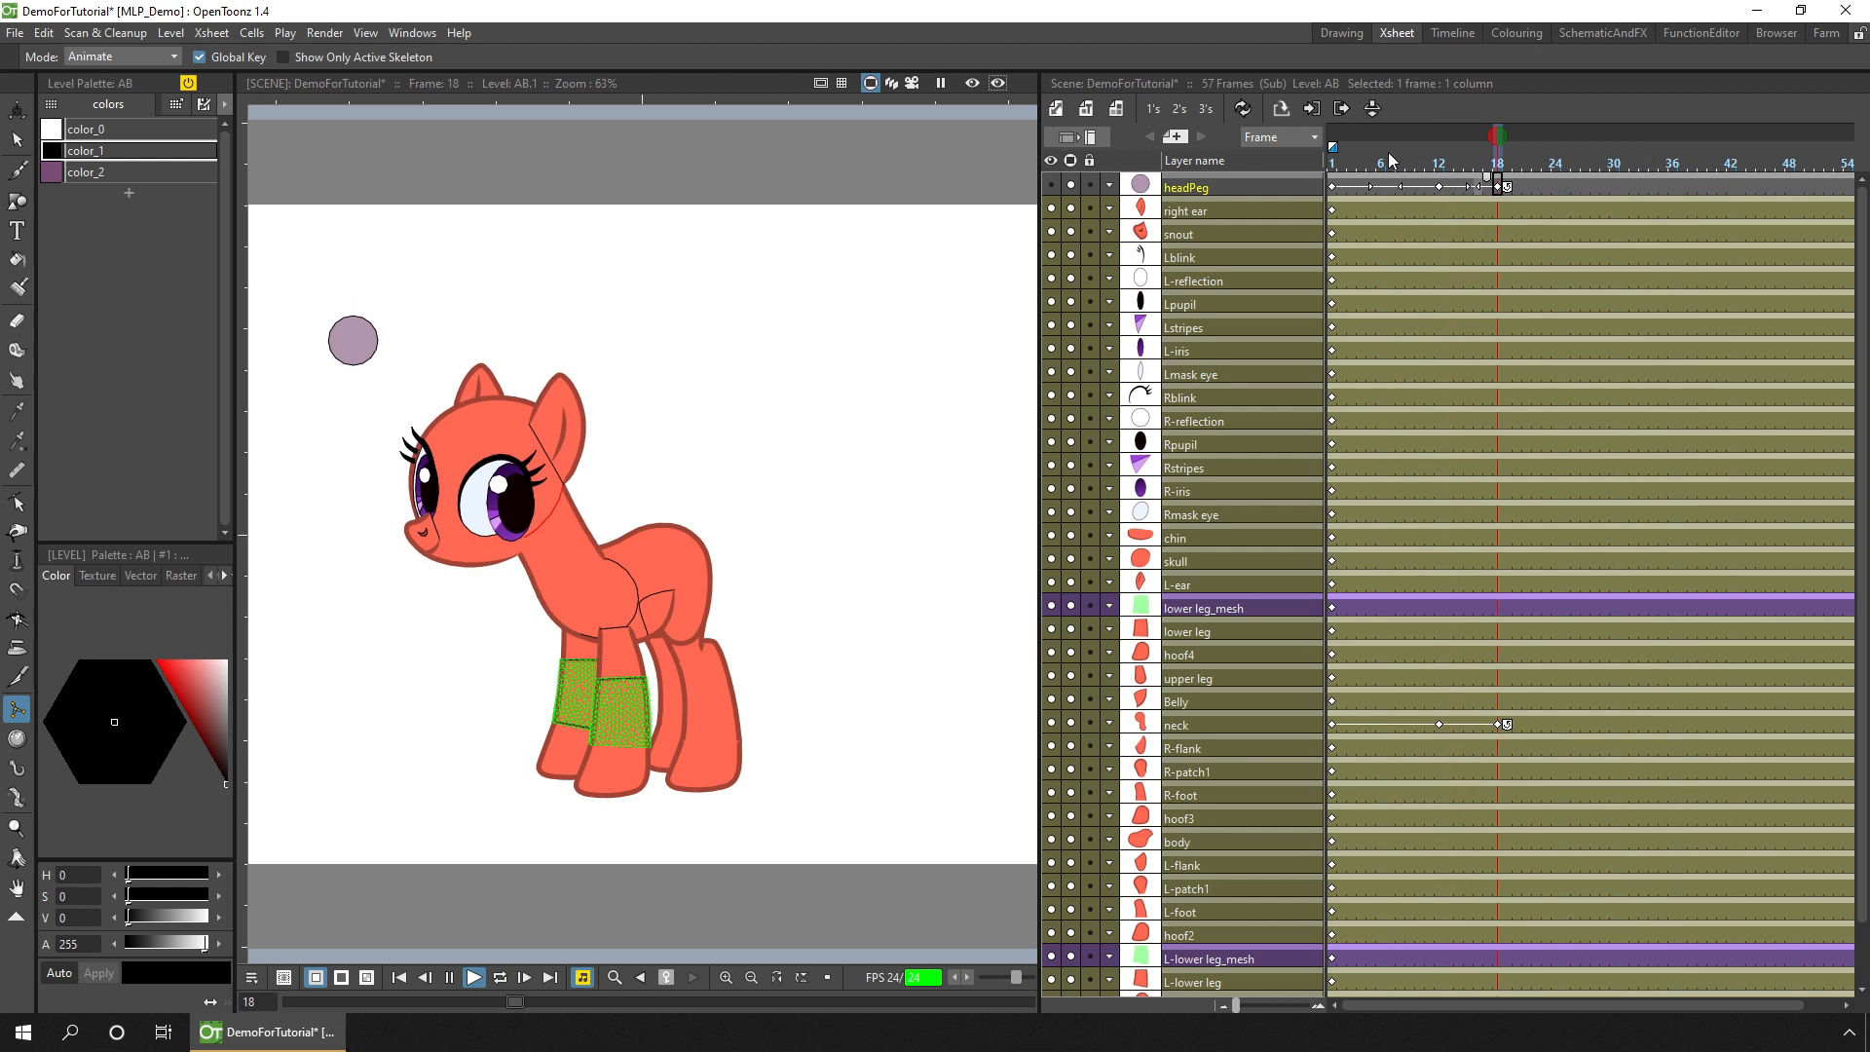
{"action": "left_click_drag", "start_coordinate": [1496, 163], "coordinate": [1479, 164]}
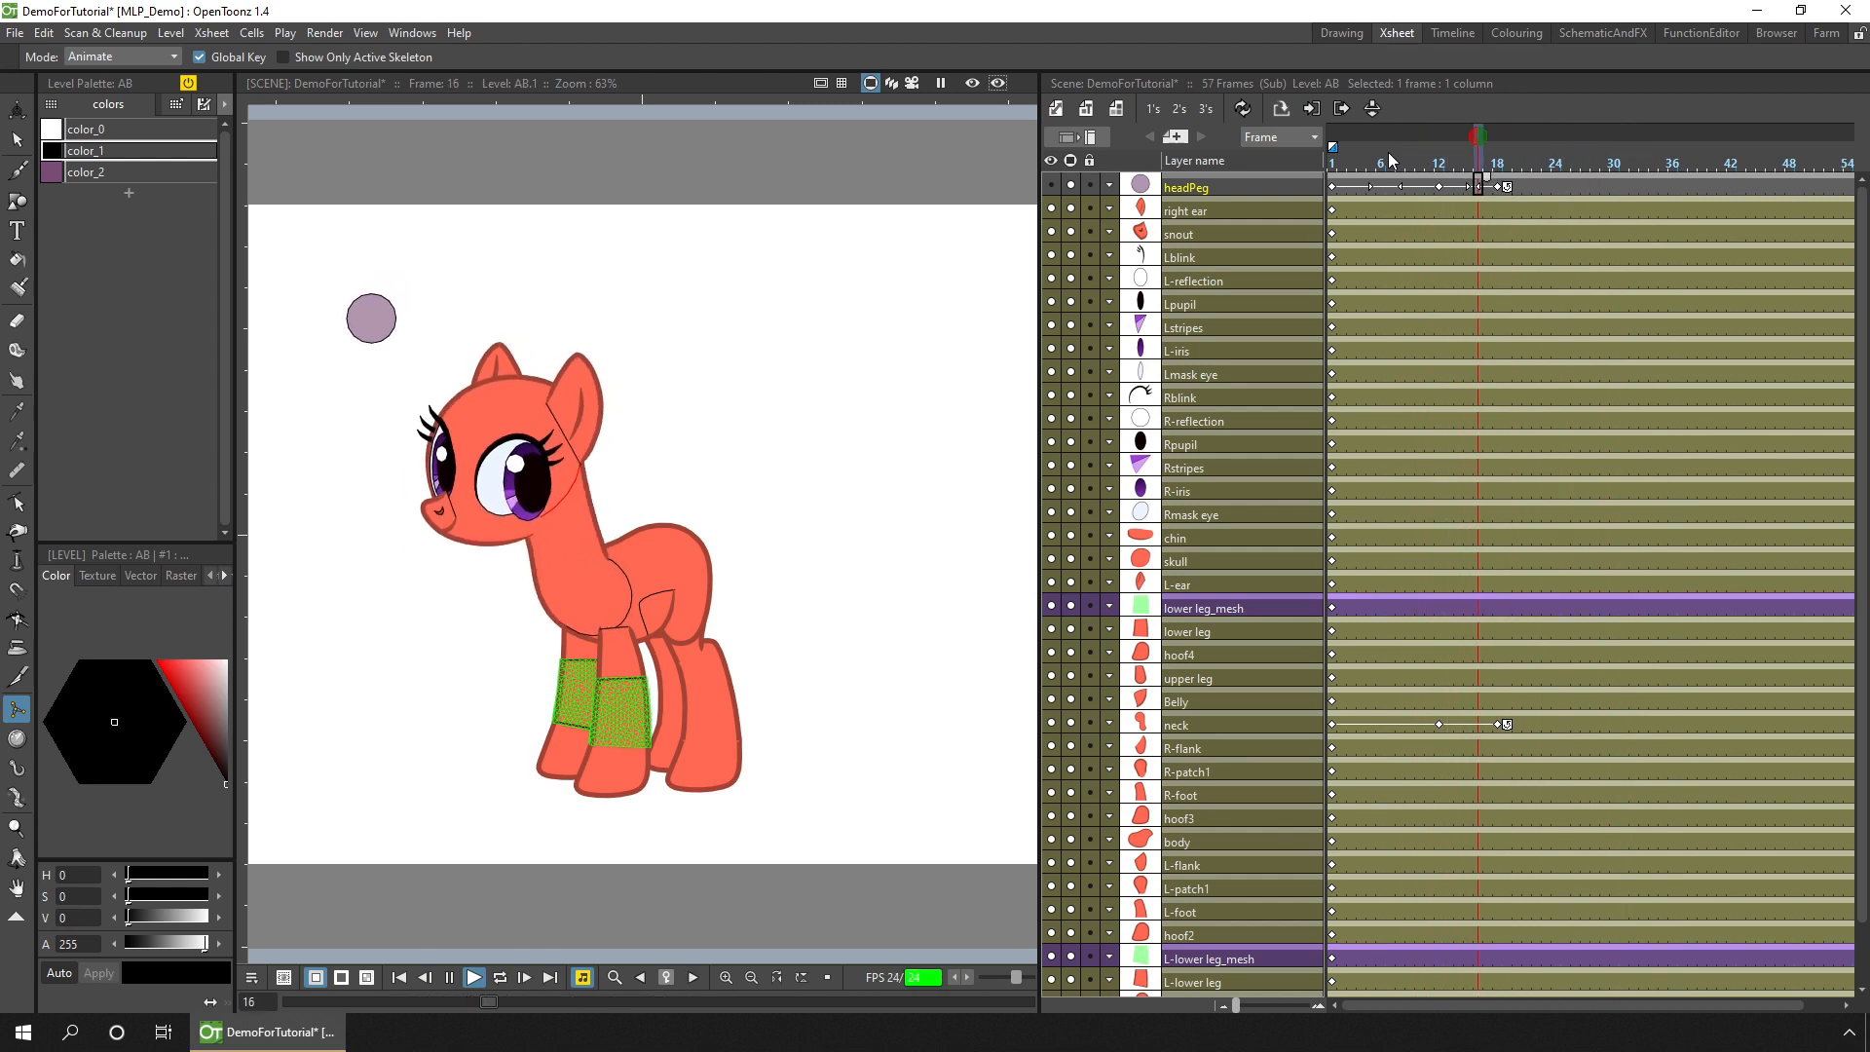
{"action": "left_click", "coordinate": [471, 977]}
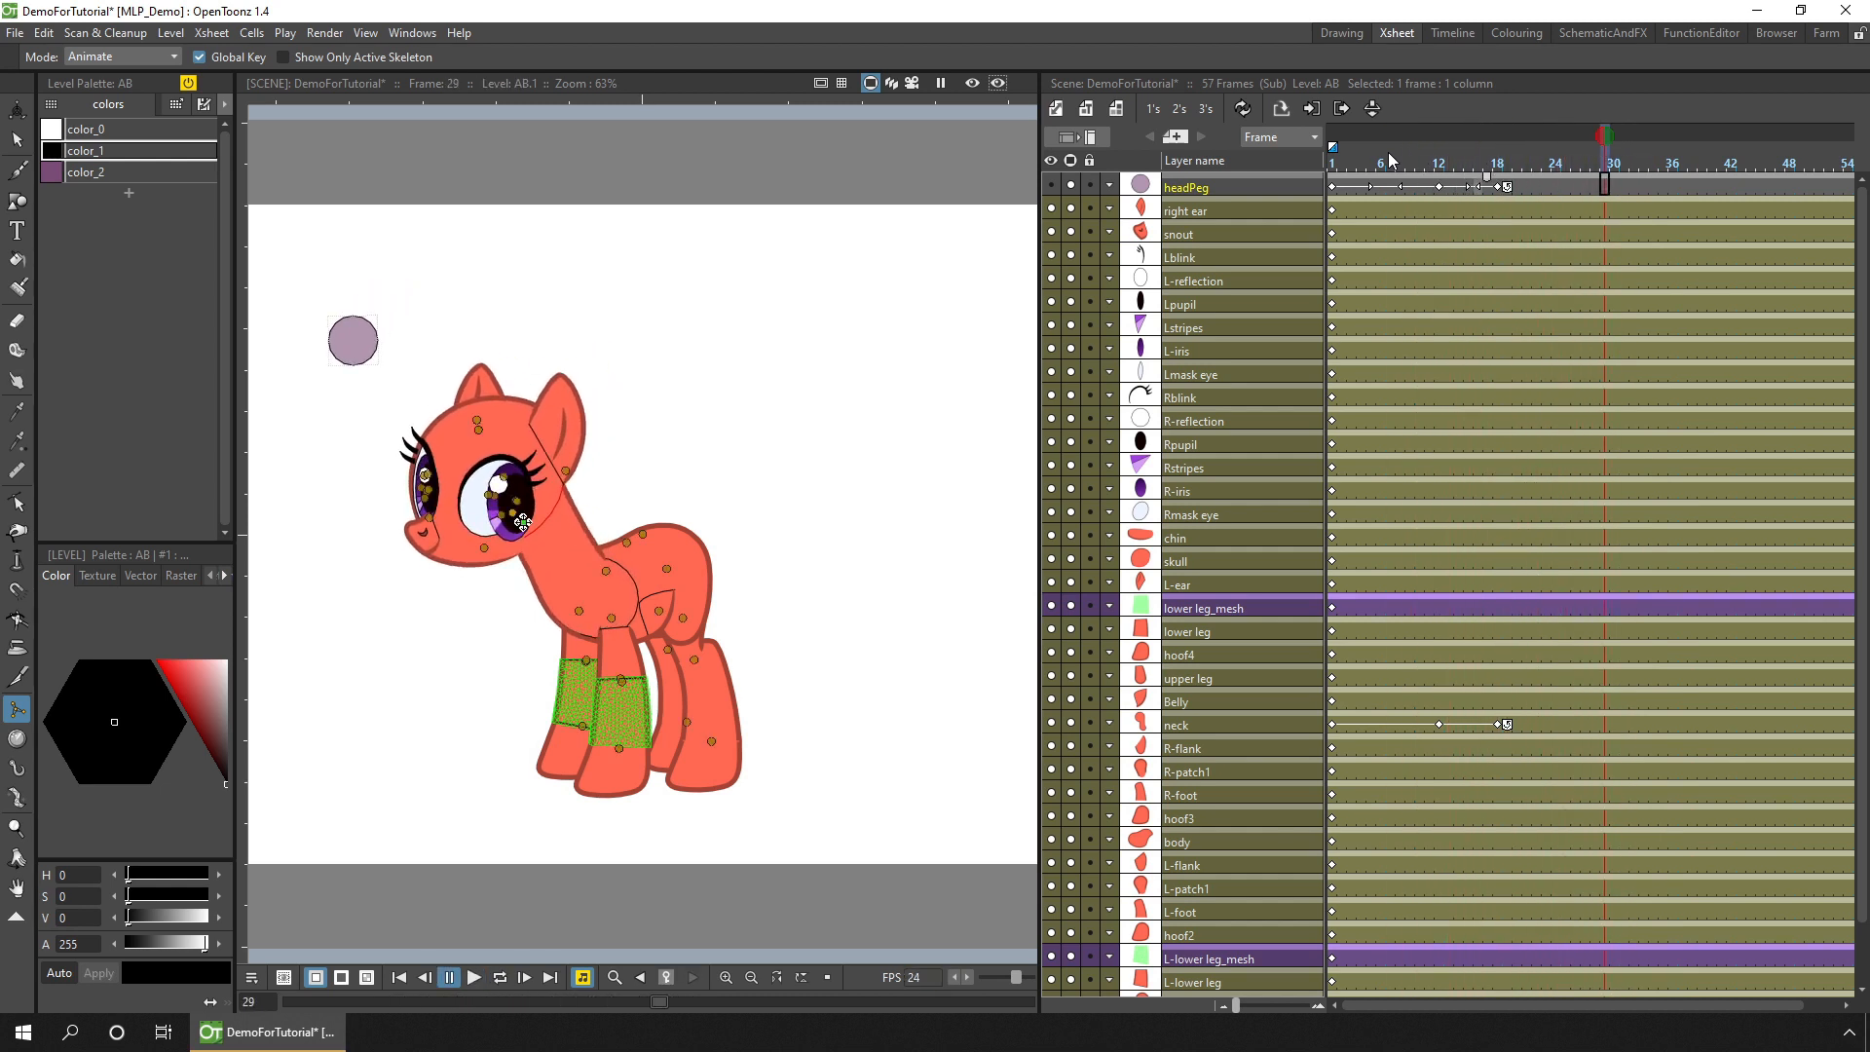
Step: Move the headPeg's last keyframe a few frames later and replay the tilt
{"action": "left_click", "coordinate": [1469, 134]}
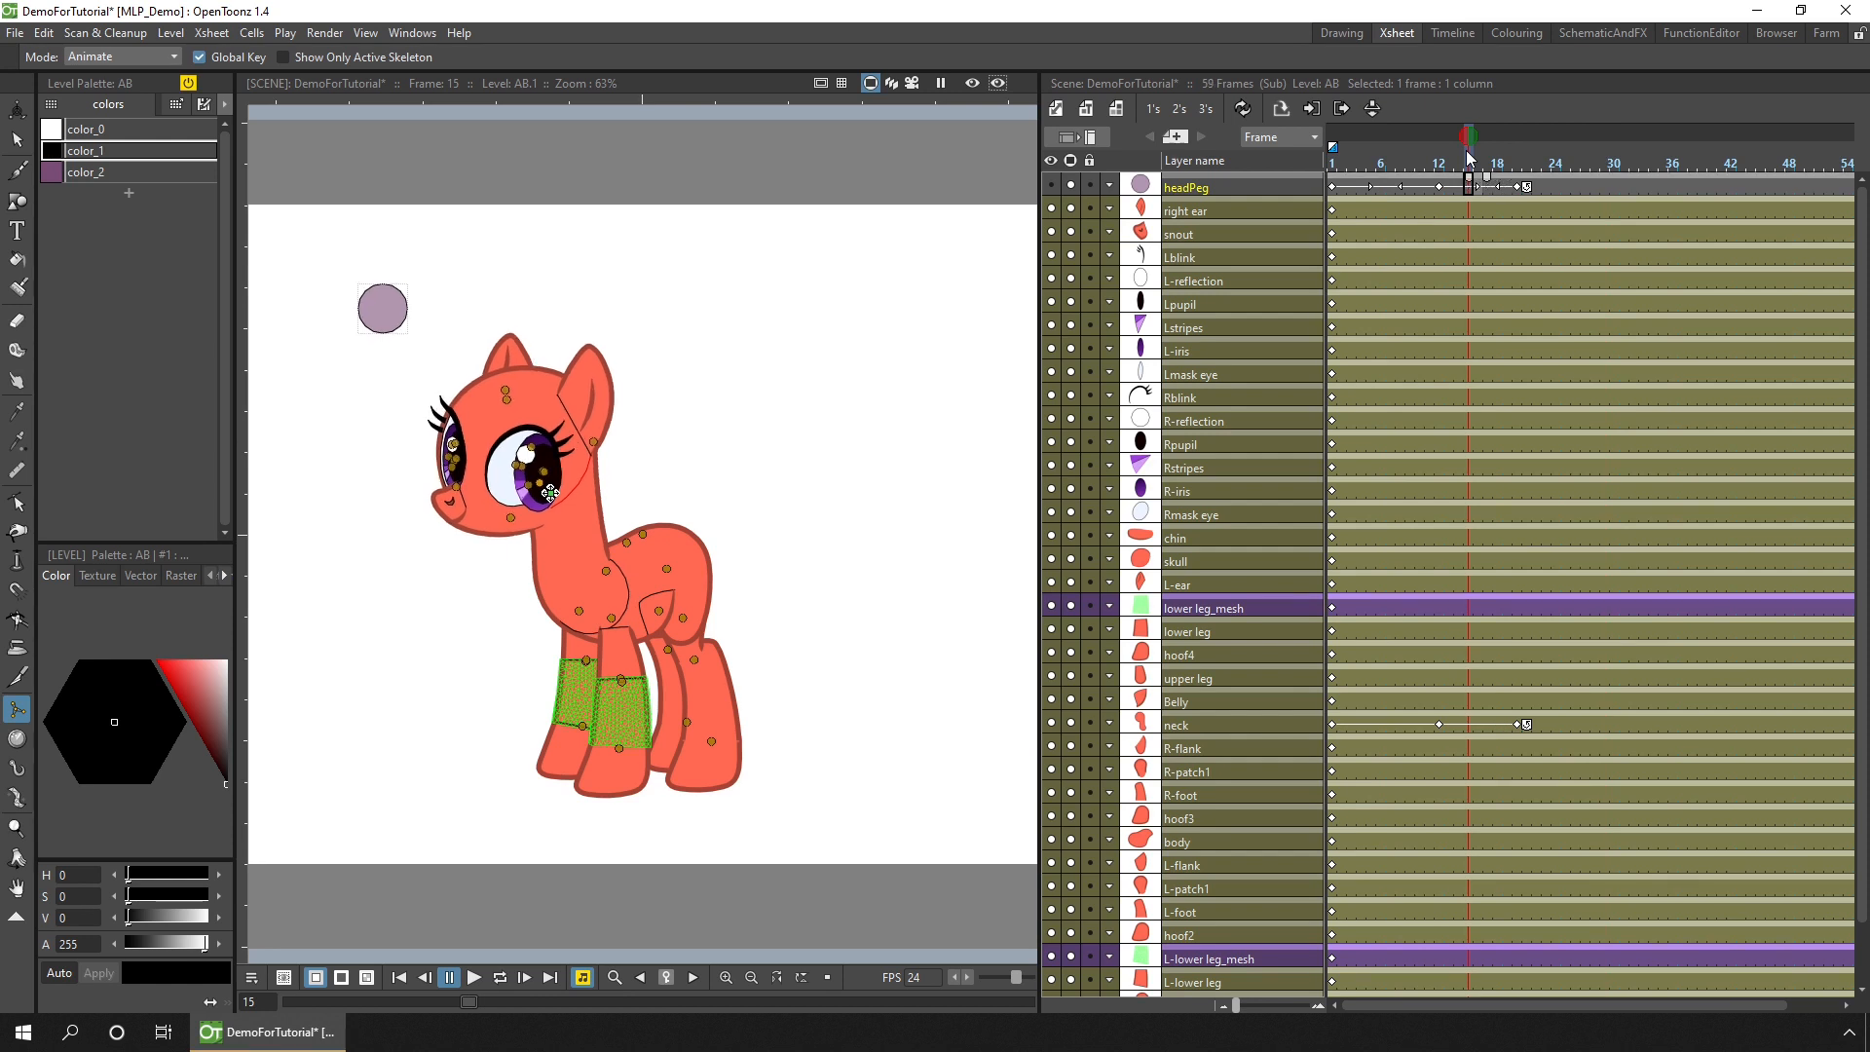
{"action": "left_click", "coordinate": [1383, 137]}
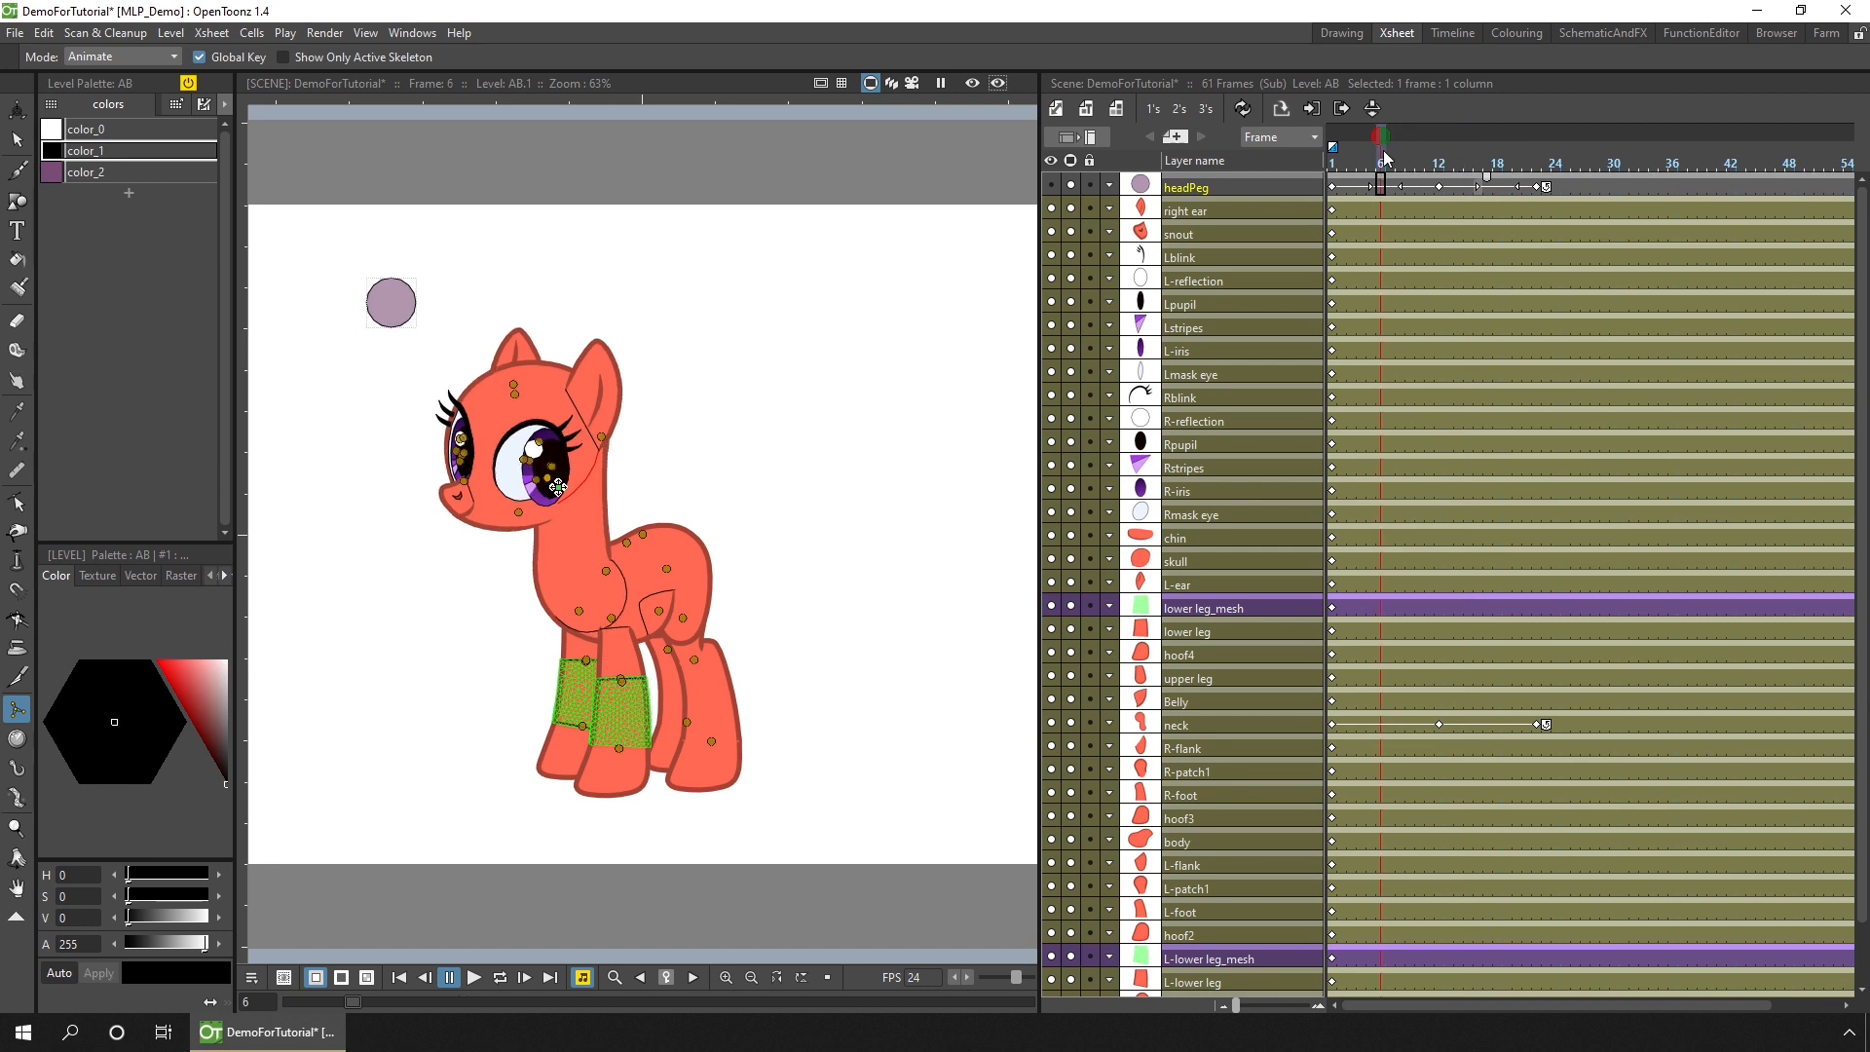
{"action": "left_click", "coordinate": [472, 976]}
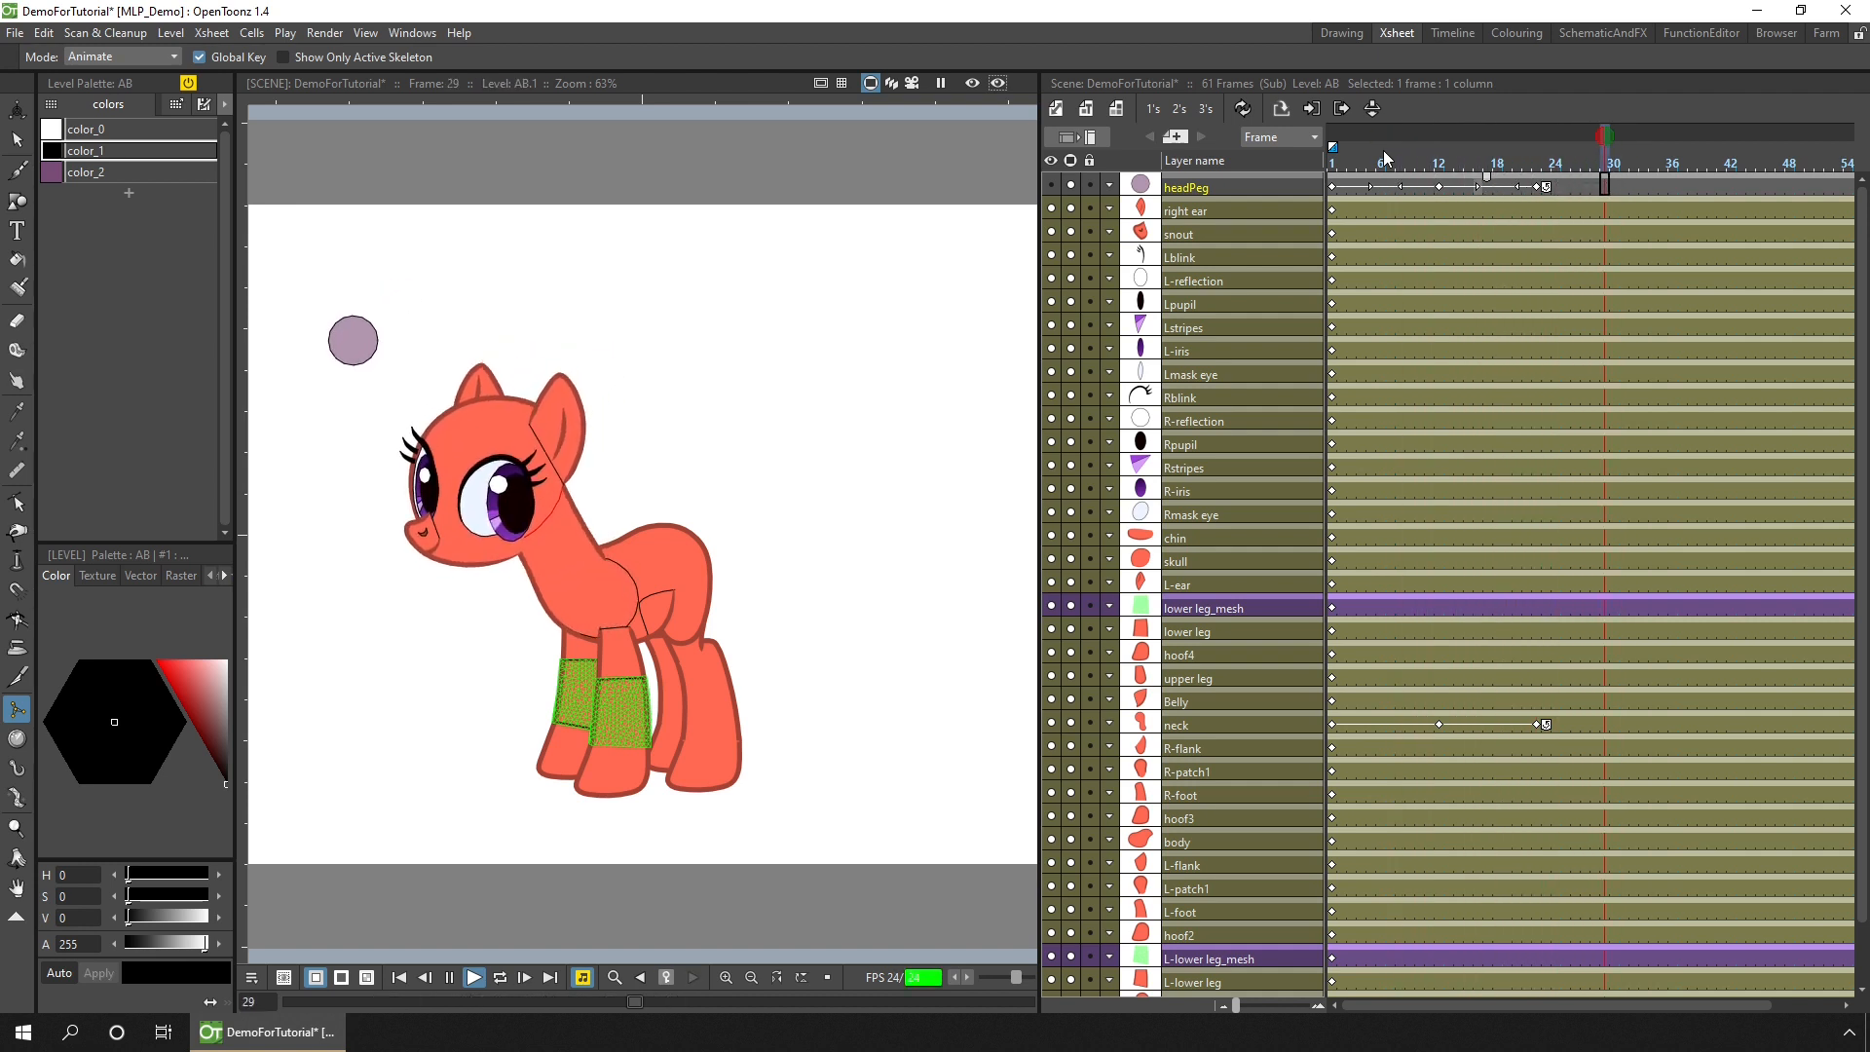
{"action": "left_click", "coordinate": [472, 976]}
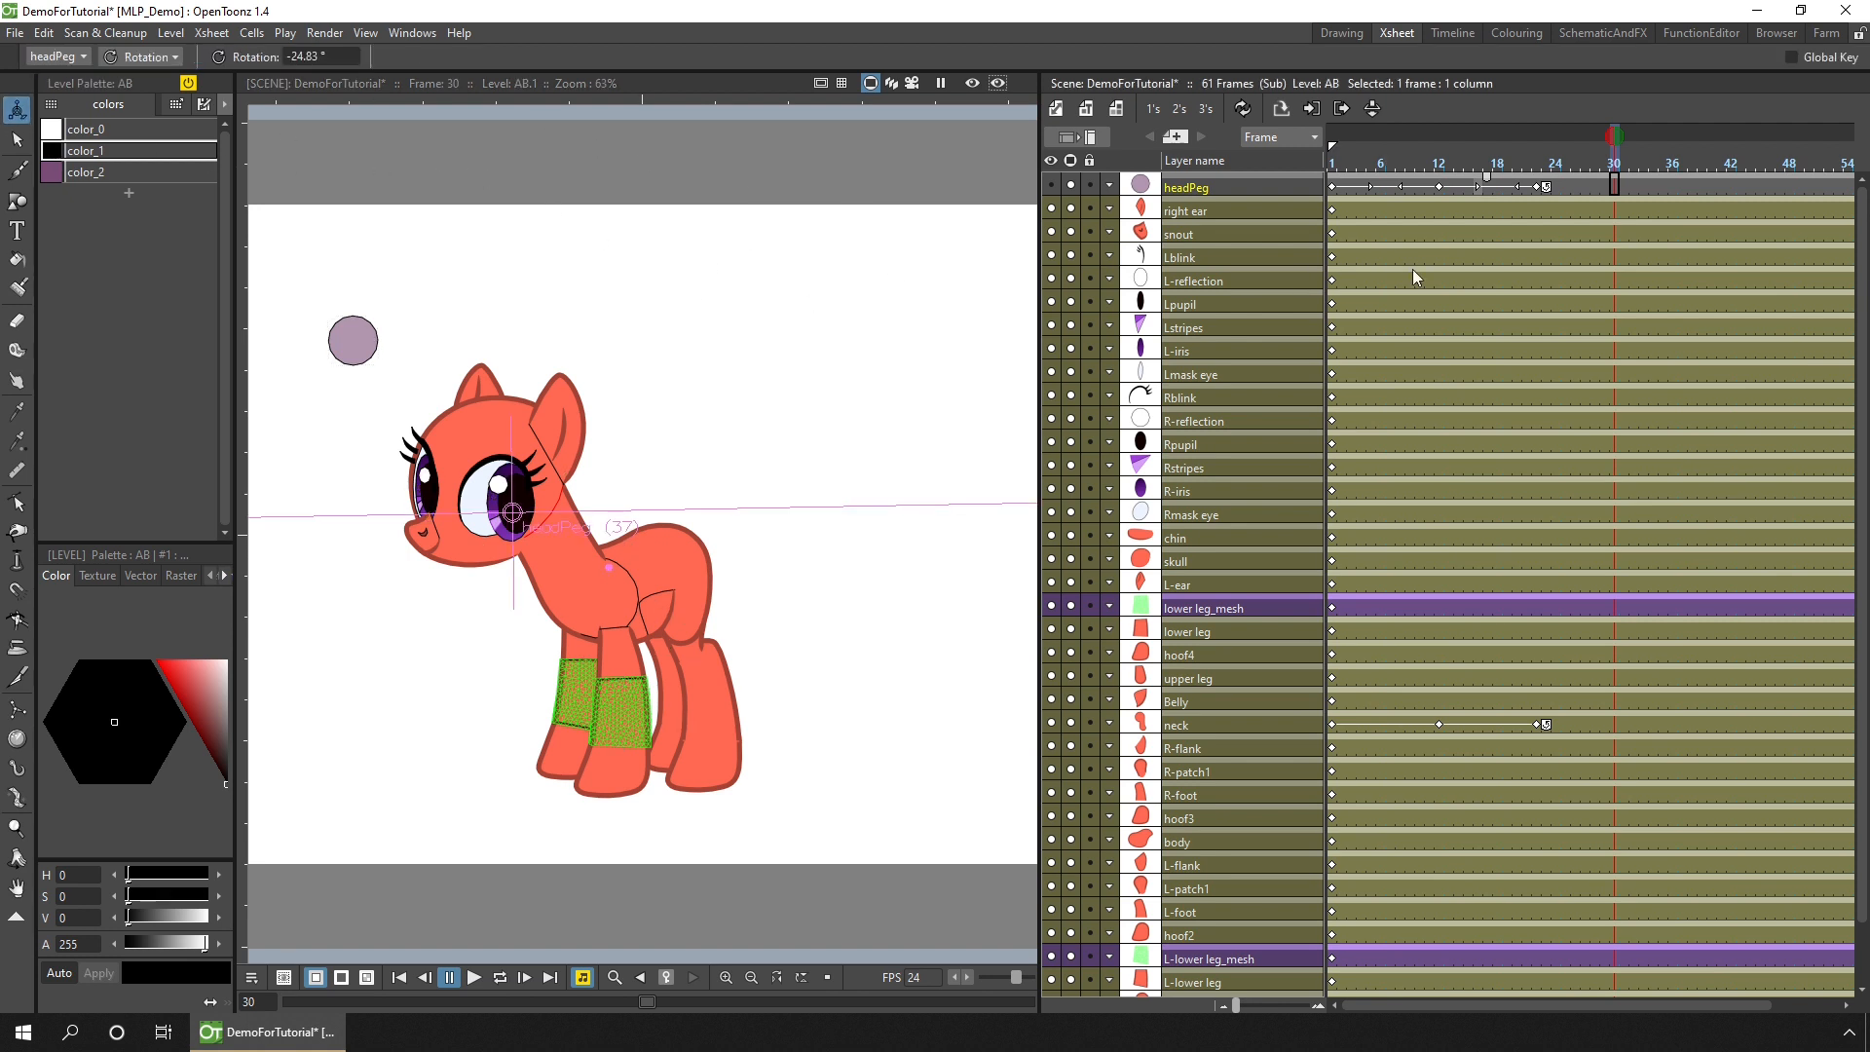
Step: Rotate the L-ear layer into a flicked pose around frame 36, keying an ear flick
{"action": "left_click", "coordinate": [1185, 210]}
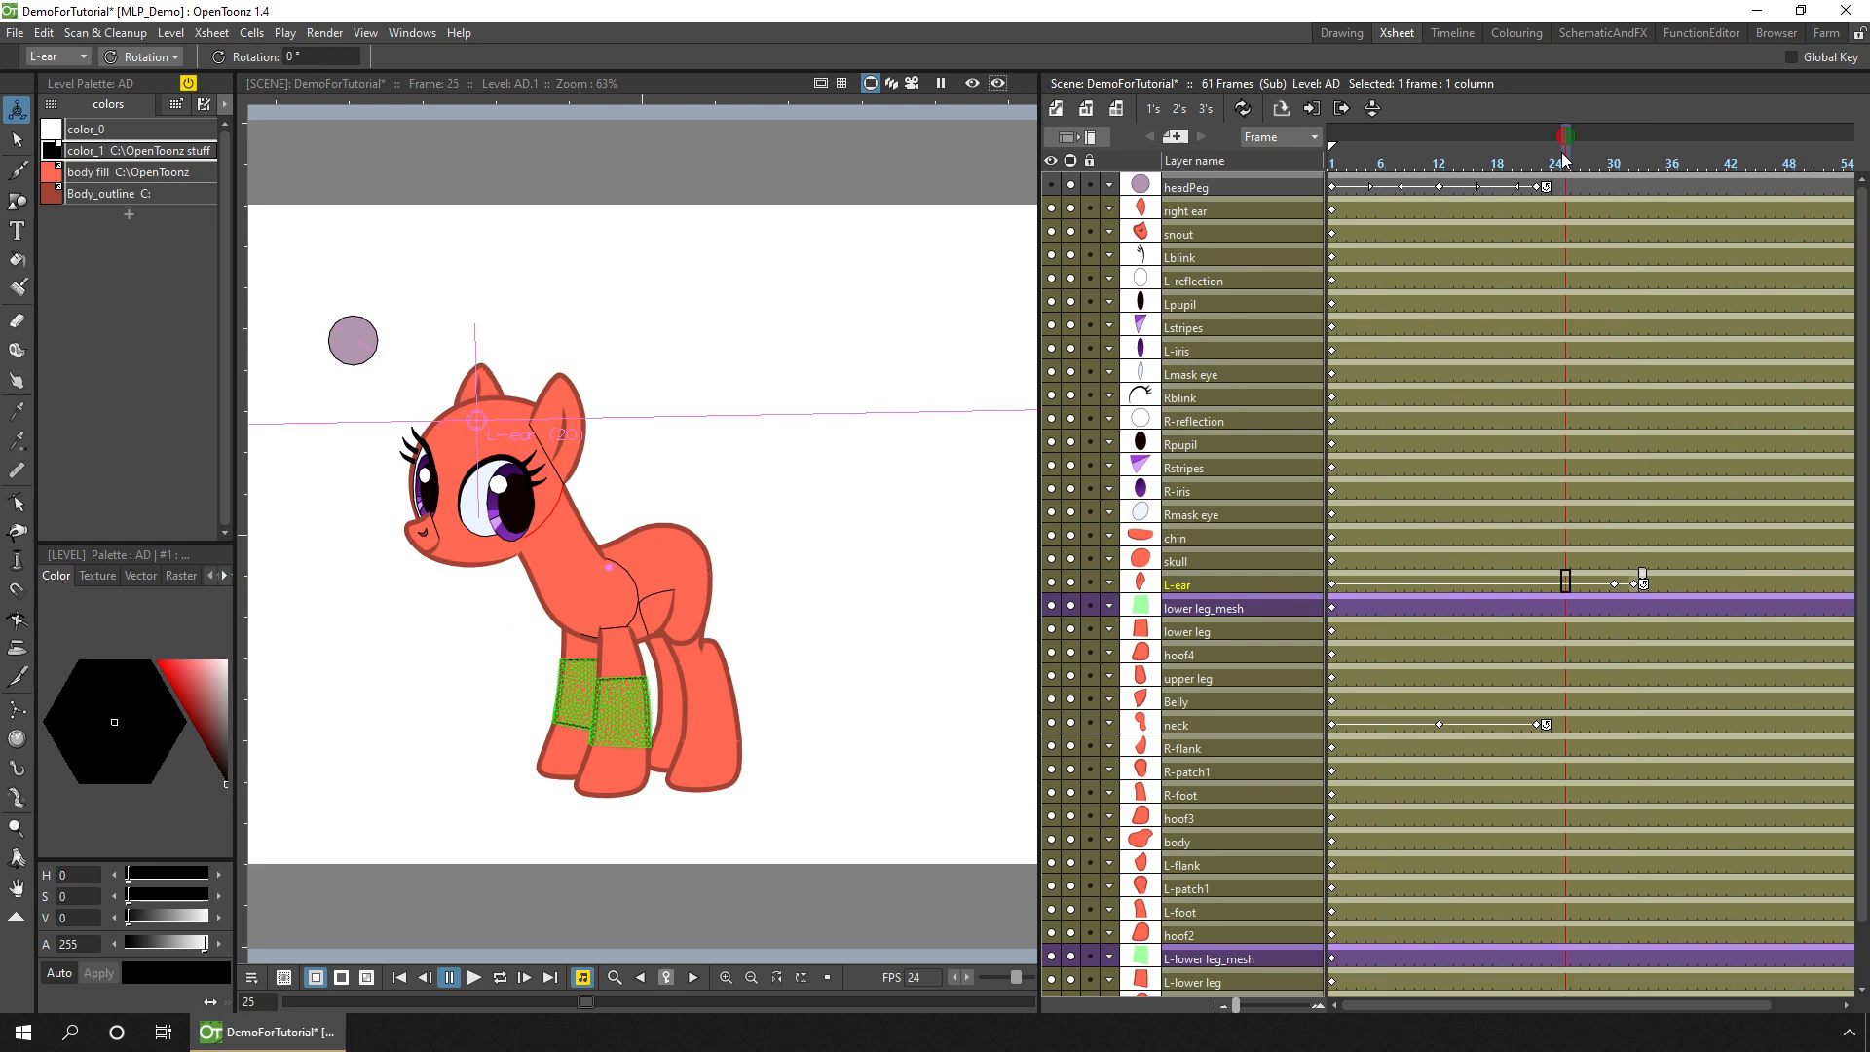
{"action": "left_click", "coordinate": [473, 976]}
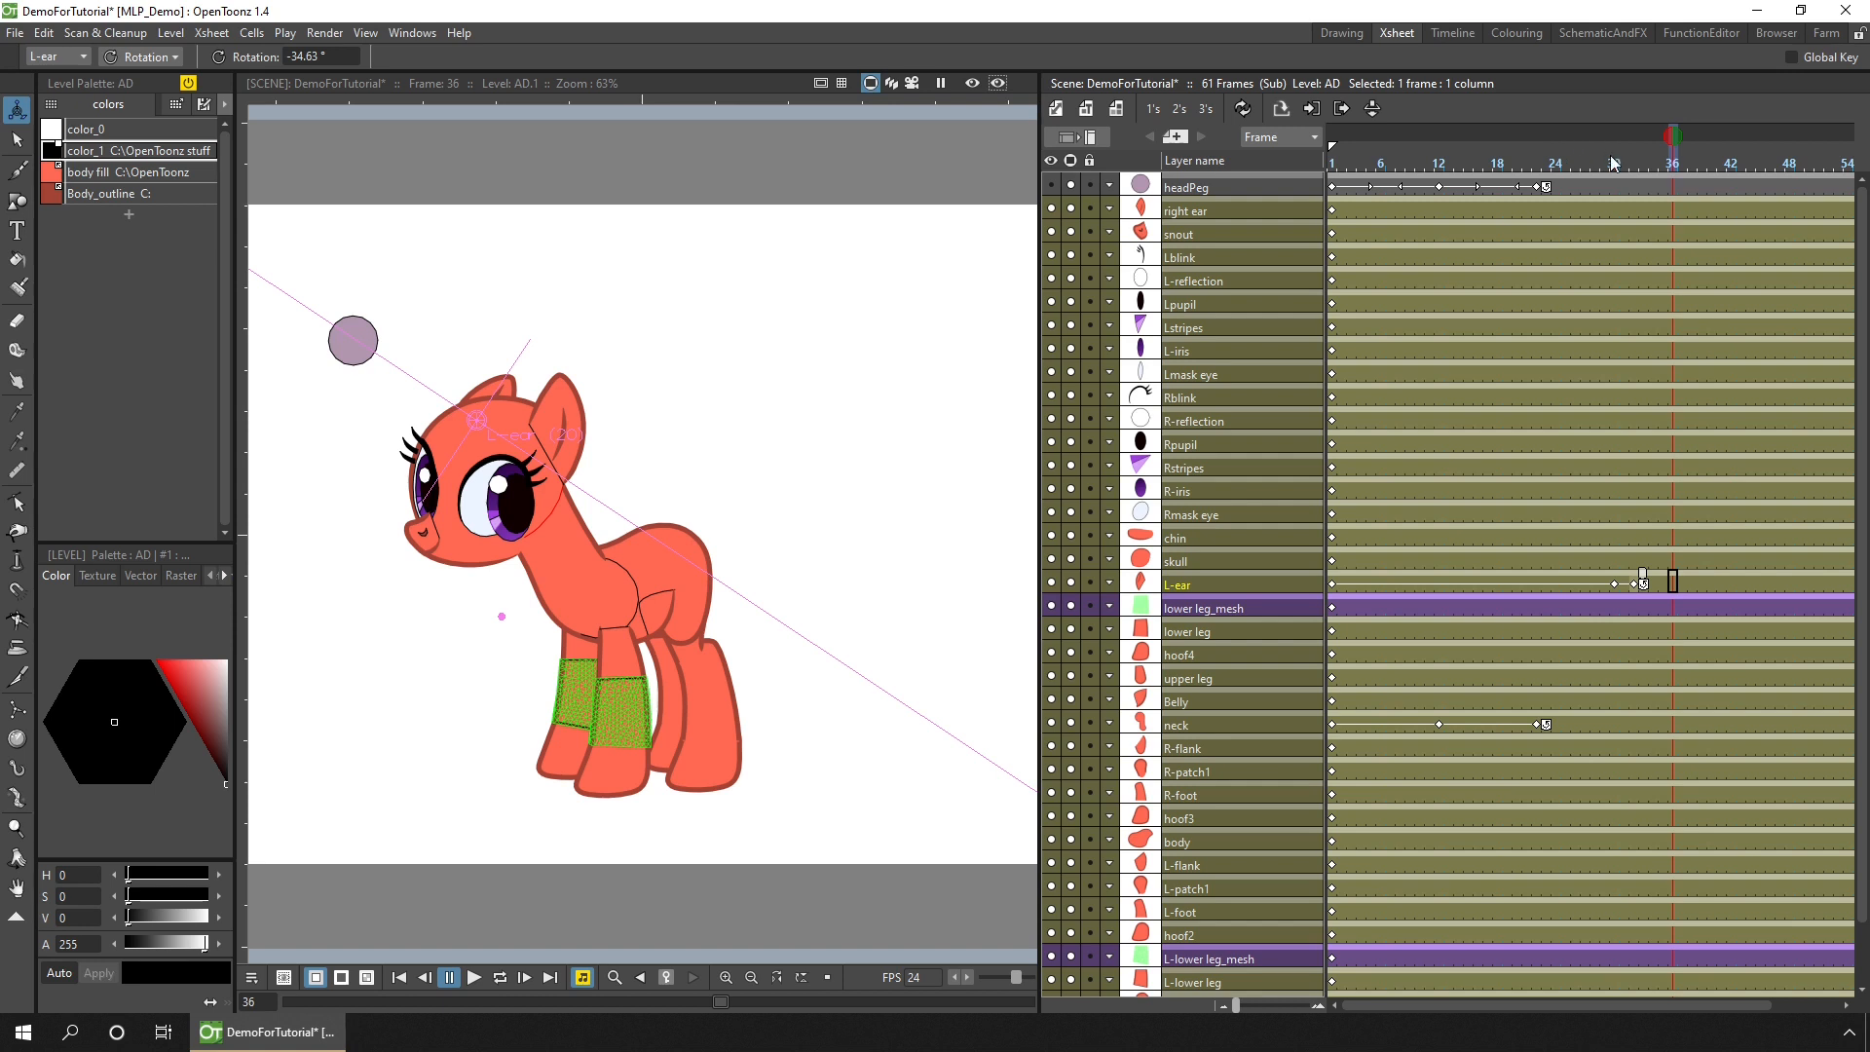
{"action": "left_click_drag", "start_coordinate": [1672, 164], "coordinate": [1625, 164]}
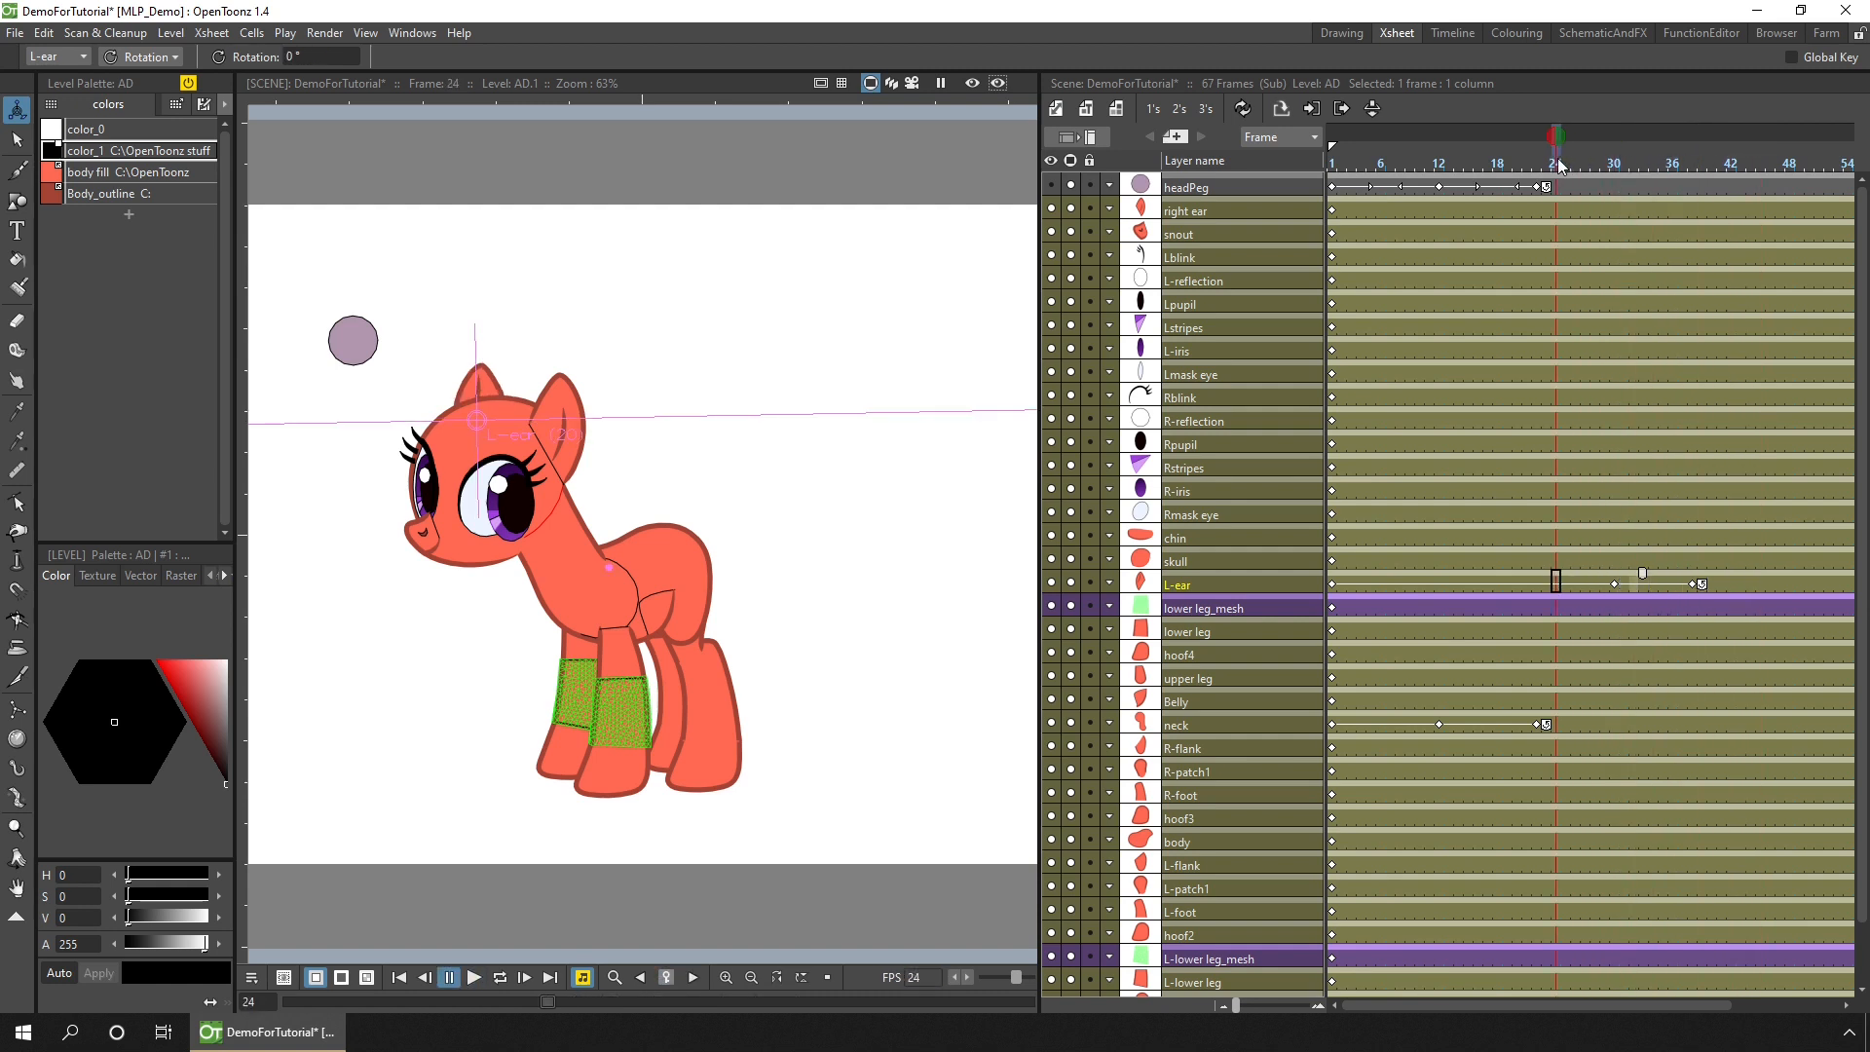
{"action": "left_click", "coordinate": [471, 976]}
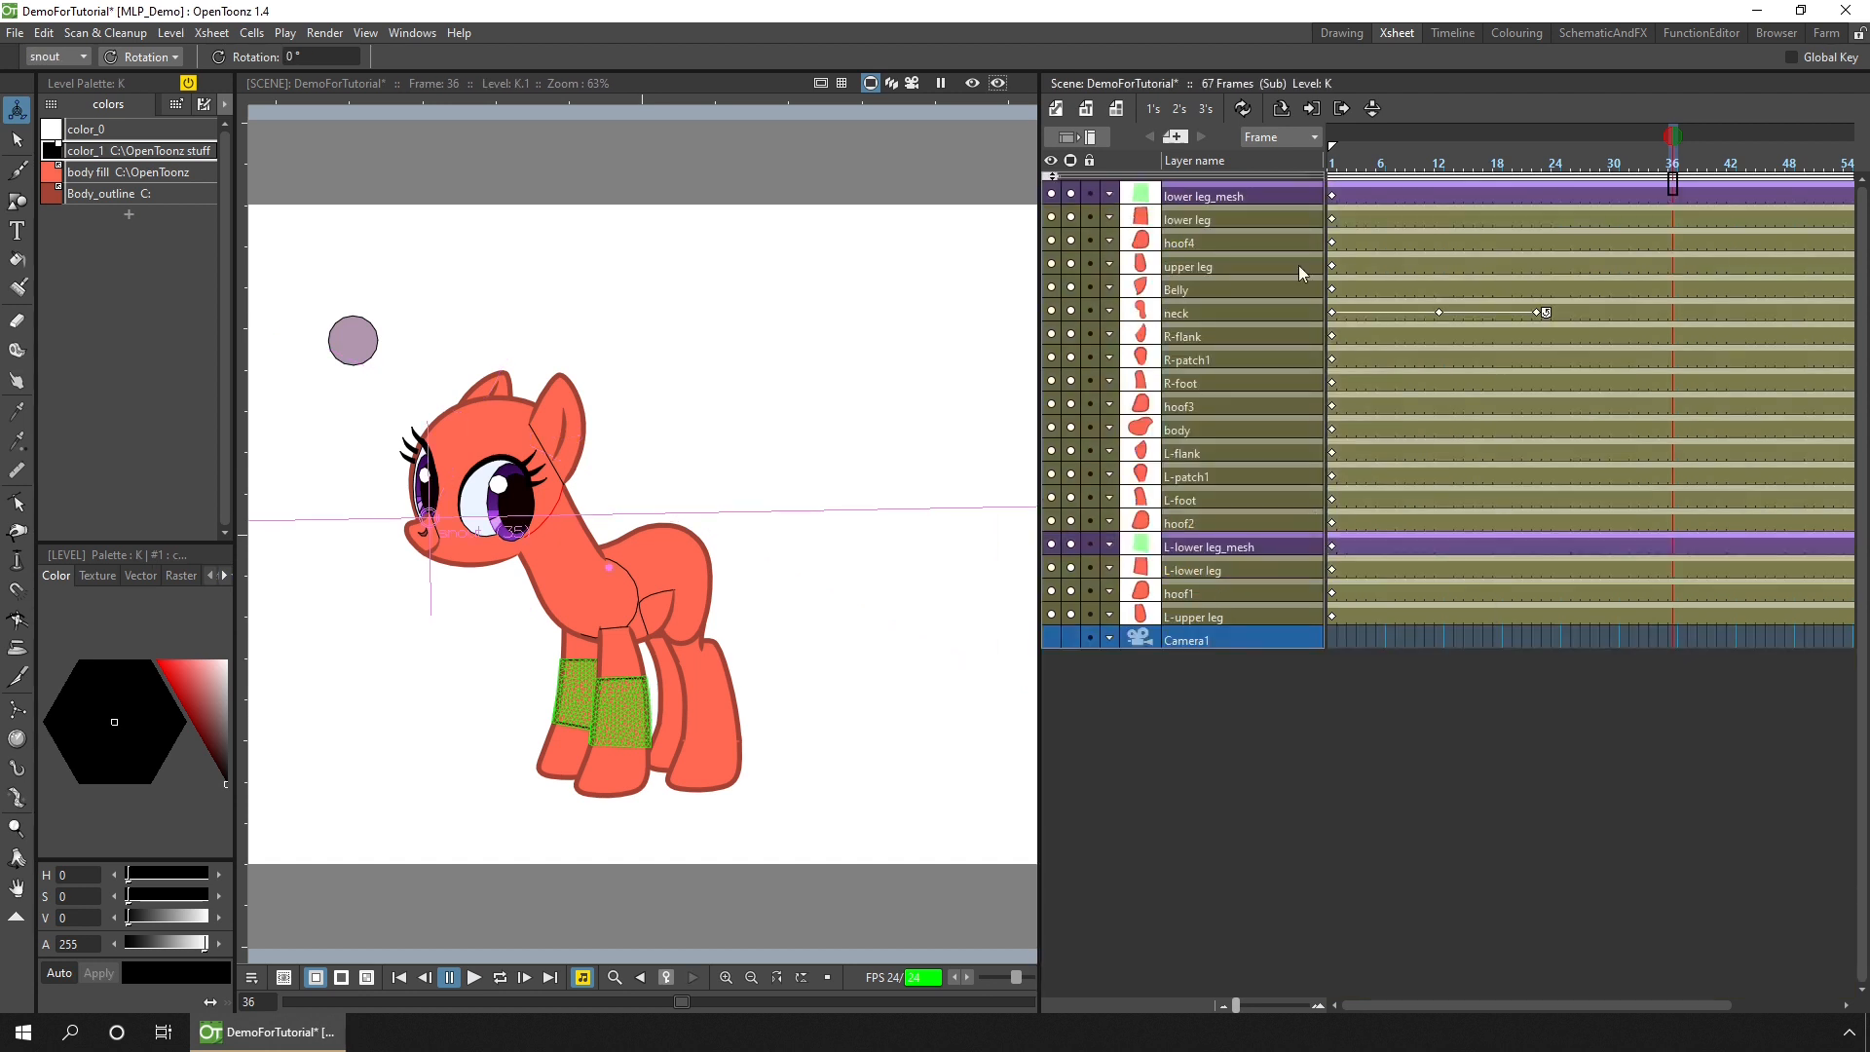
{"action": "mouse_move", "coordinate": [1318, 349]}
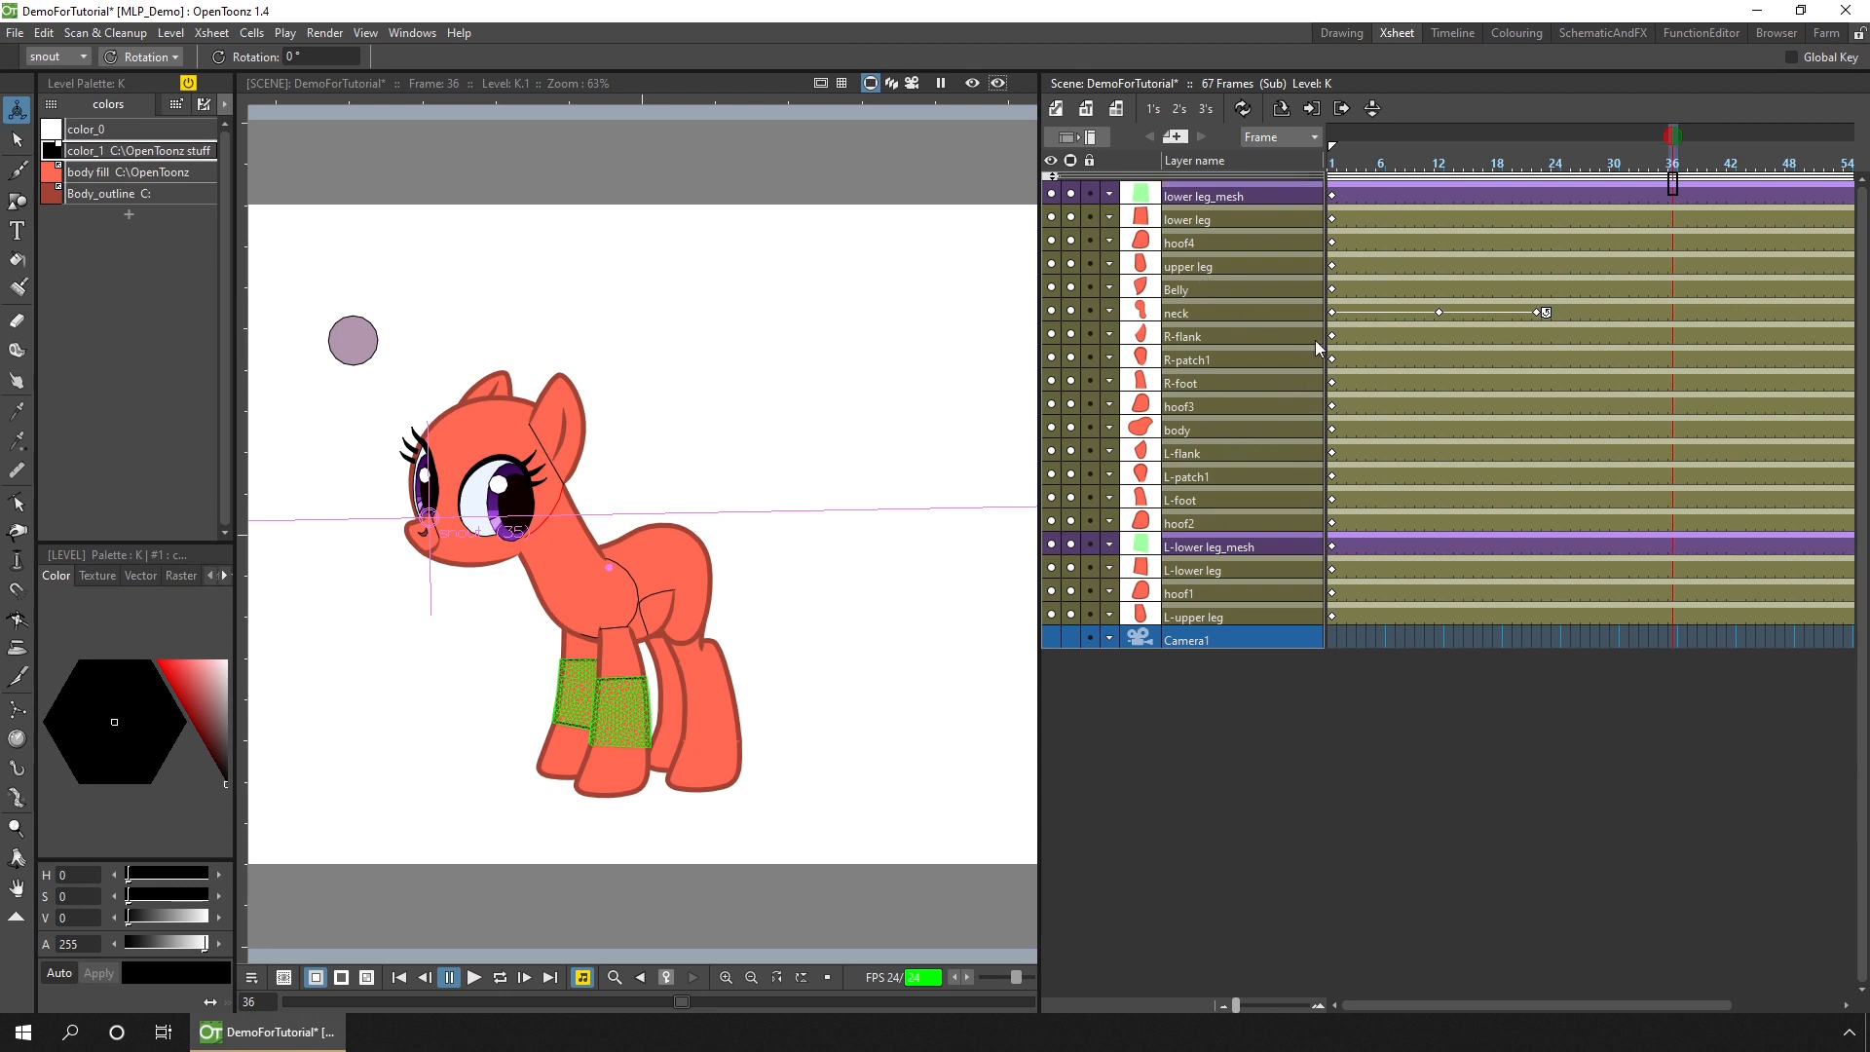
{"action": "mouse_move", "coordinate": [1219, 335]}
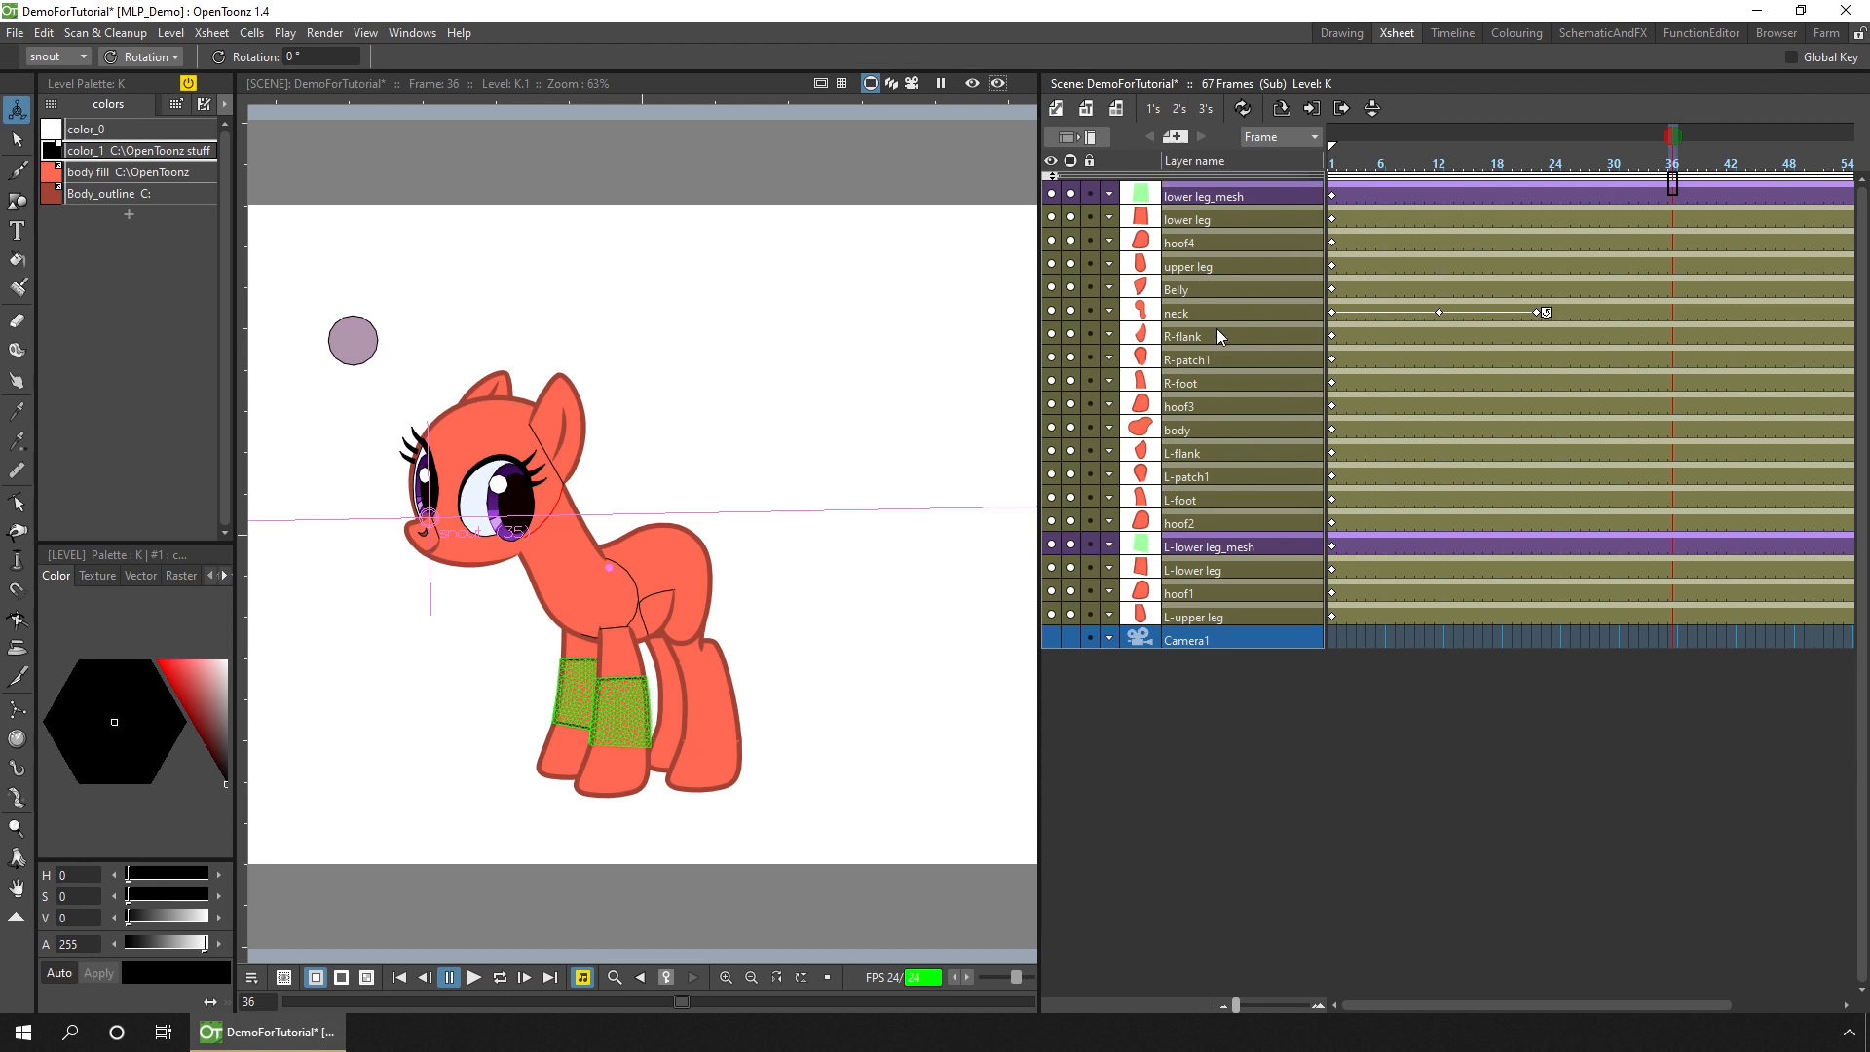
{"action": "mouse_move", "coordinate": [1224, 181]}
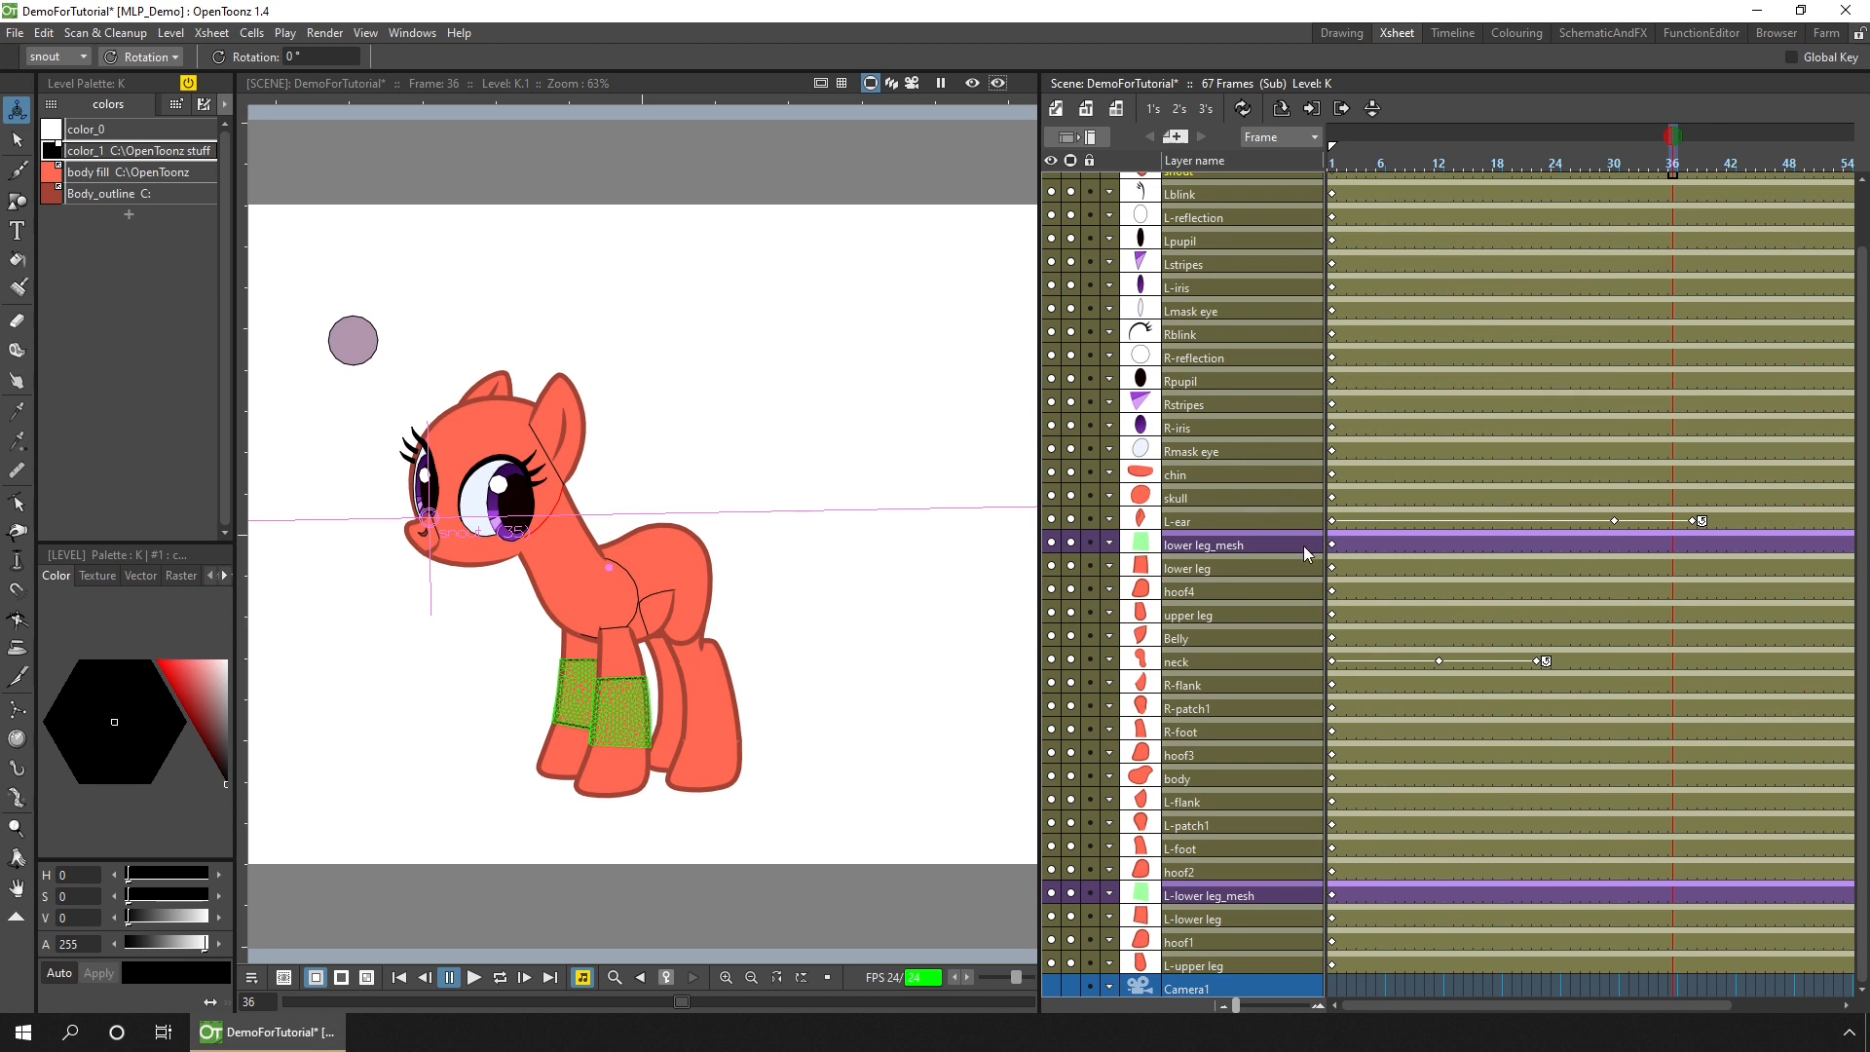
{"action": "mouse_move", "coordinate": [1156, 549]}
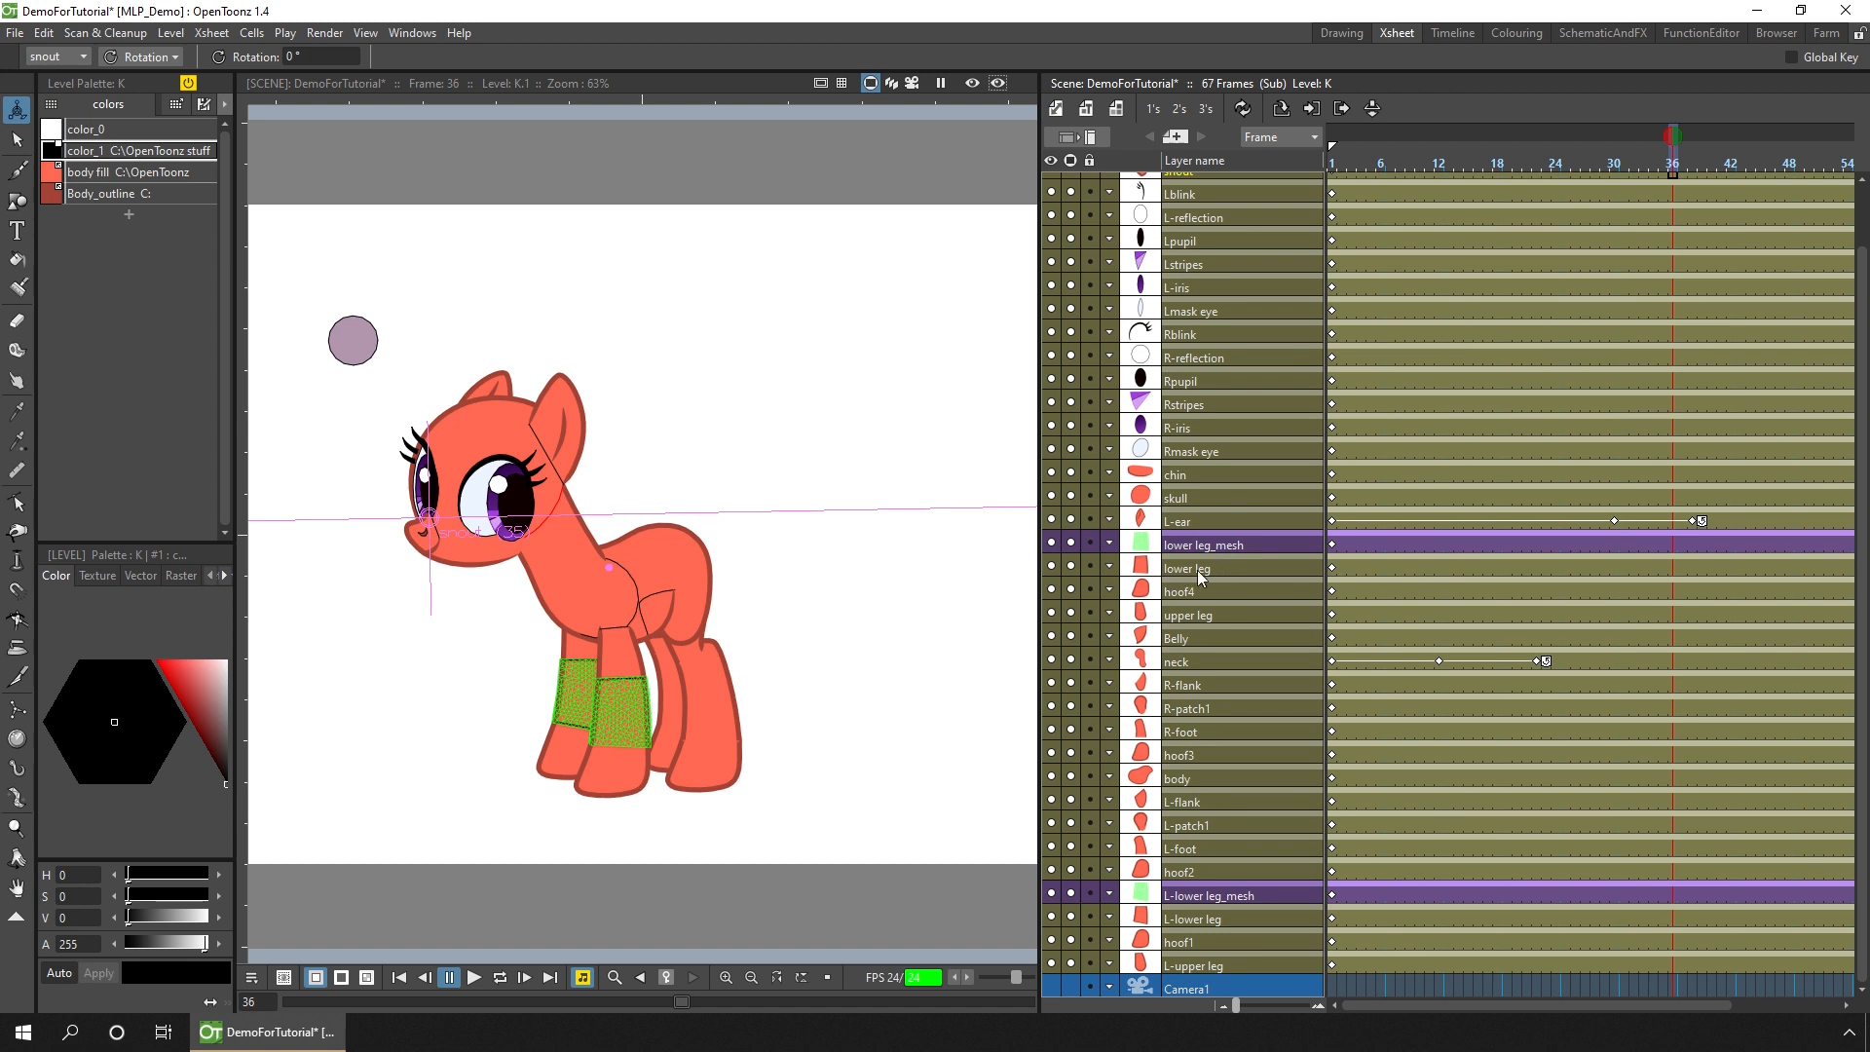
{"action": "left_click", "coordinate": [1192, 567]}
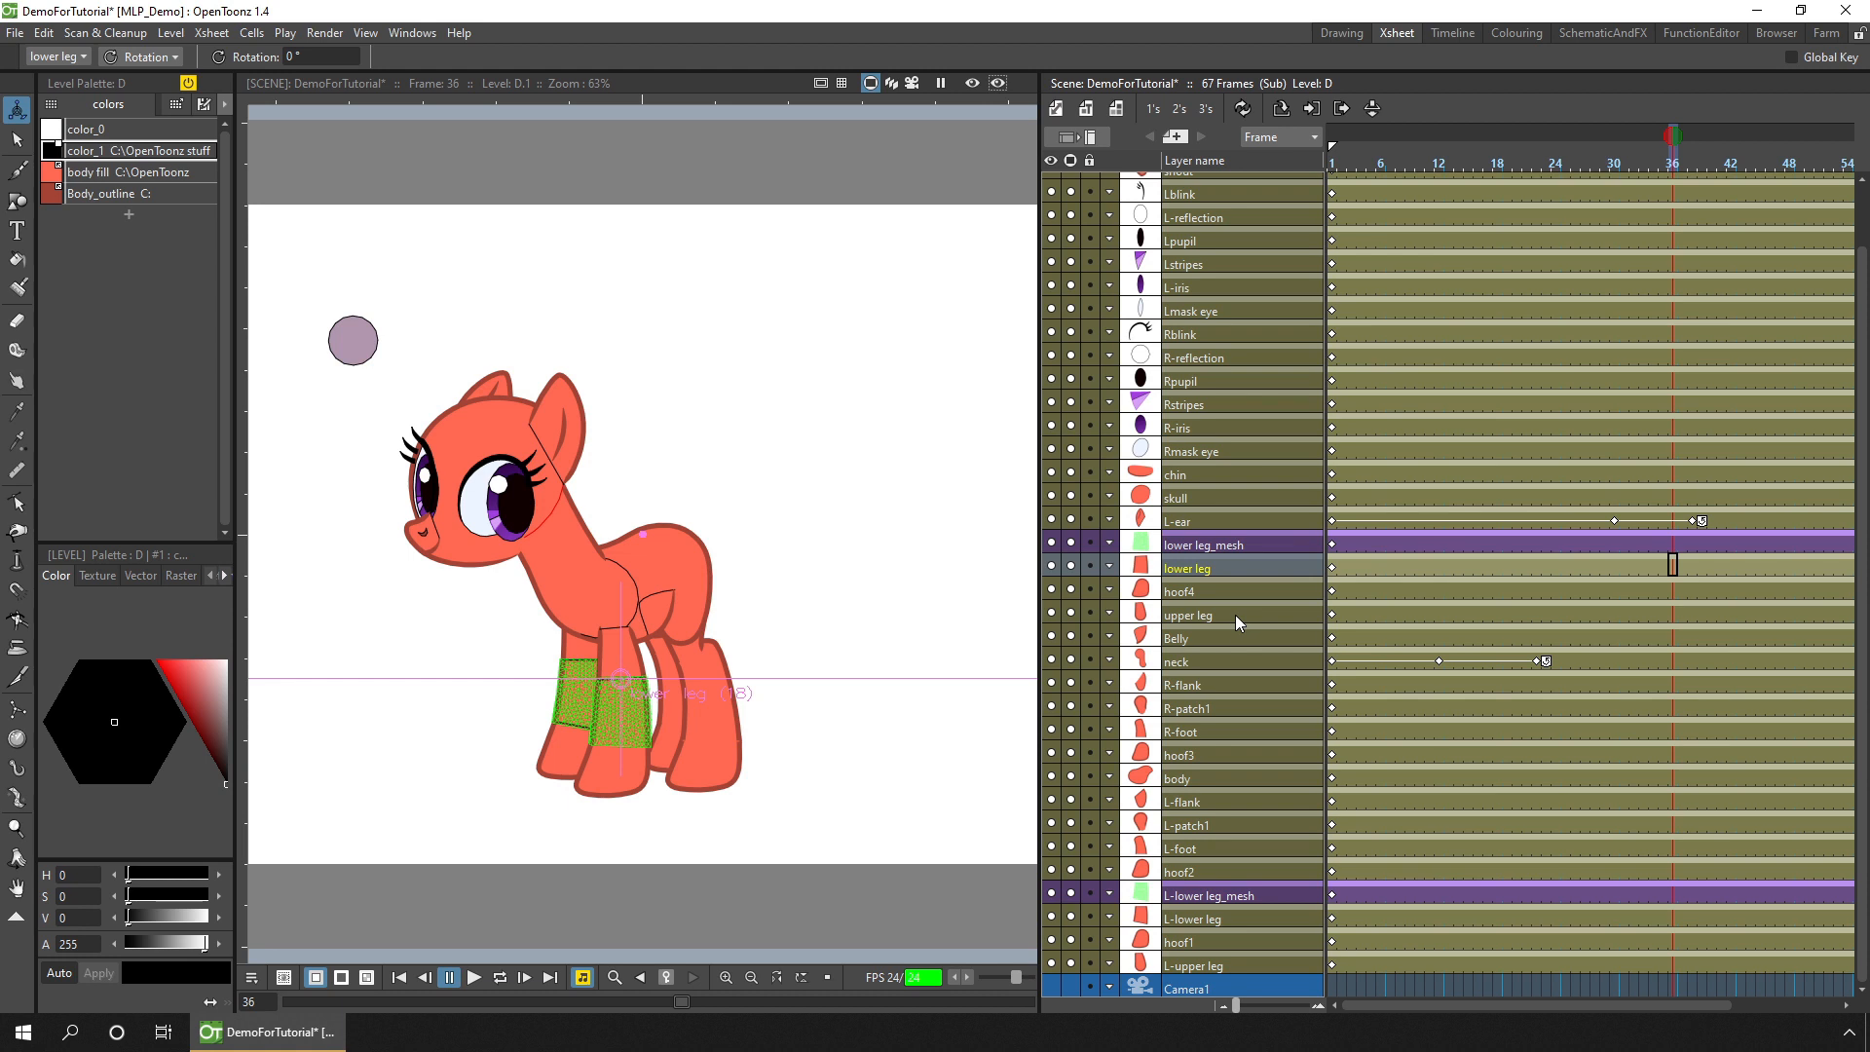
Step: Rotate the upper leg and the next leg part at frame 44 to key the swung-leg pose
{"action": "left_click", "coordinate": [1192, 614]}
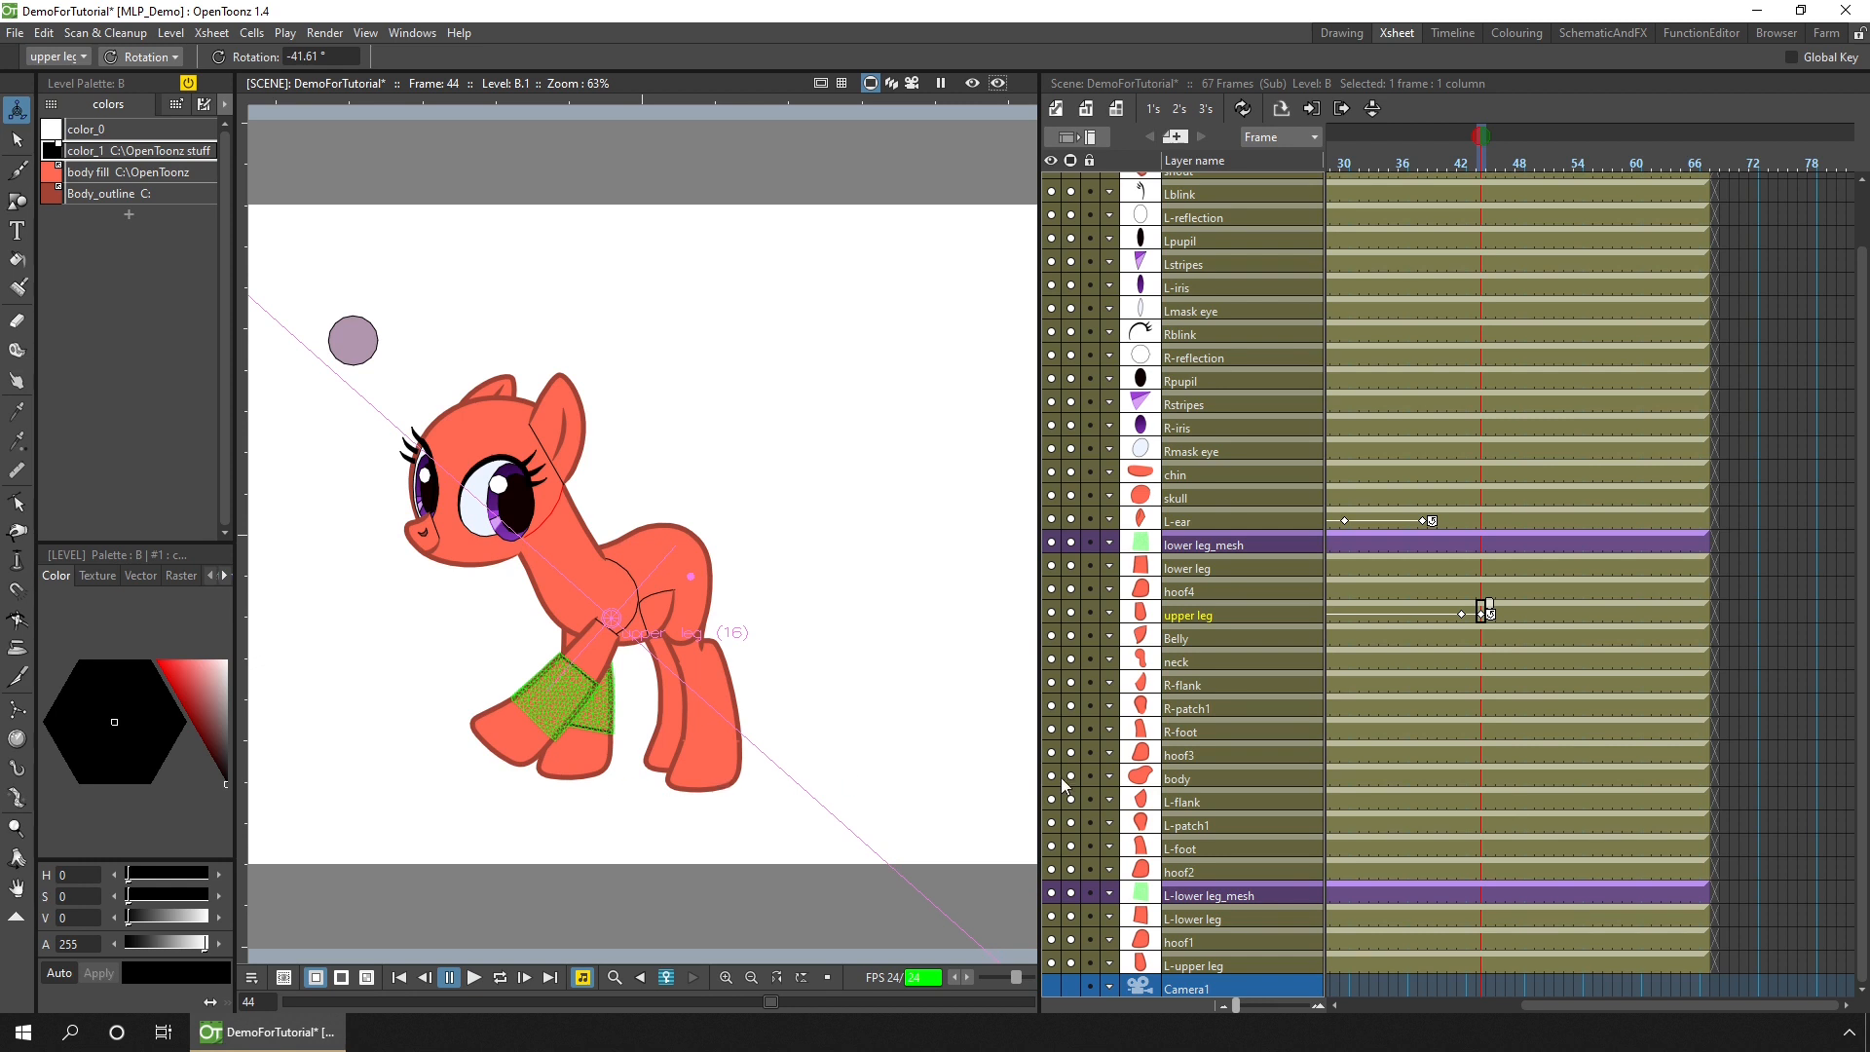
{"action": "left_click", "coordinate": [1467, 541]}
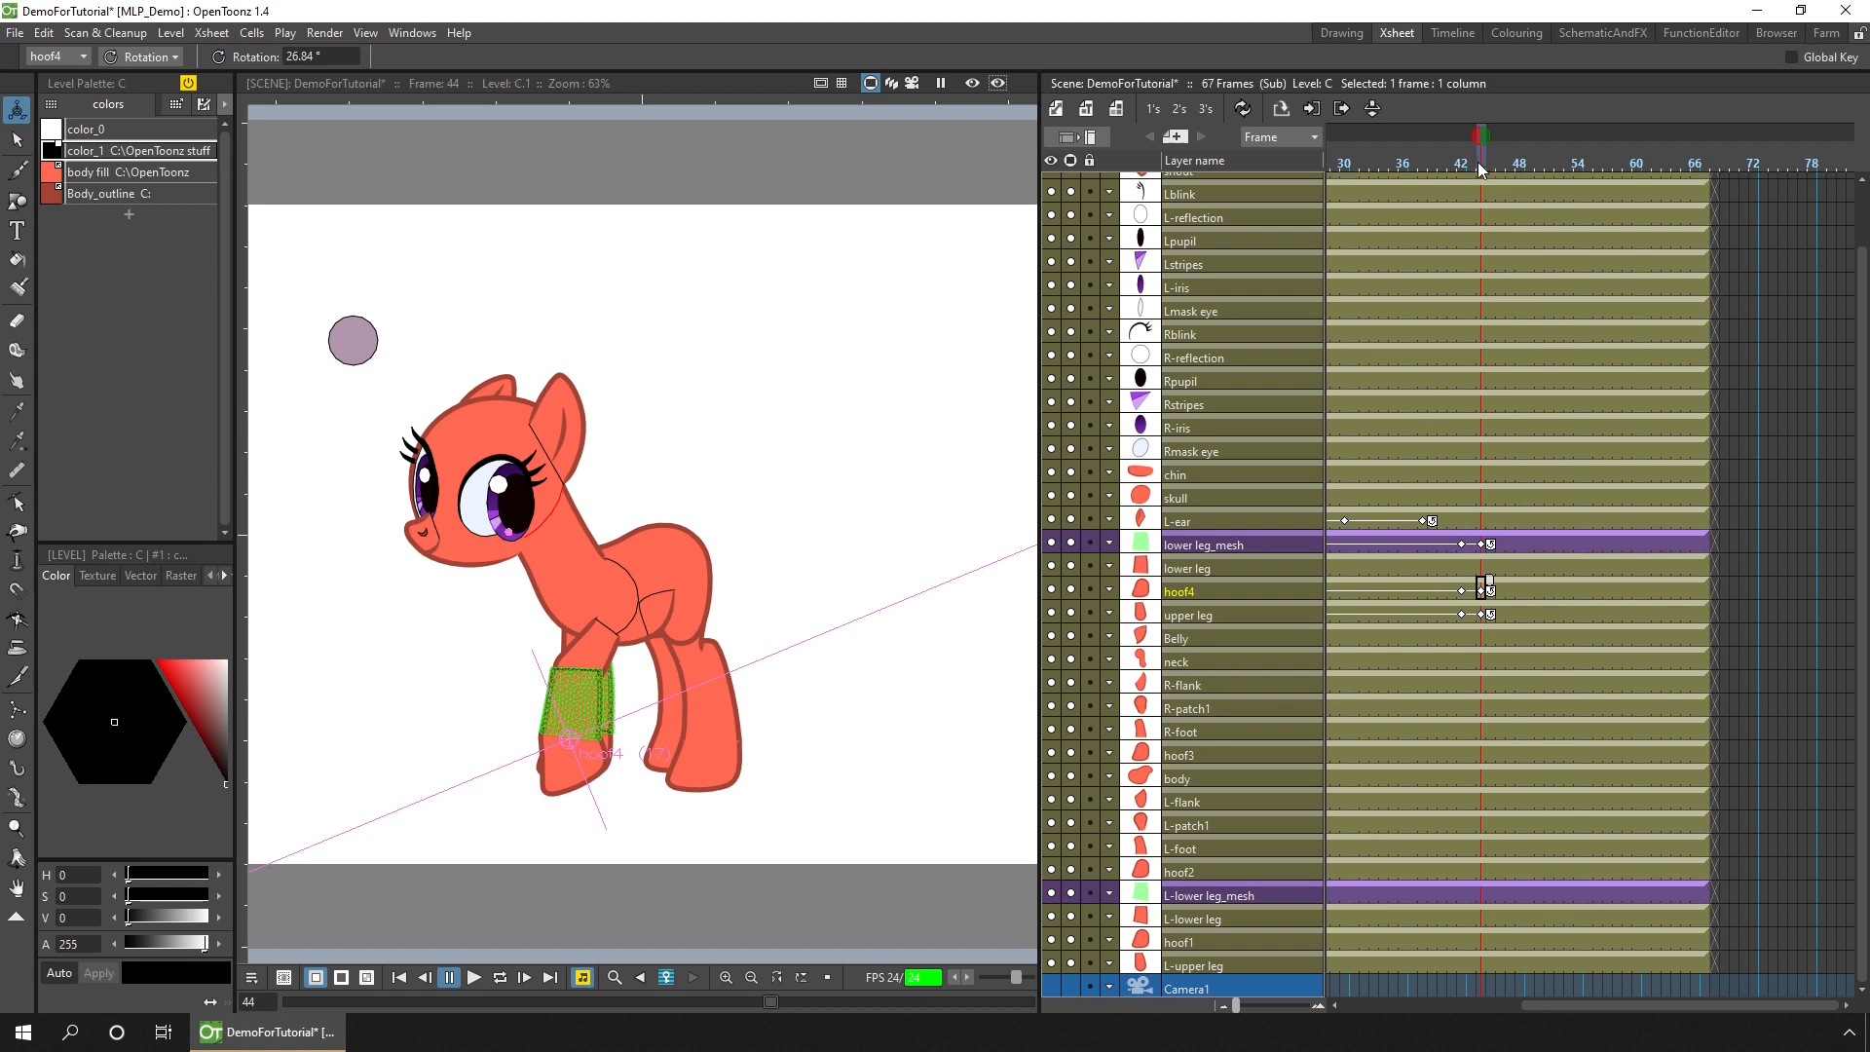
{"action": "left_click", "coordinate": [1471, 134]}
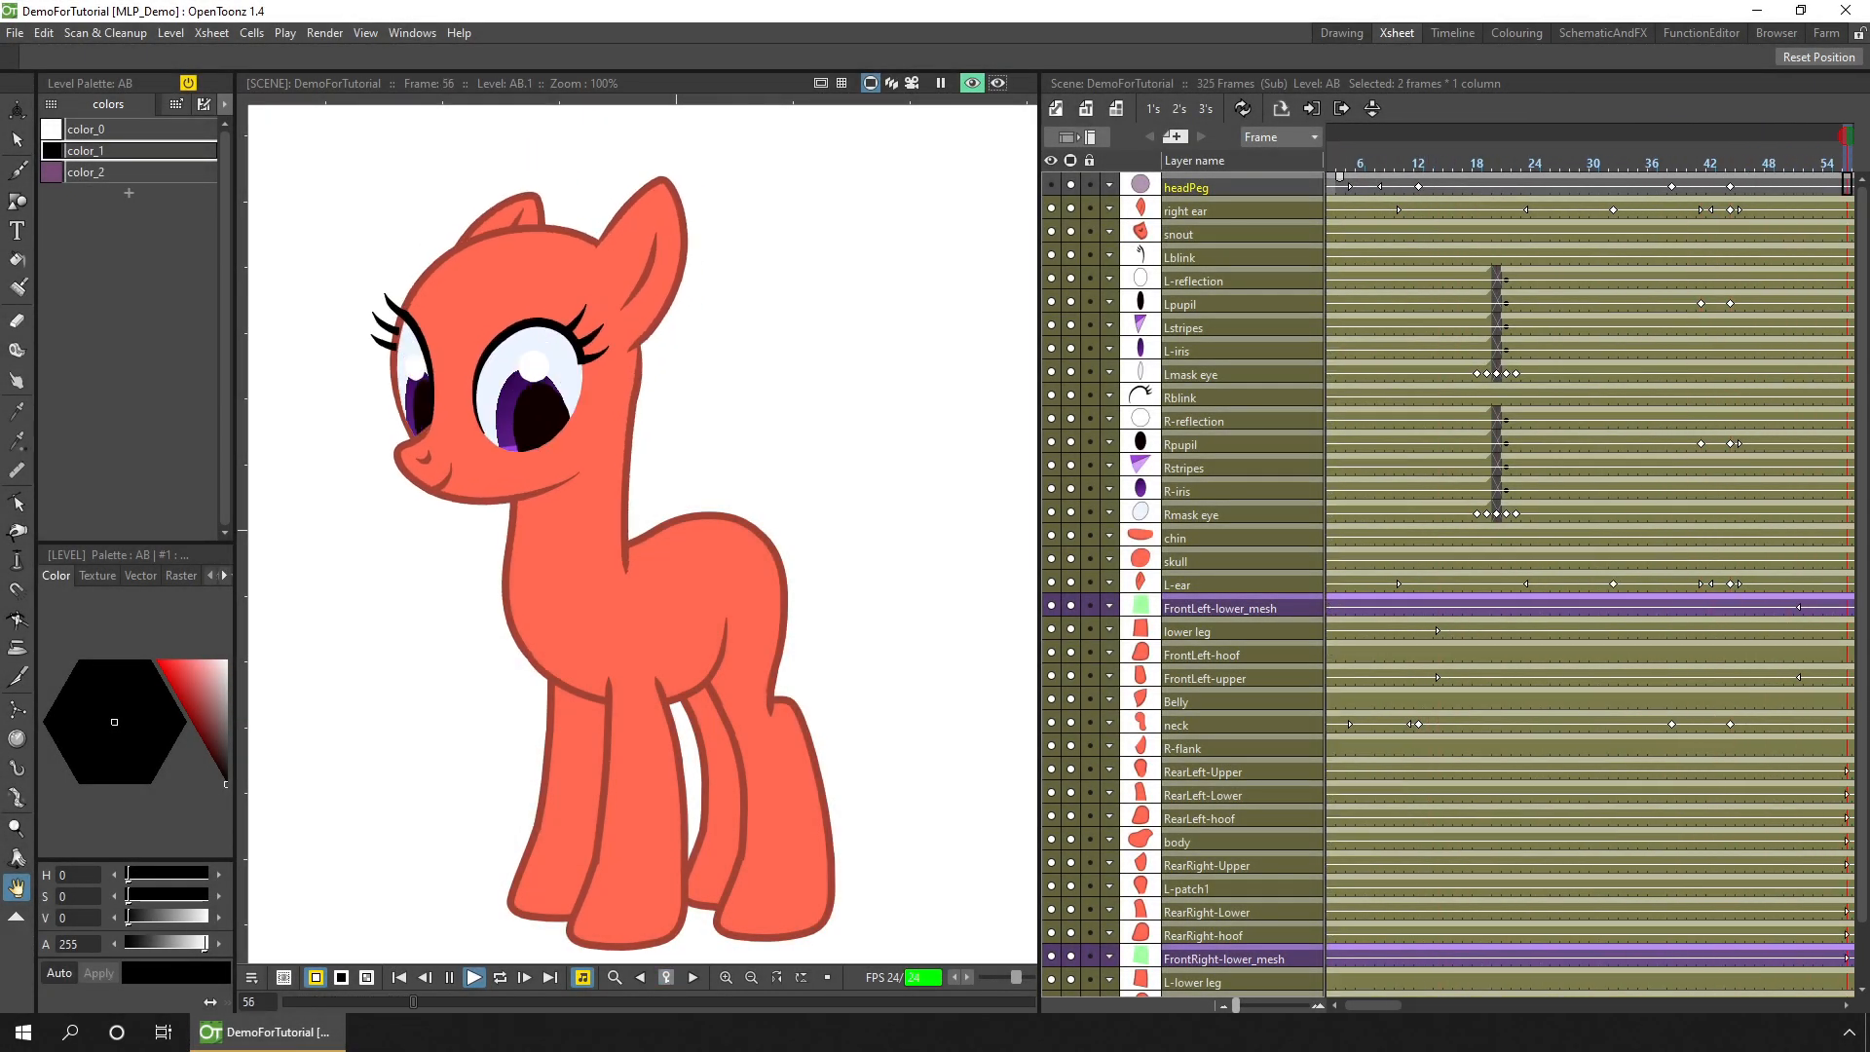
{"action": "left_click", "coordinate": [471, 976]}
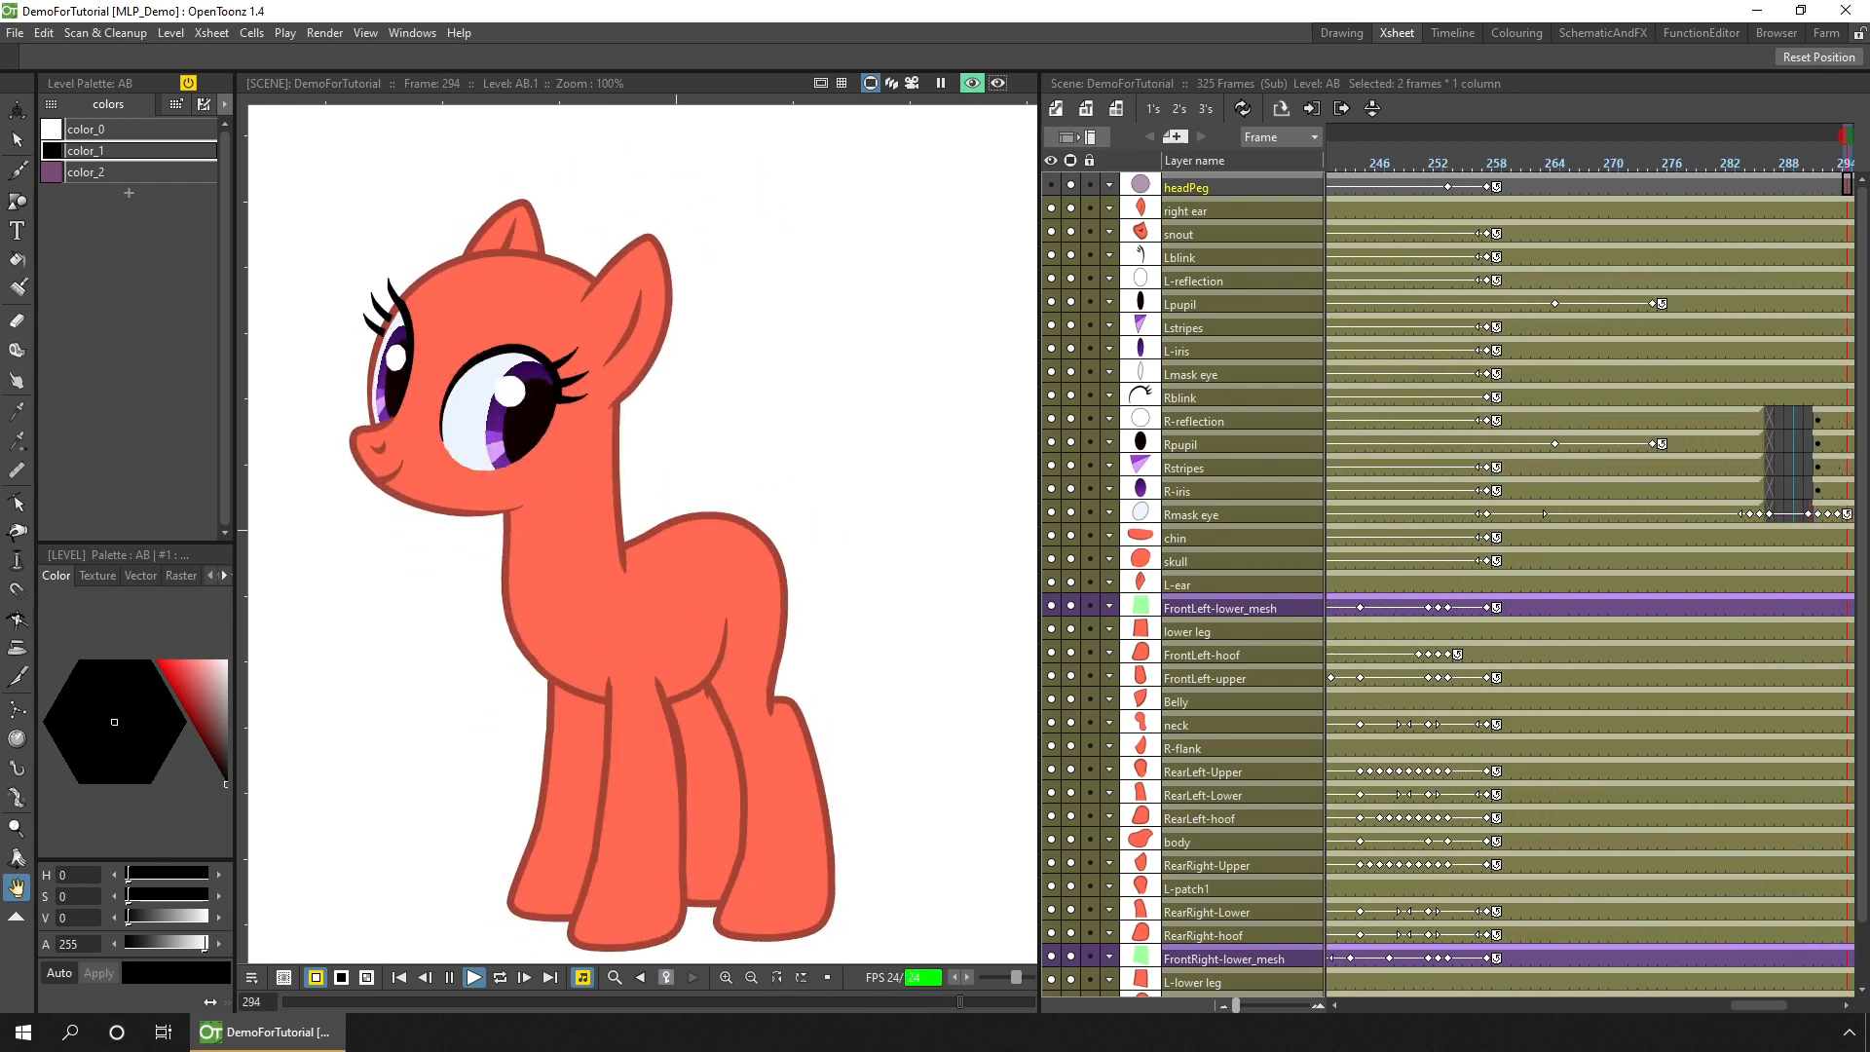
{"action": "left_click", "coordinate": [471, 976]}
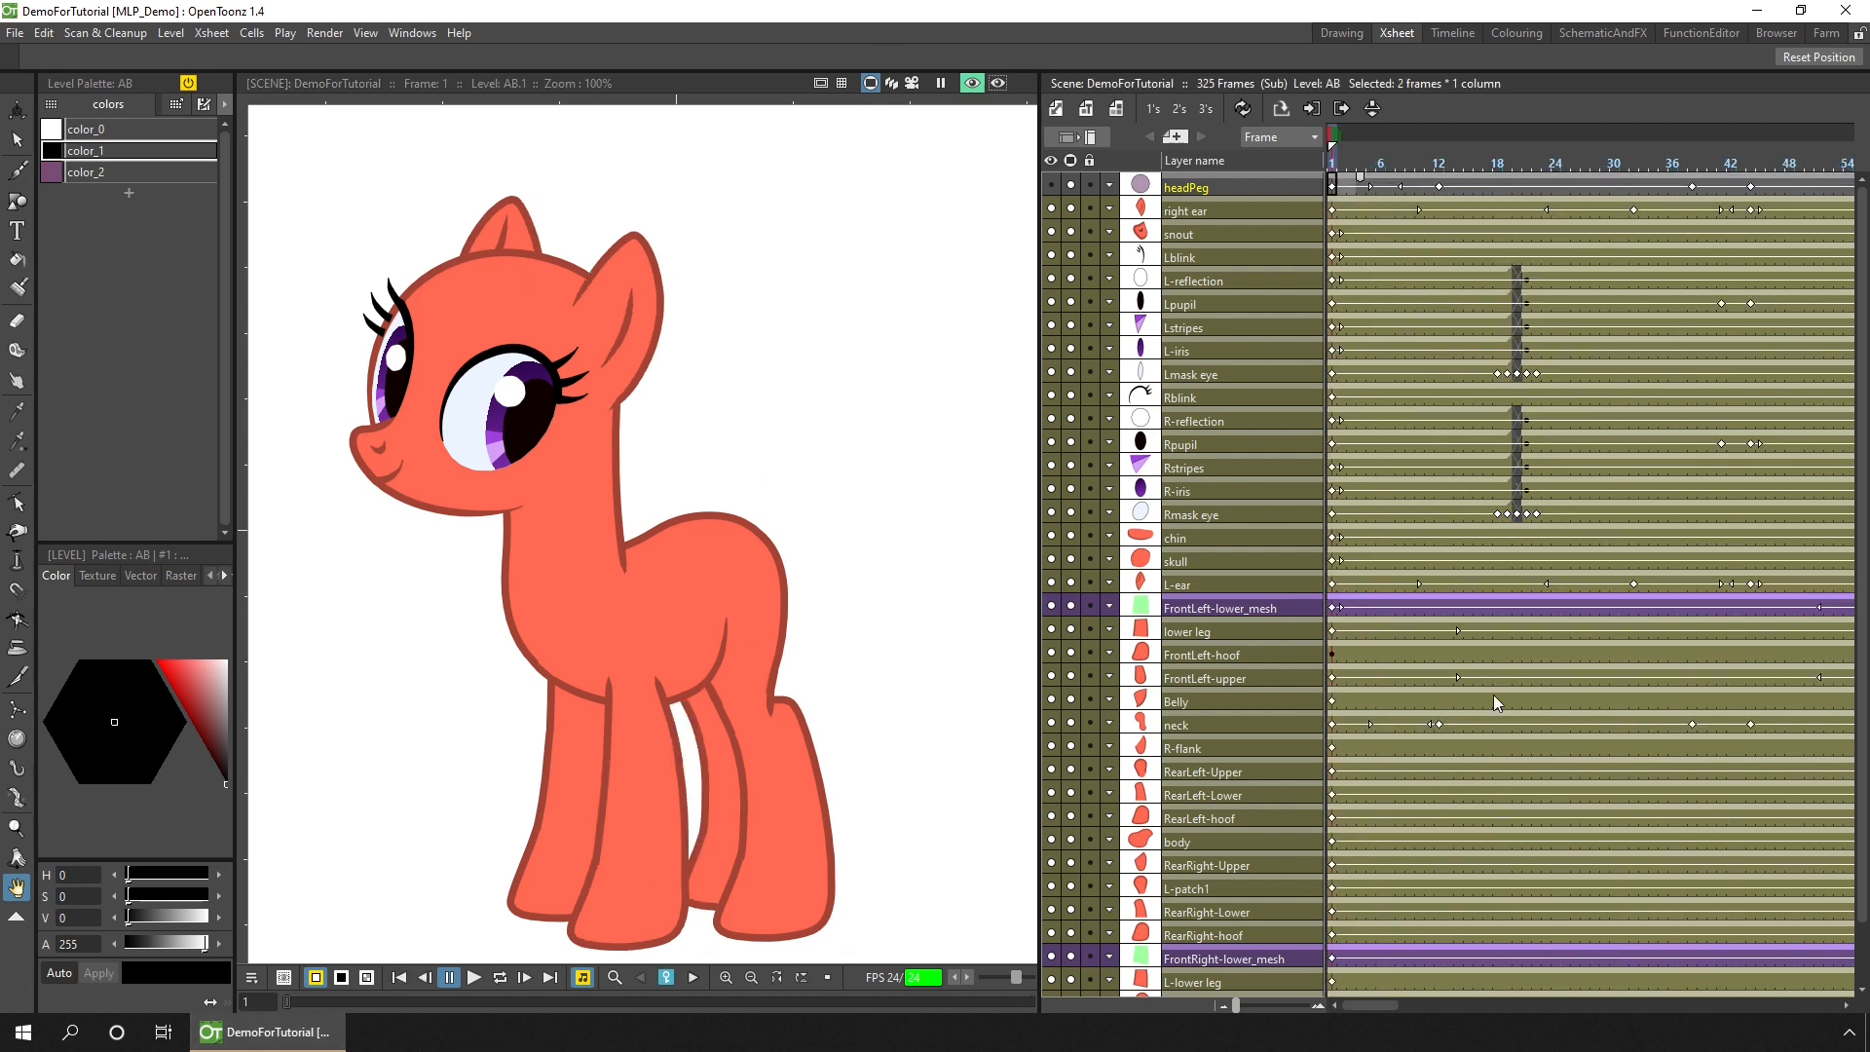
{"action": "left_click", "coordinate": [1506, 167]}
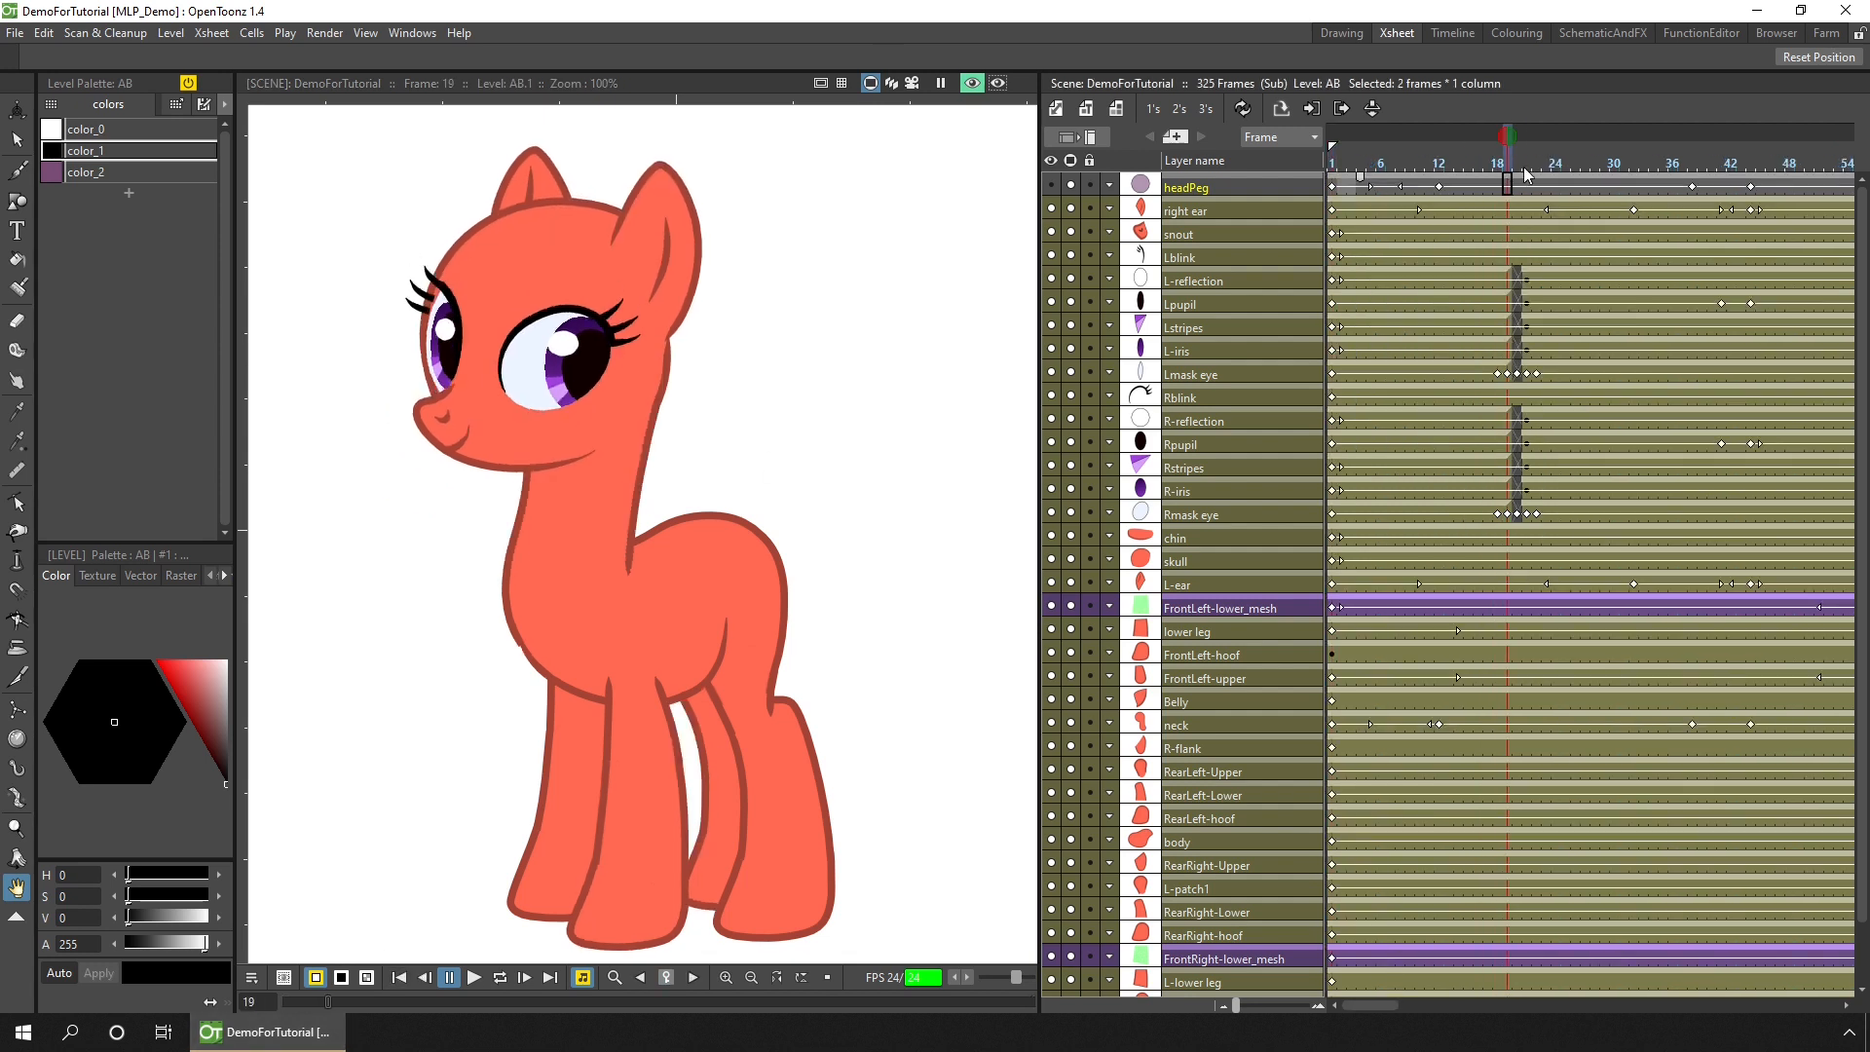
{"action": "left_click", "coordinate": [1381, 167]}
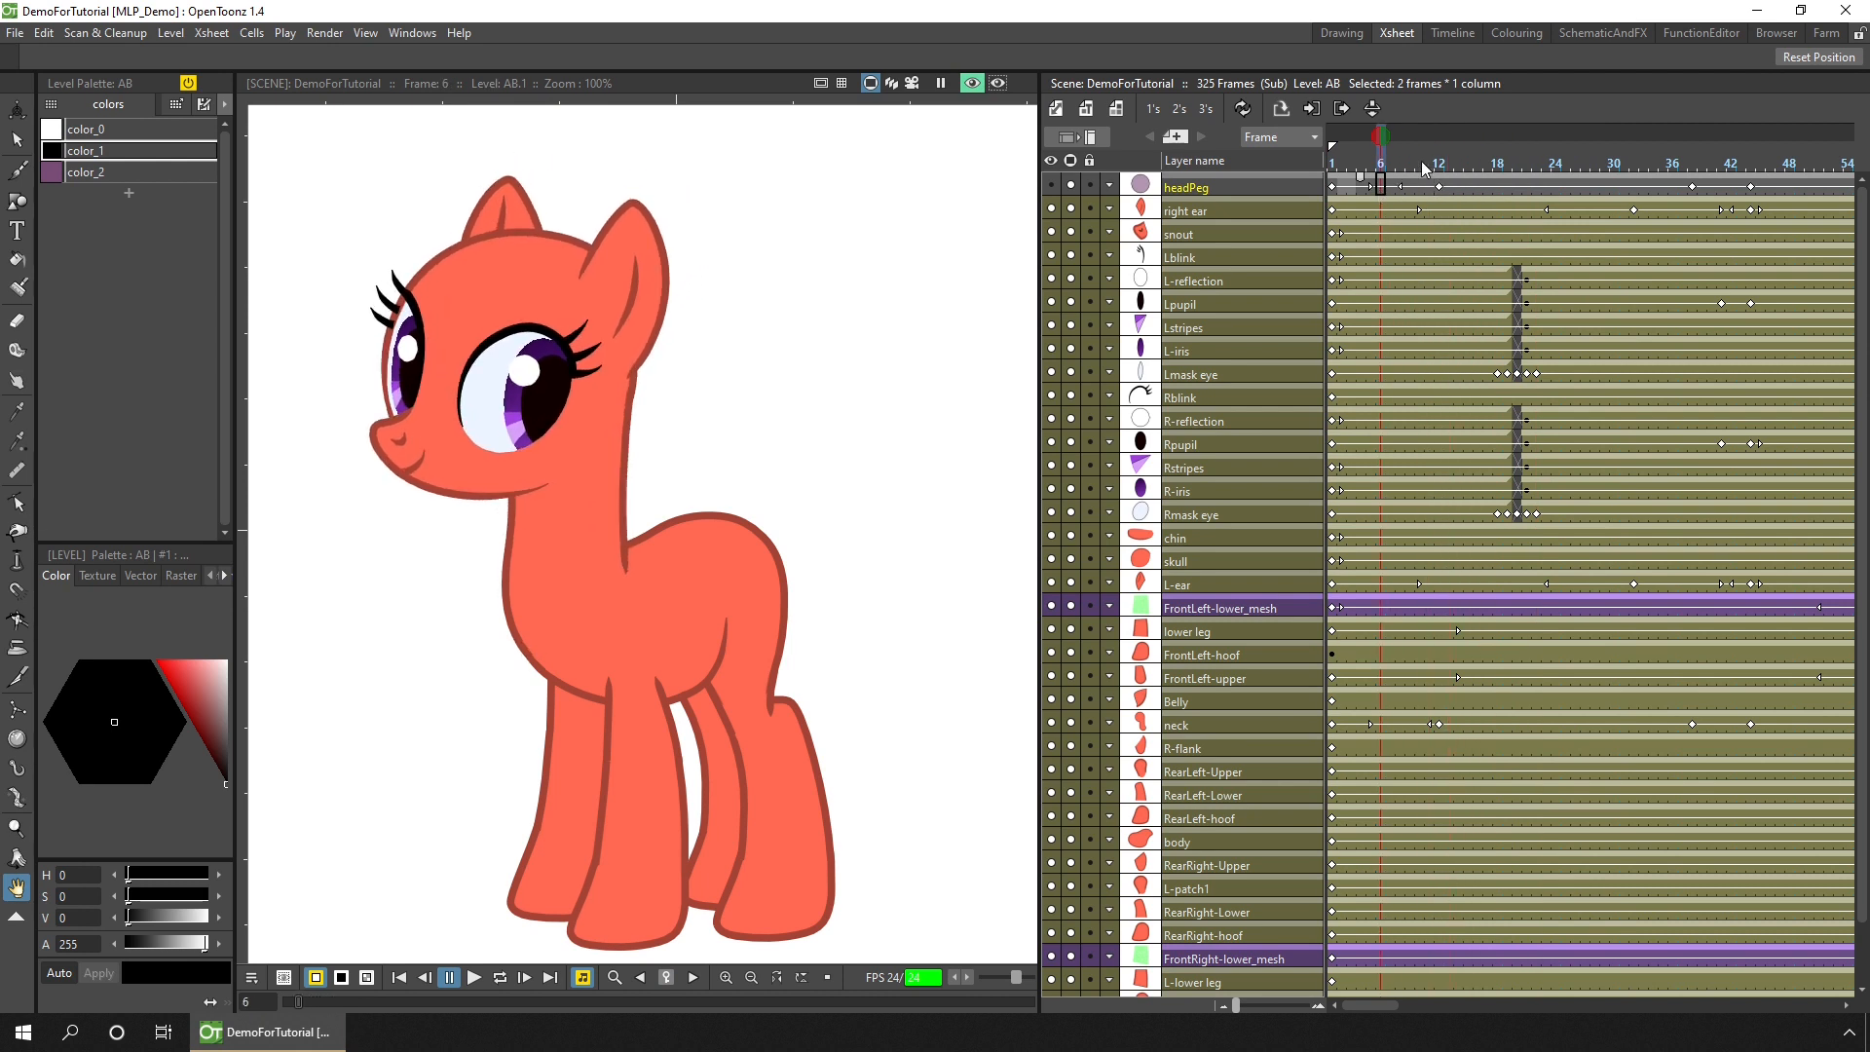
{"action": "left_click", "coordinate": [1586, 134]}
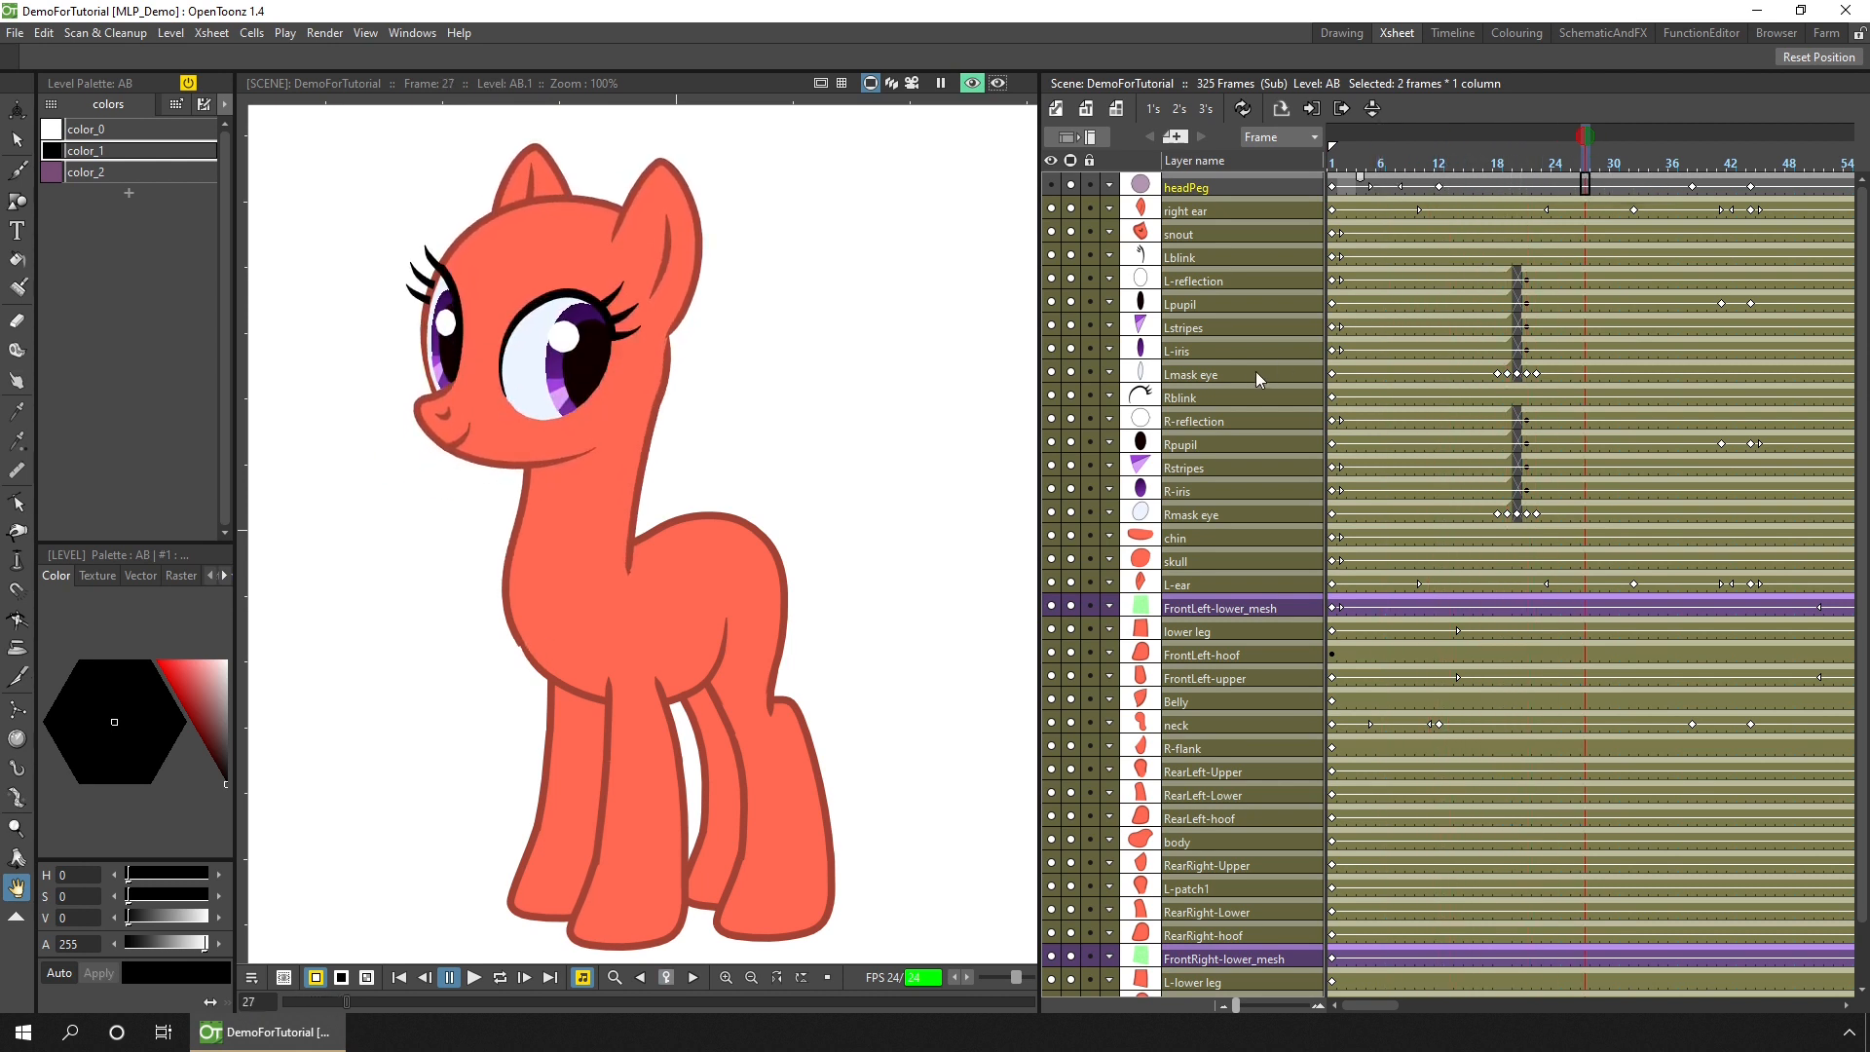
{"action": "left_click", "coordinate": [1488, 374]}
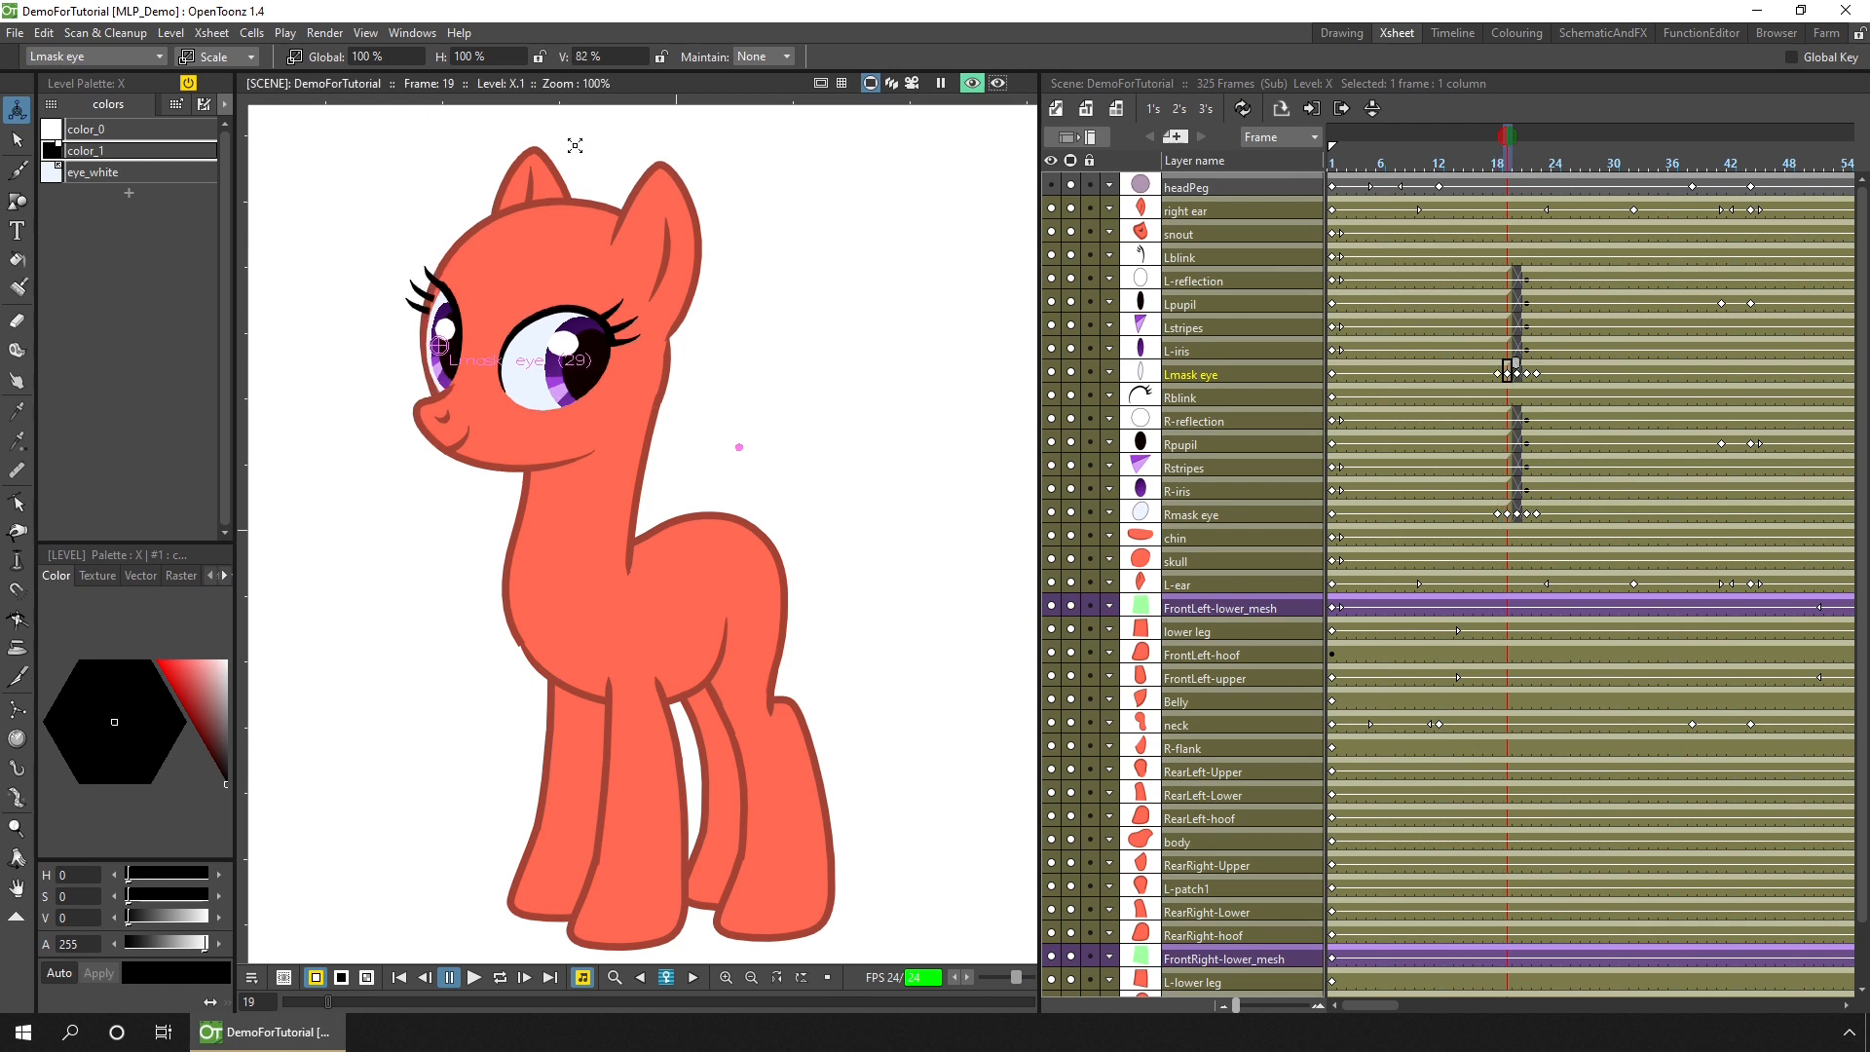
Step: Go to frame 20 of Lmask eye and squash it to 25% Scale V so the eyes close
{"action": "left_click", "coordinate": [1498, 135]}
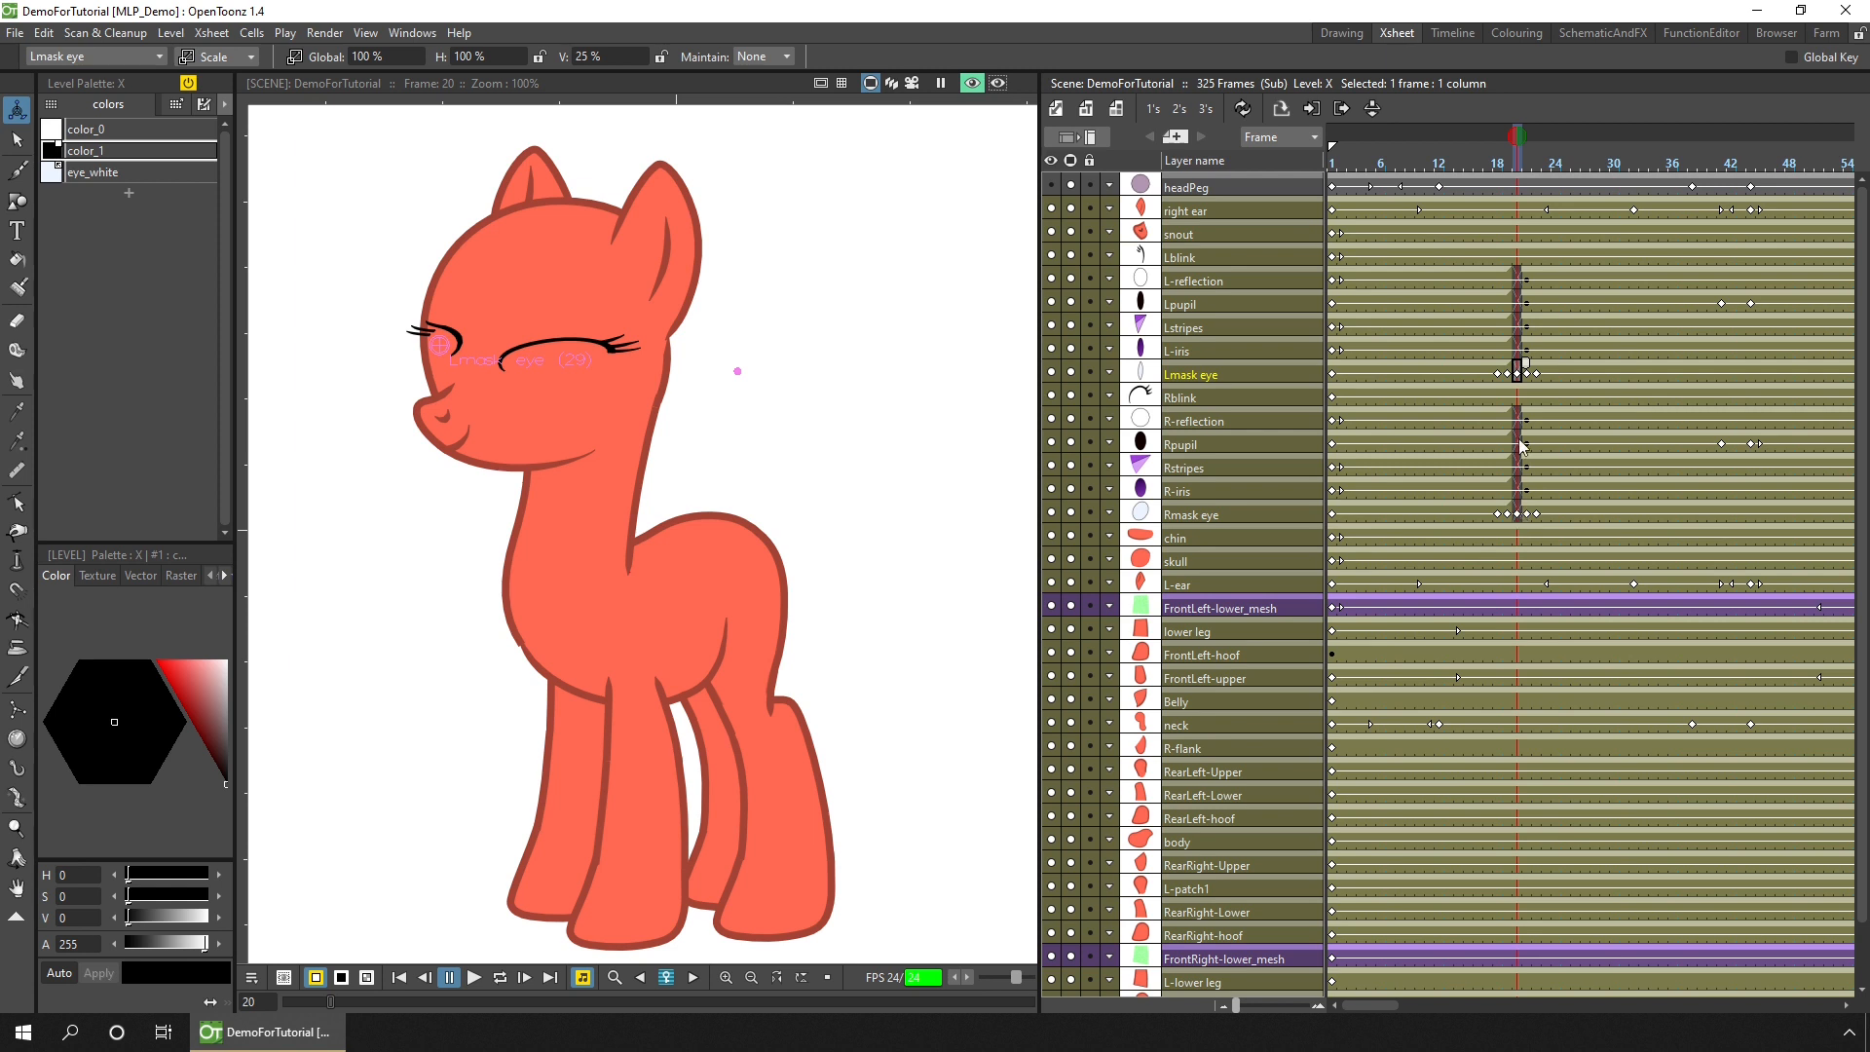
{"action": "mouse_move", "coordinate": [1524, 519]}
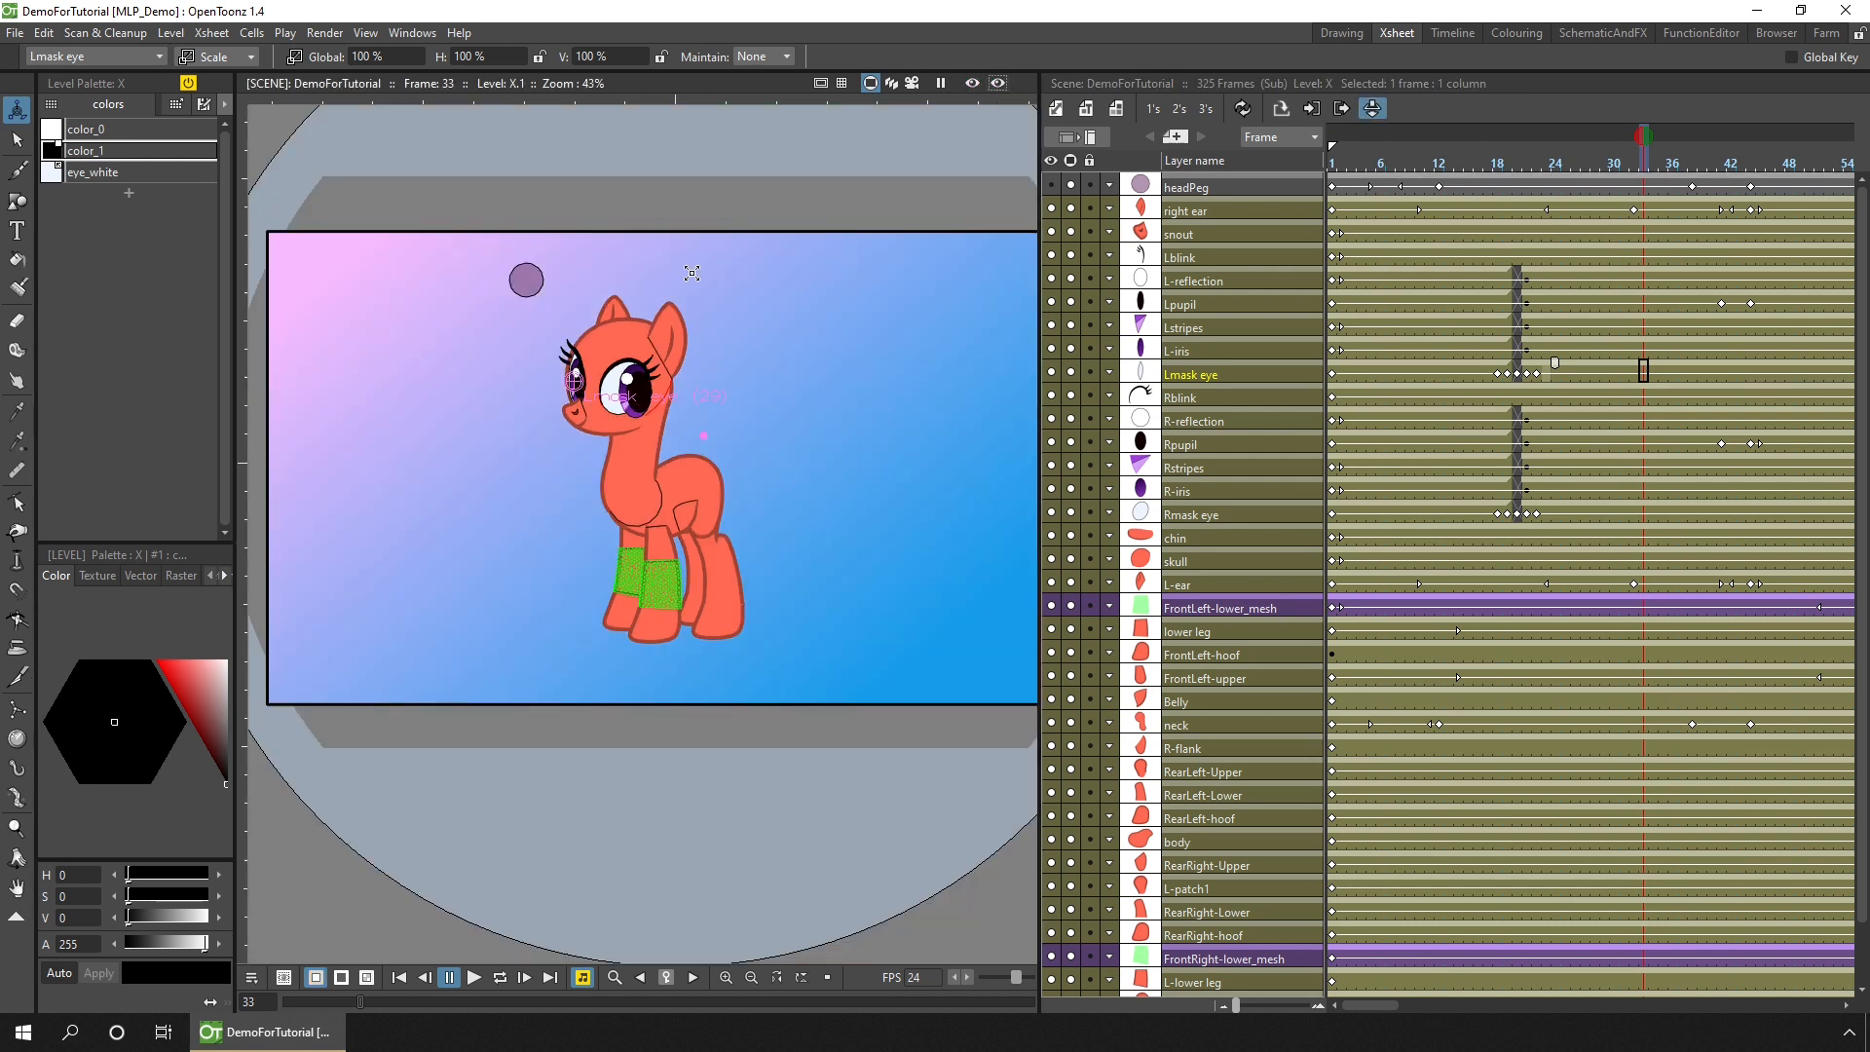
{"action": "left_click", "coordinate": [1372, 109]}
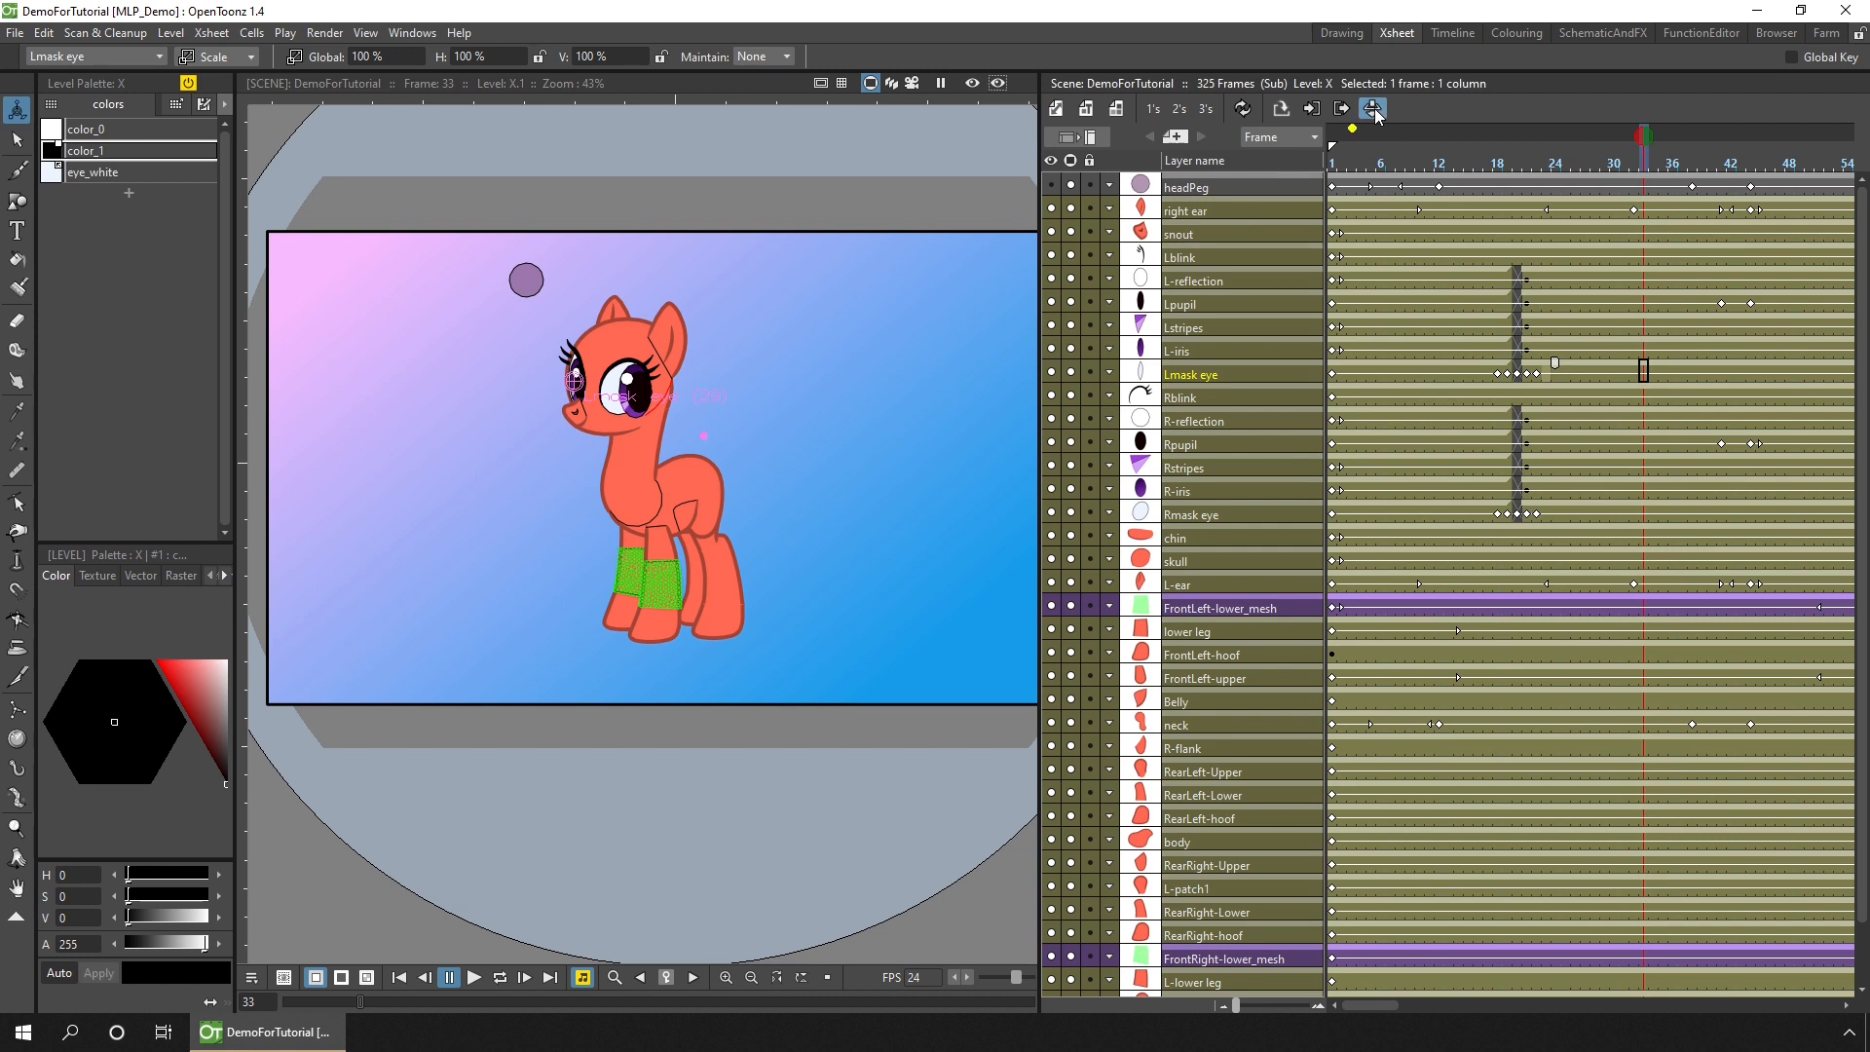
{"action": "left_click", "coordinate": [1374, 109]}
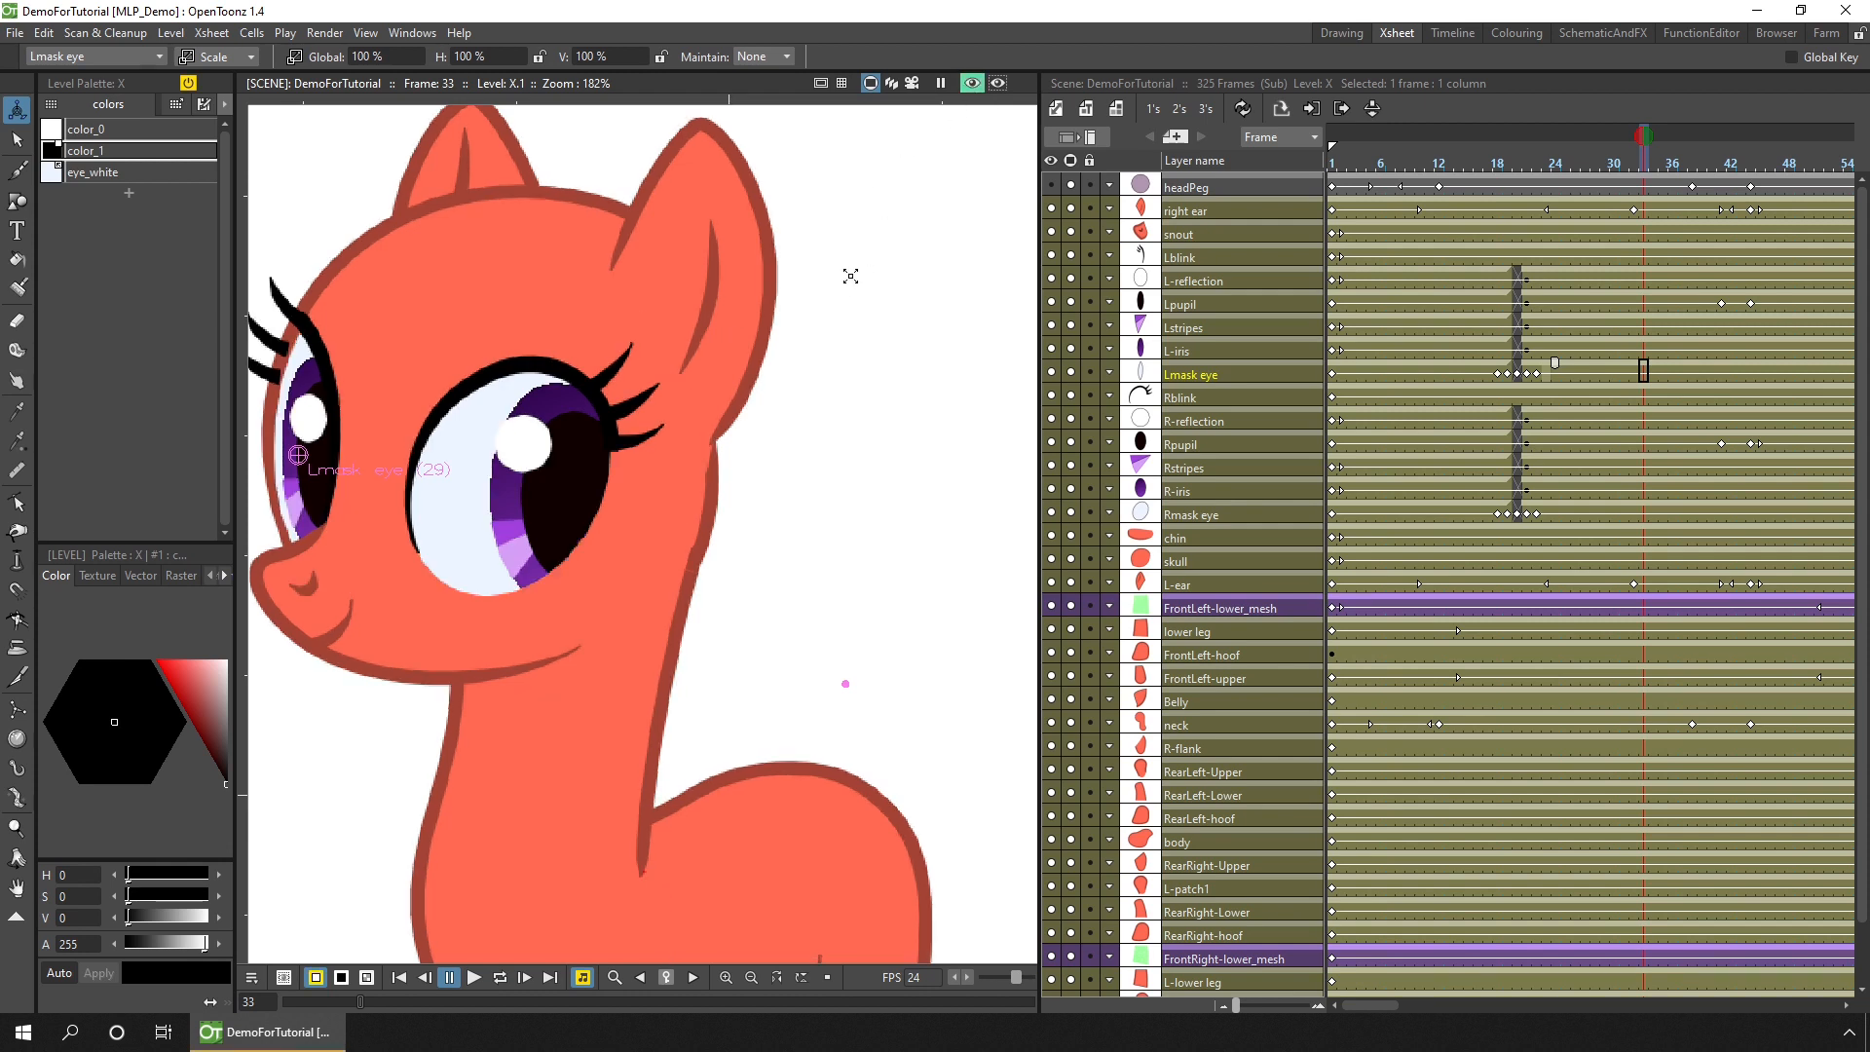
{"action": "mouse_move", "coordinate": [668, 421]}
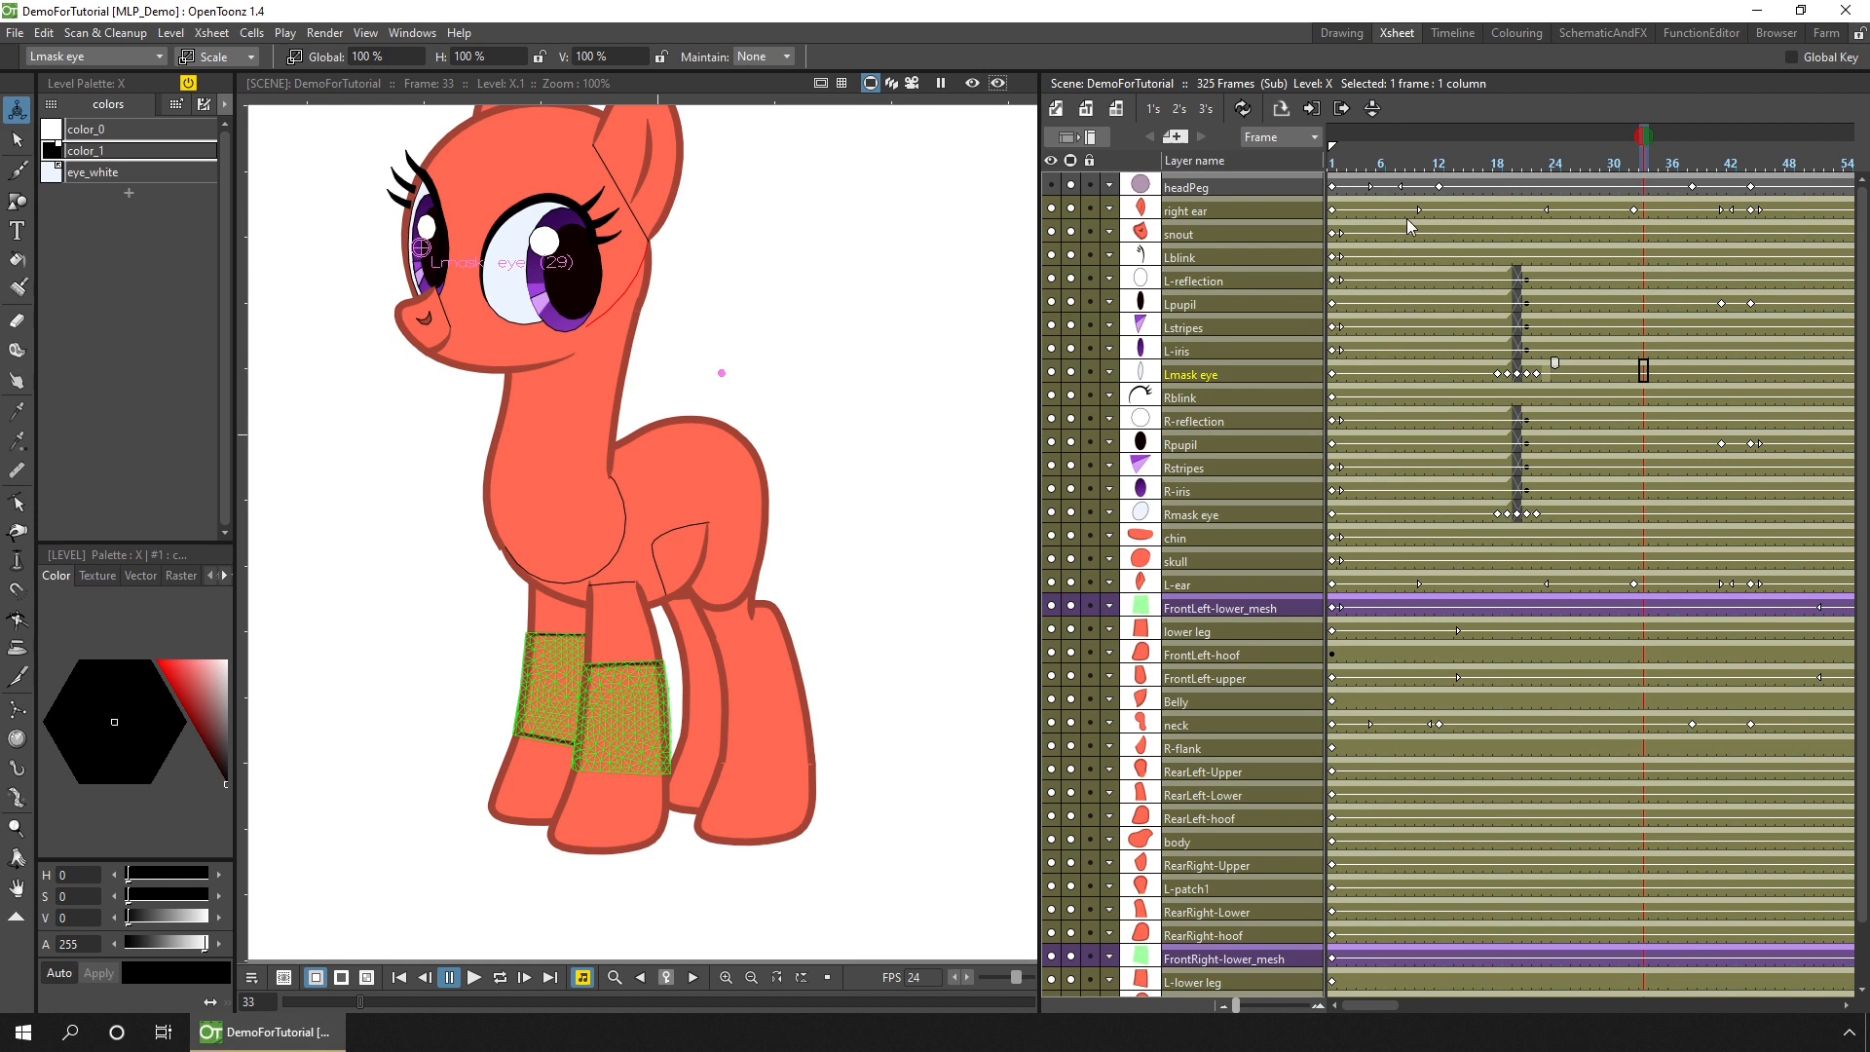
{"action": "mouse_move", "coordinate": [1343, 109]}
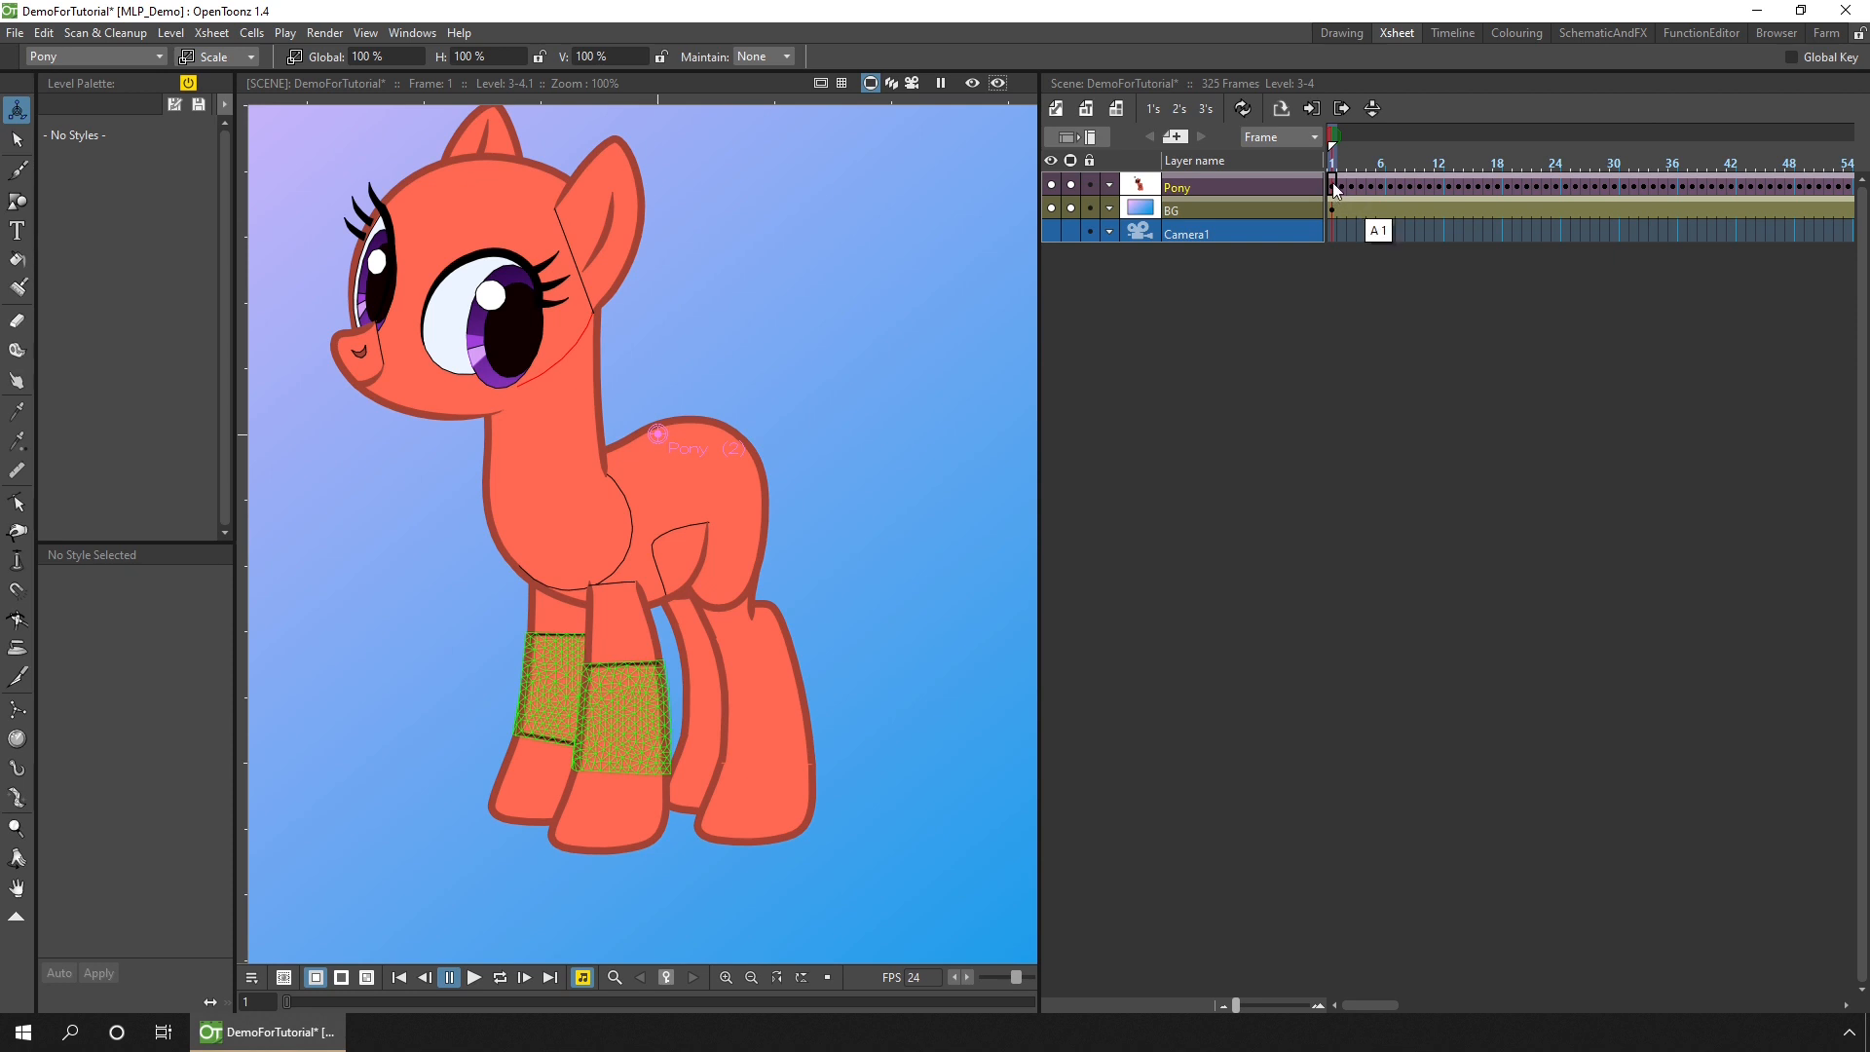
Step: Select the Pony column's first cell back in the main DemoForTutorial xsheet
{"action": "left_click", "coordinate": [1350, 187]}
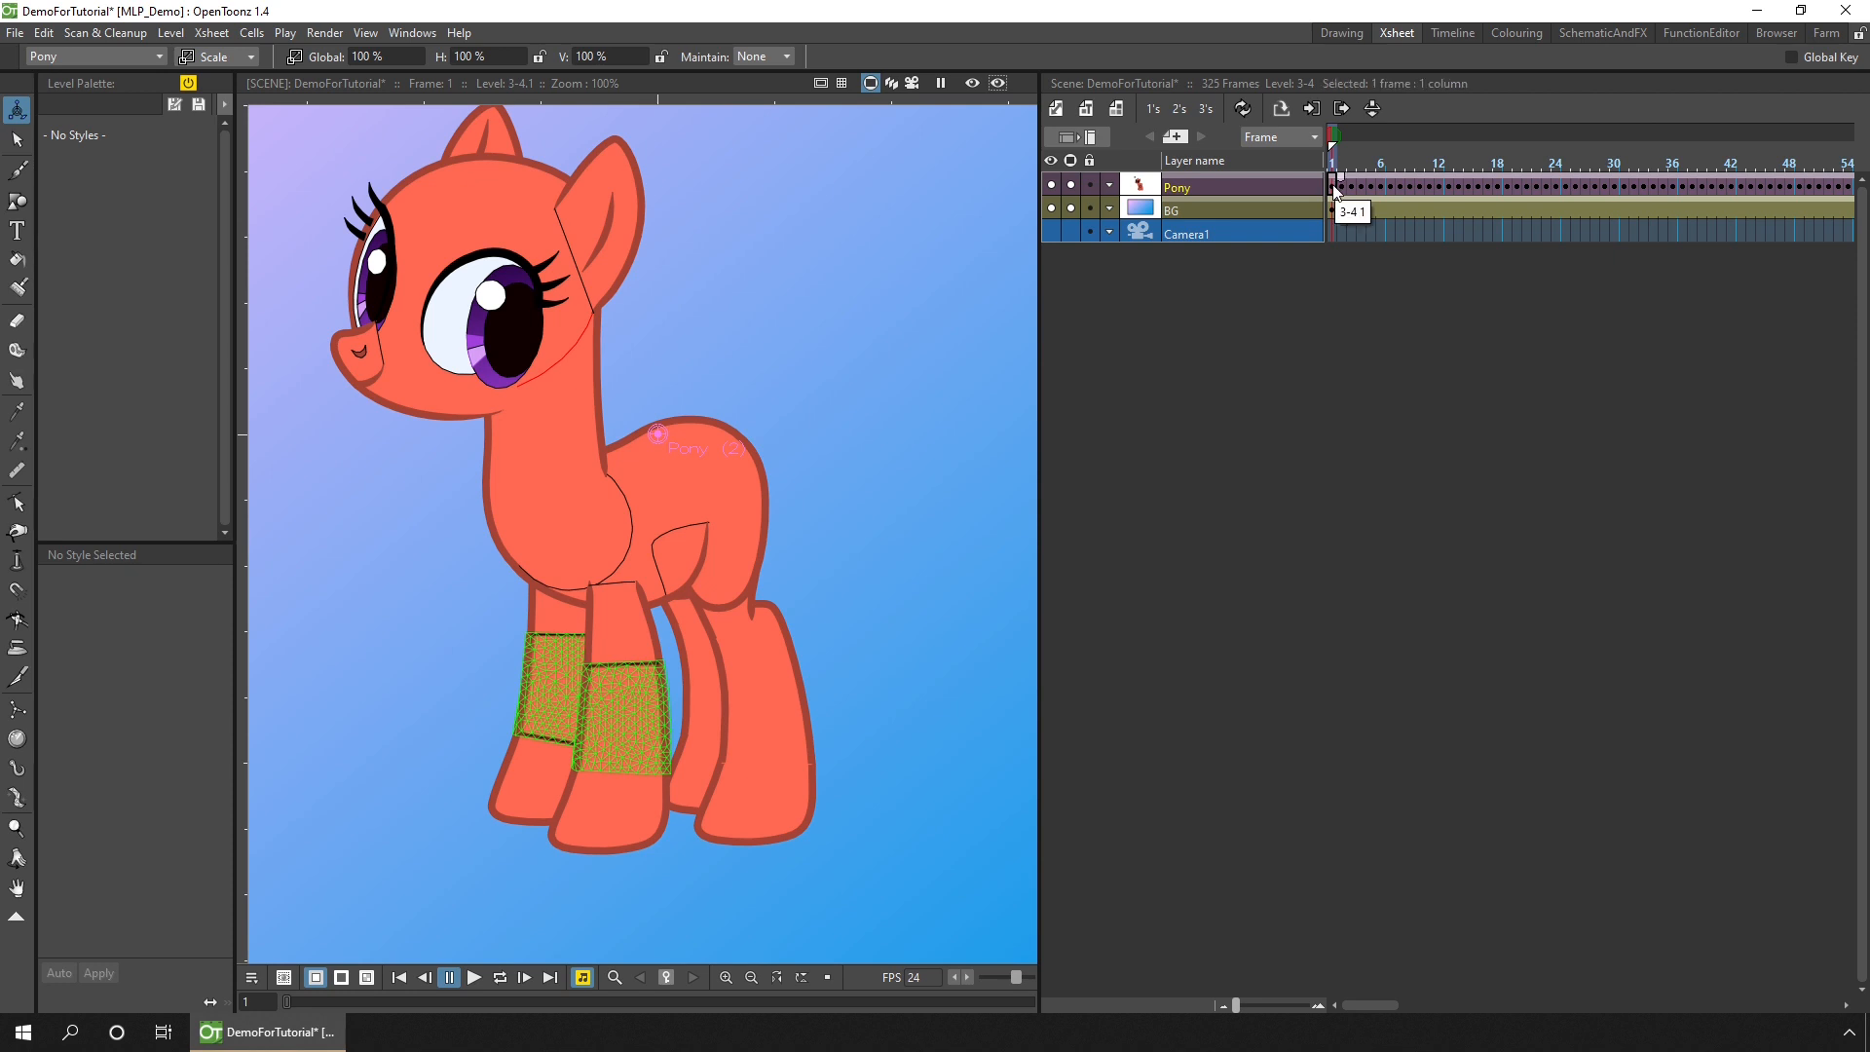
{"action": "mouse_move", "coordinate": [1506, 201]}
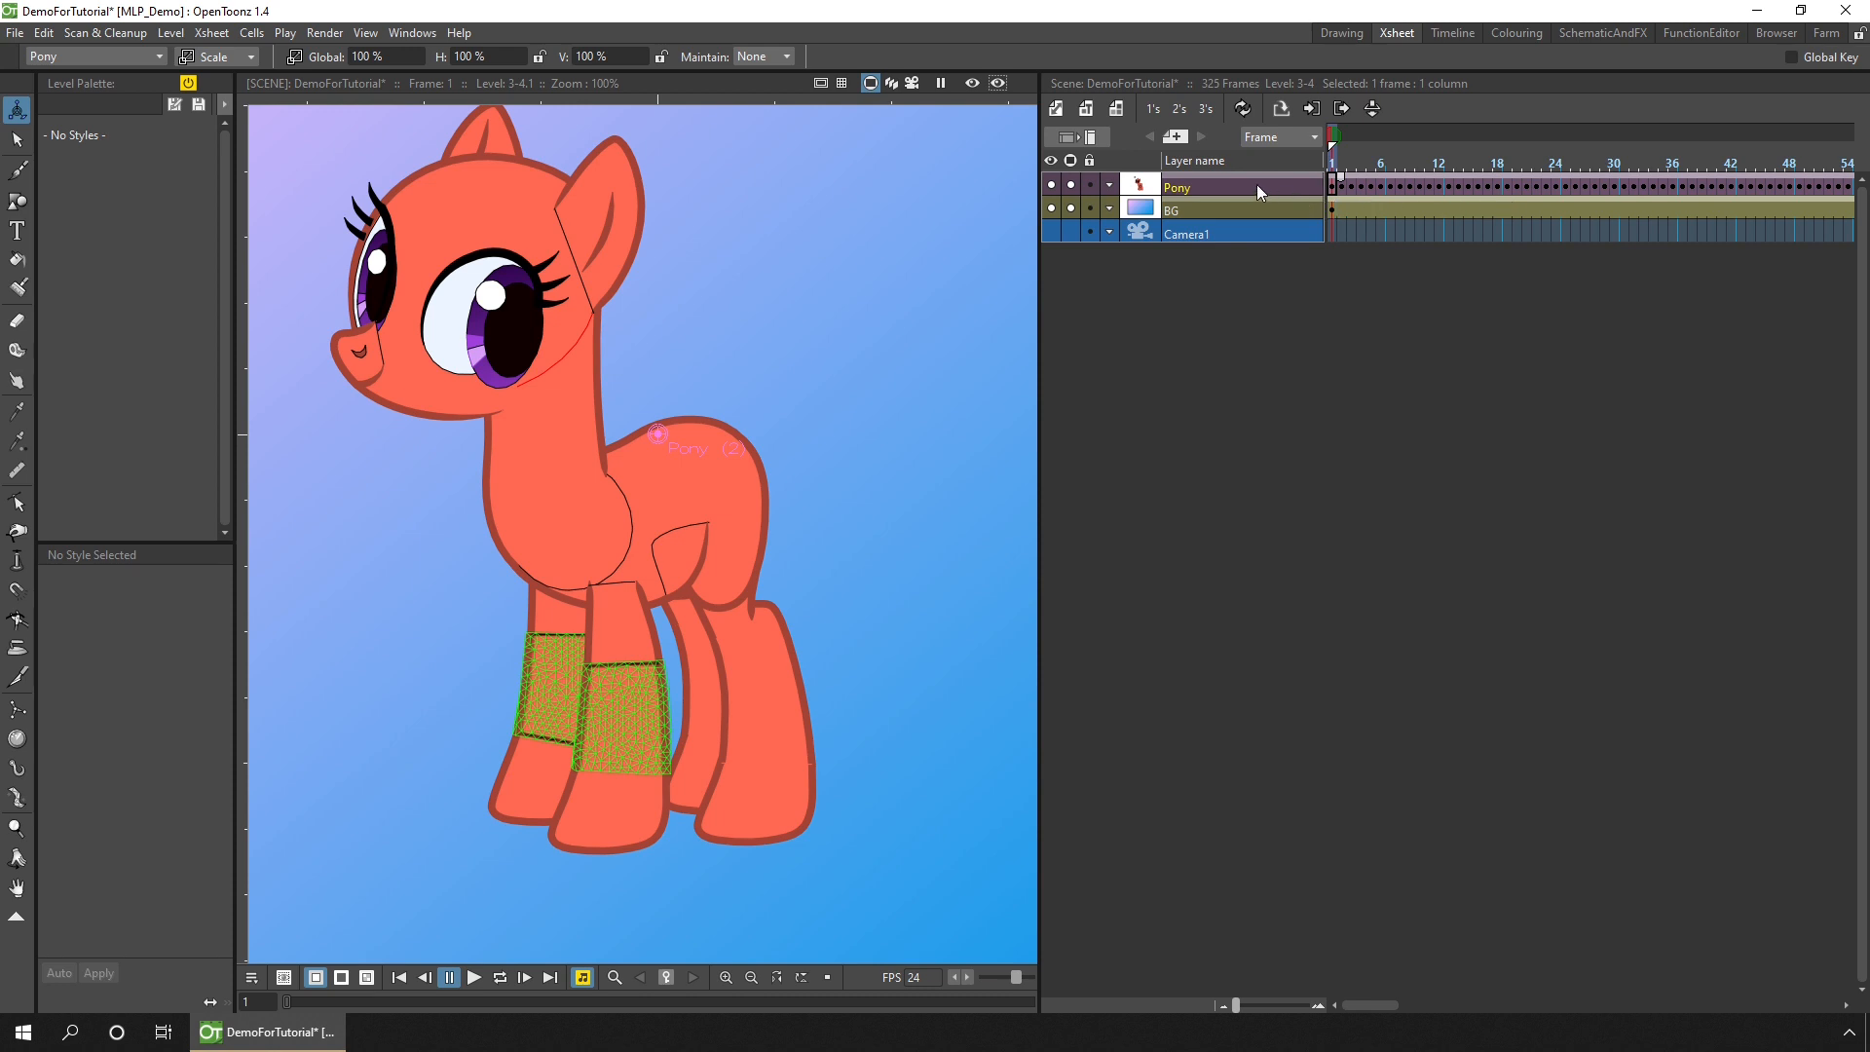
Step: Resequence the Pony sub-xsheet column and play the scene over the gradient background
{"action": "right_click", "coordinate": [1241, 189]}
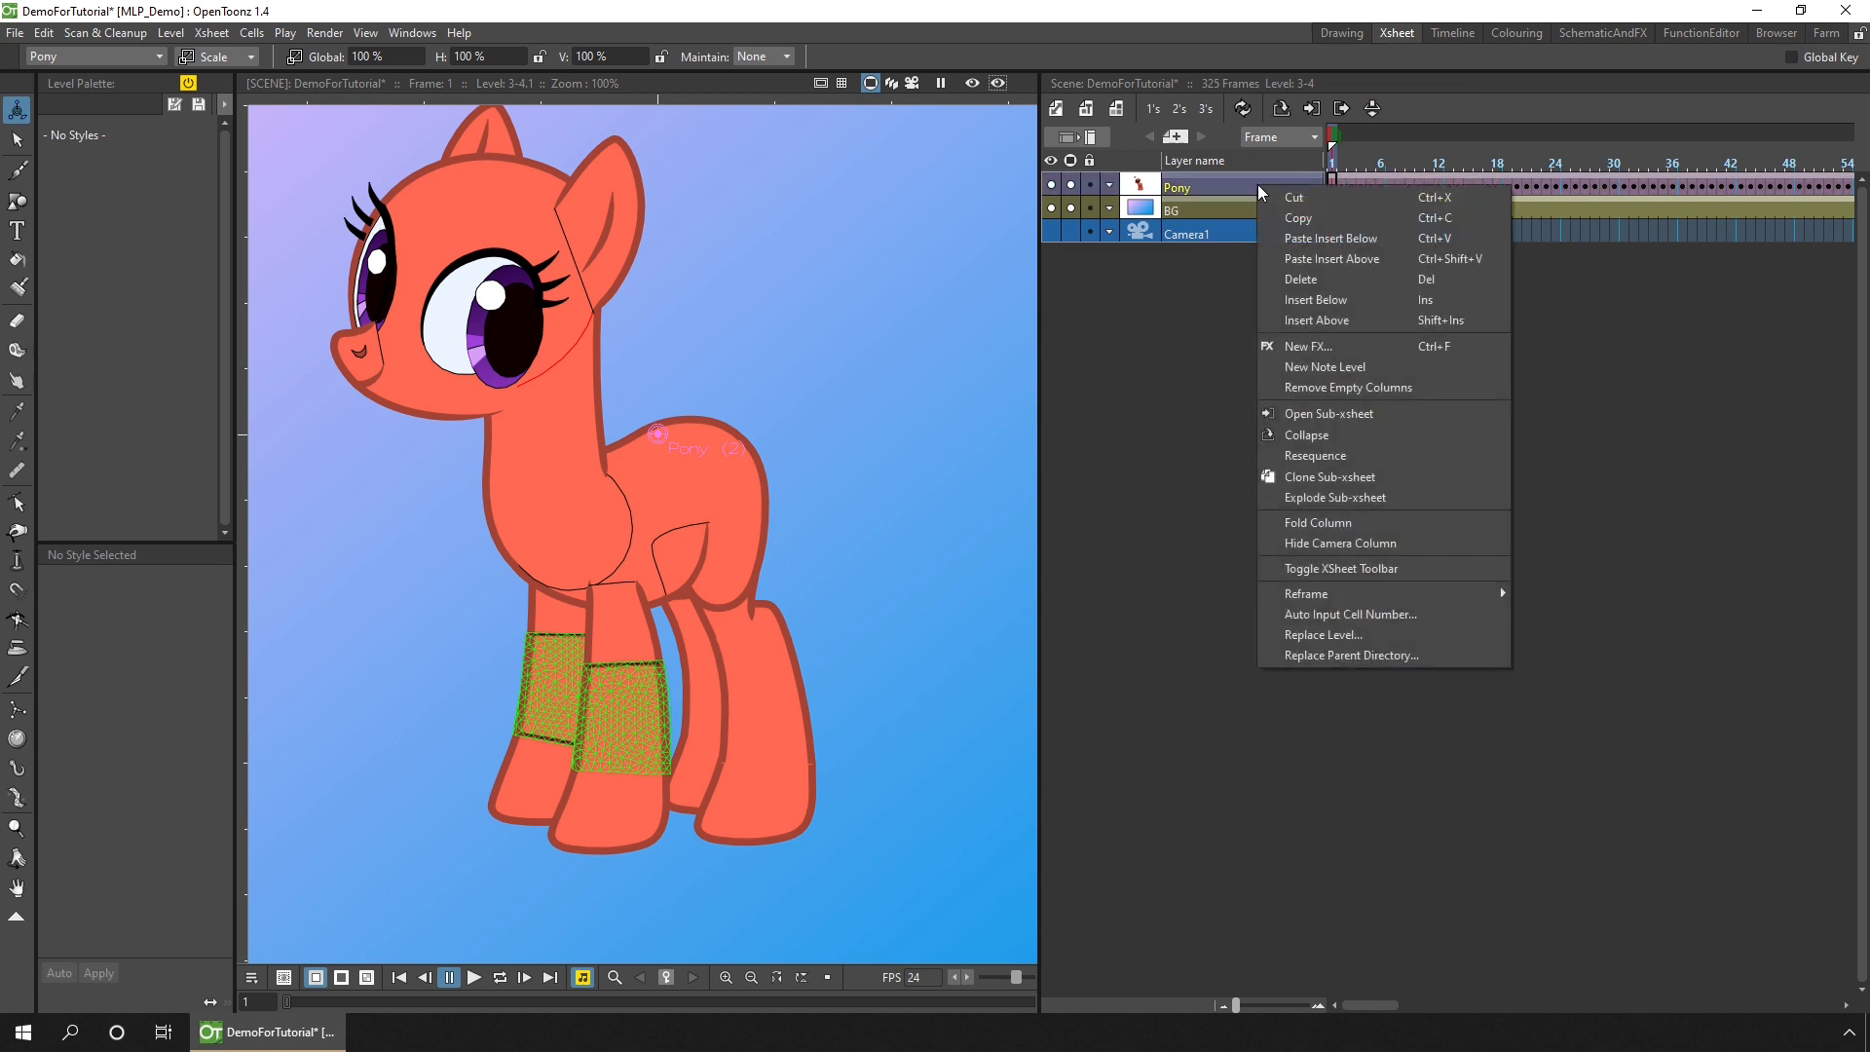
{"action": "mouse_move", "coordinate": [1354, 456]}
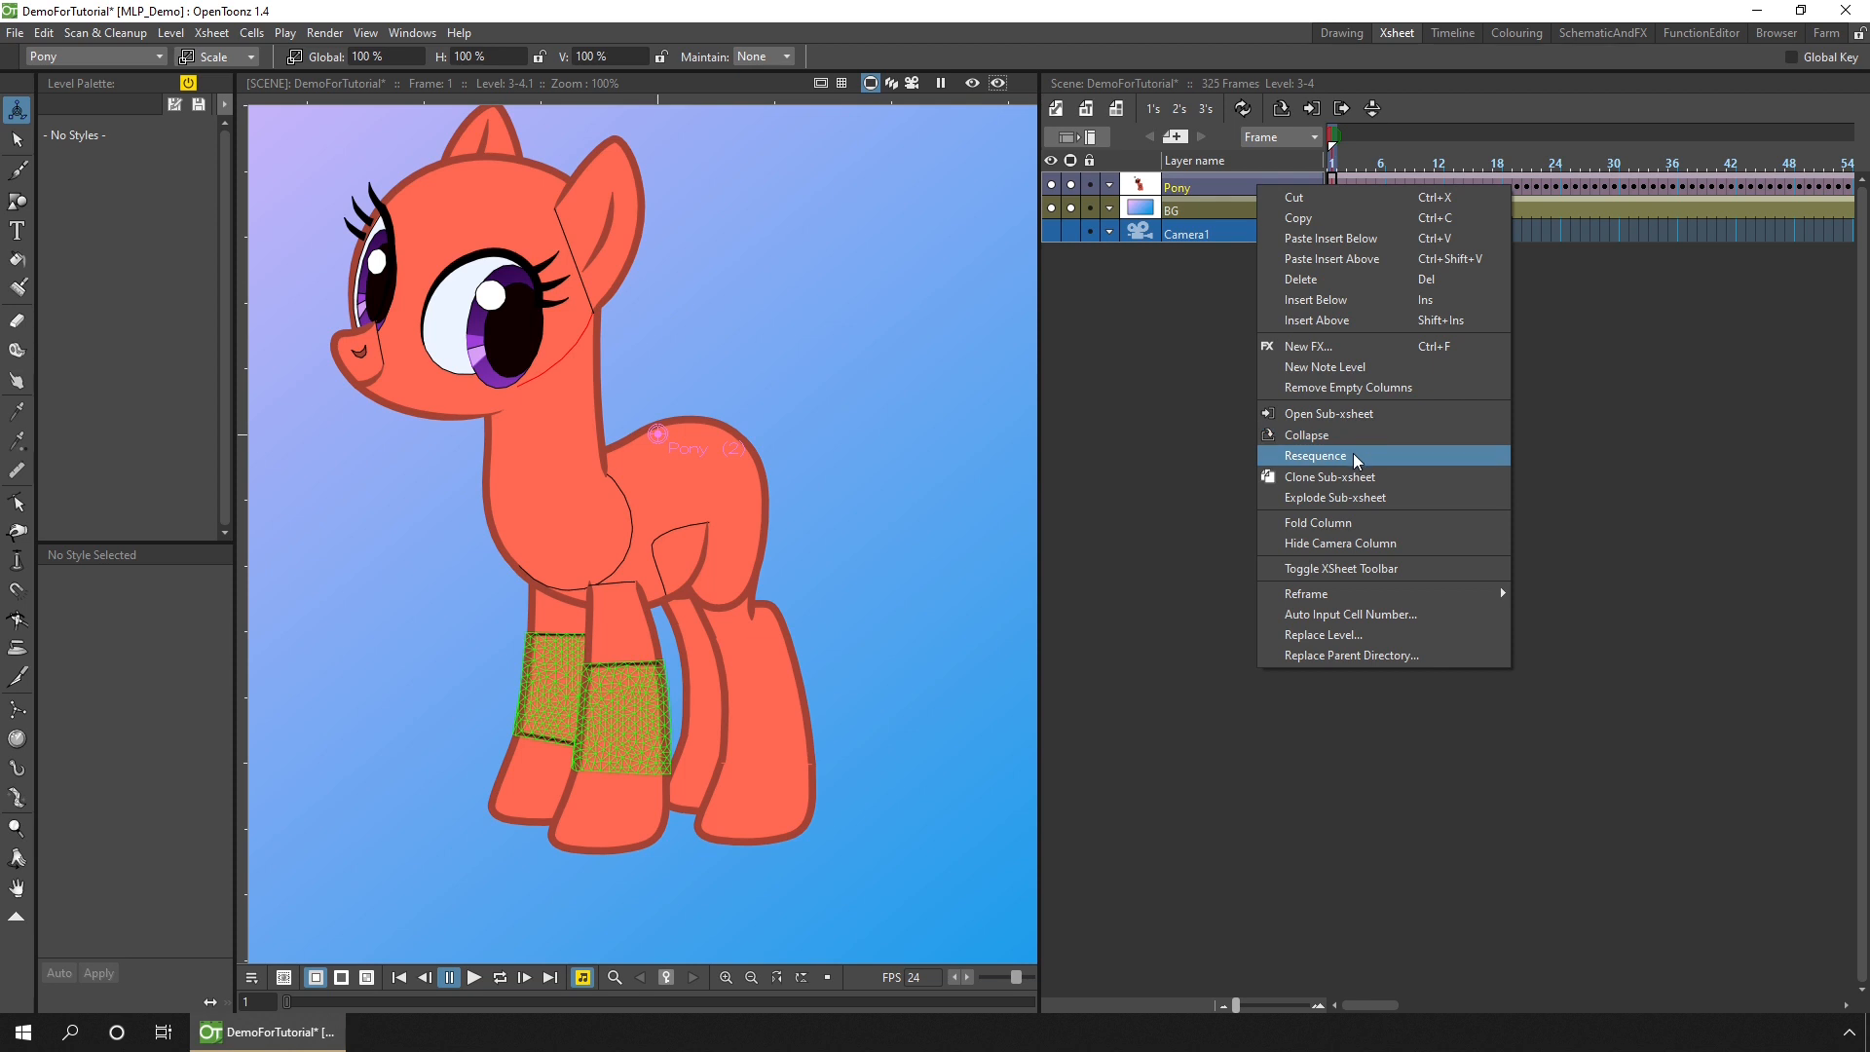
{"action": "left_click", "coordinate": [1315, 456]}
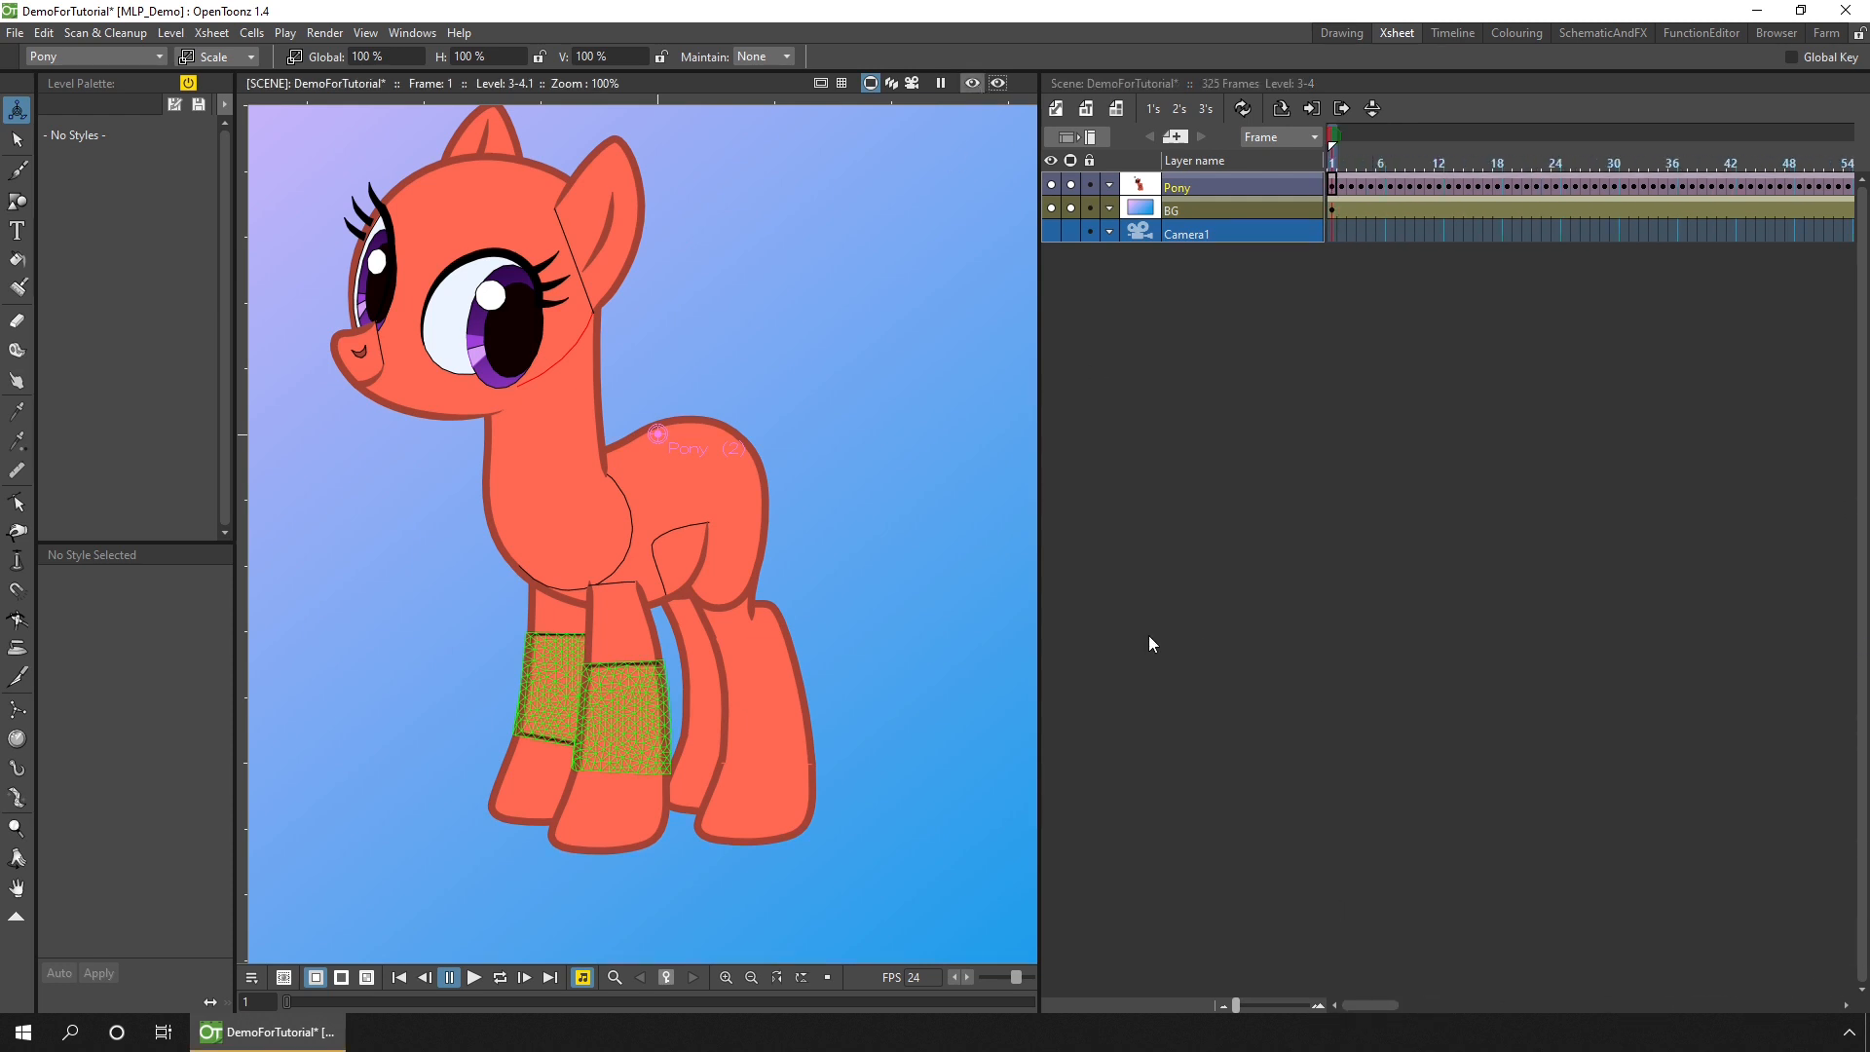
{"action": "left_click", "coordinate": [474, 977]}
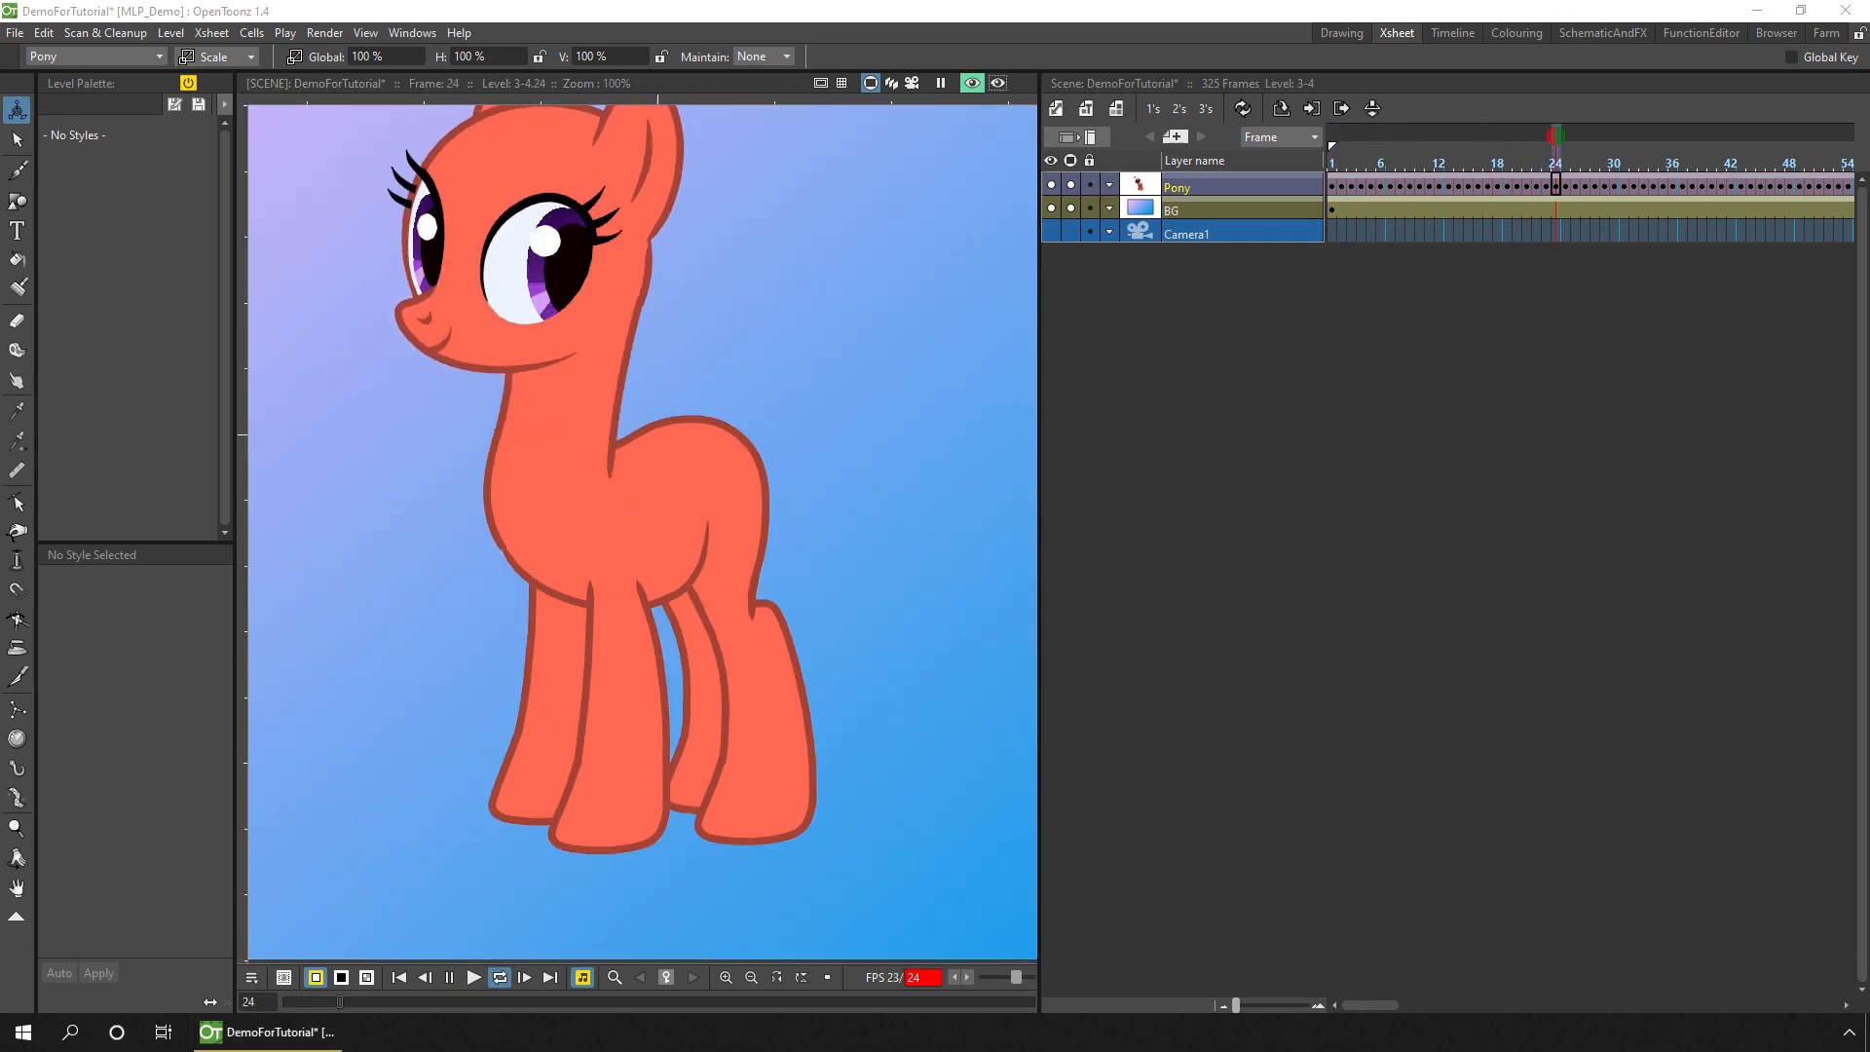